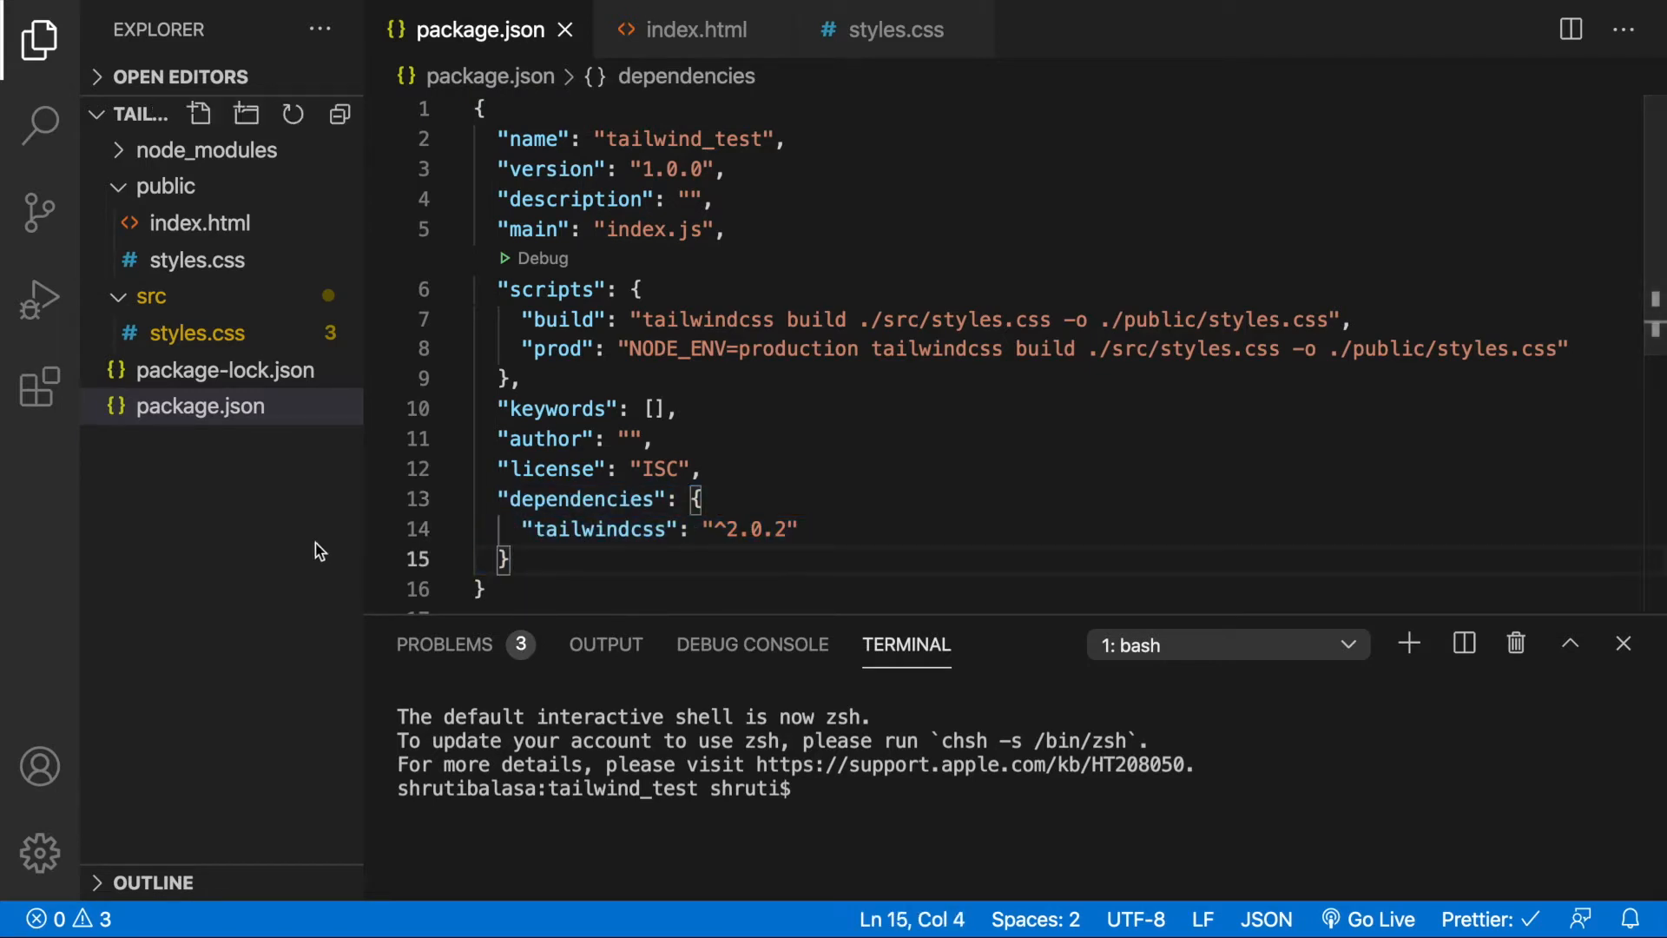
Select the build and prod scripts in package.json, then view index.html's Hello Tailwind CSS heading.
left_click(197, 332)
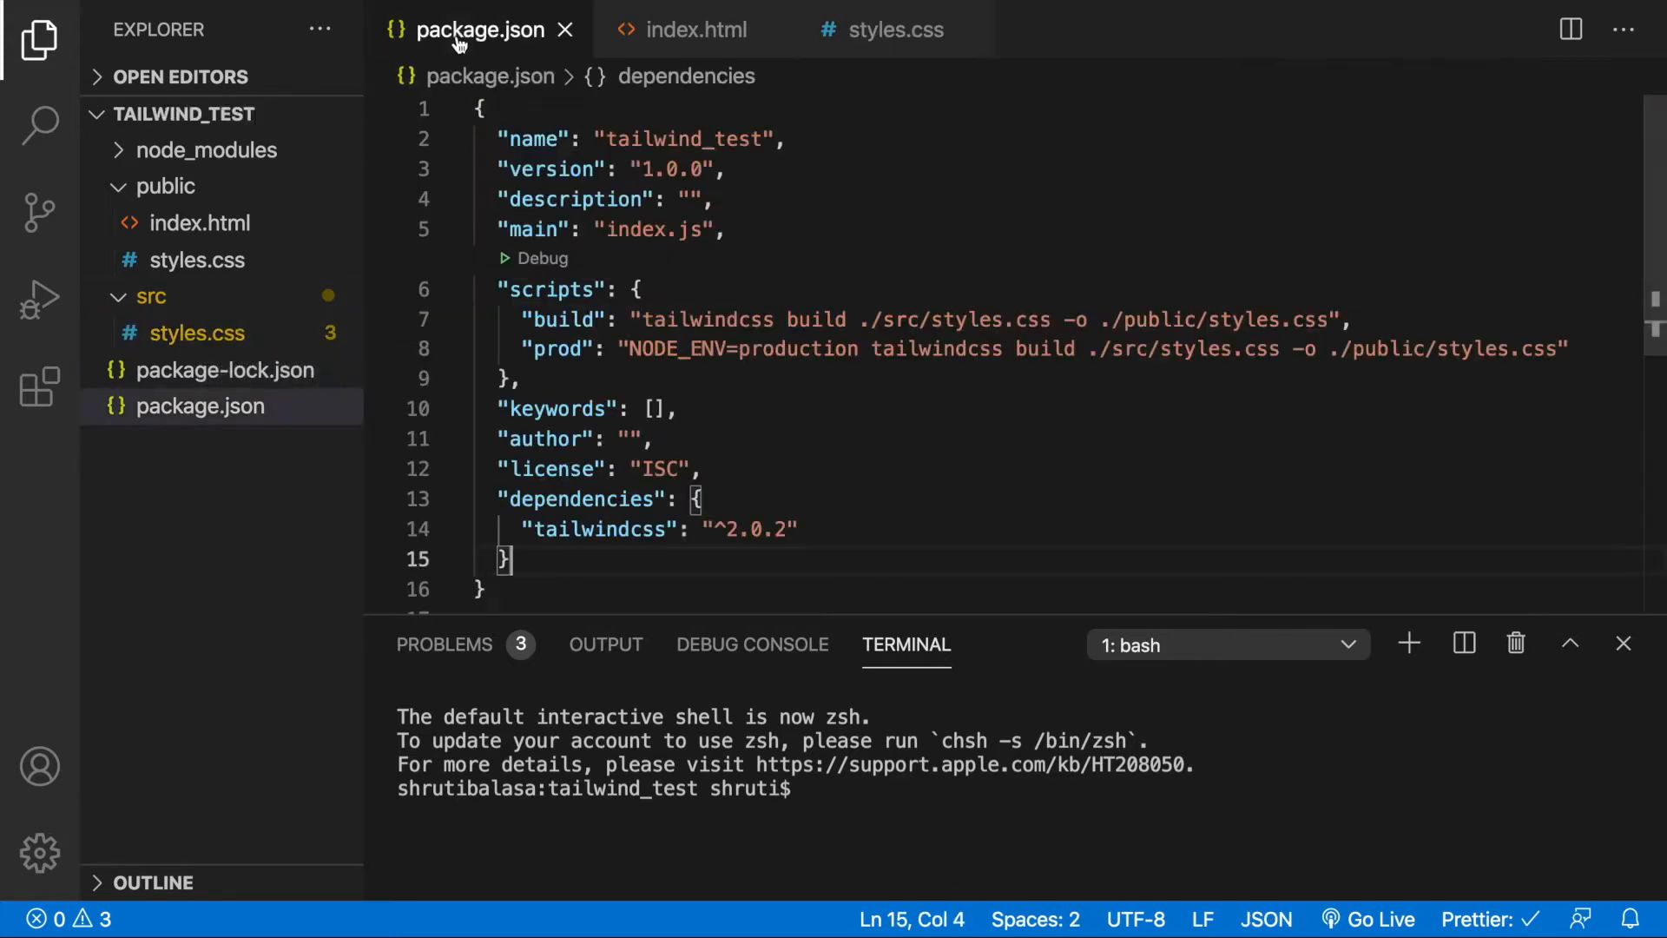
left_click_drag(521, 318, 1053, 347)
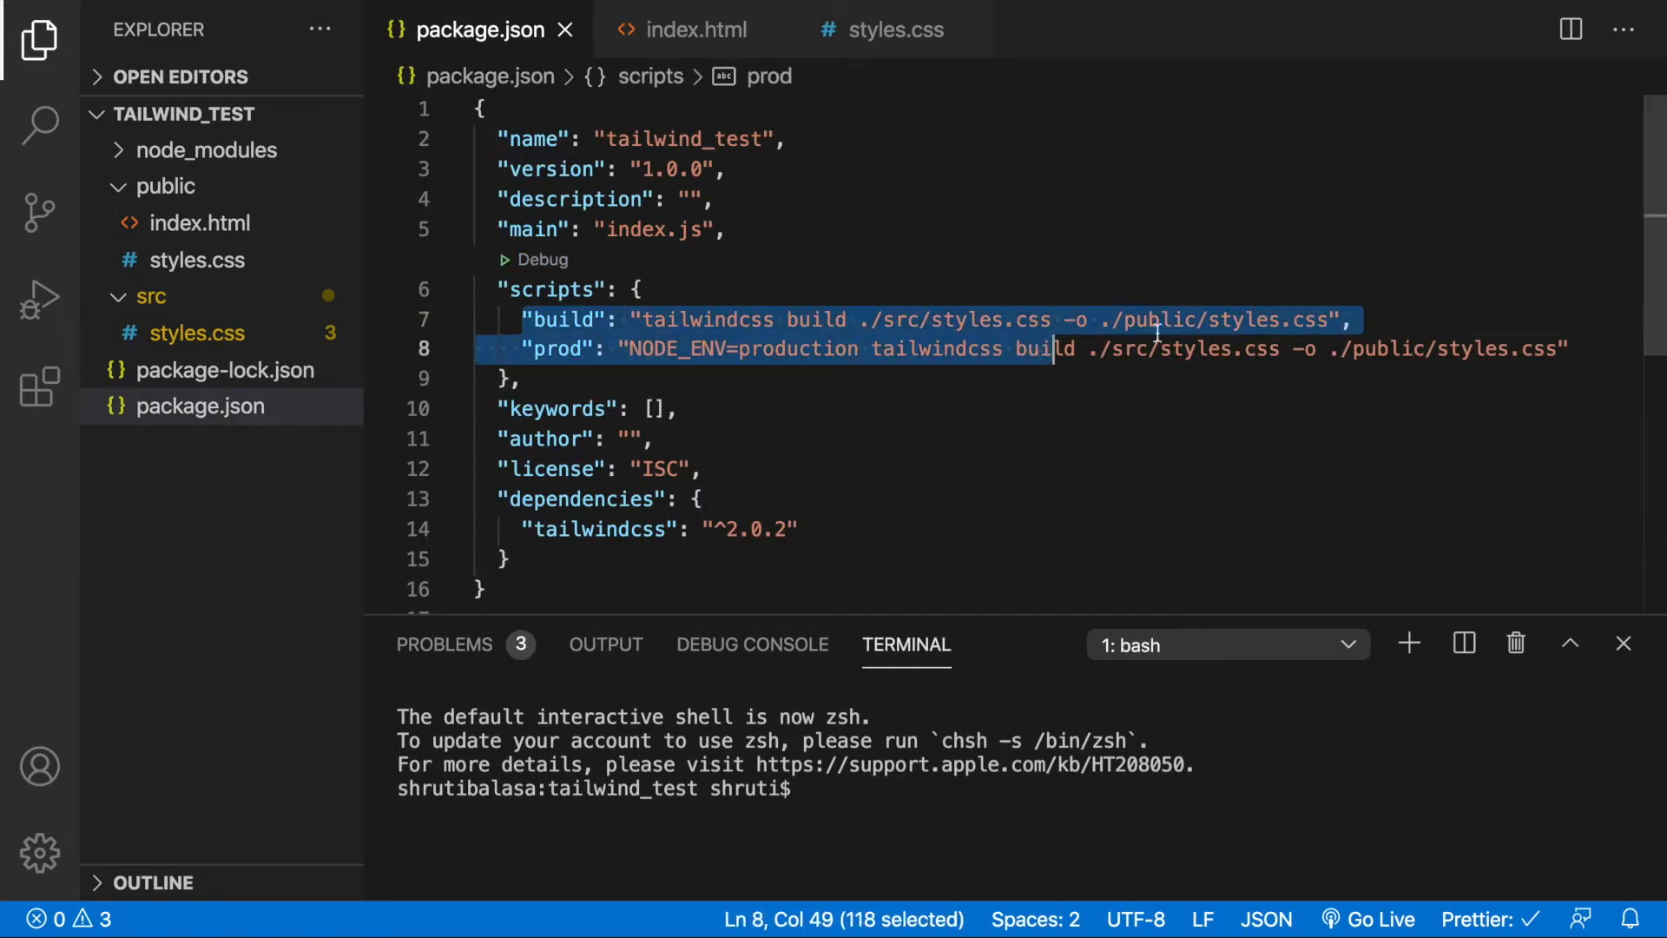
left_click(1363, 318)
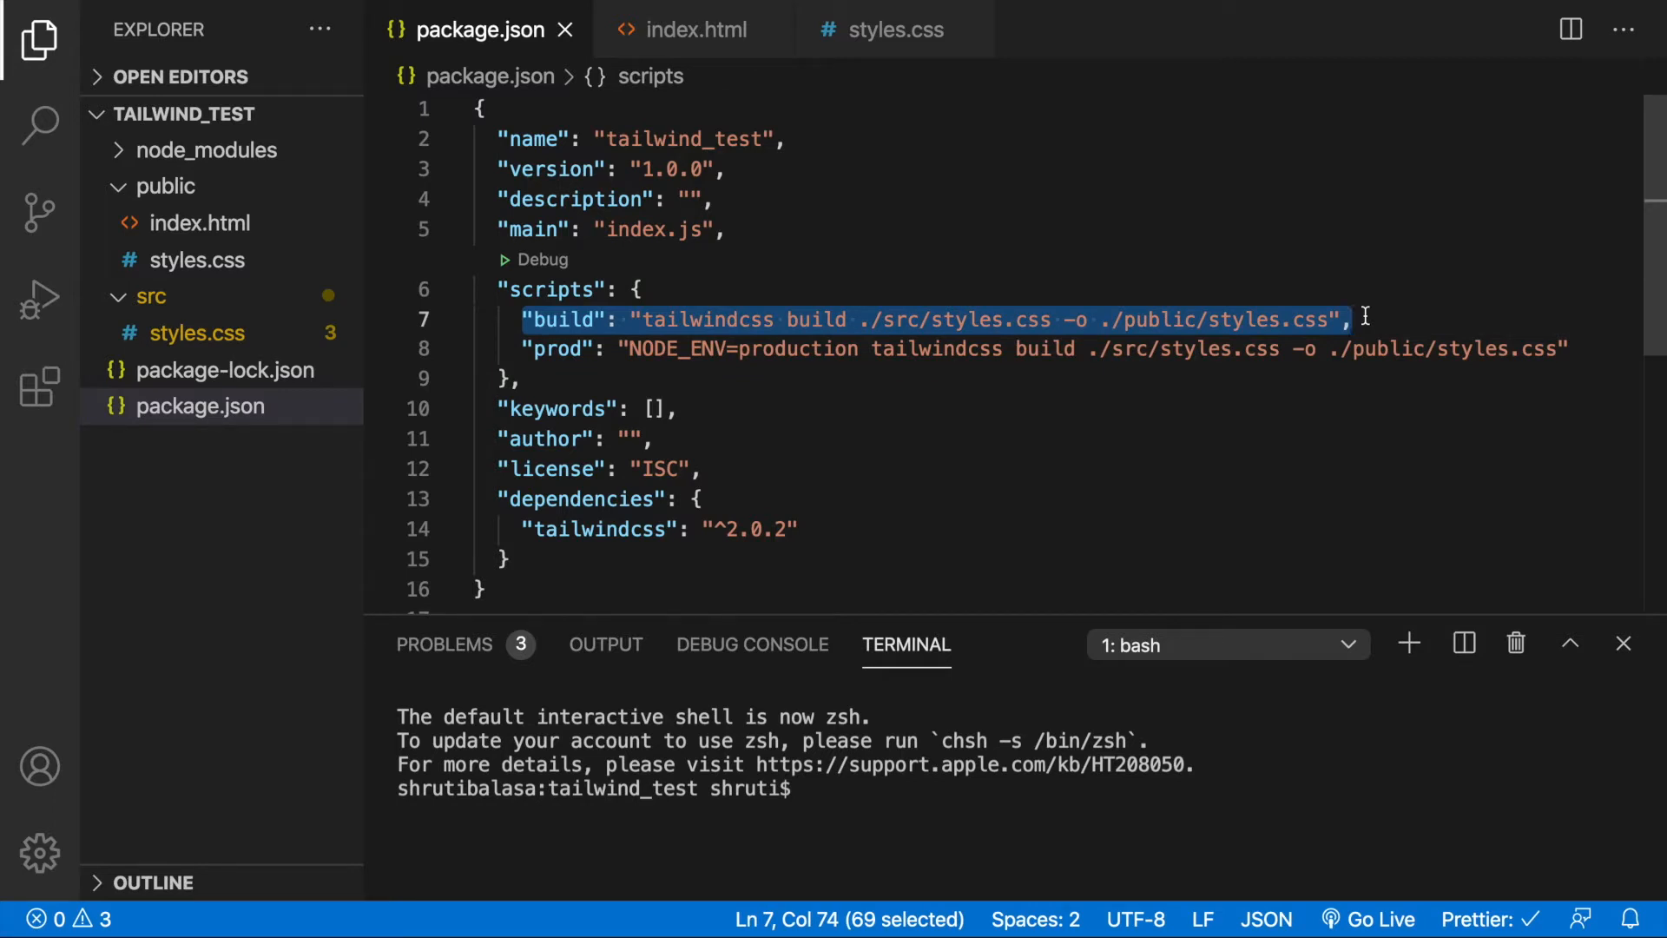
left_click(197, 223)
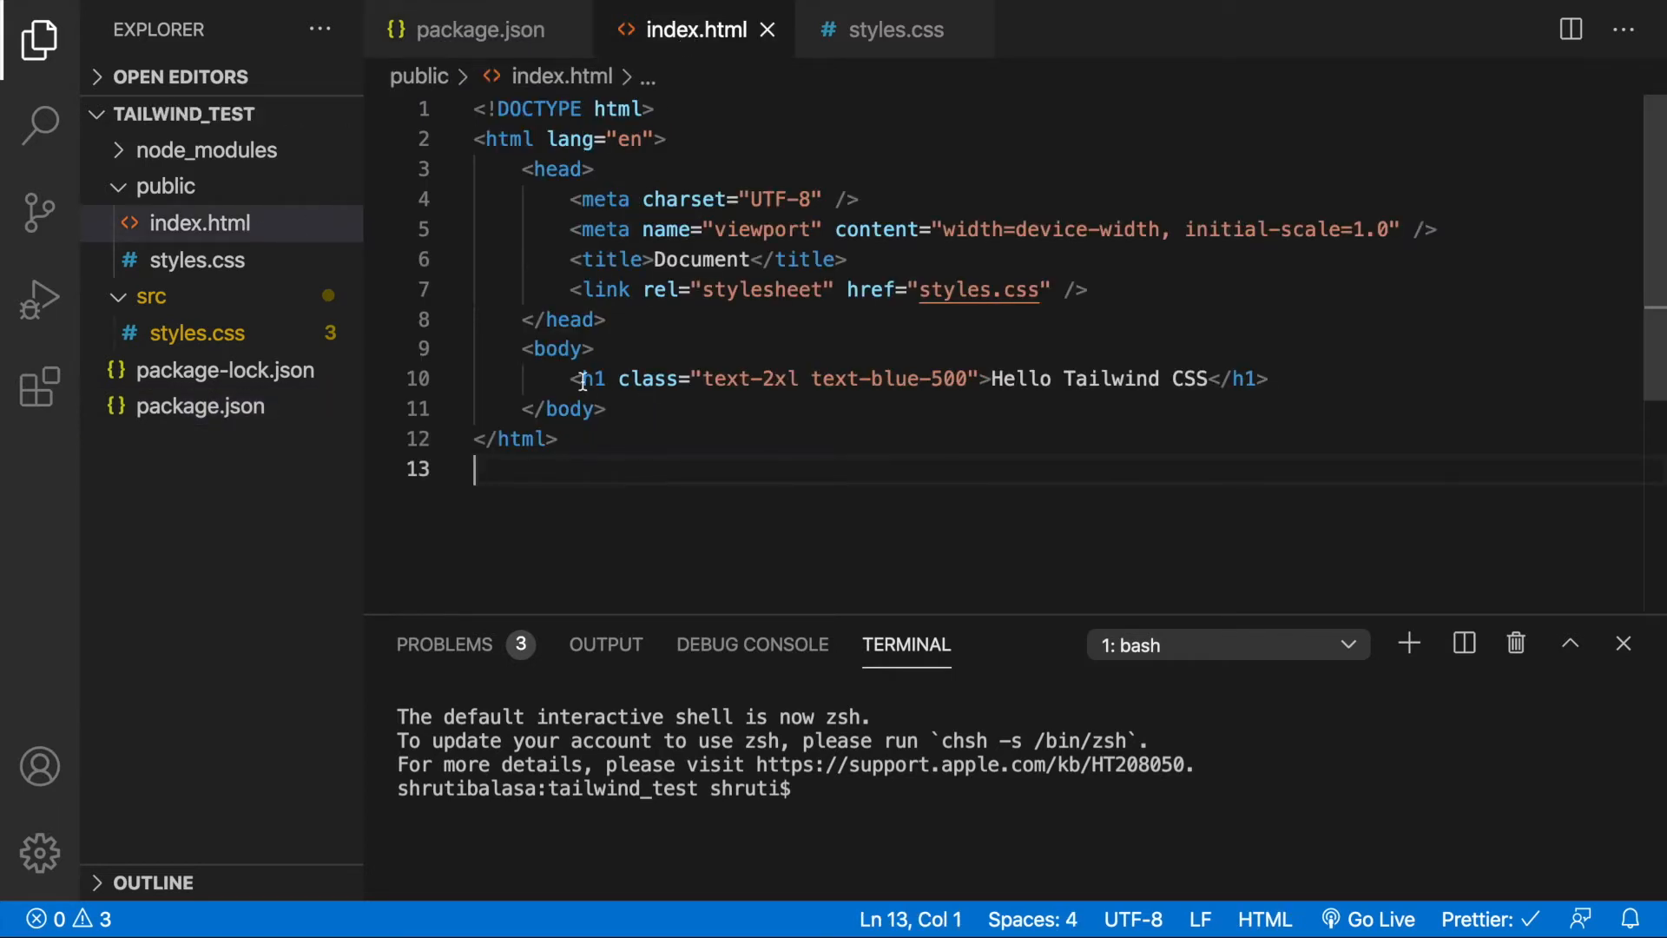
left_click(1268, 379)
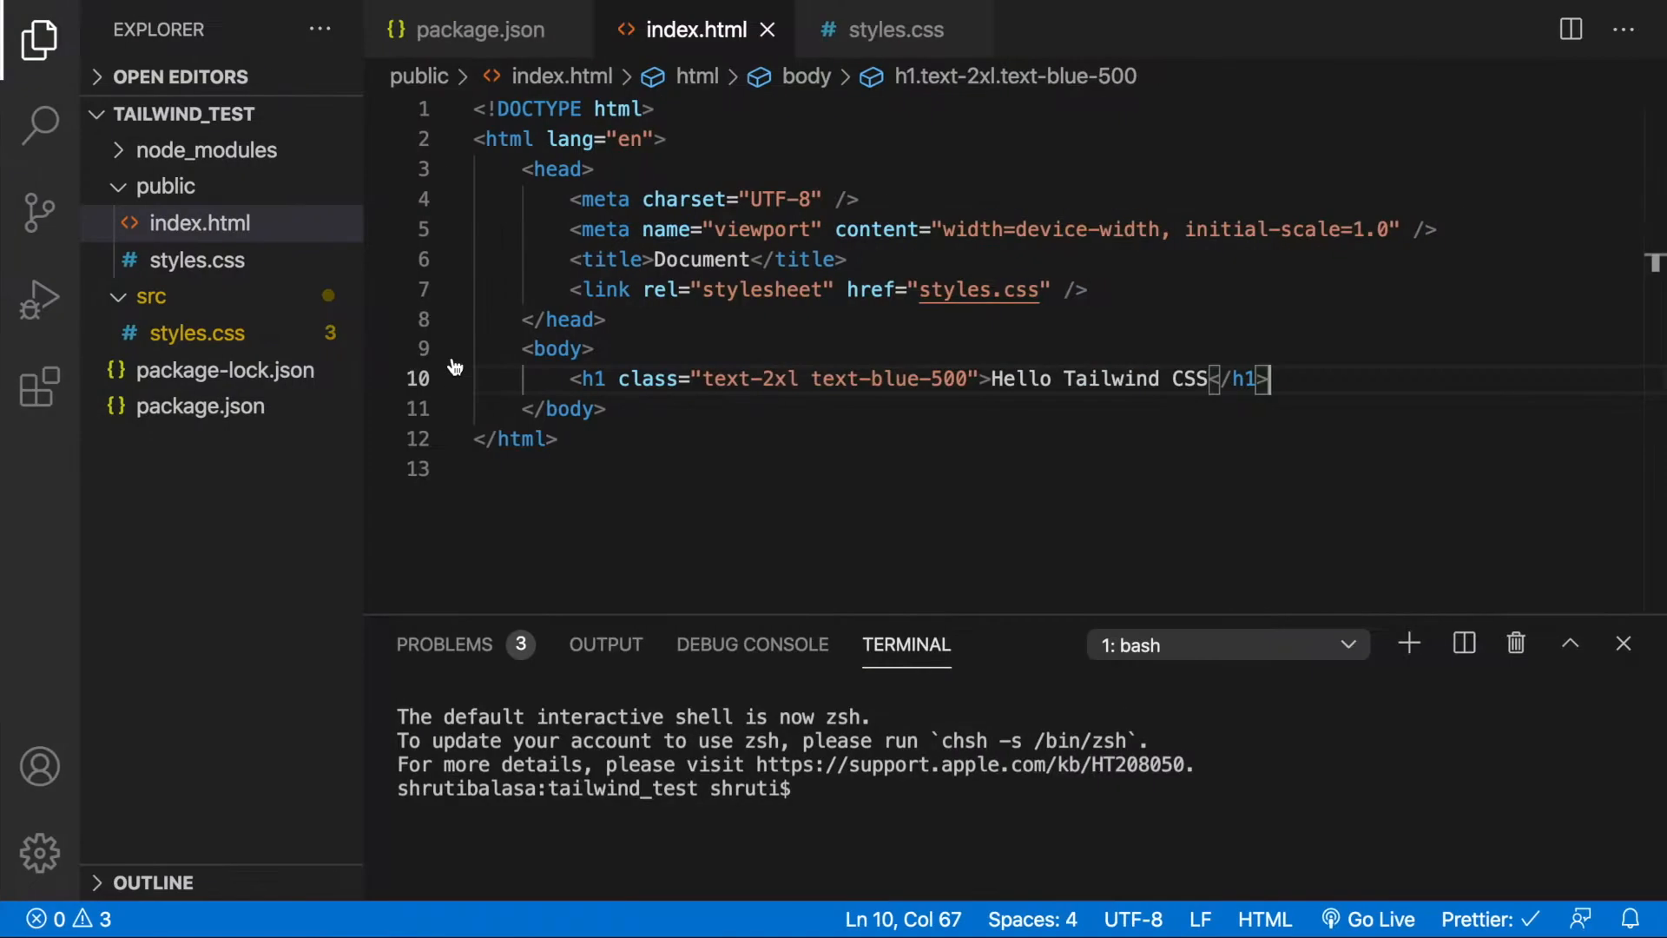
Run npx tailwindcss init to generate tailwind.config.js and open the new file.
type("np")
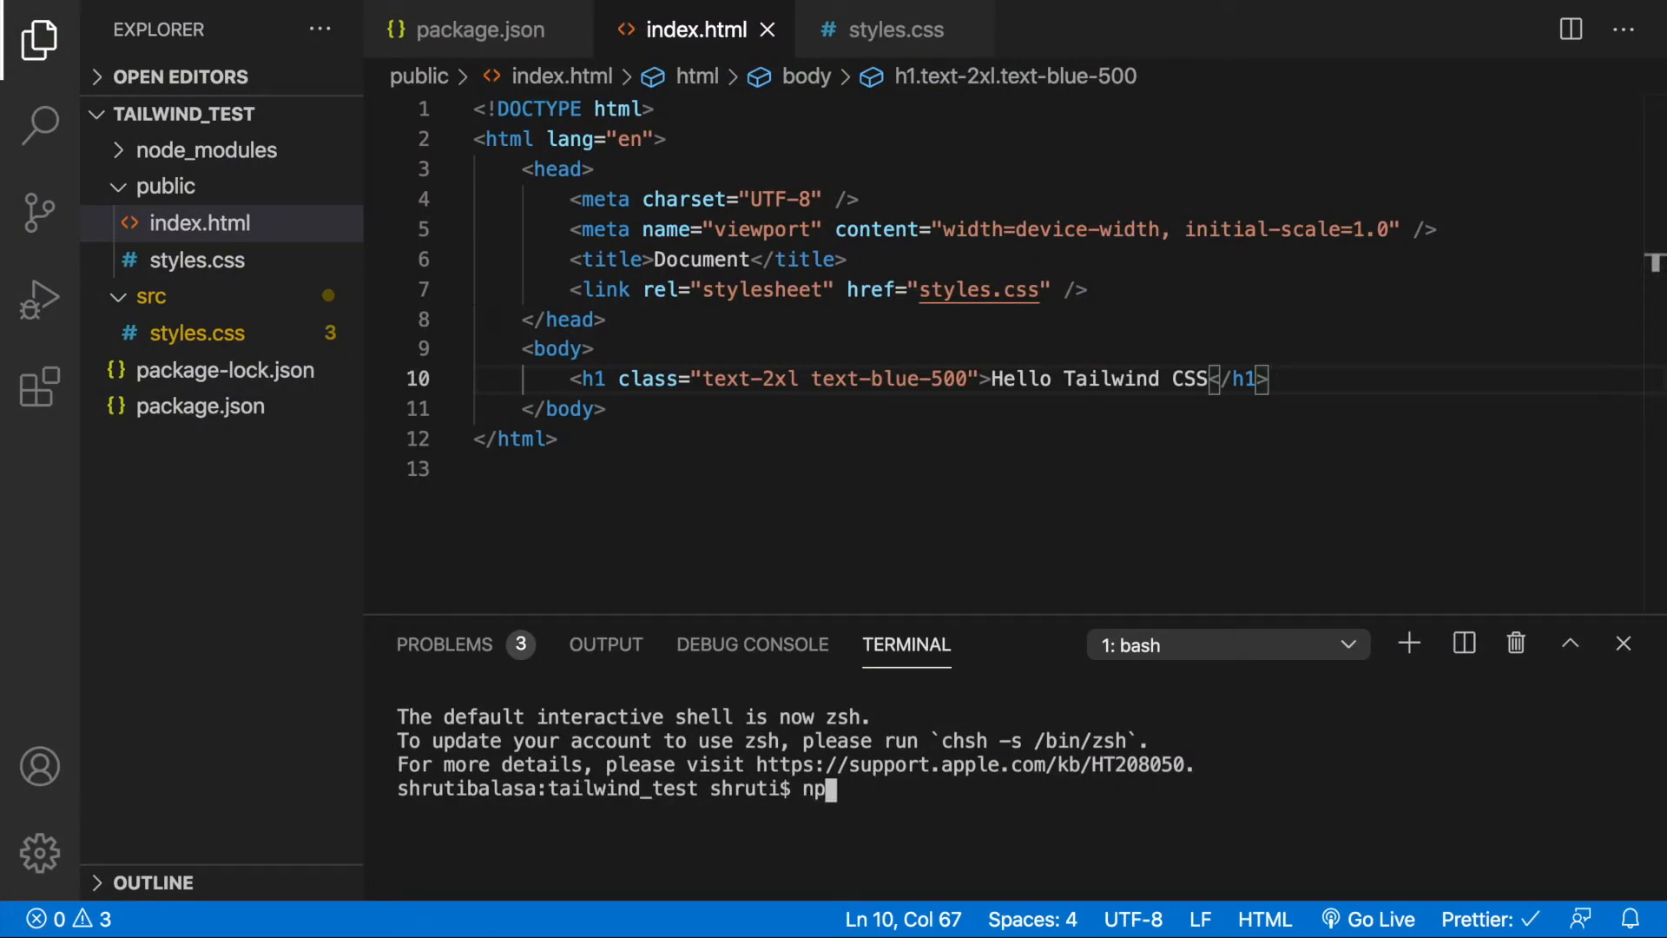
type("x tailwindcss init")
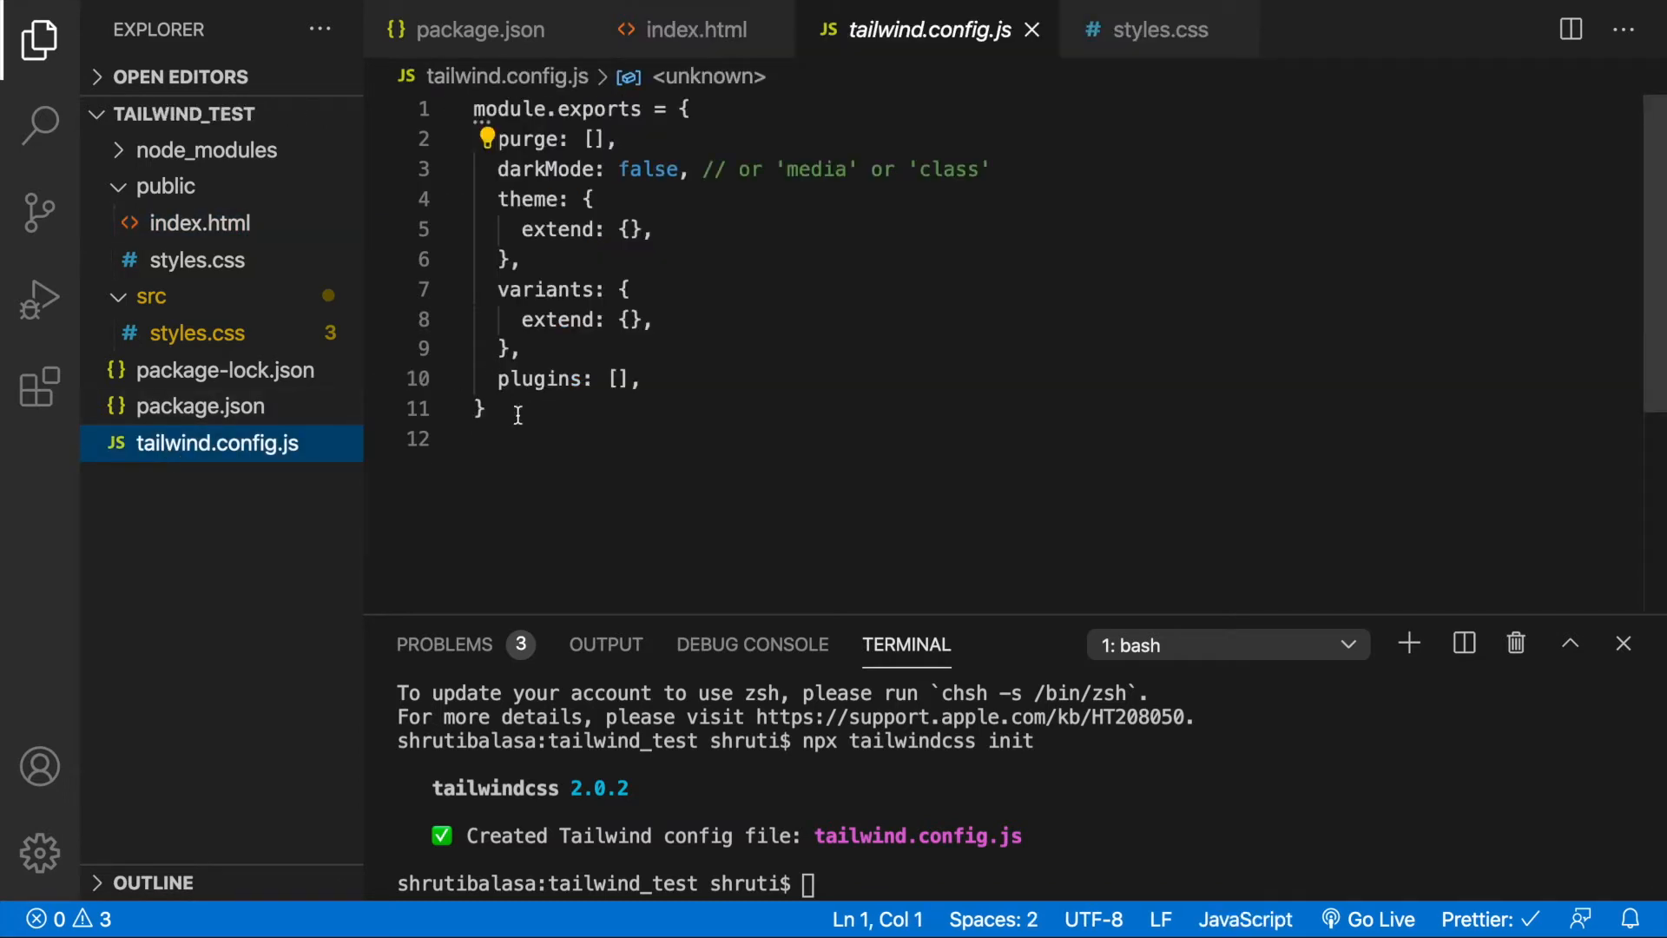
left_click(619, 489)
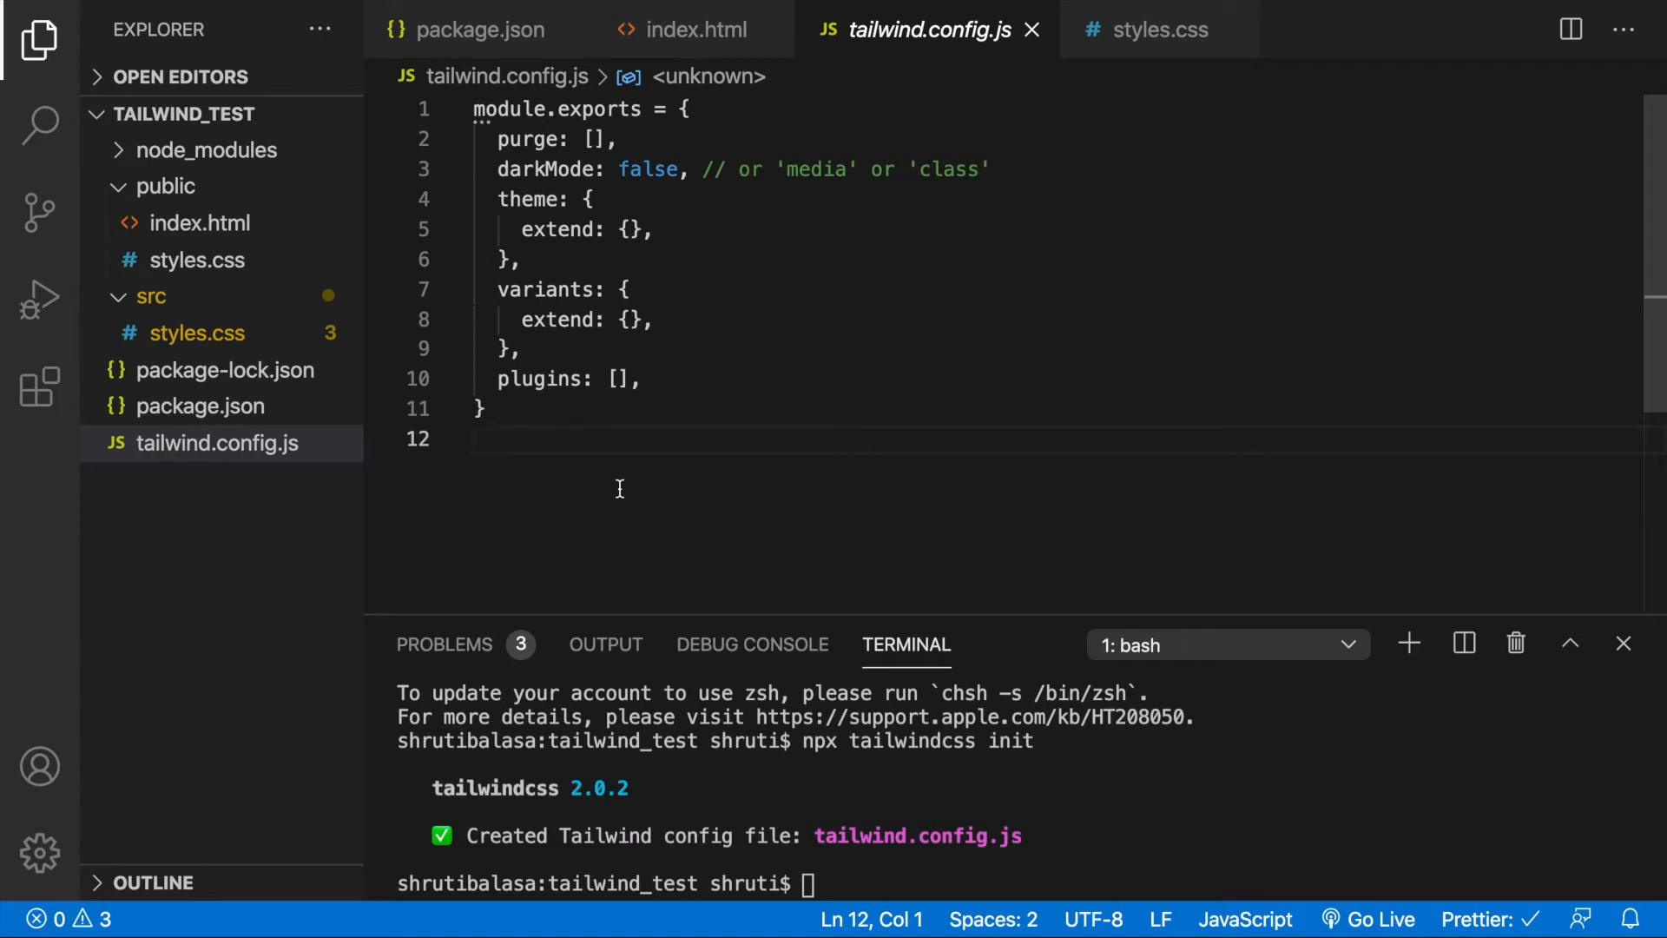
left_click(476, 439)
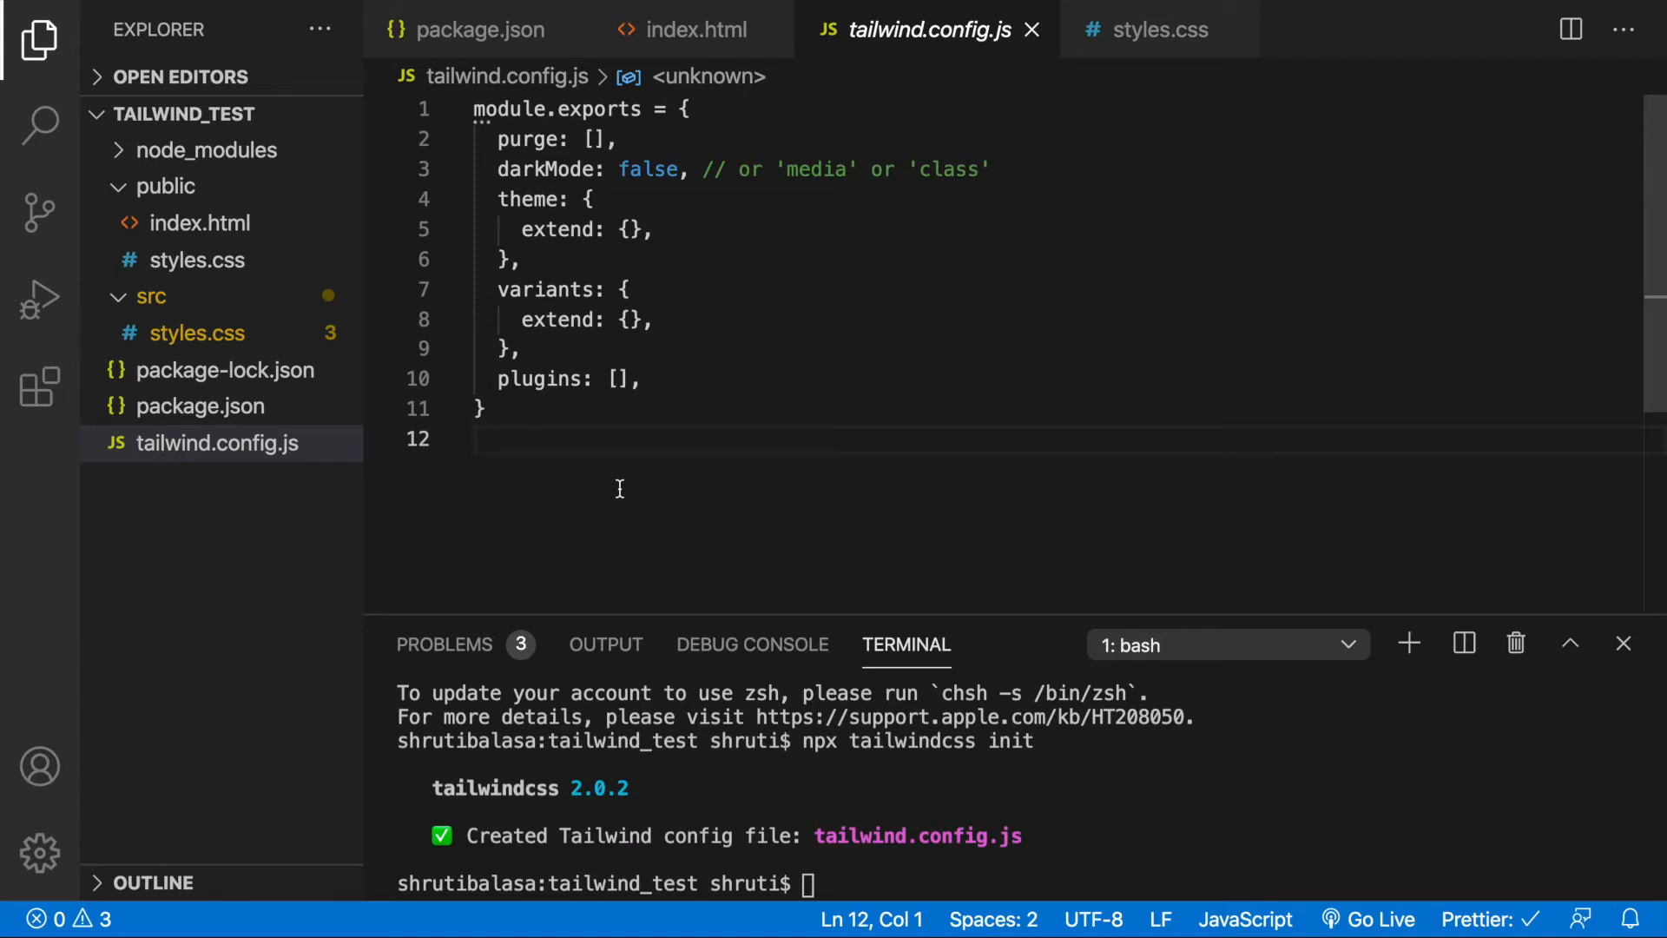
left_click(1378, 919)
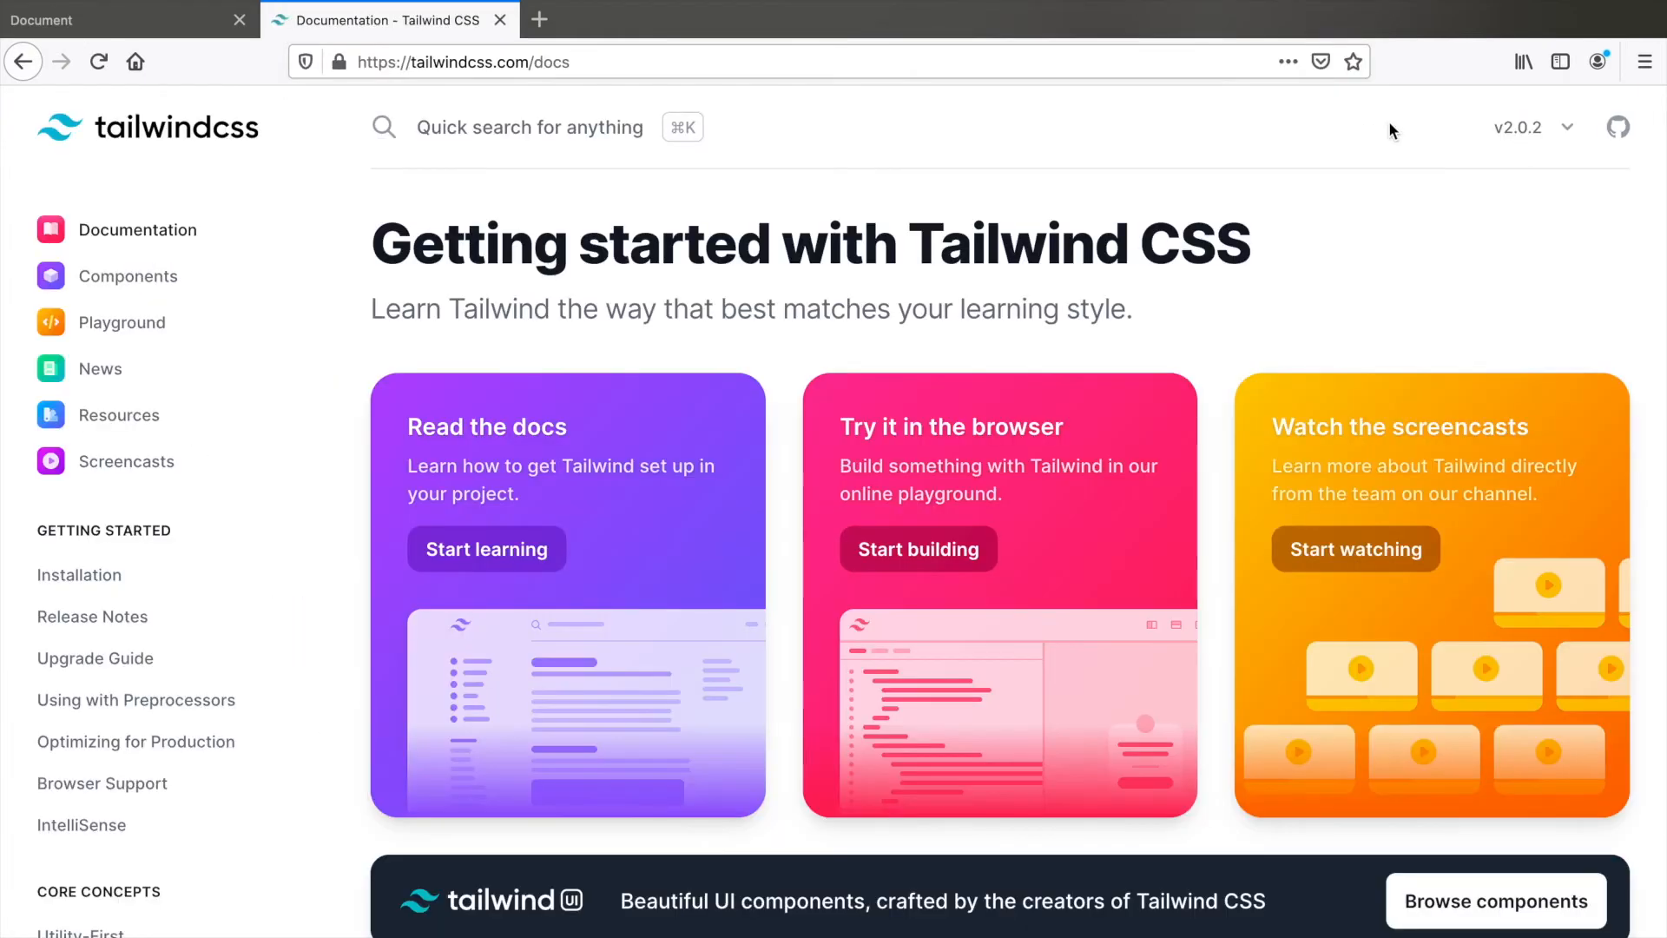
Find Padding via docs Quick search and browse p-* rem values, such as p-1 at 0.25rem.
scroll("down", 3)
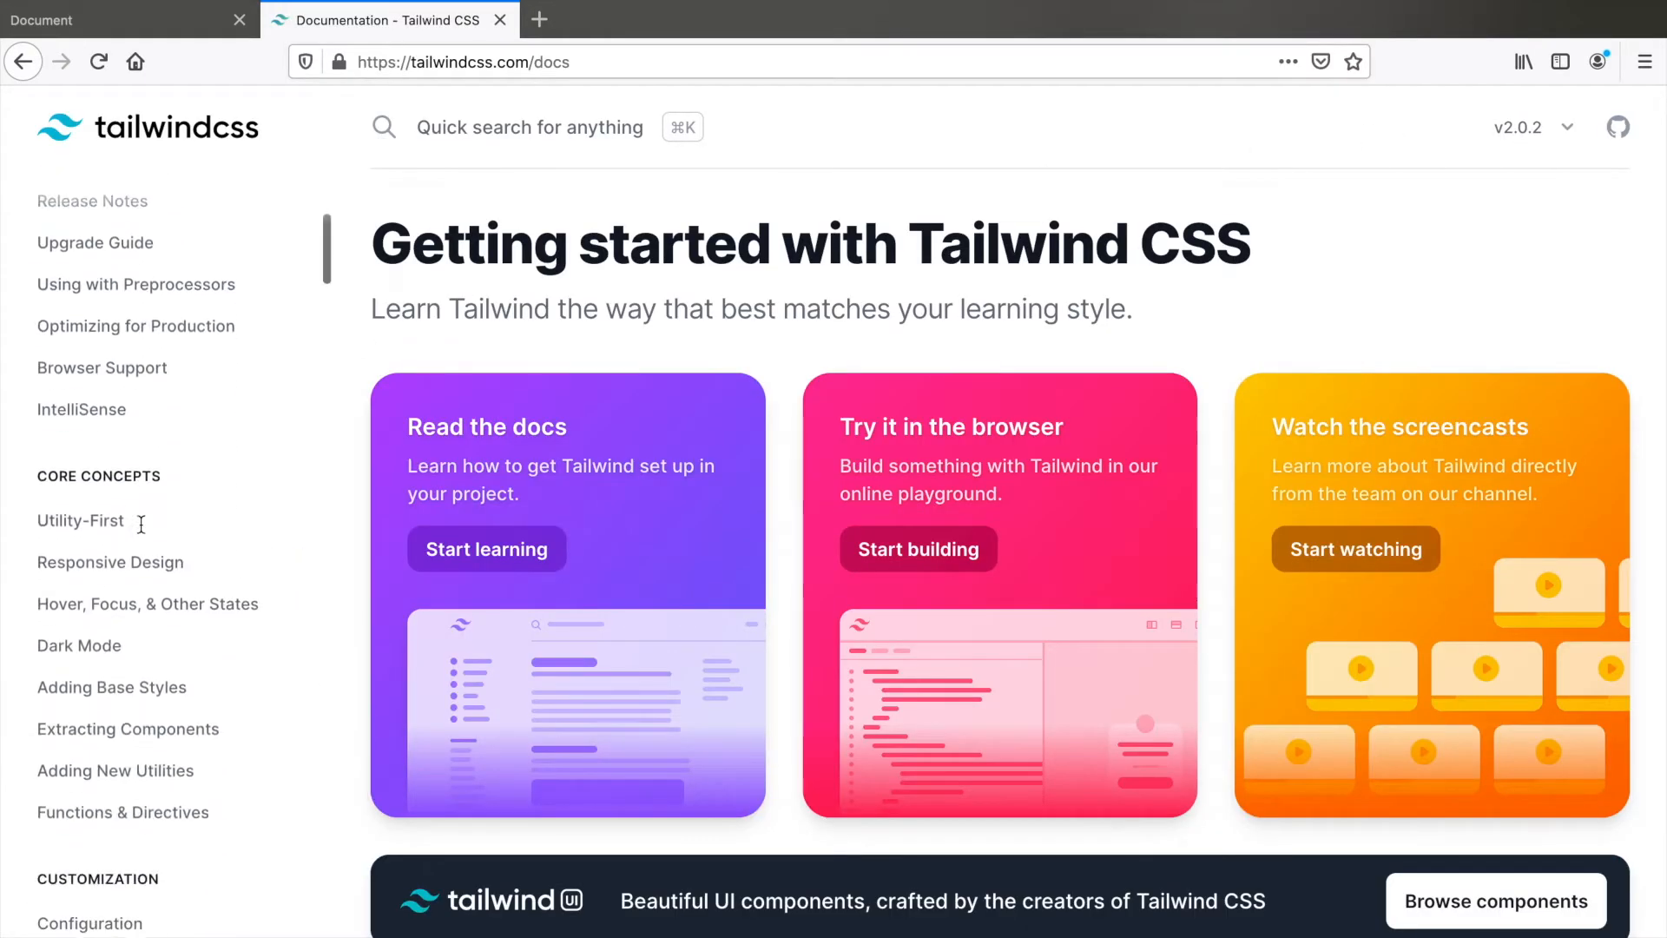
type("pa")
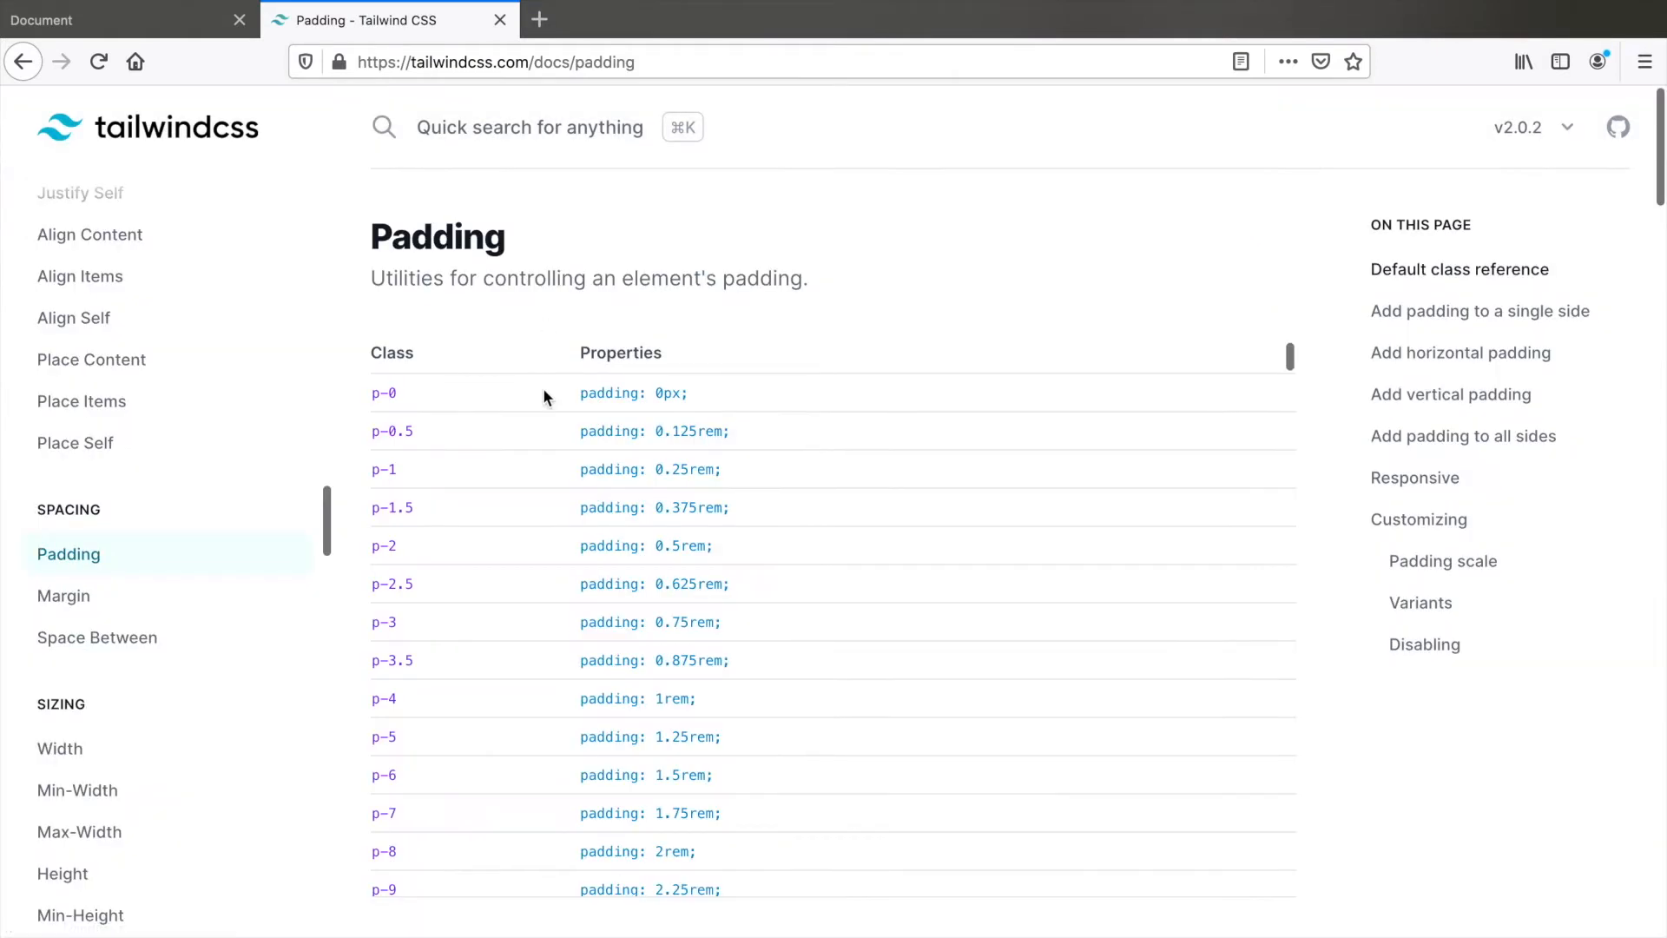
mouse_move(558, 401)
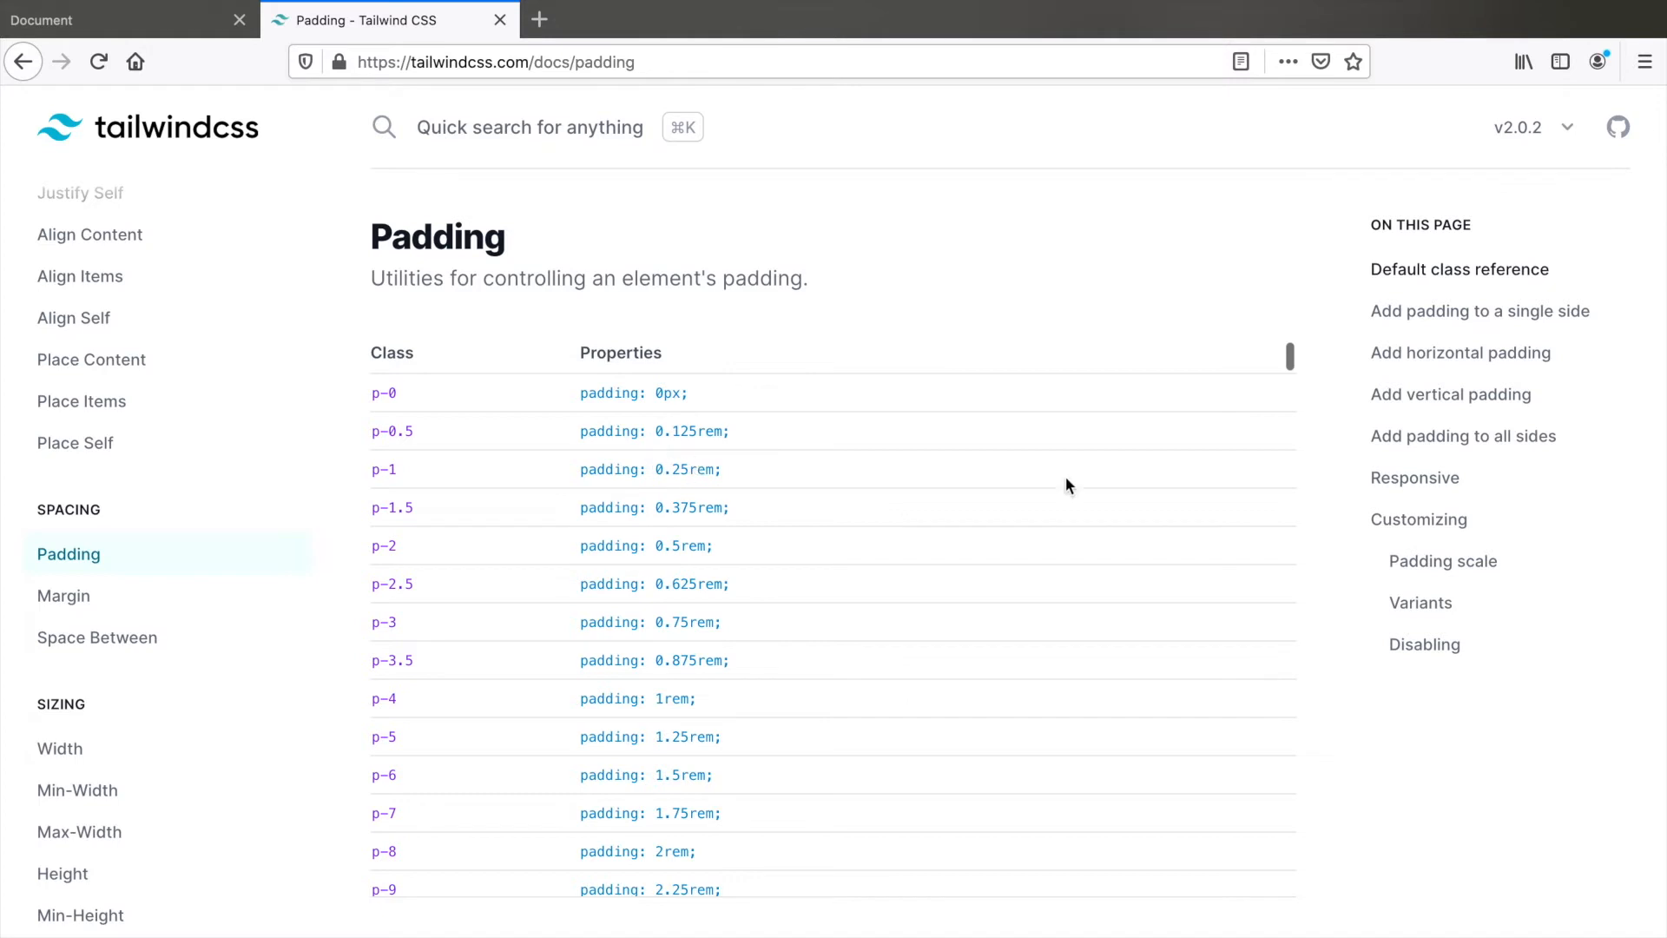
mouse_move(1288, 355)
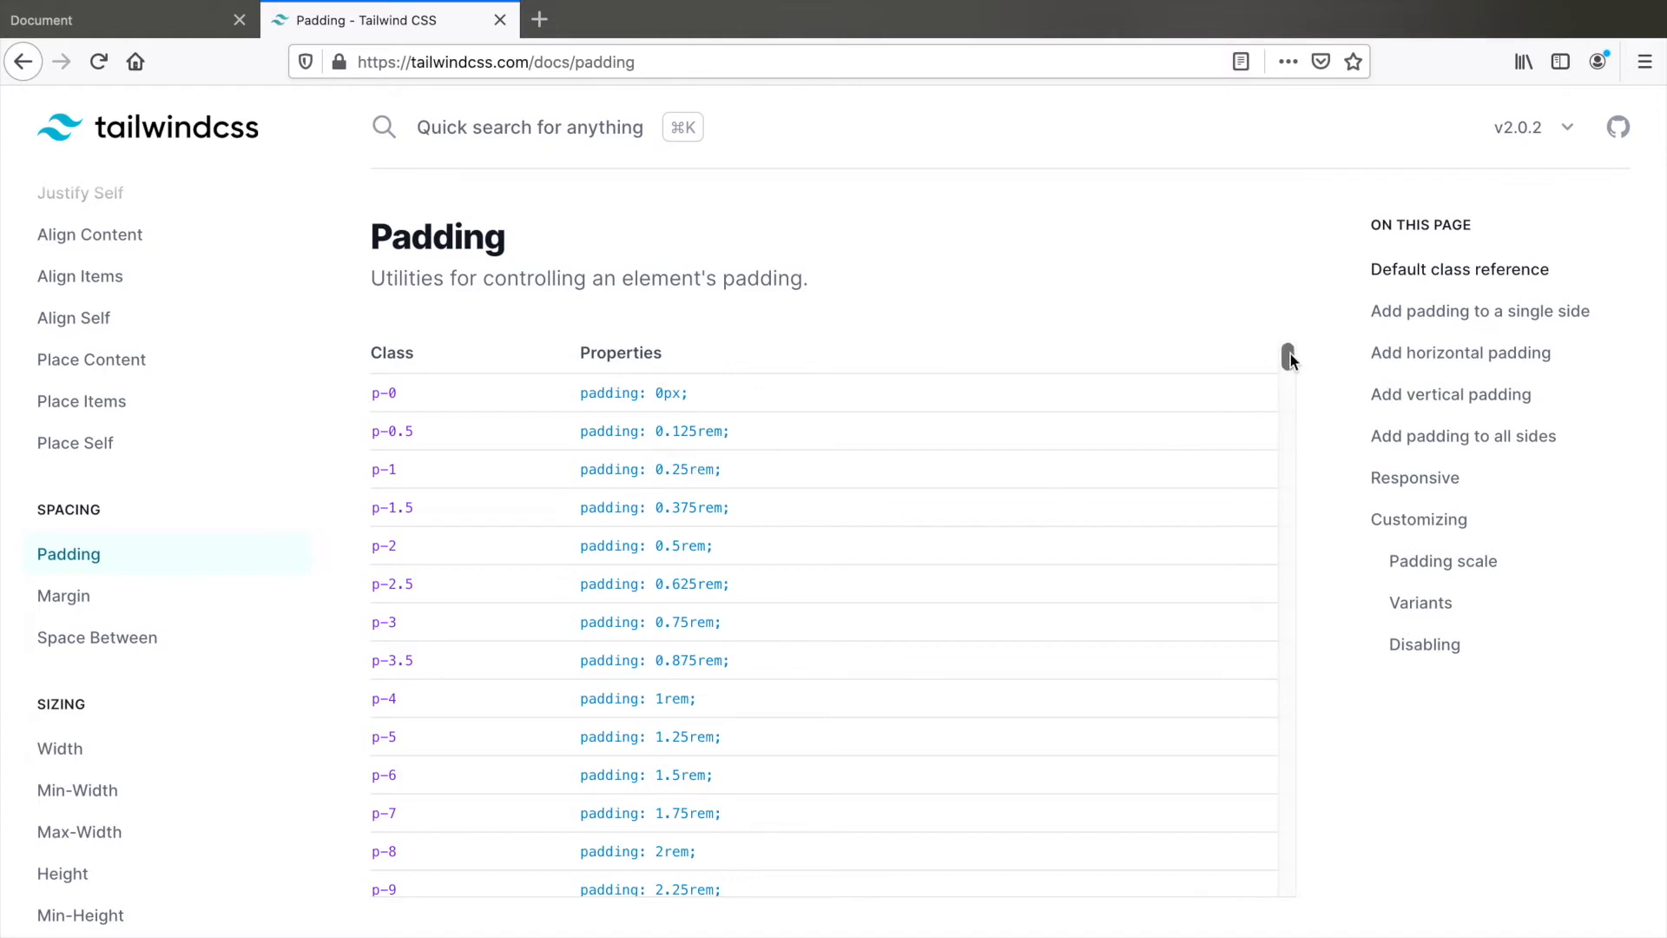
double_click(686, 469)
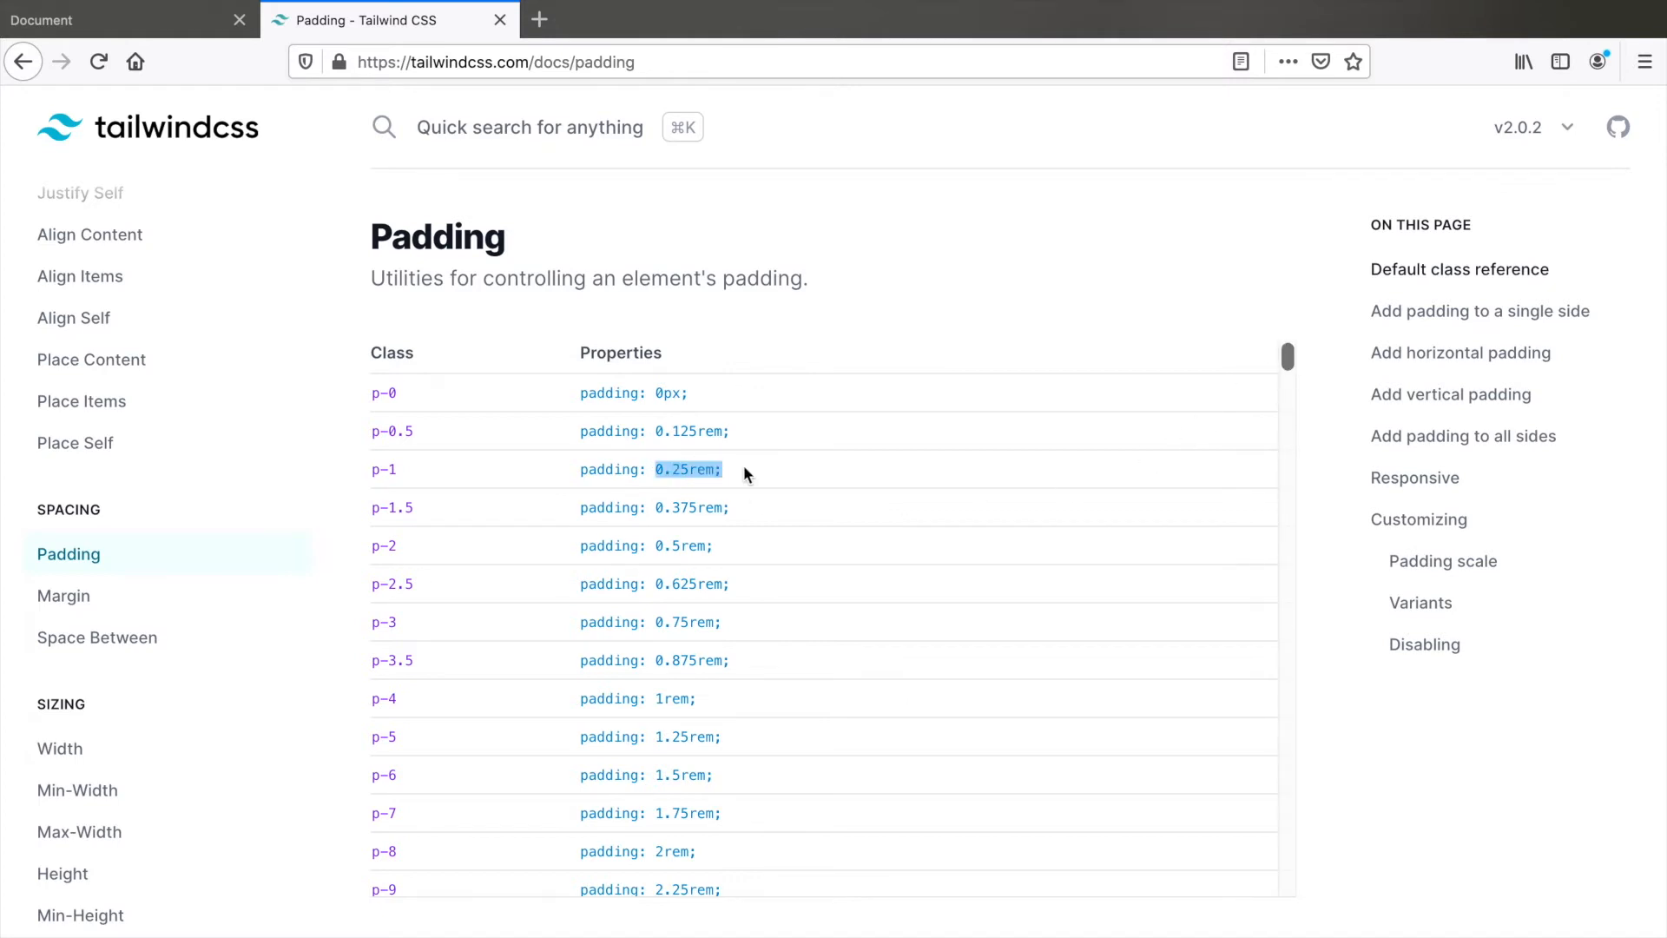
scroll("down", 3)
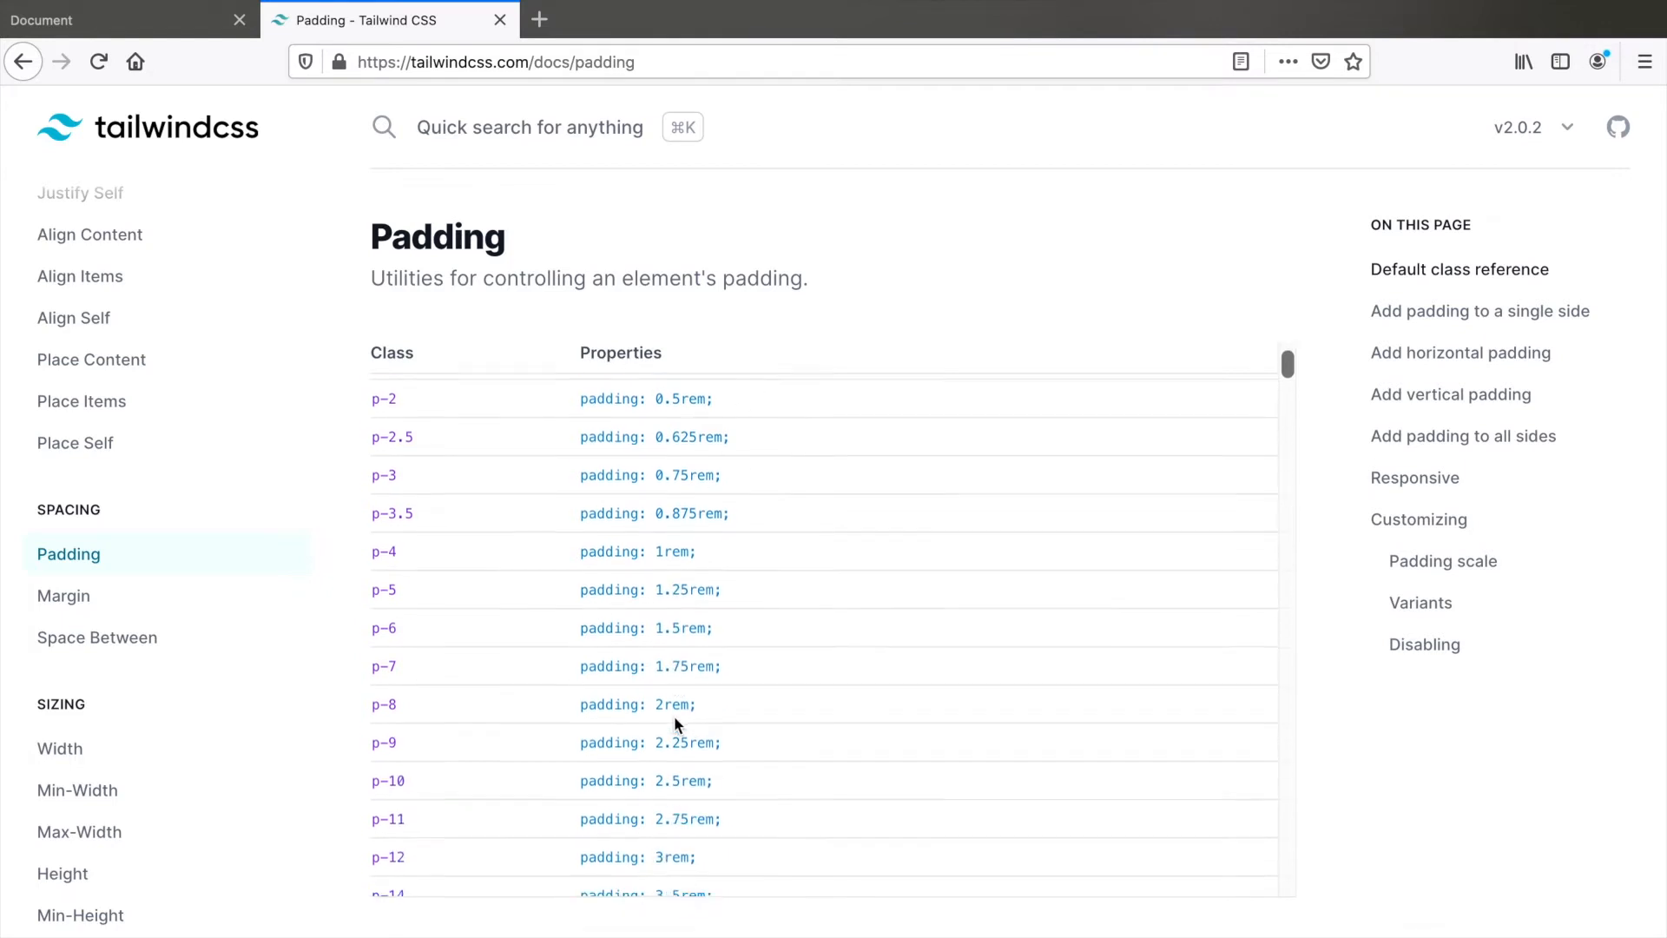
scroll("down", 3)
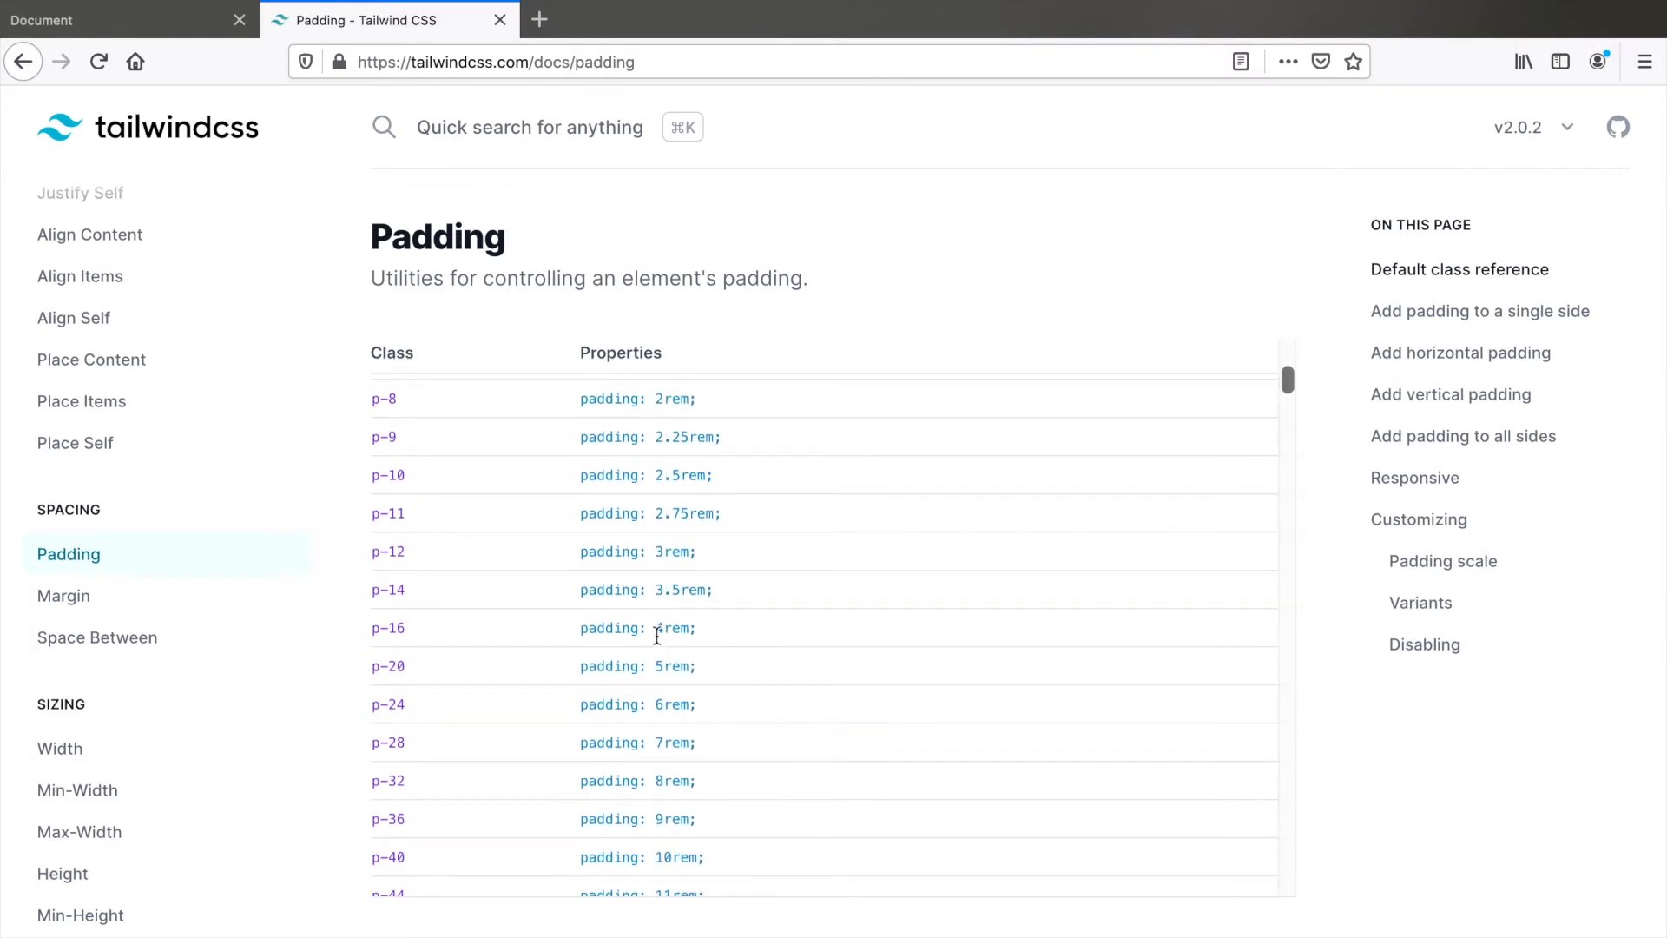
double_click(671, 704)
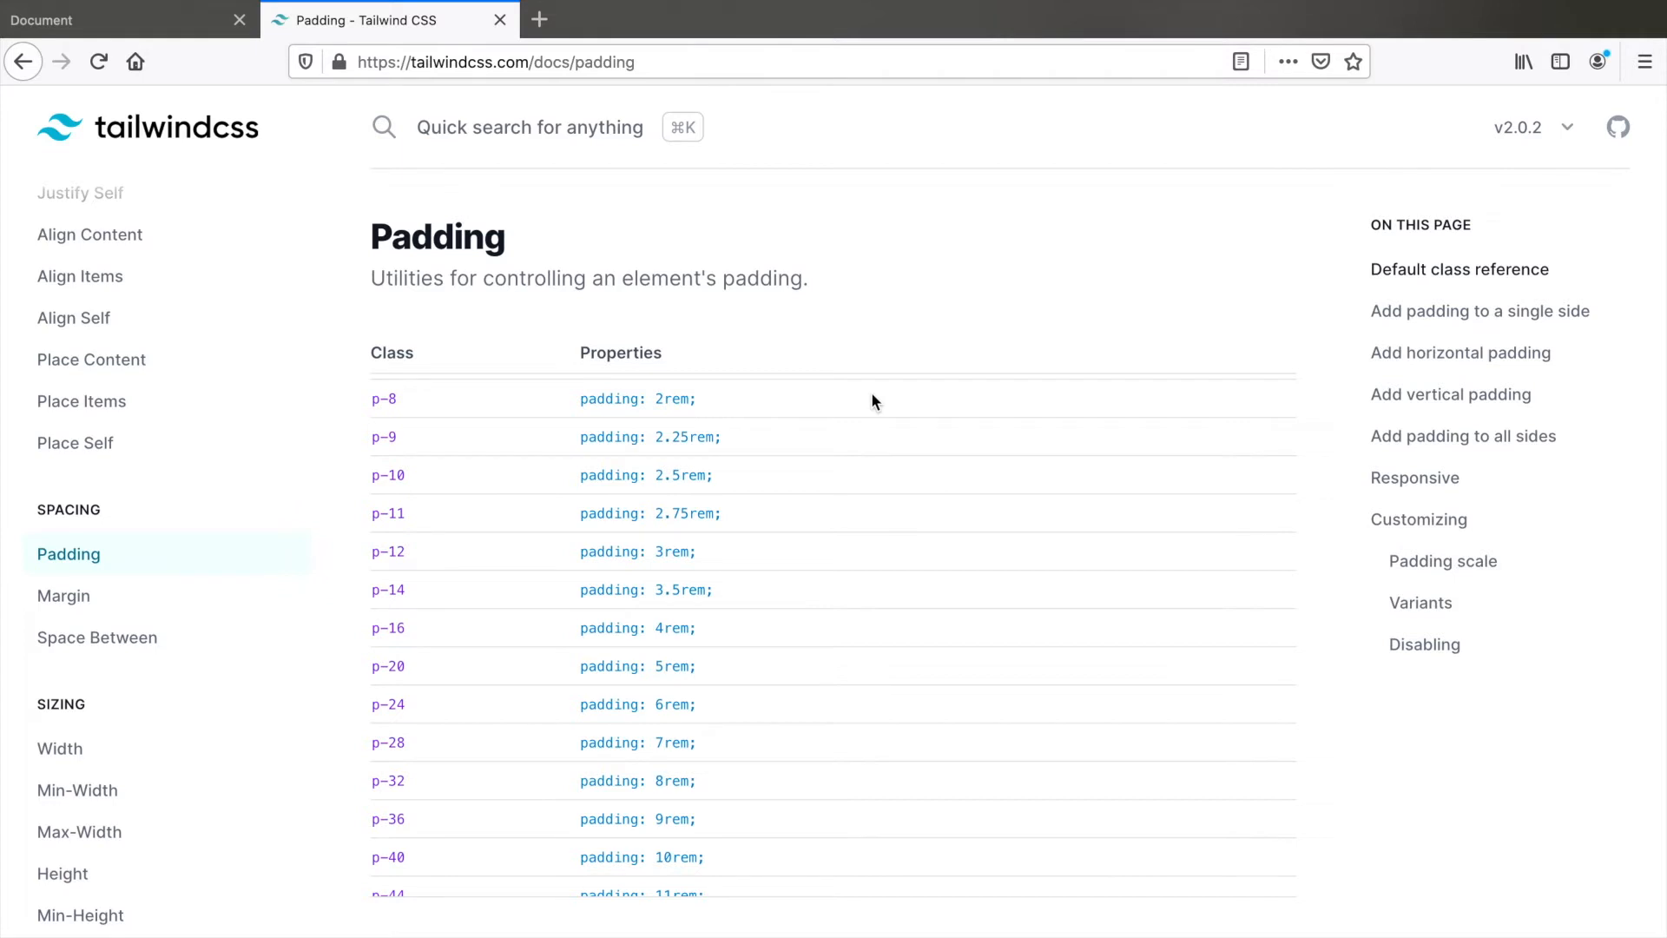
mouse_move(627, 568)
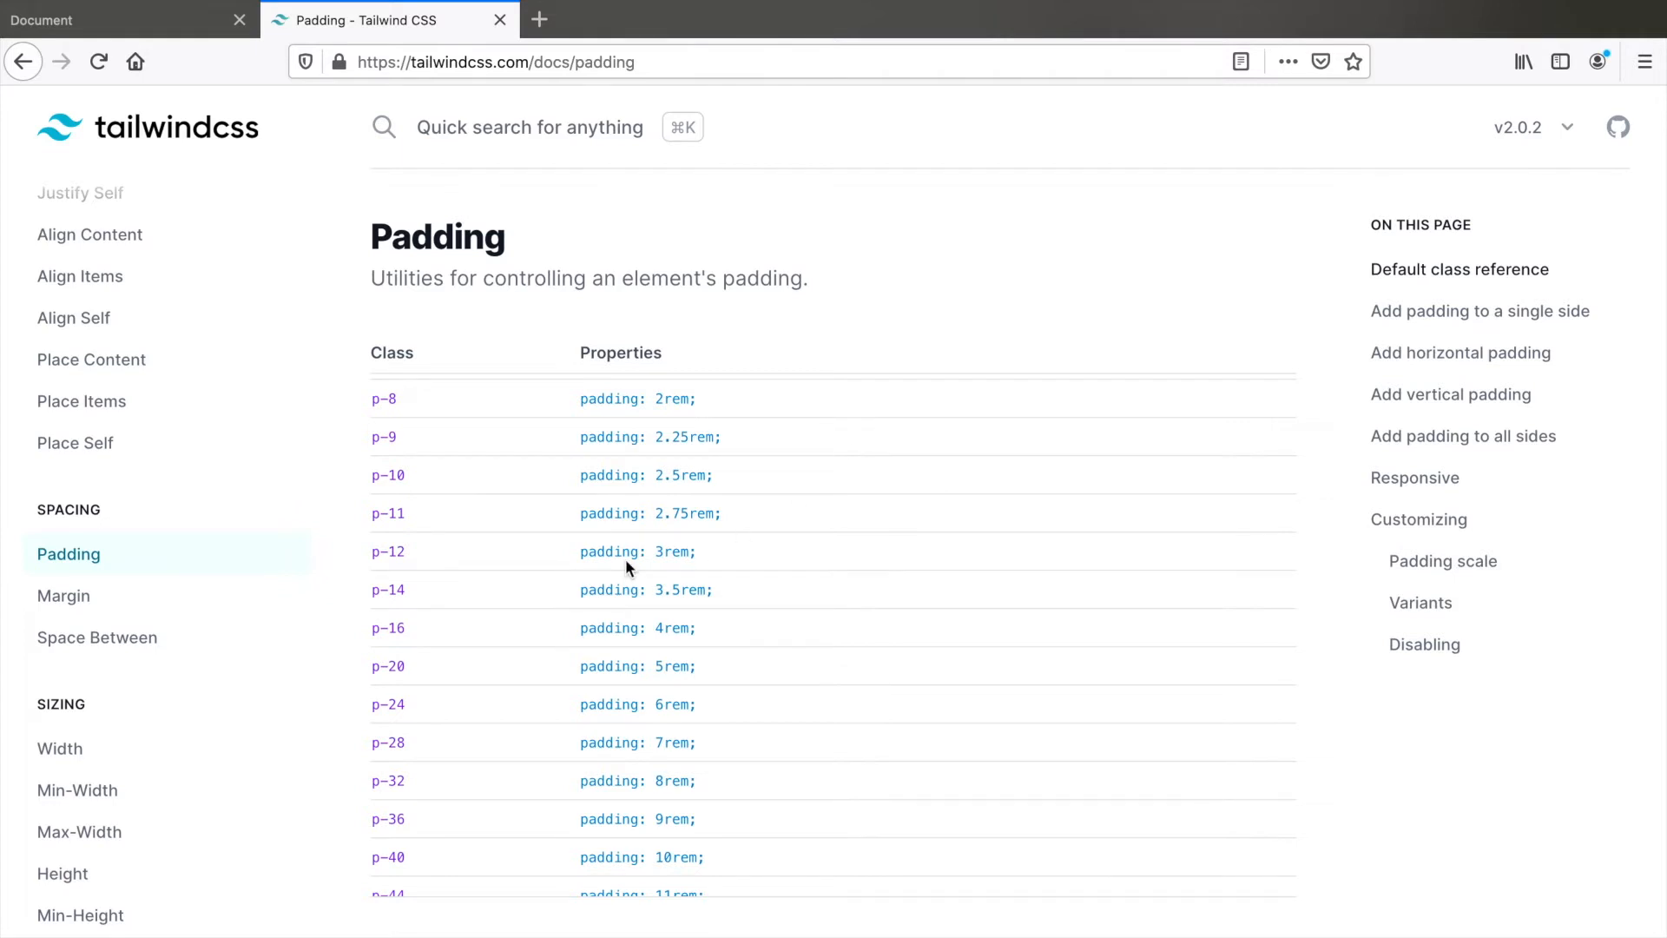
mouse_move(600, 553)
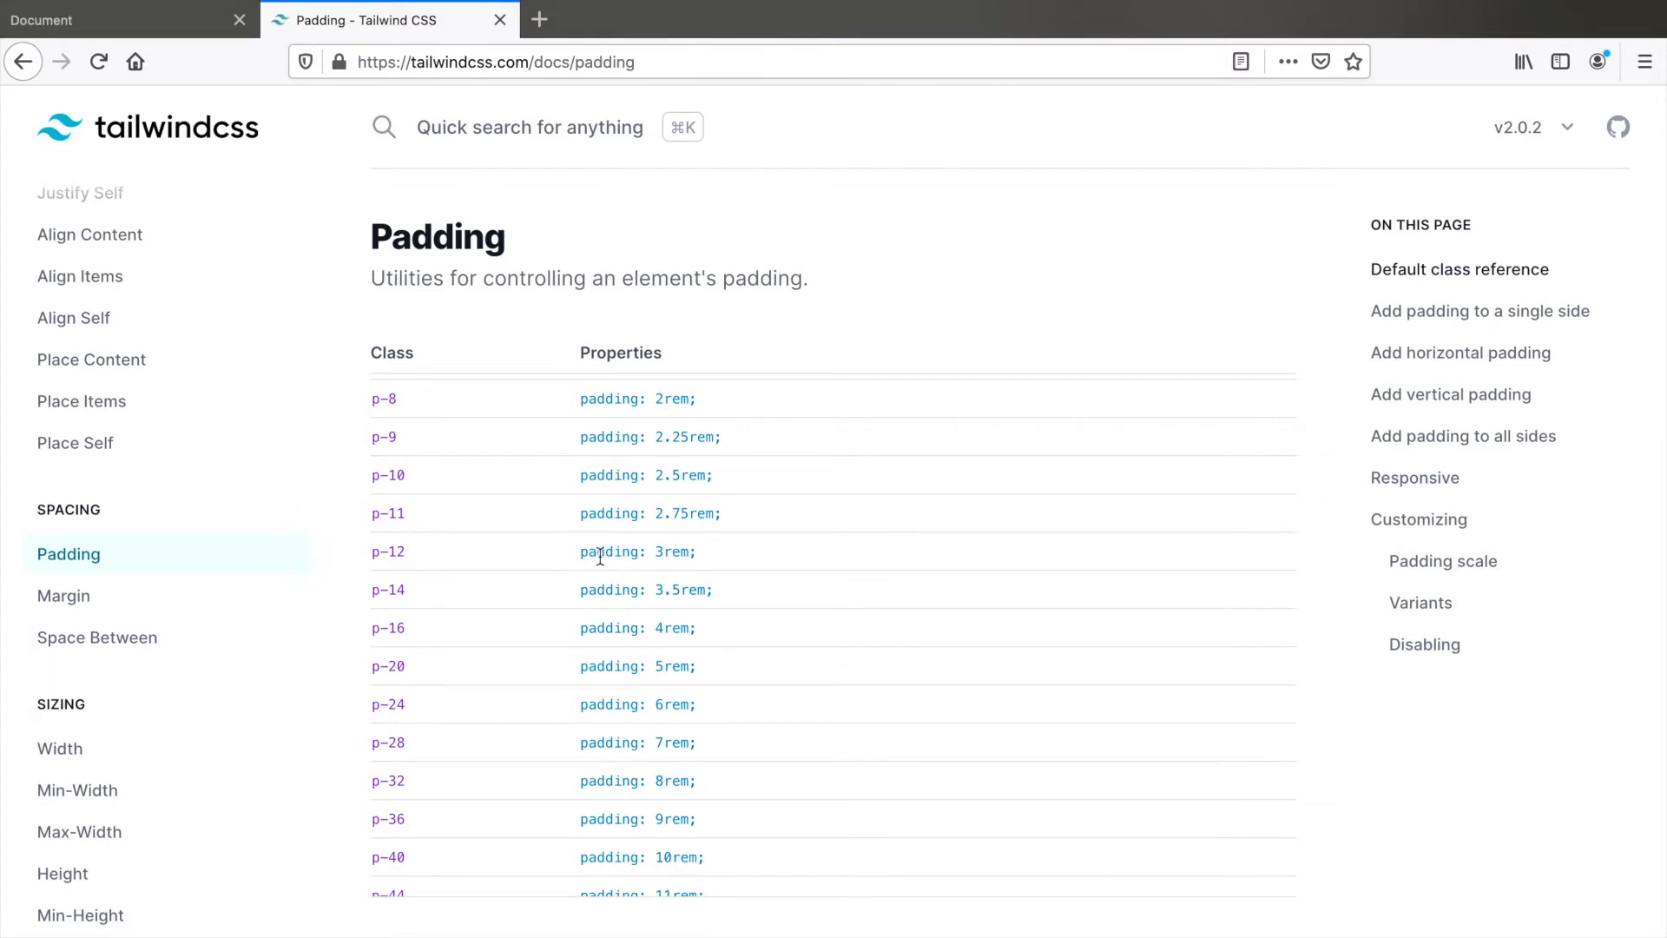
mouse_move(711, 578)
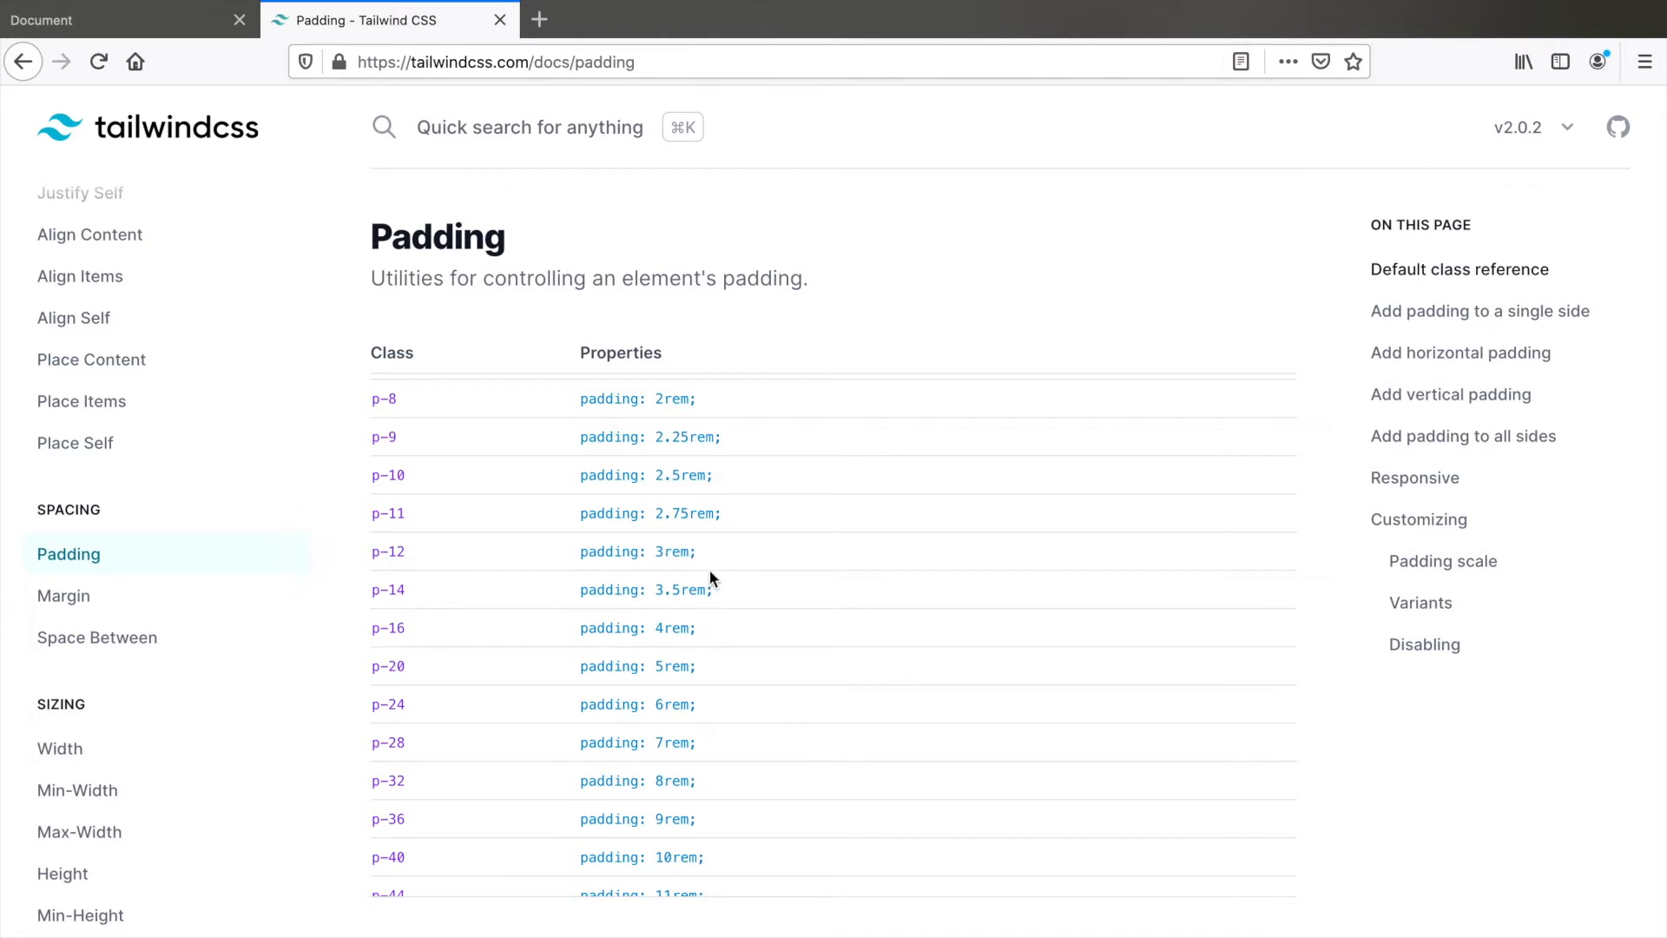
mouse_move(710, 569)
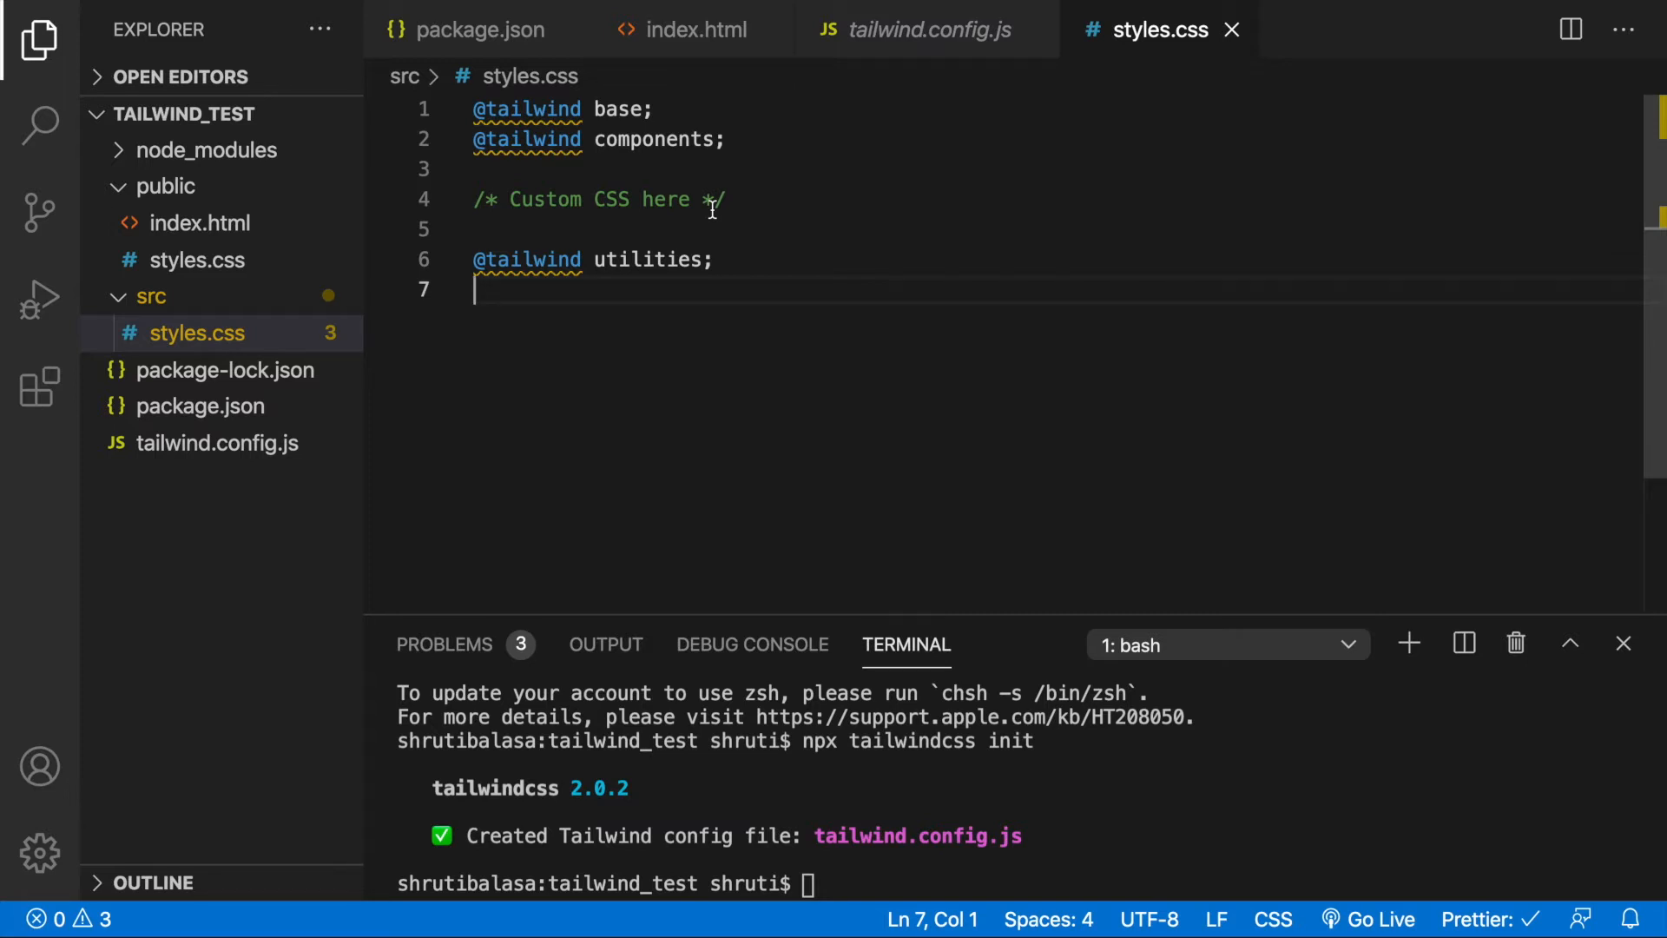
Add padding: { '13': '3.25rem' } inside theme.extend in tailwind.config.js.
left_click(924, 28)
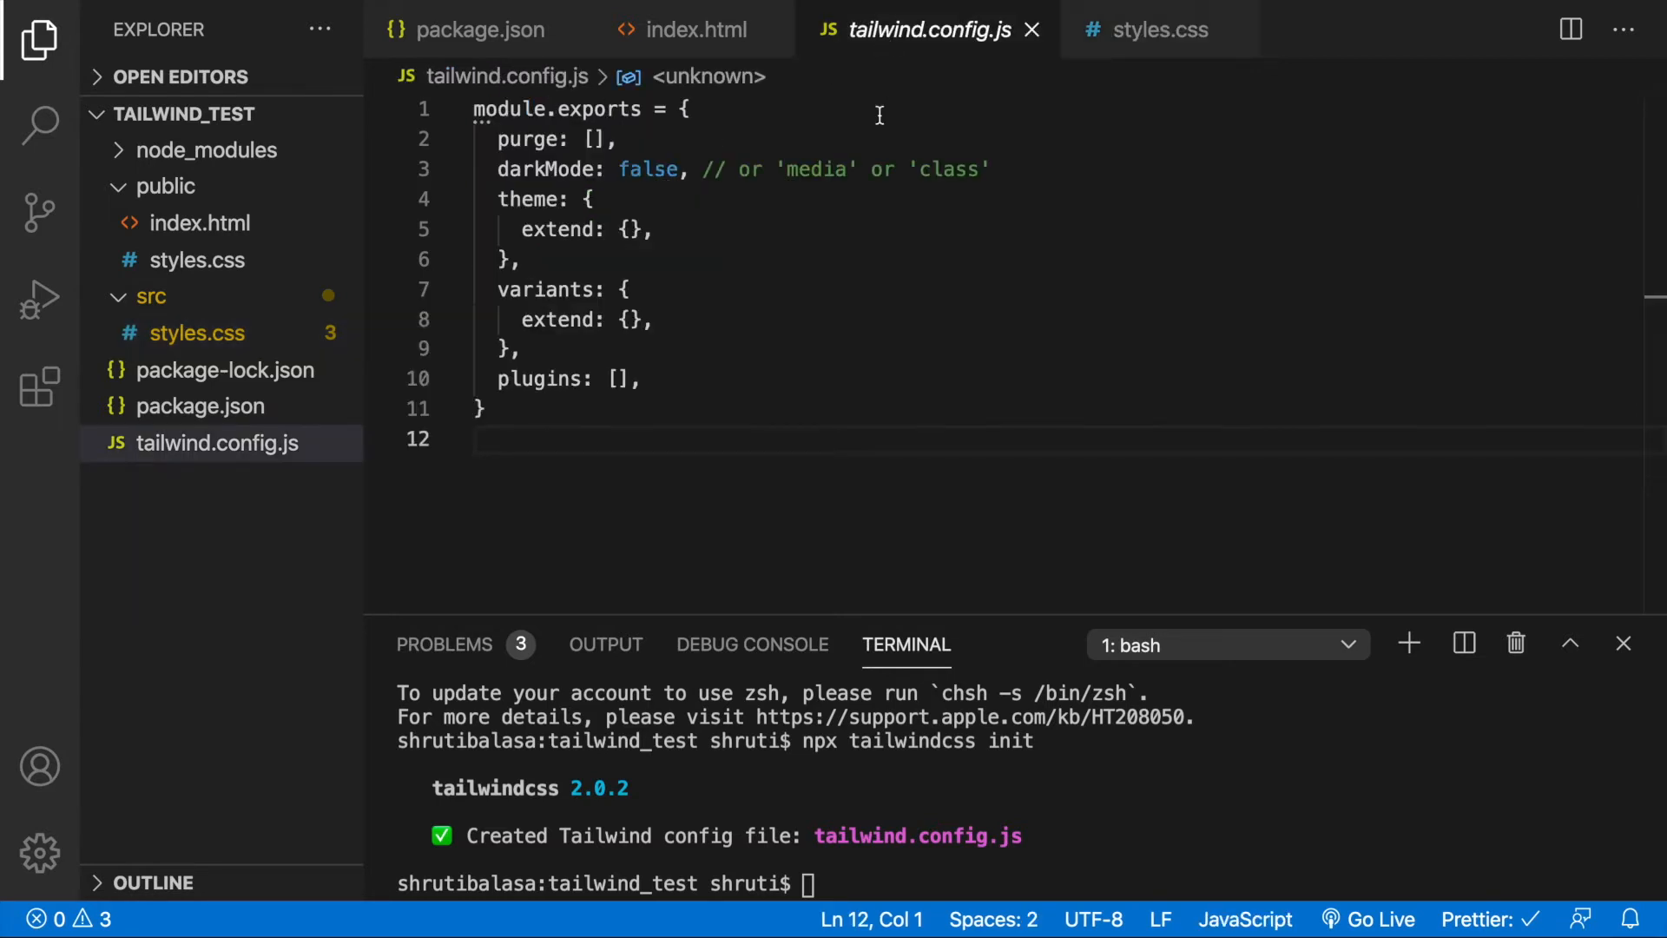
mouse_move(802, 378)
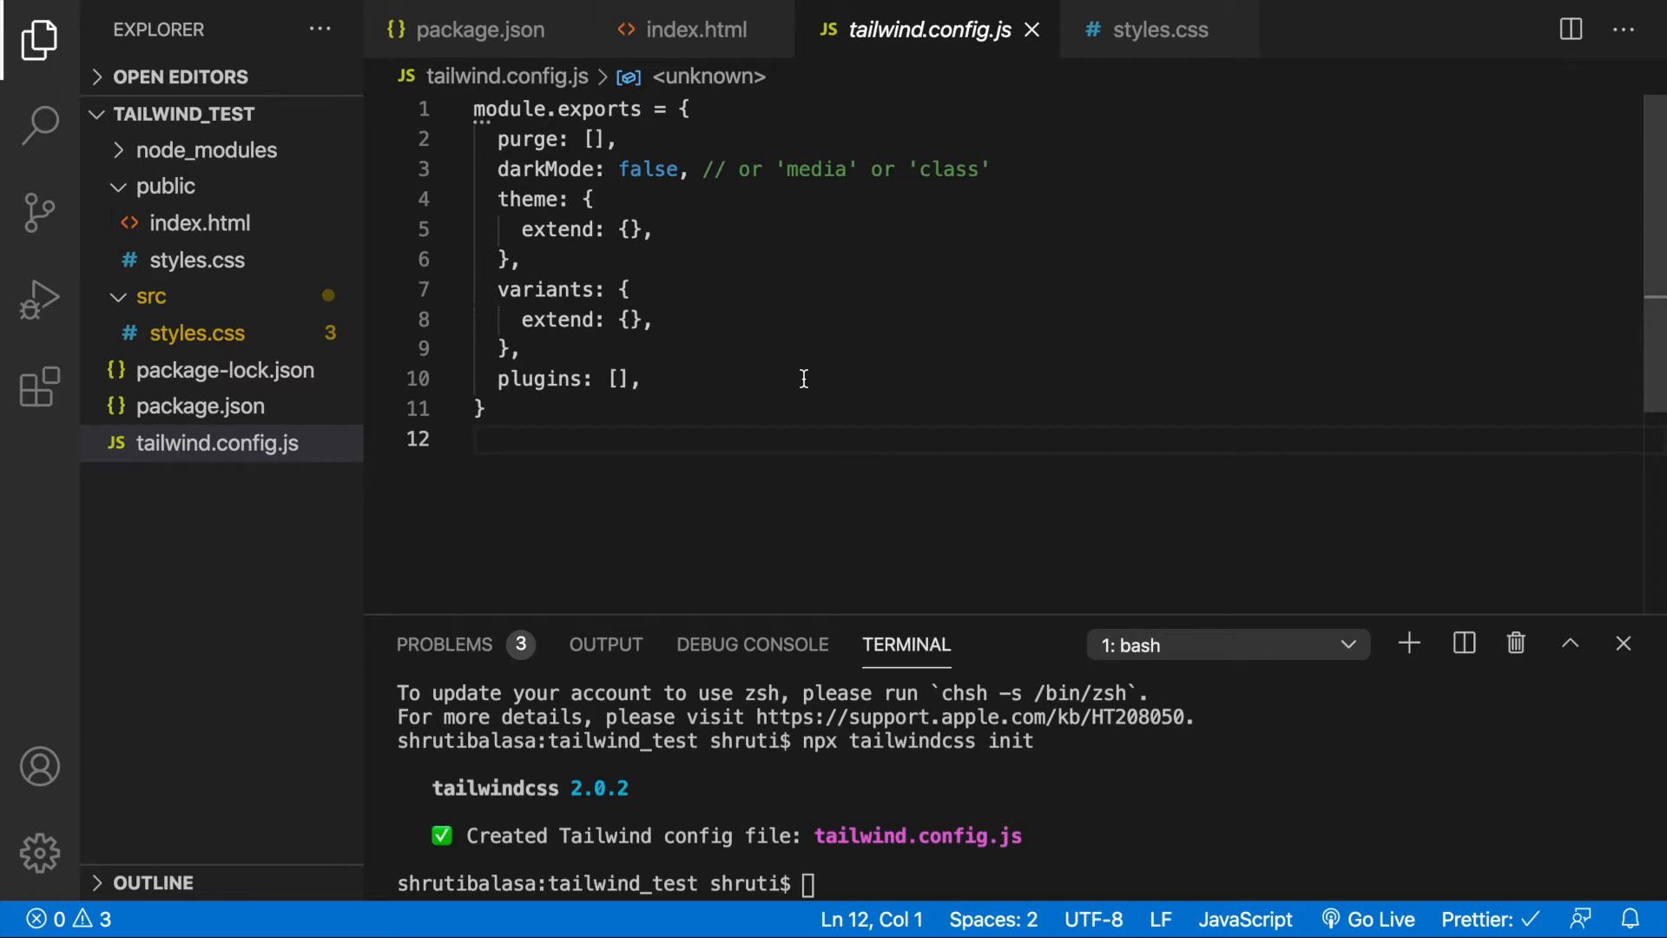
left_click(475, 440)
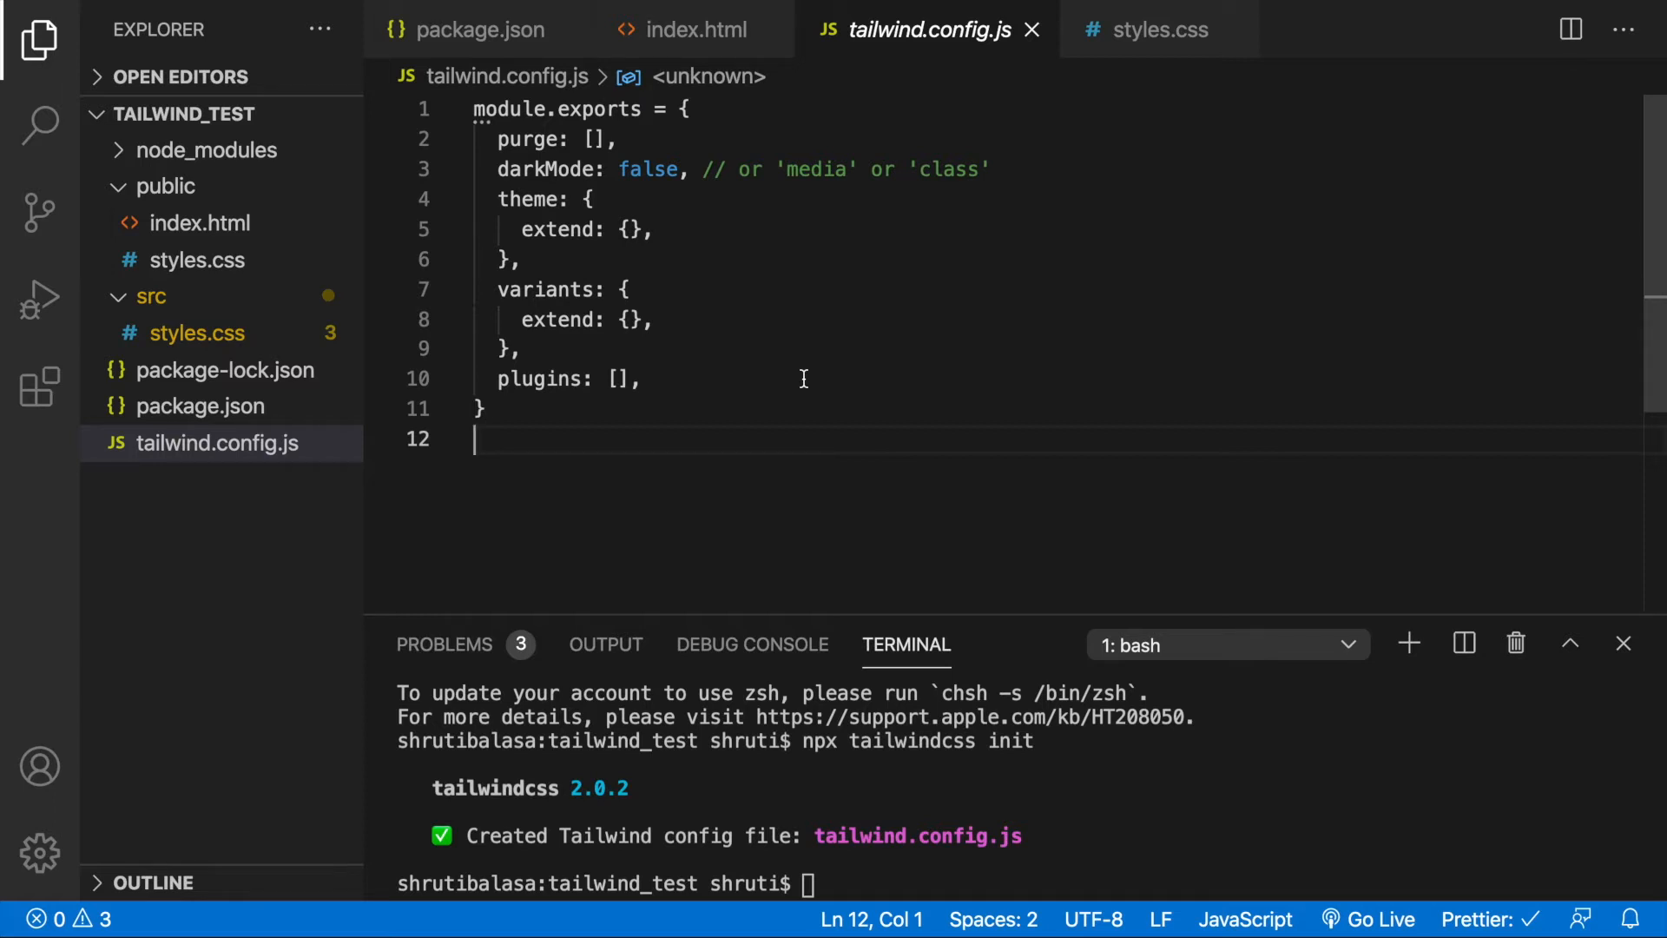
left_click(628, 229)
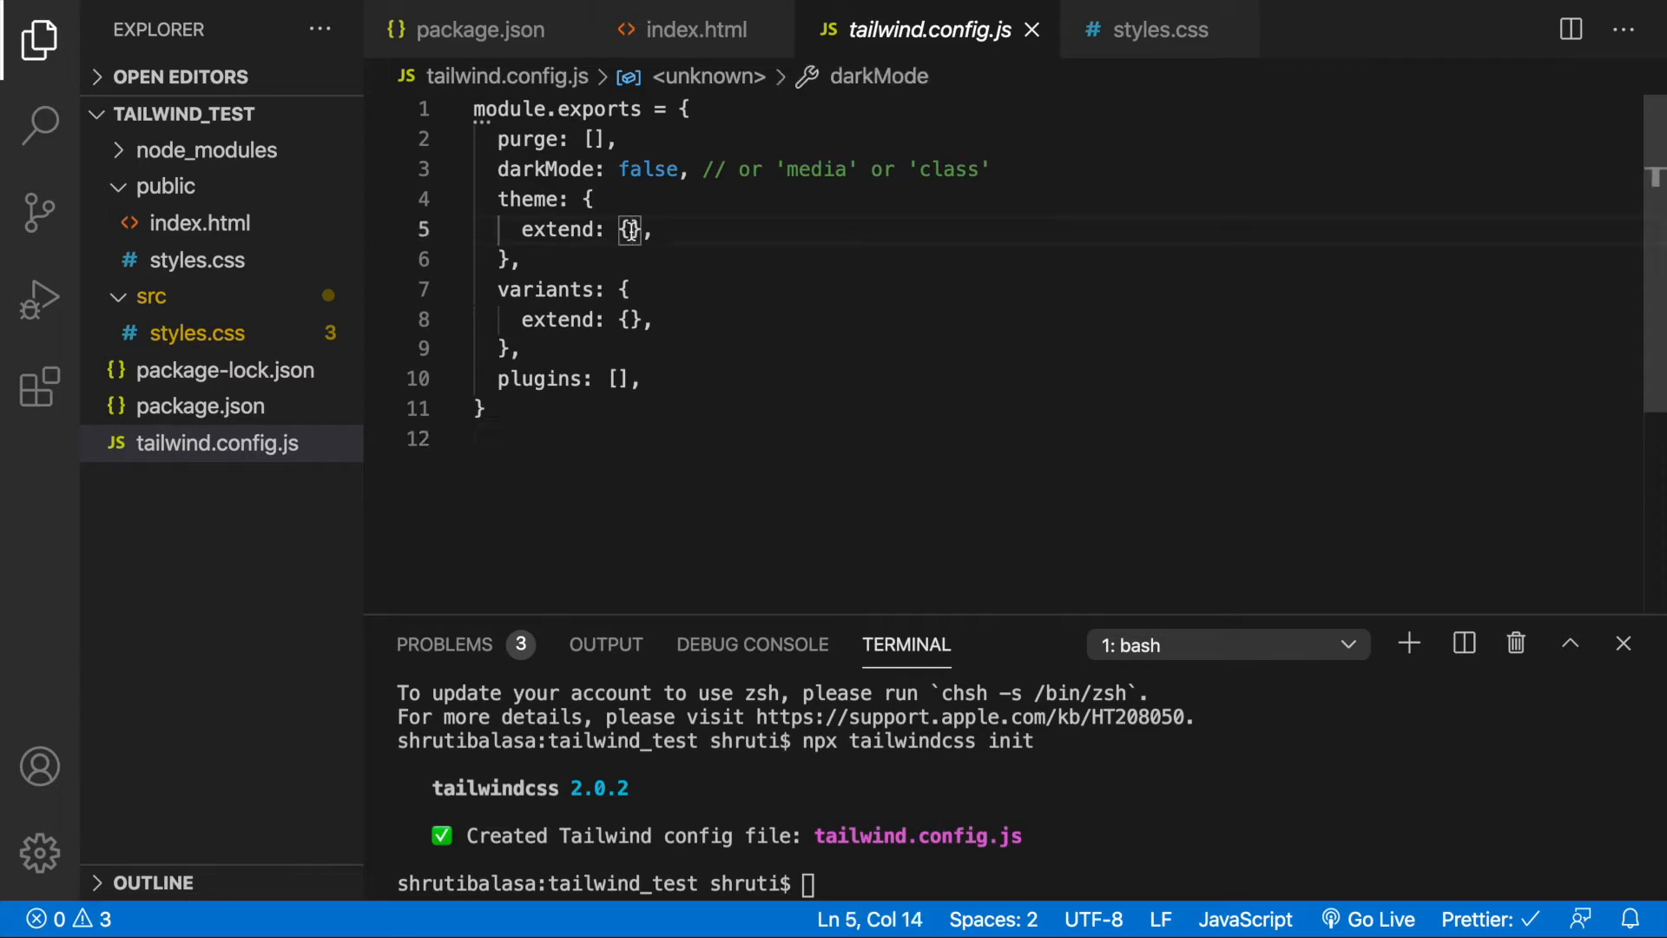
key("Enter")
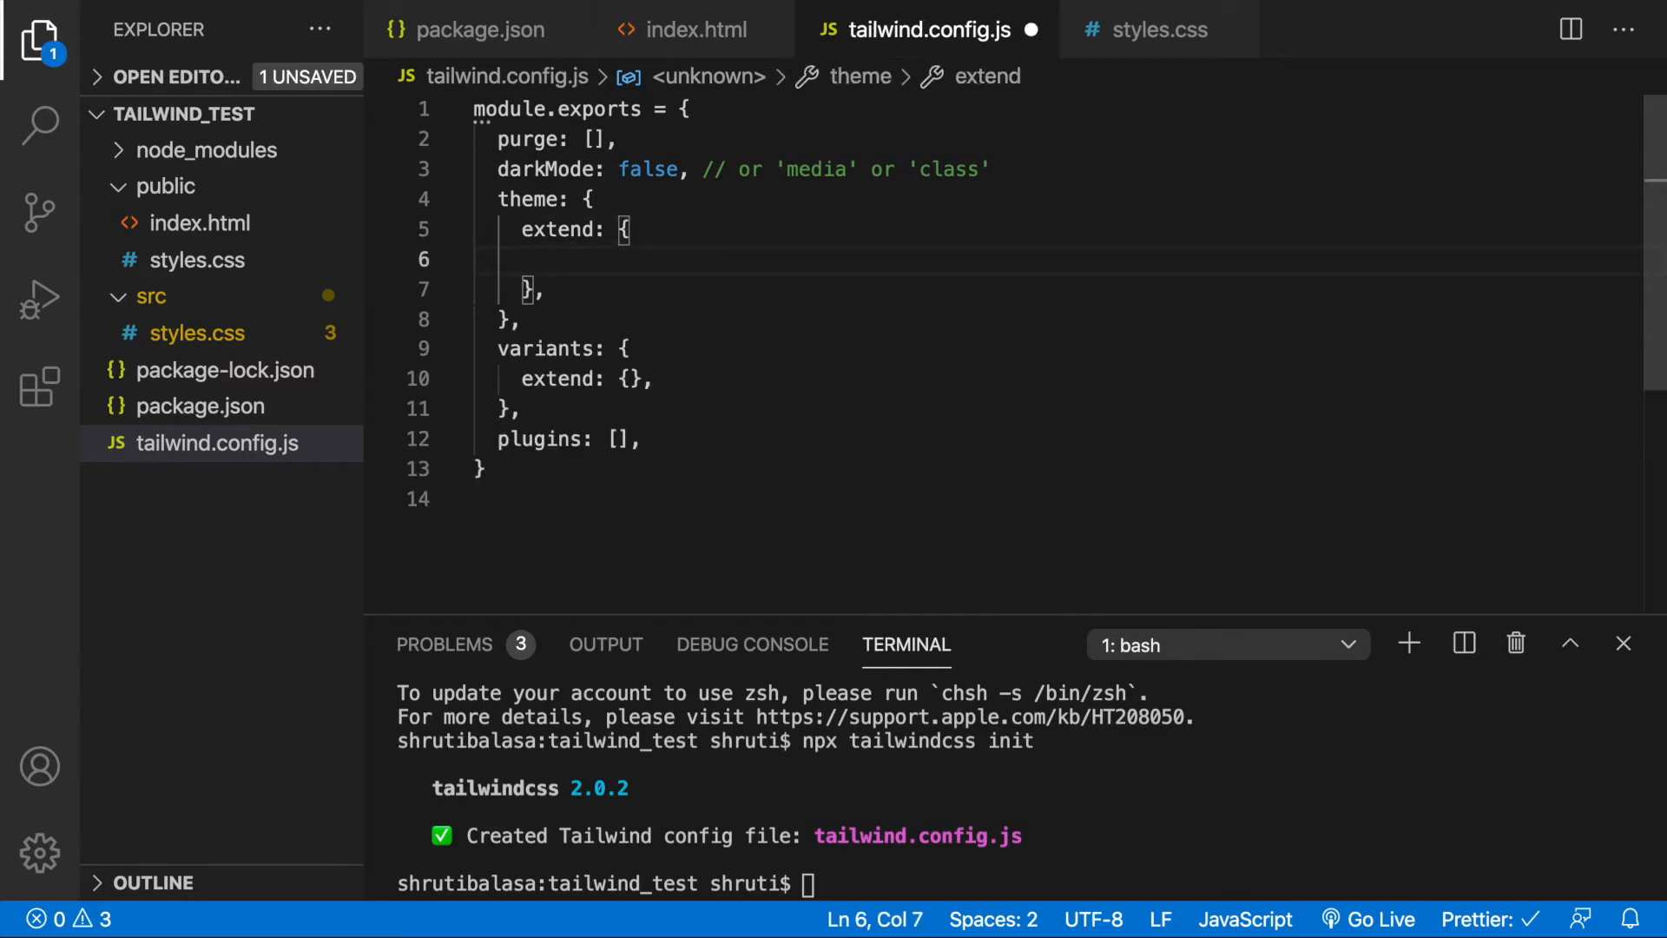
type("paddin")
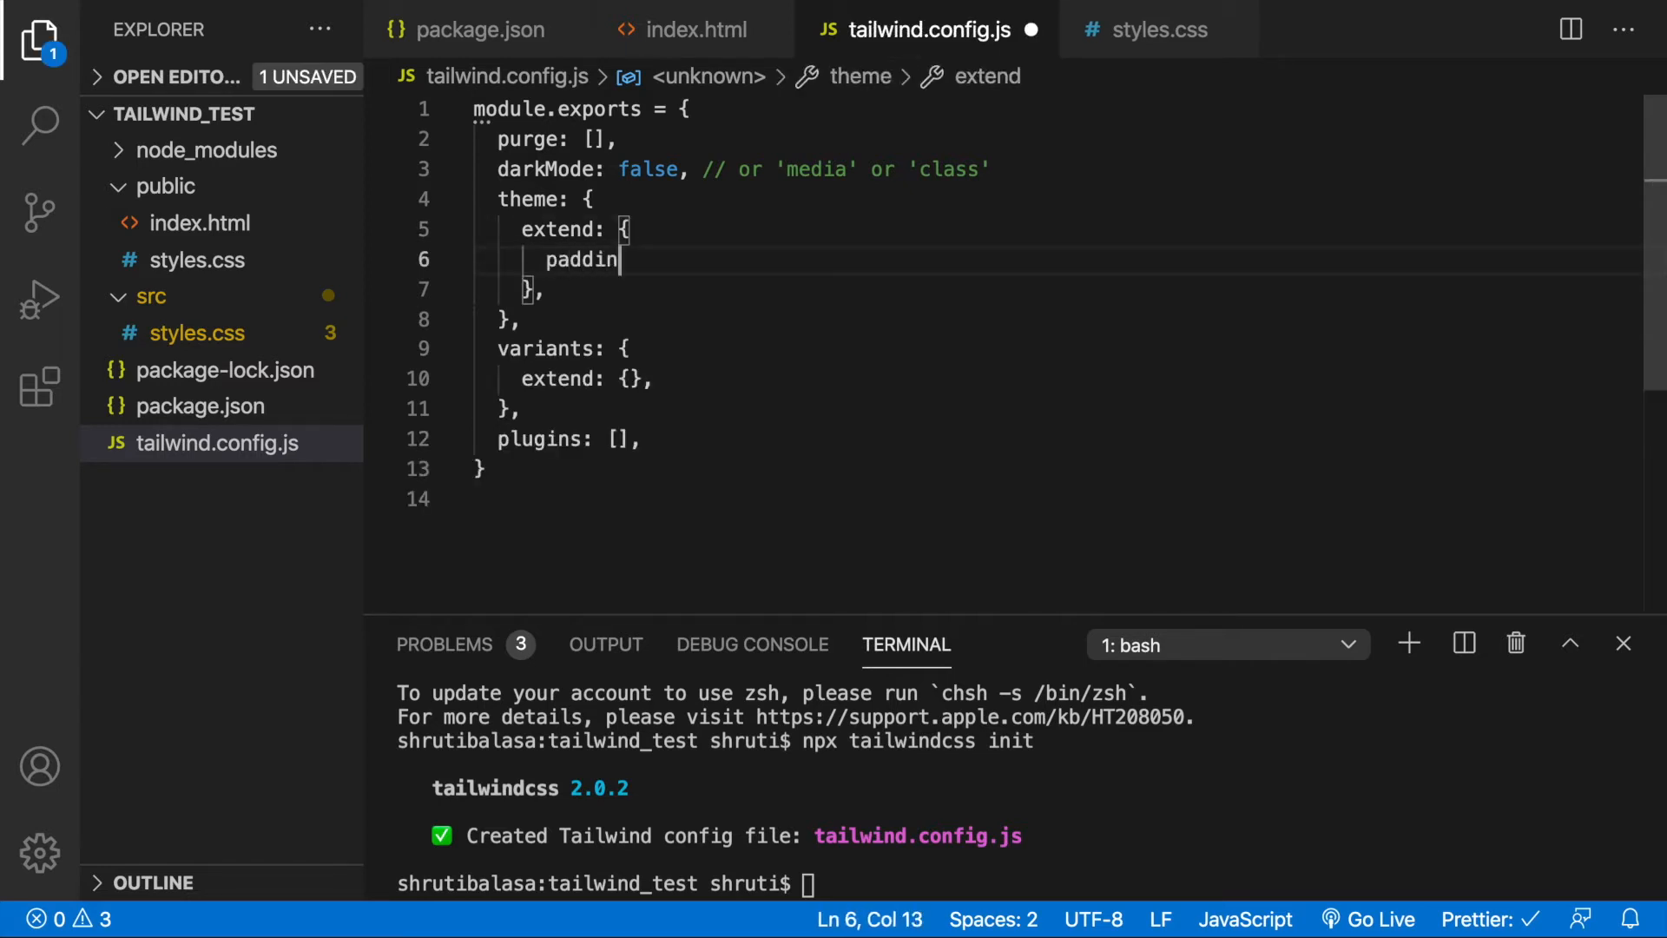
type("g: {}")
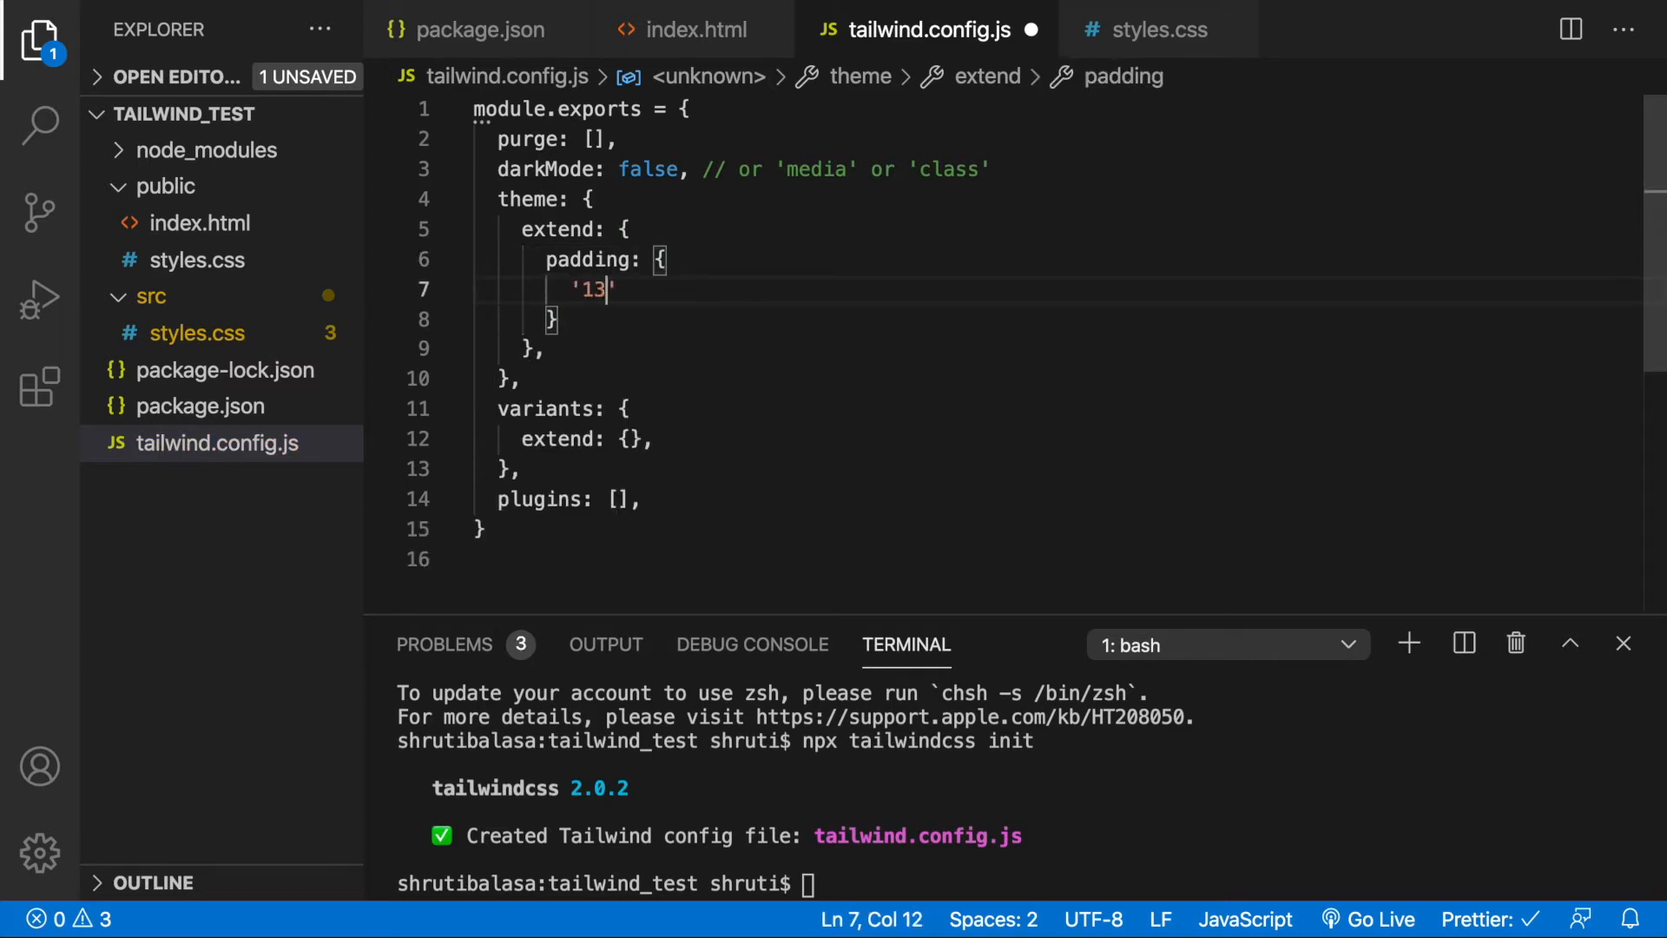
type(": '")
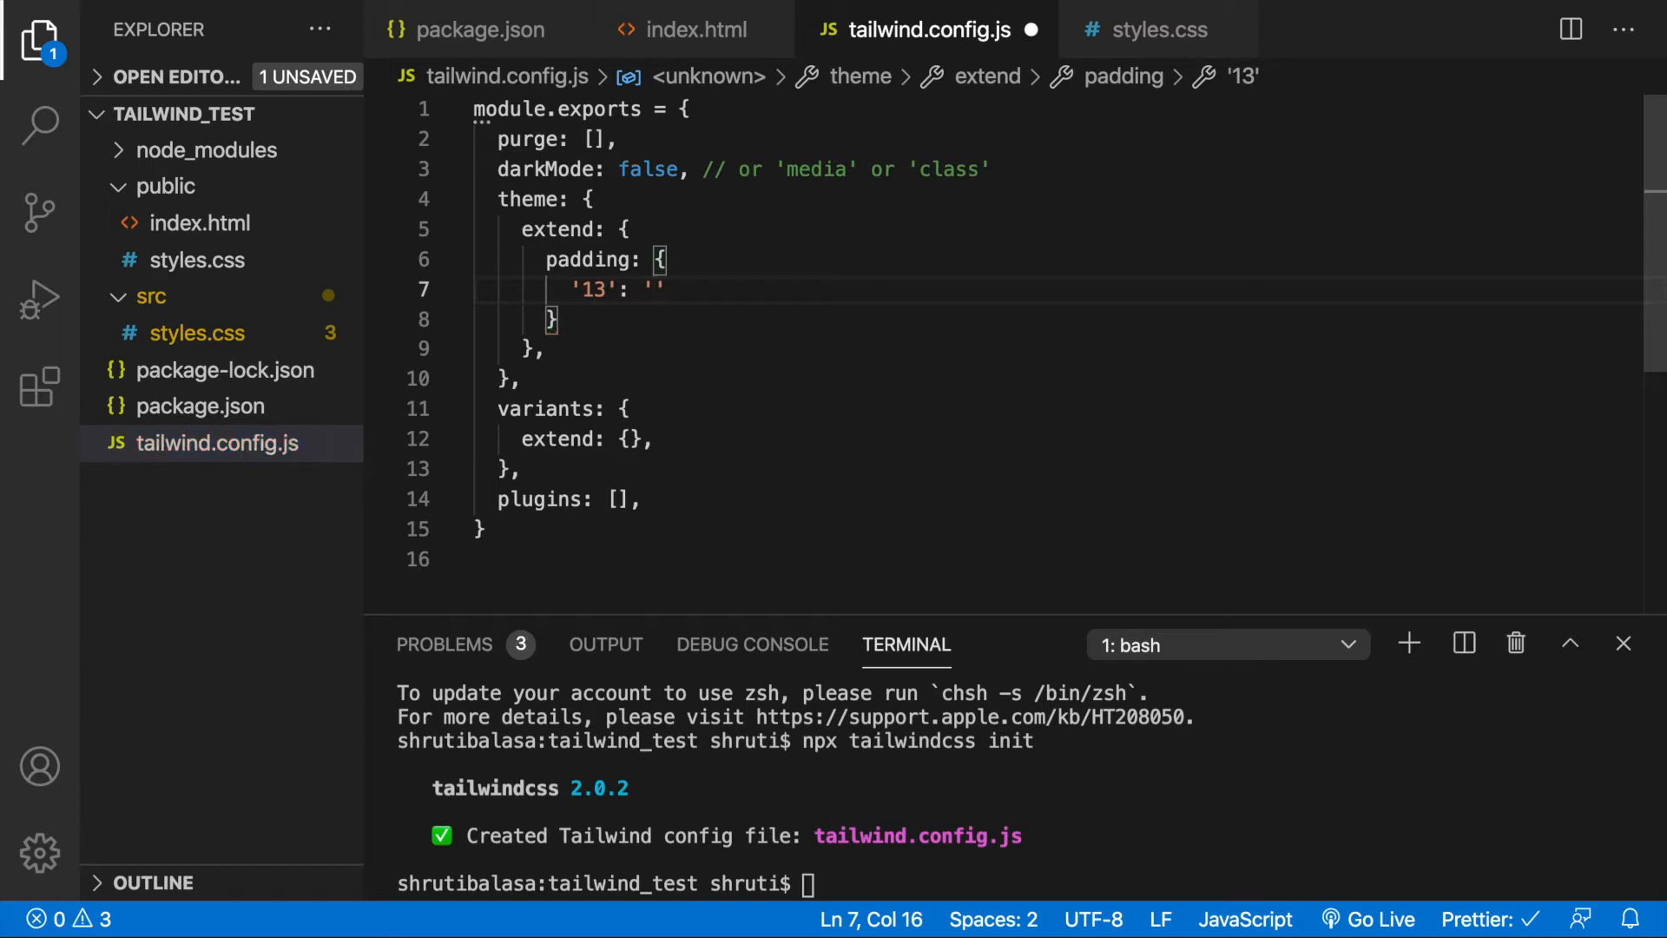
type("3.25re")
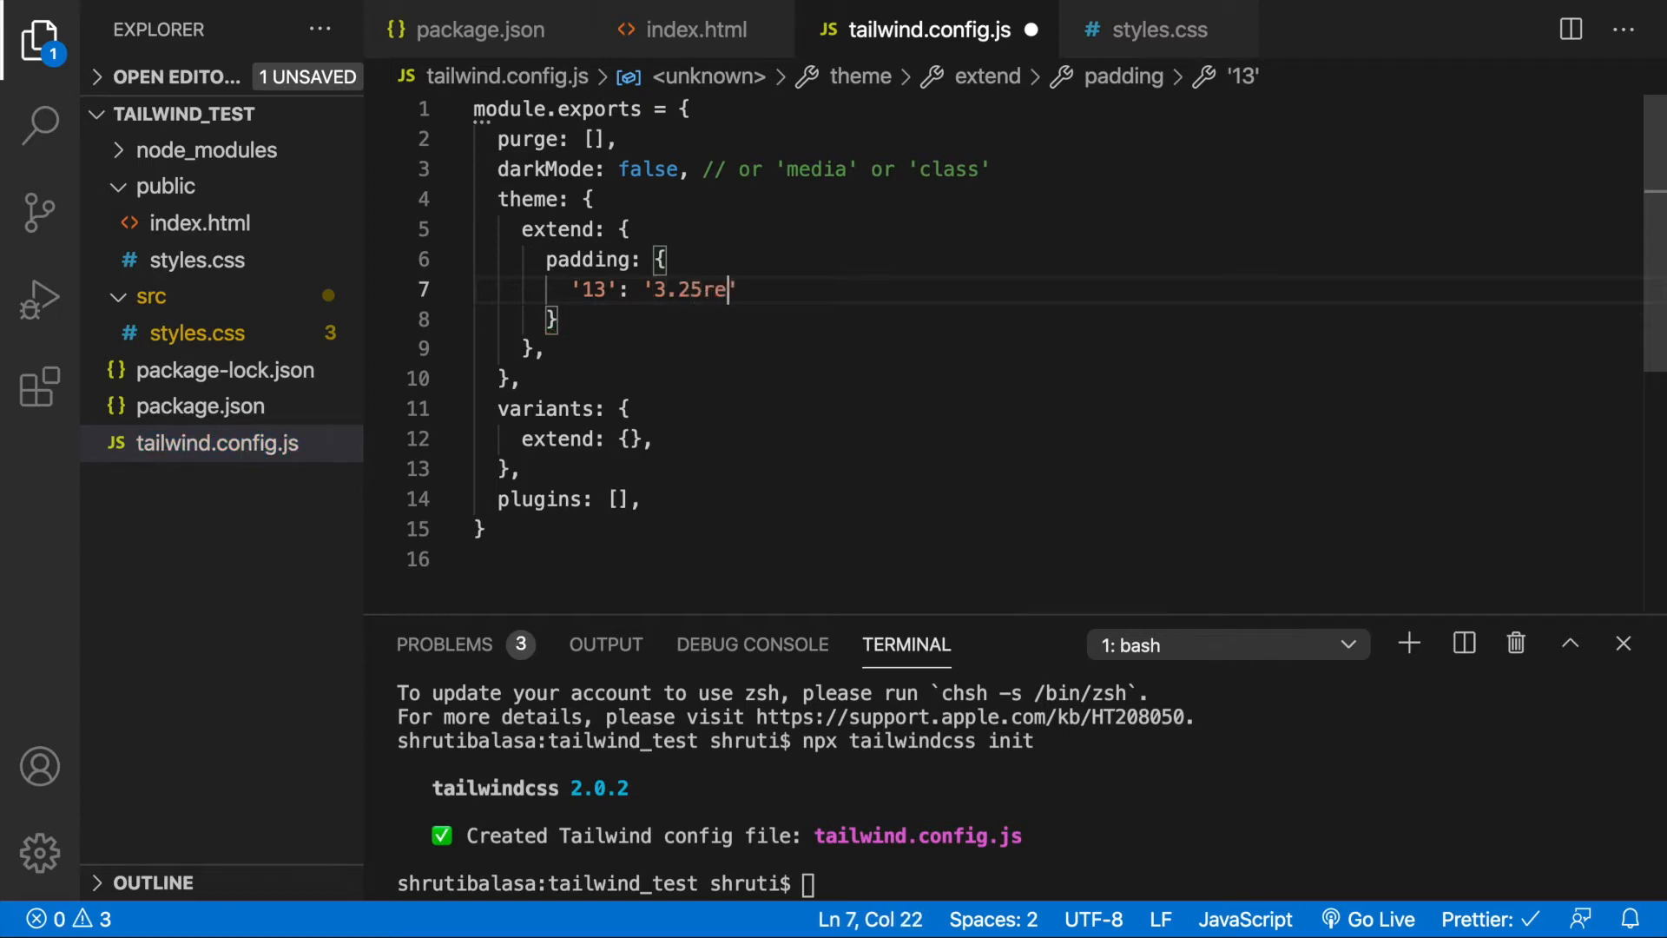
type("m")
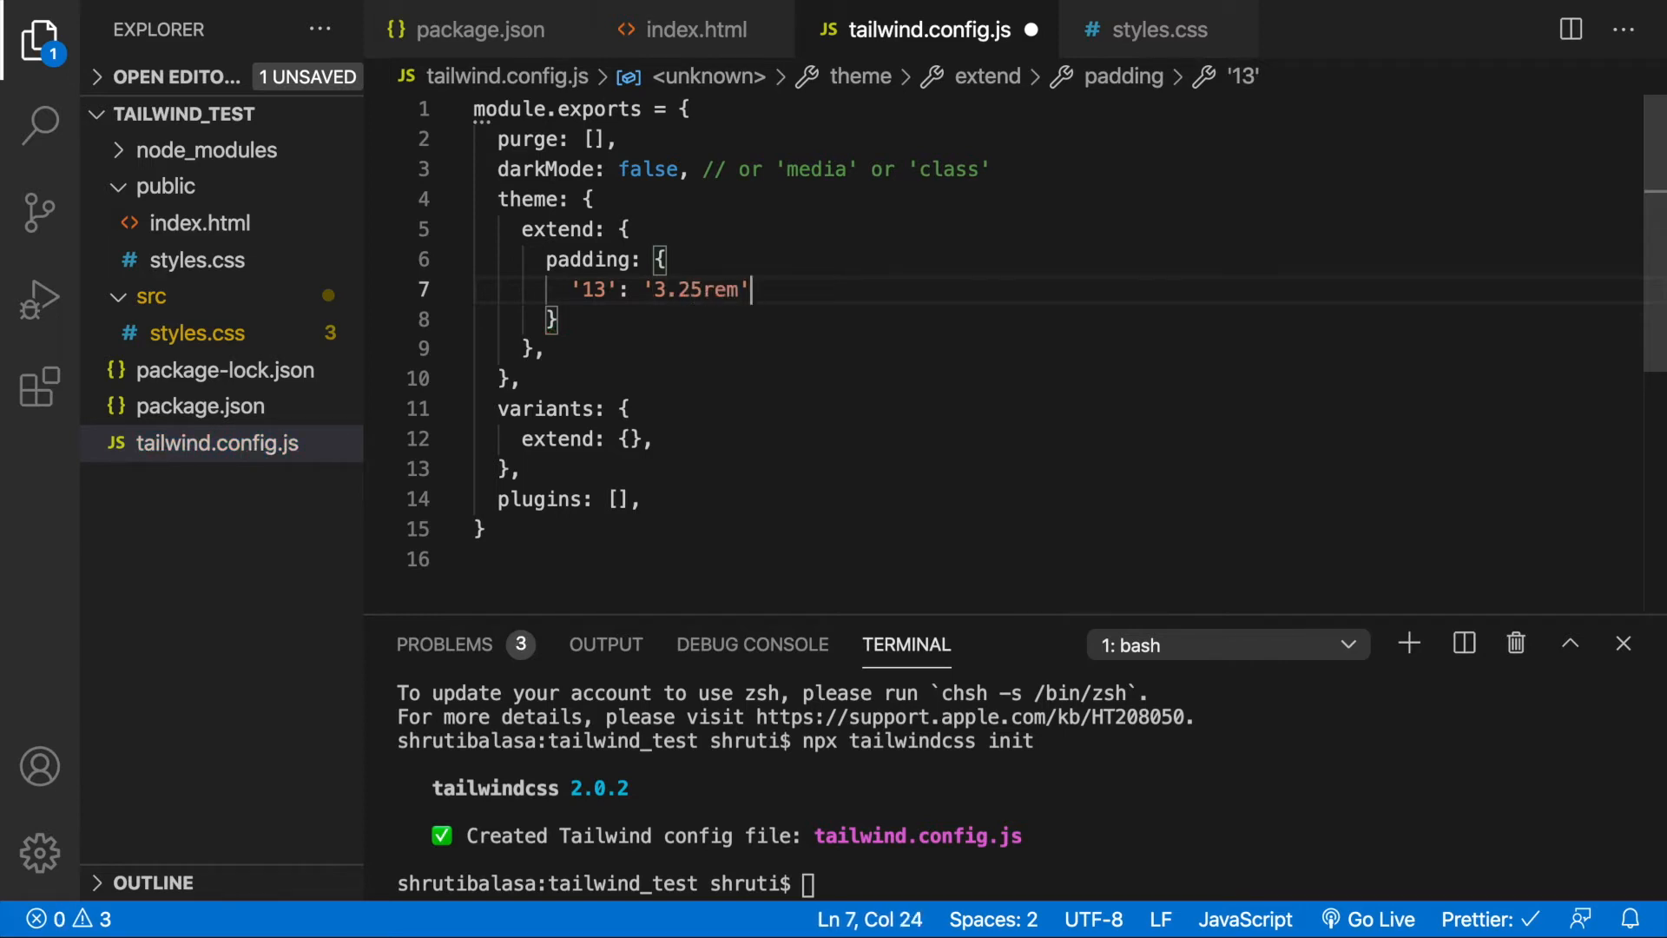
double_click(597, 288)
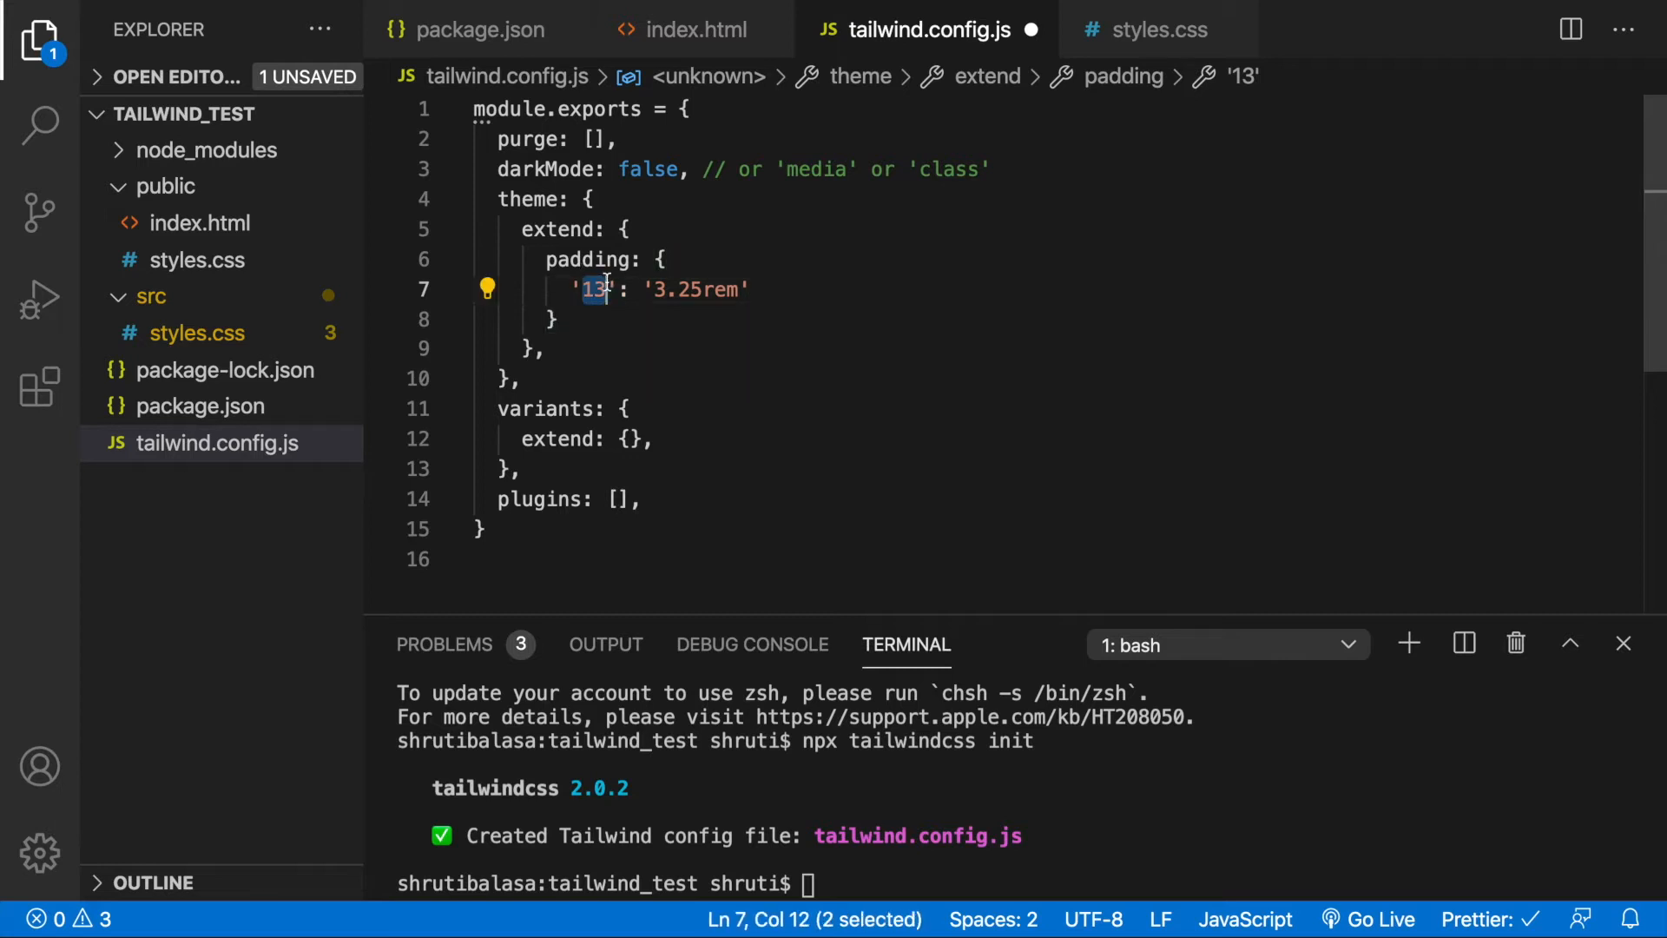
mouse_move(815, 294)
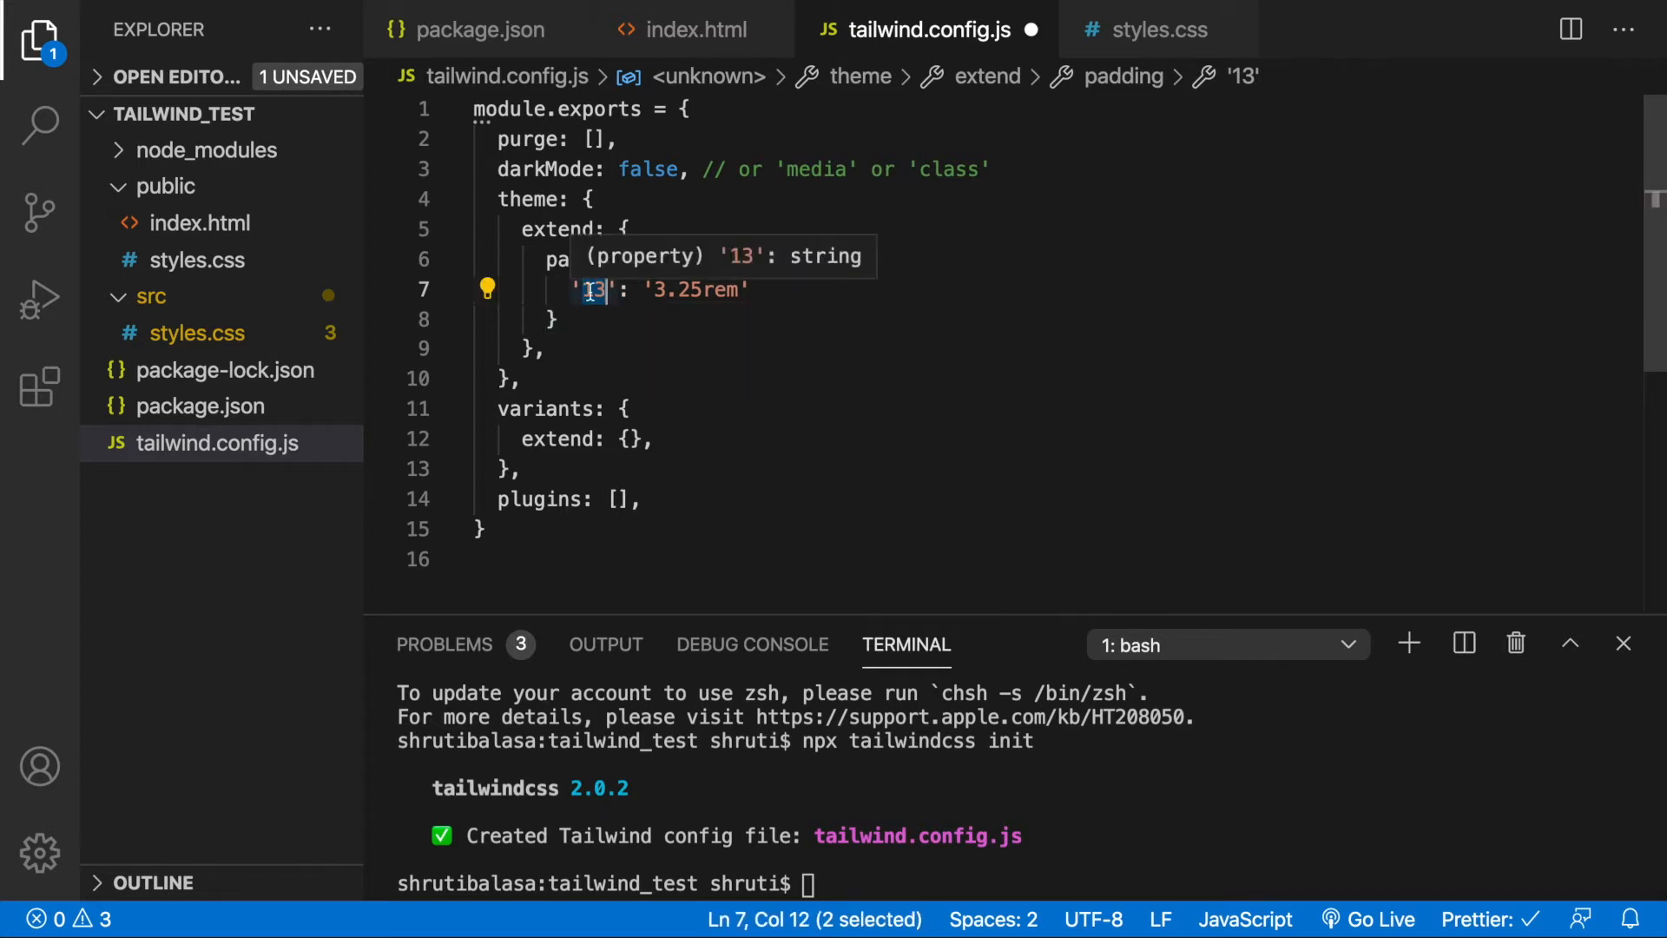
Add the p-13 class after text-blue-500 on the index.html heading using IntelliSense.
left_click(409, 28)
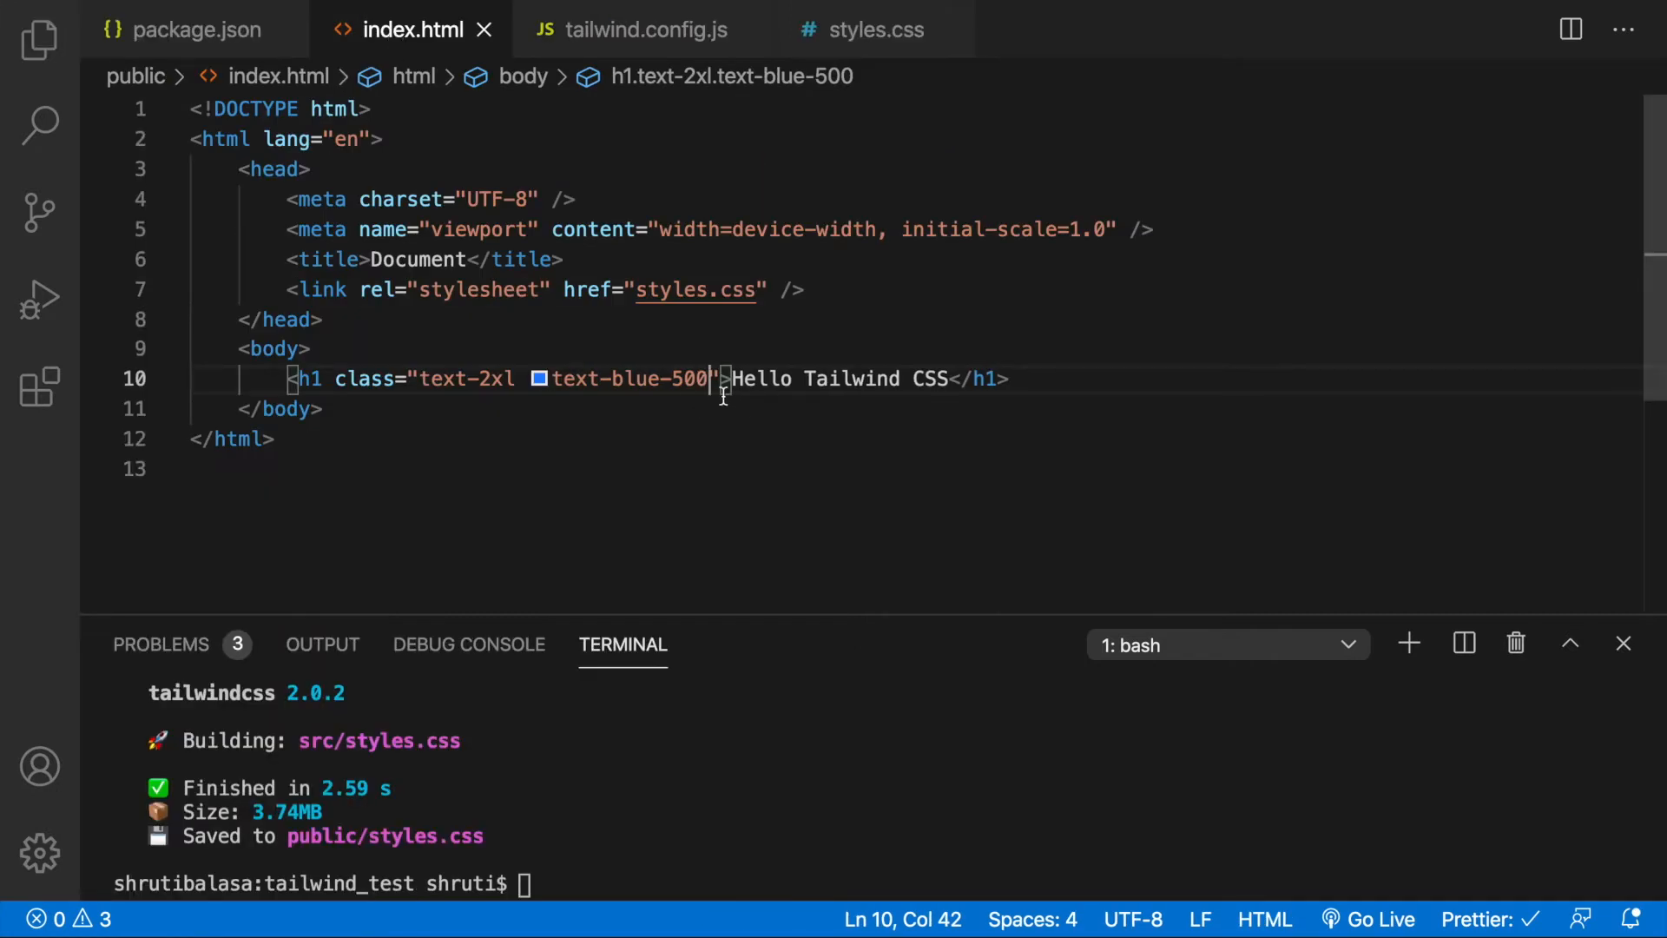
type("p-")
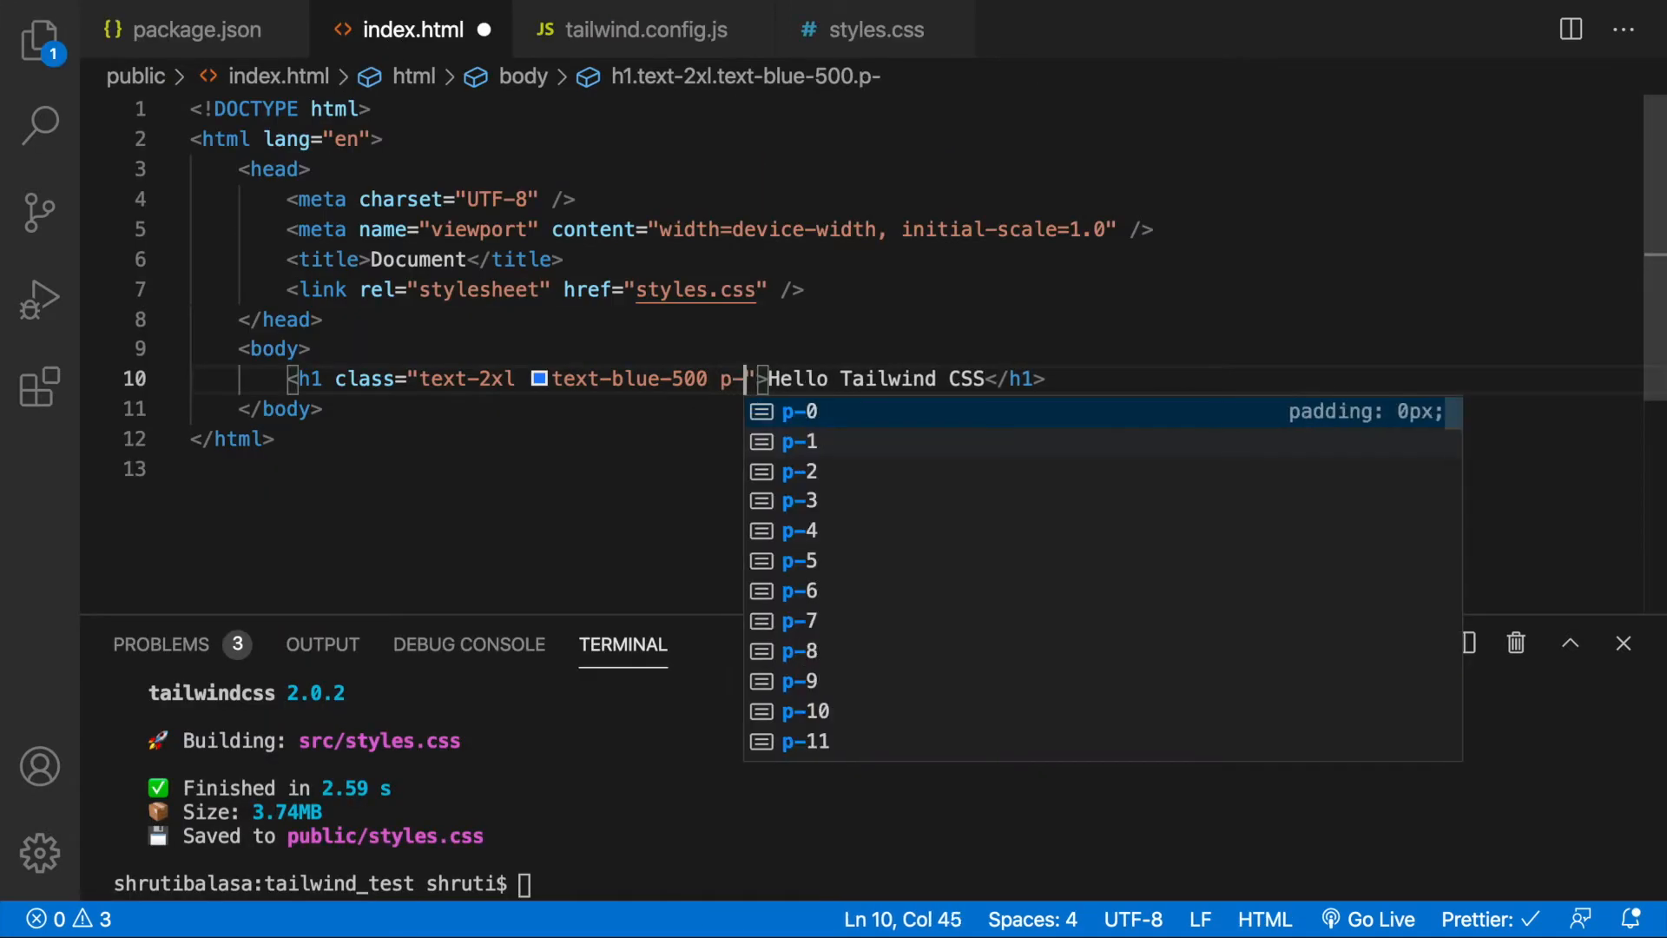
scroll("down", 3)
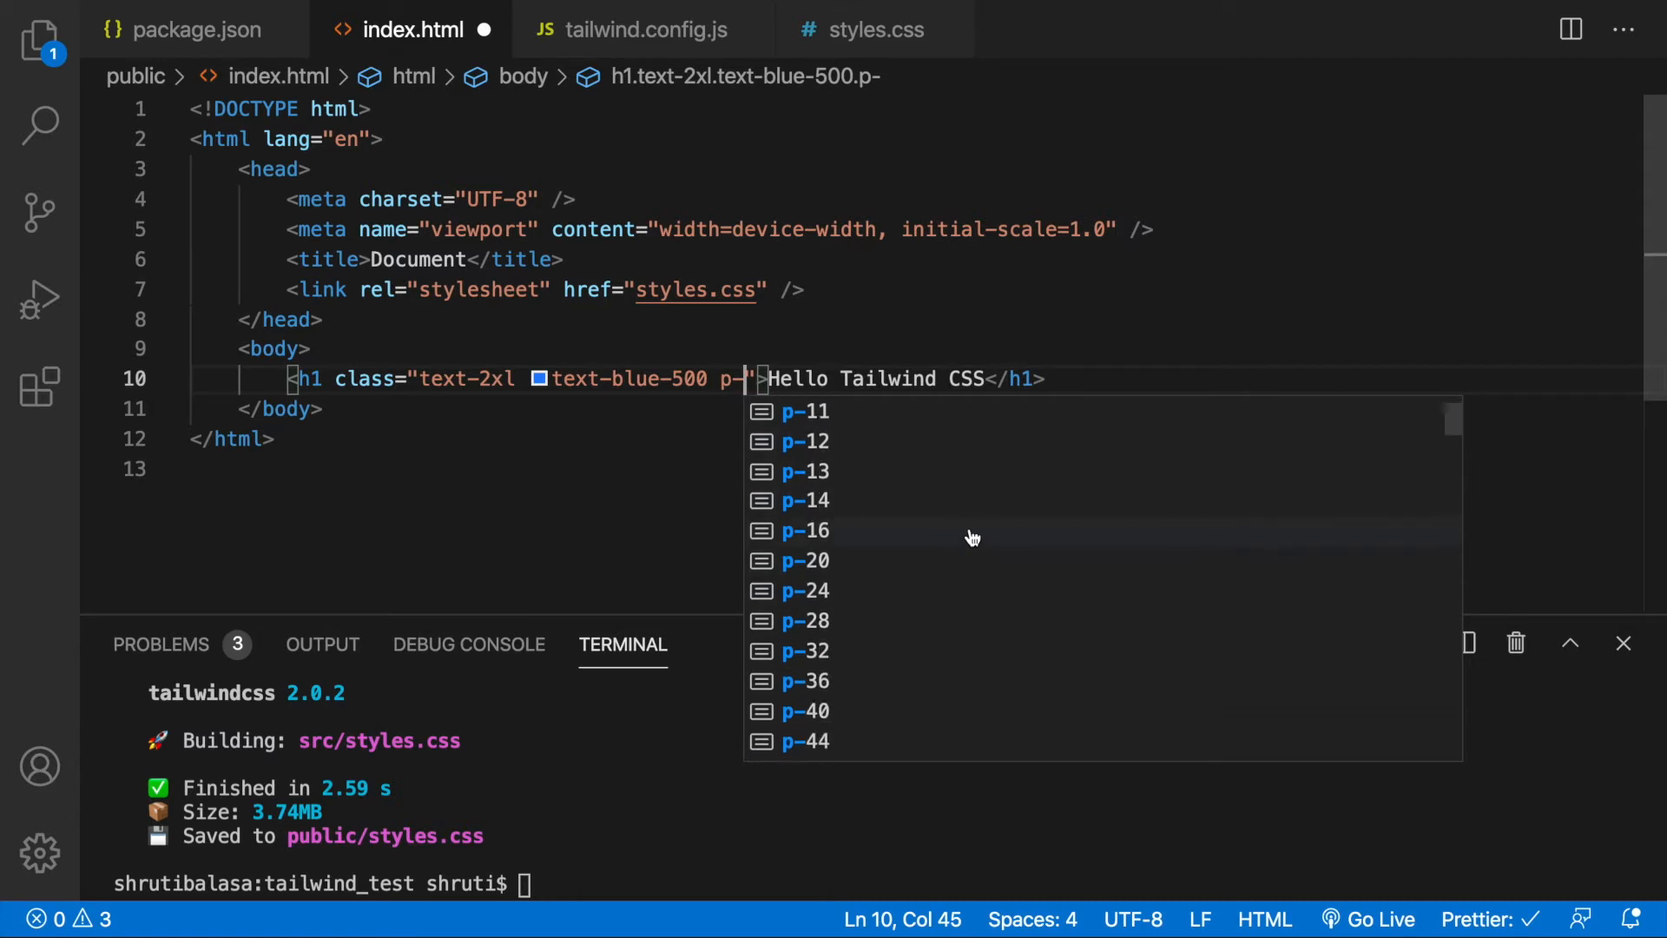
mouse_move(835, 479)
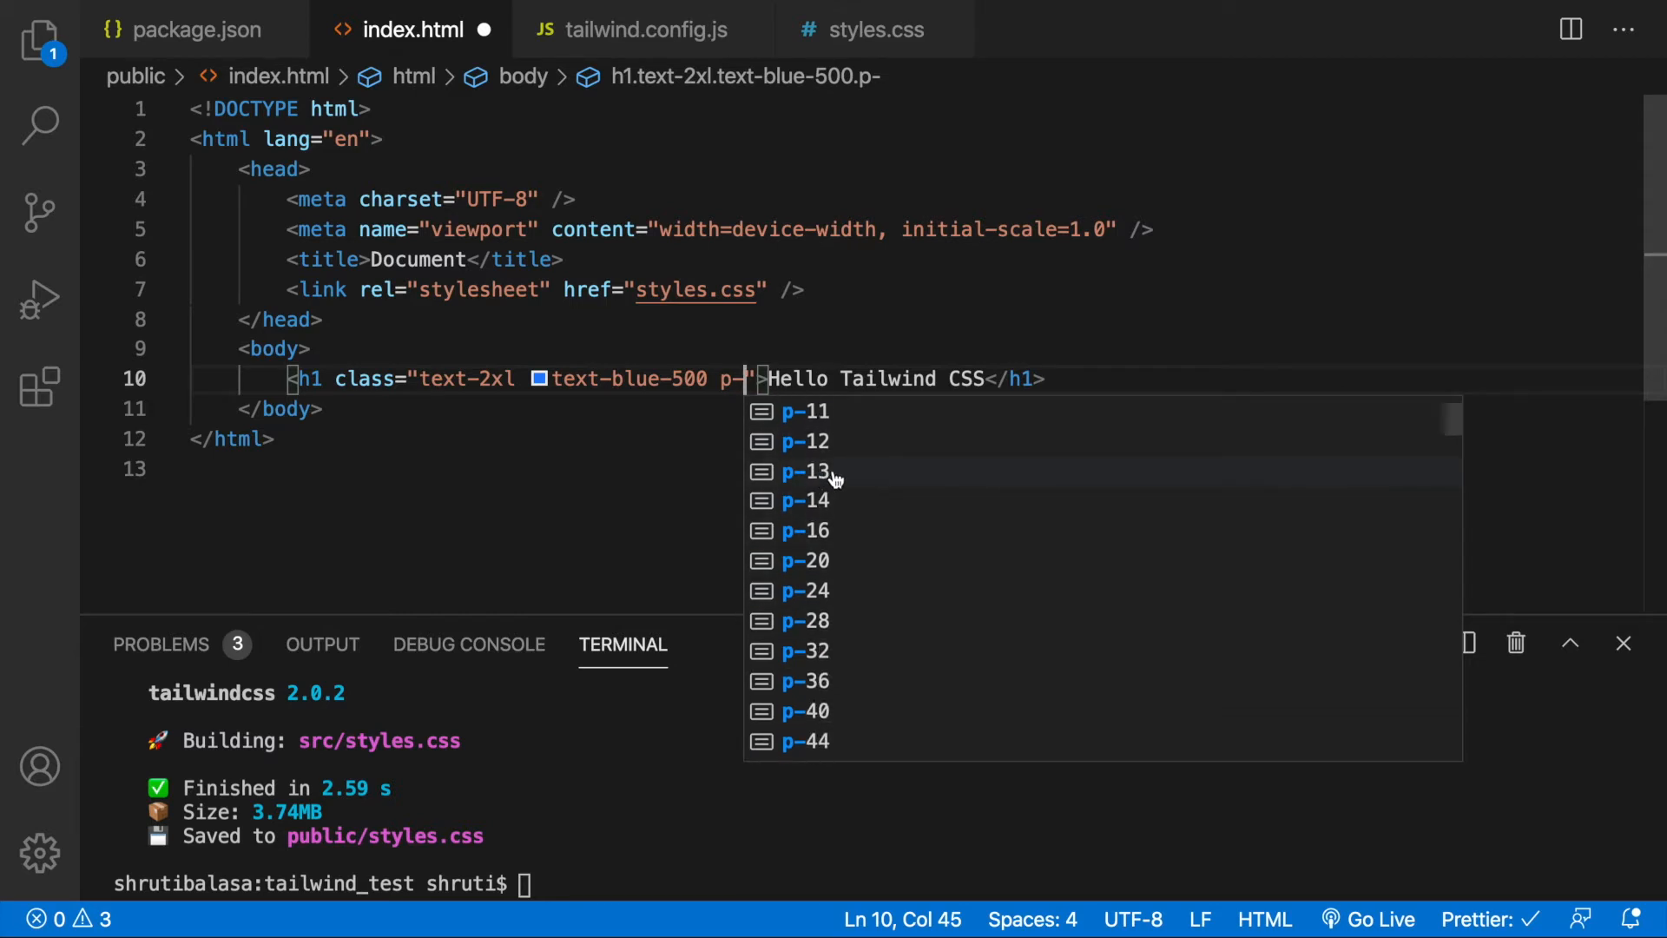
left_click(805, 471)
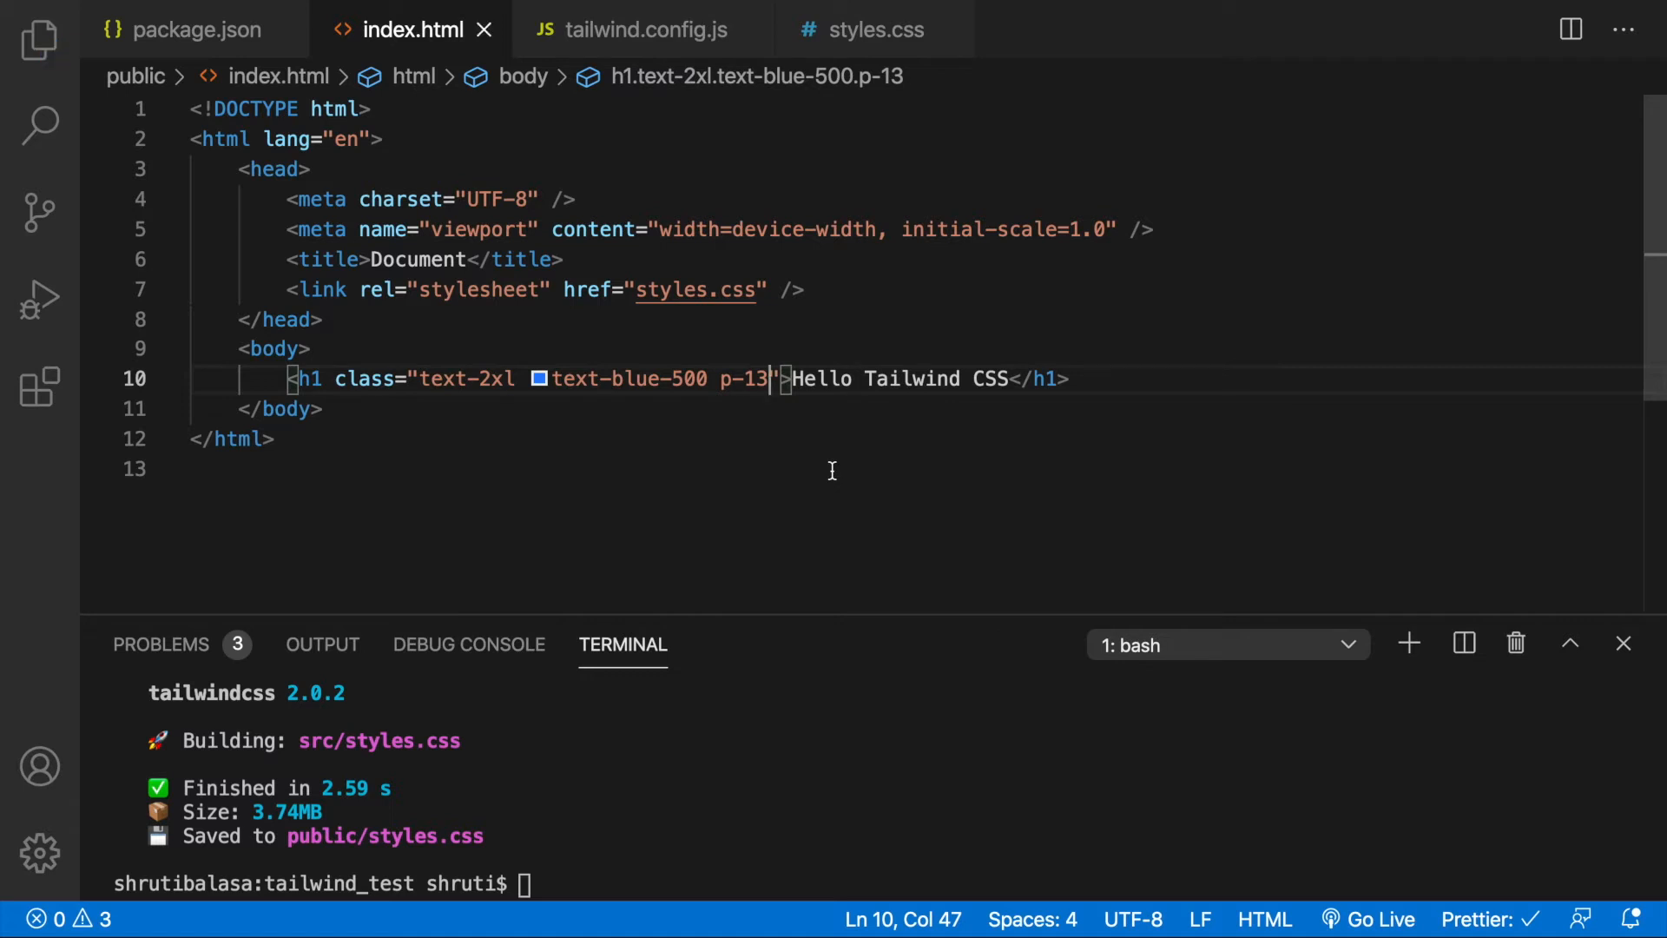
mouse_move(640, 891)
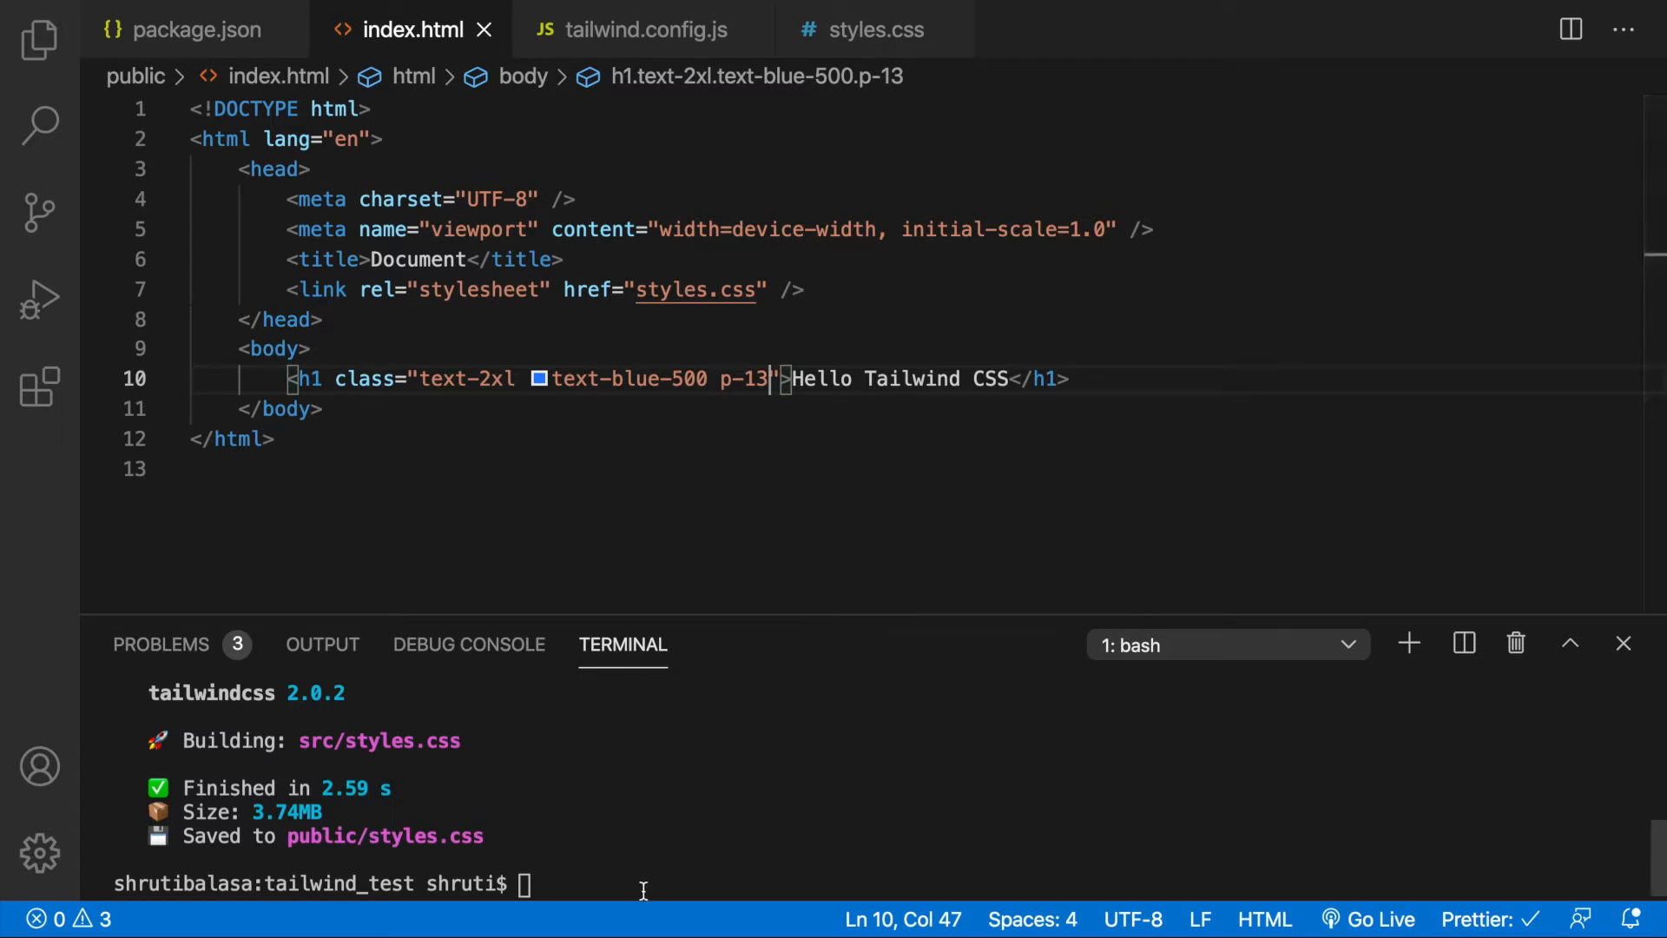
Run npm run build to regenerate public/styles.css, then return to index.html.
type("npm run b")
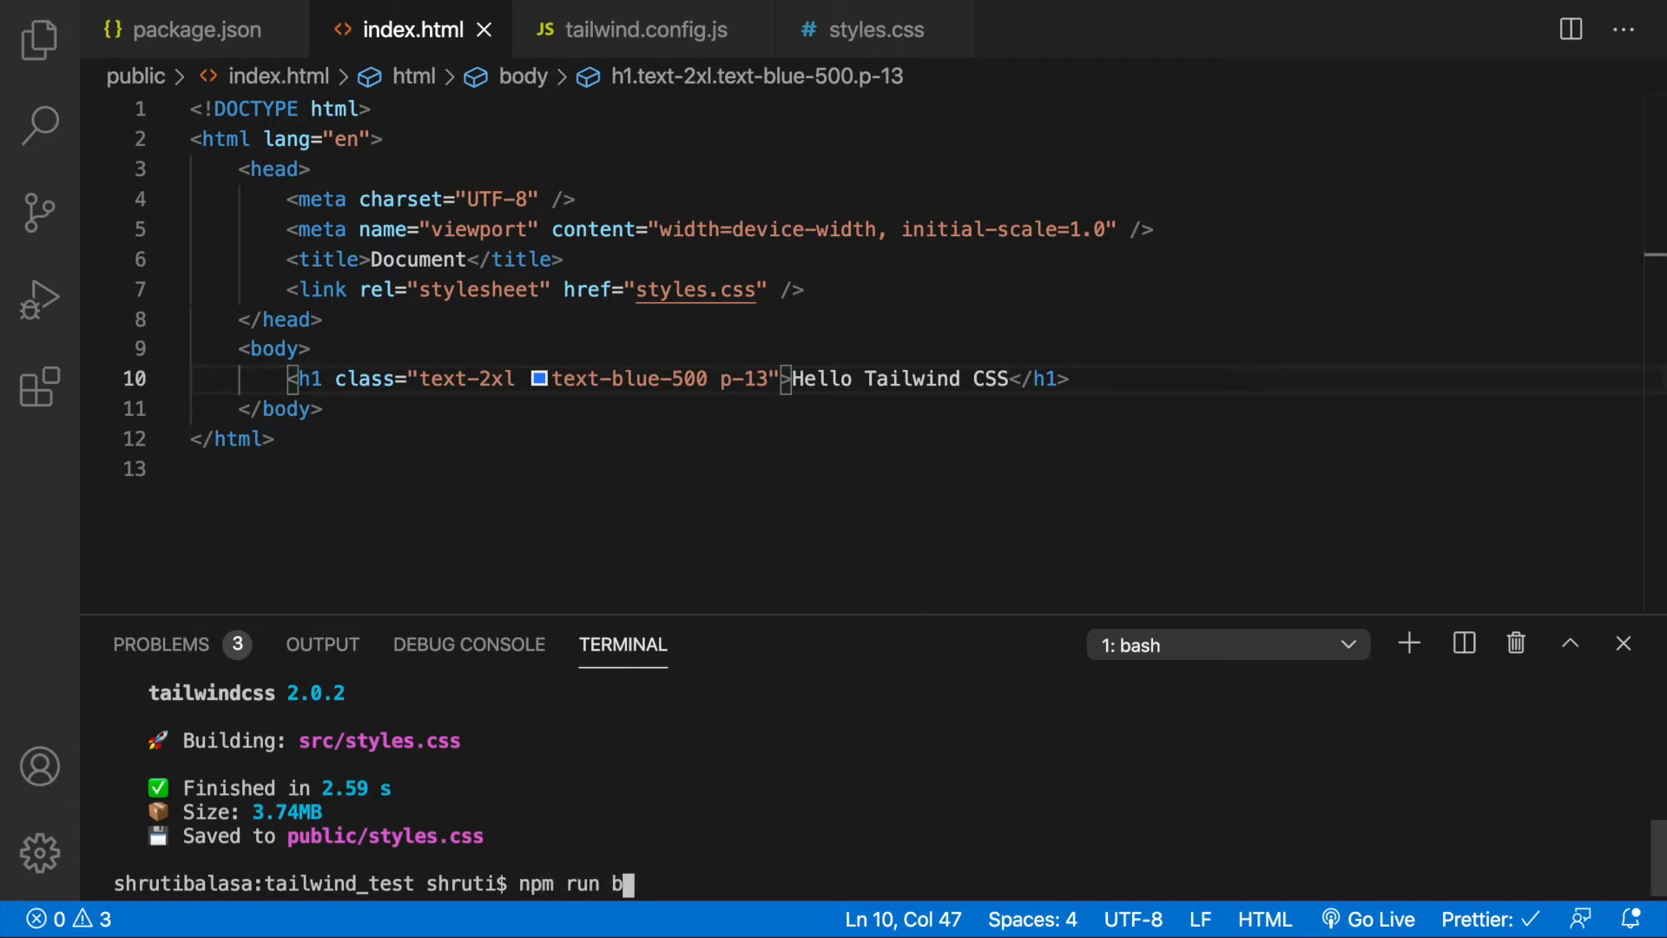
key("Return")
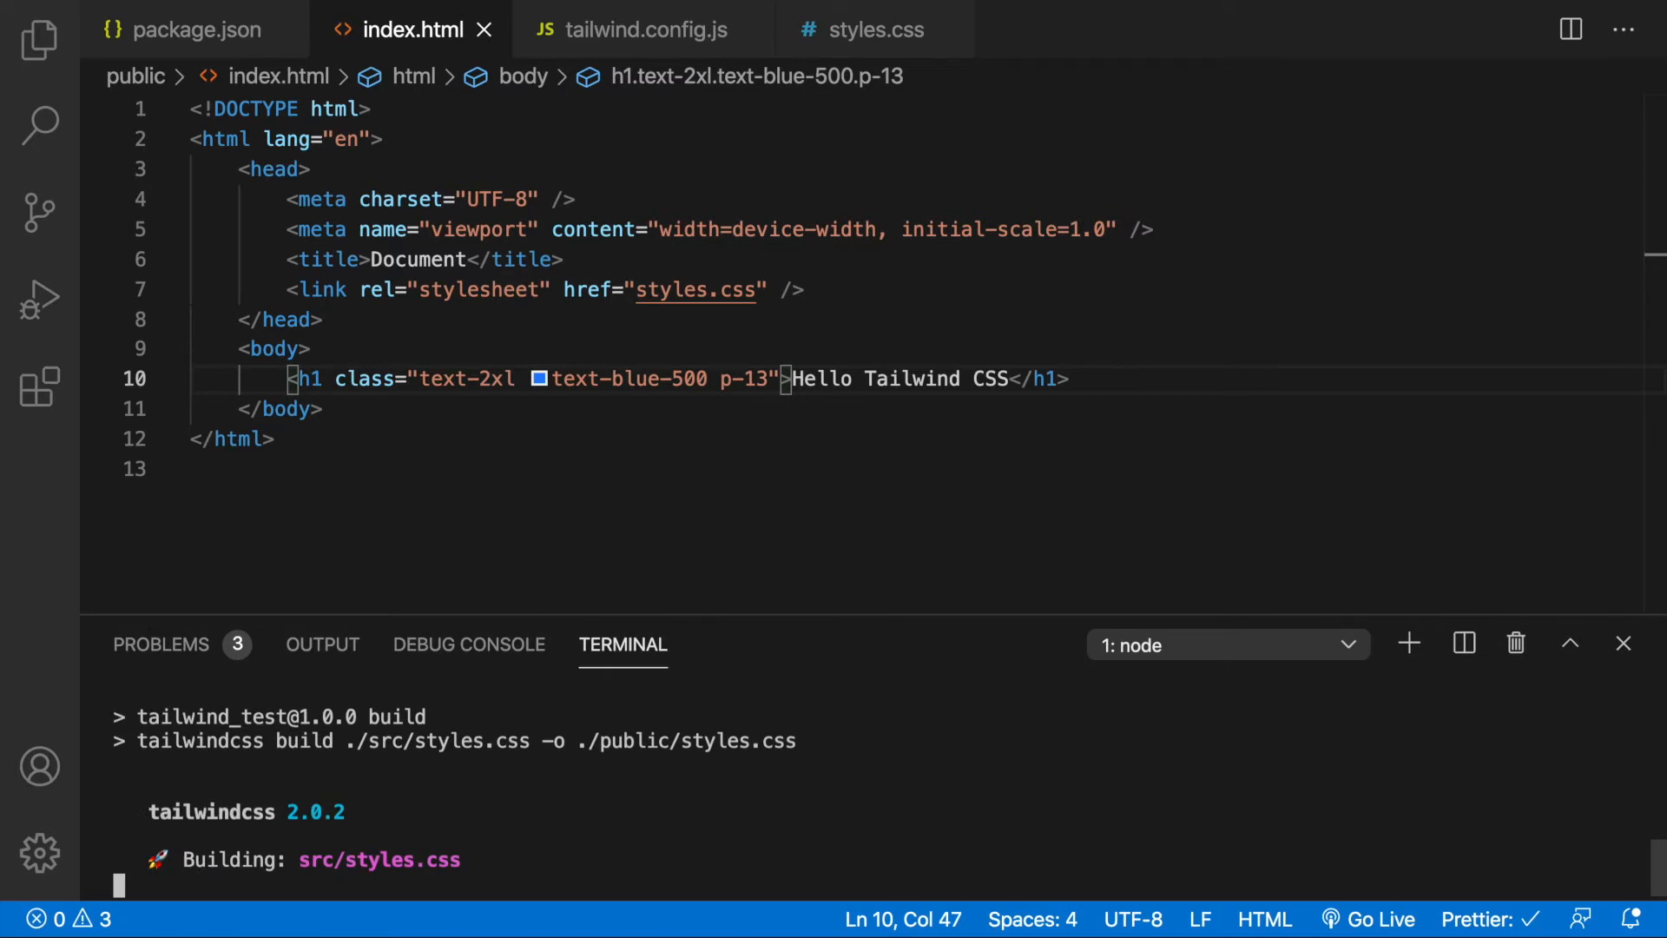
mouse_move(553, 928)
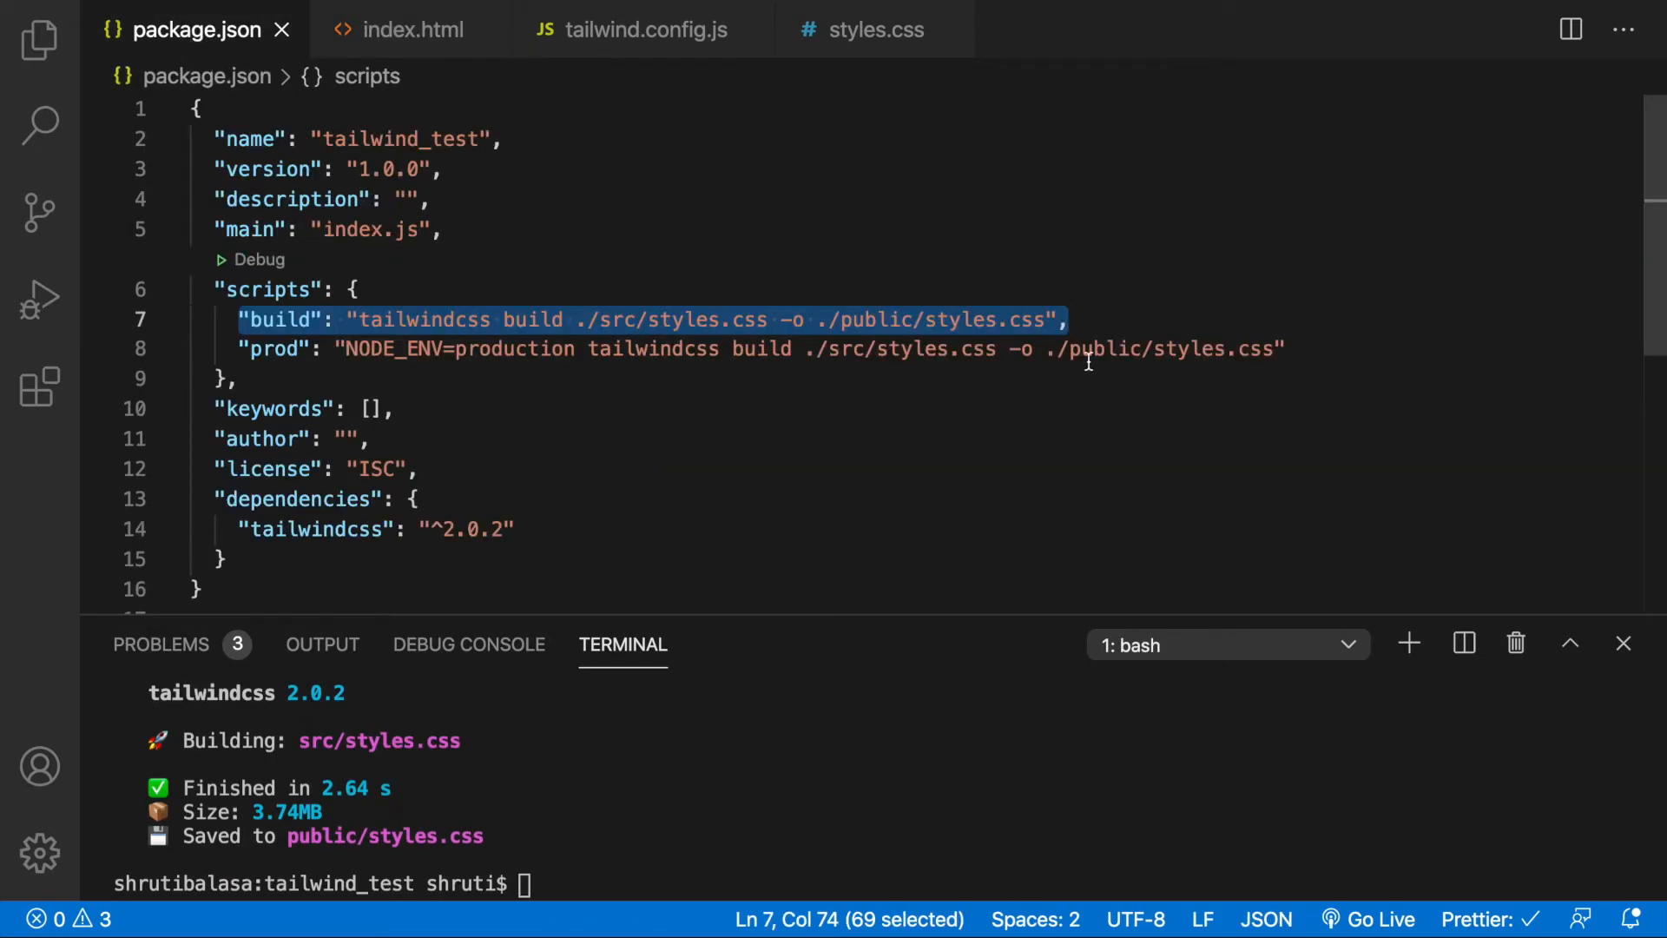
mouse_move(1093, 322)
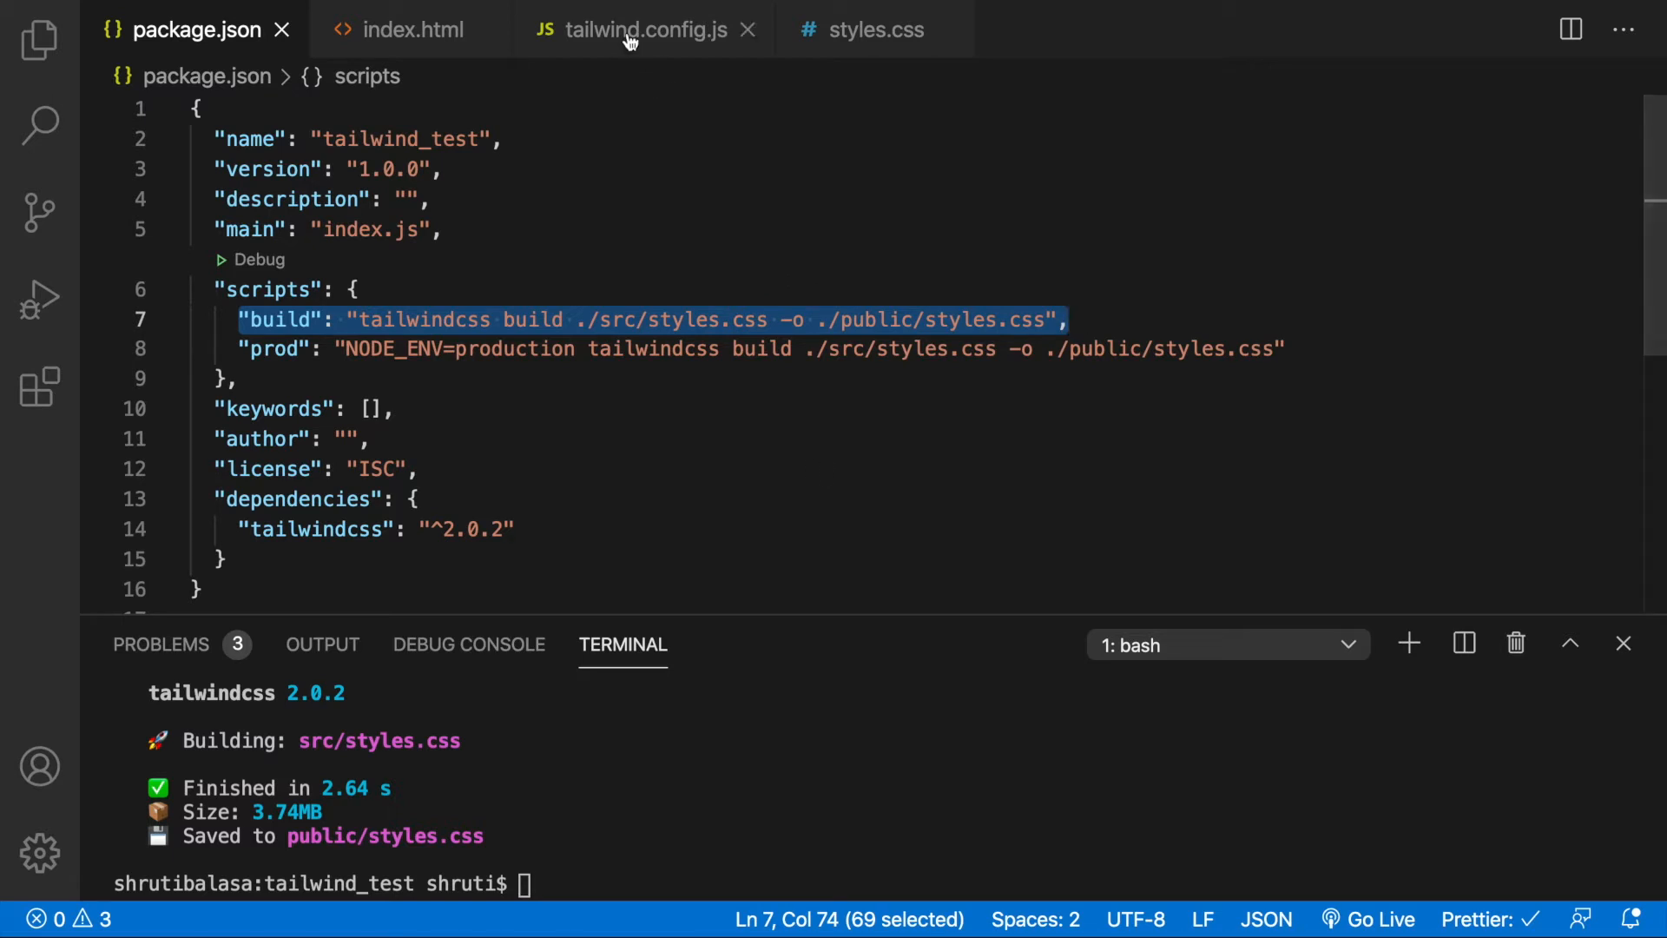
left_click(412, 28)
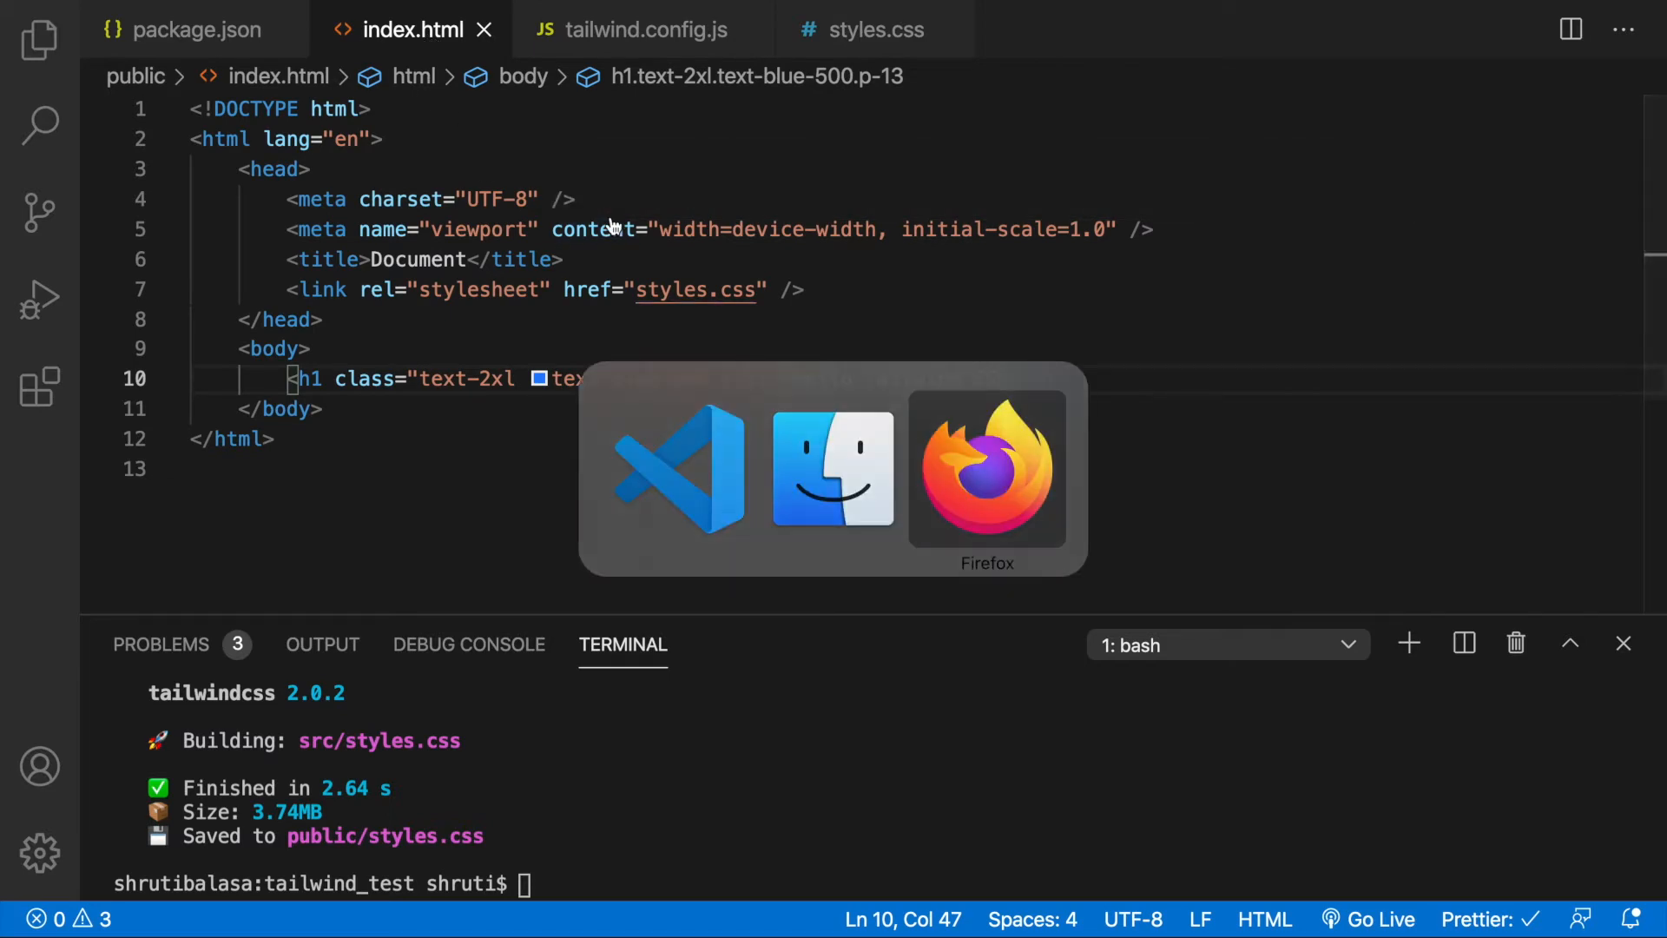
Reload the page in Firefox and inspect the heading's .p-13 rule showing 3.25rem padding.
left_click(986, 473)
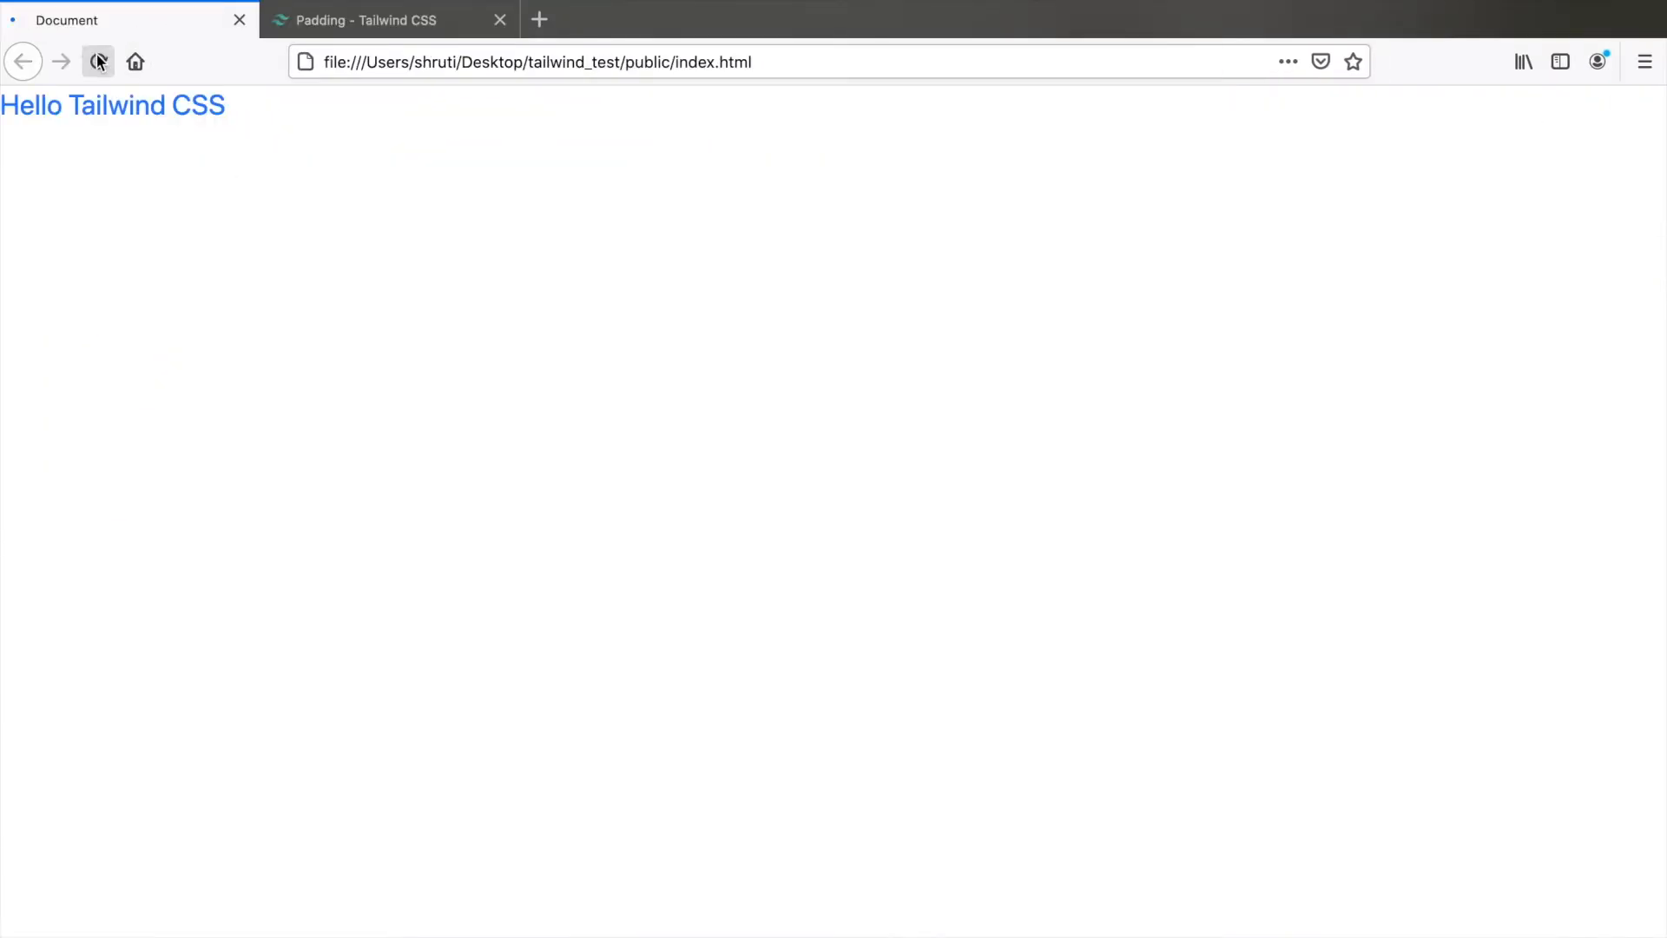
left_click(98, 60)
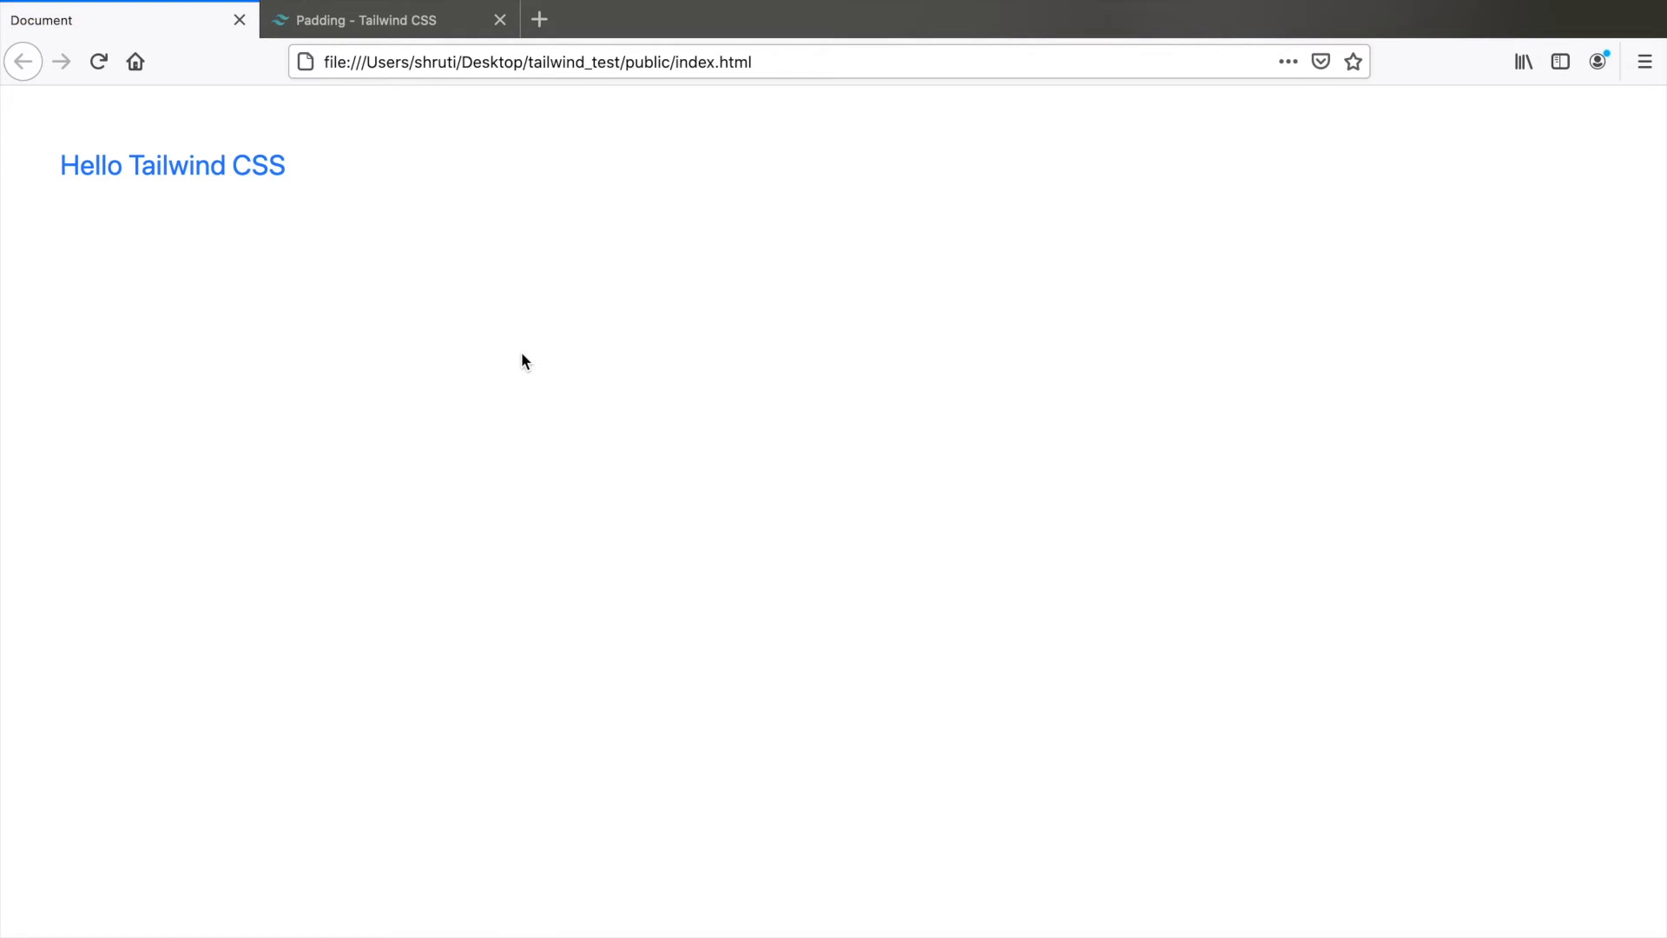
right_click(521, 361)
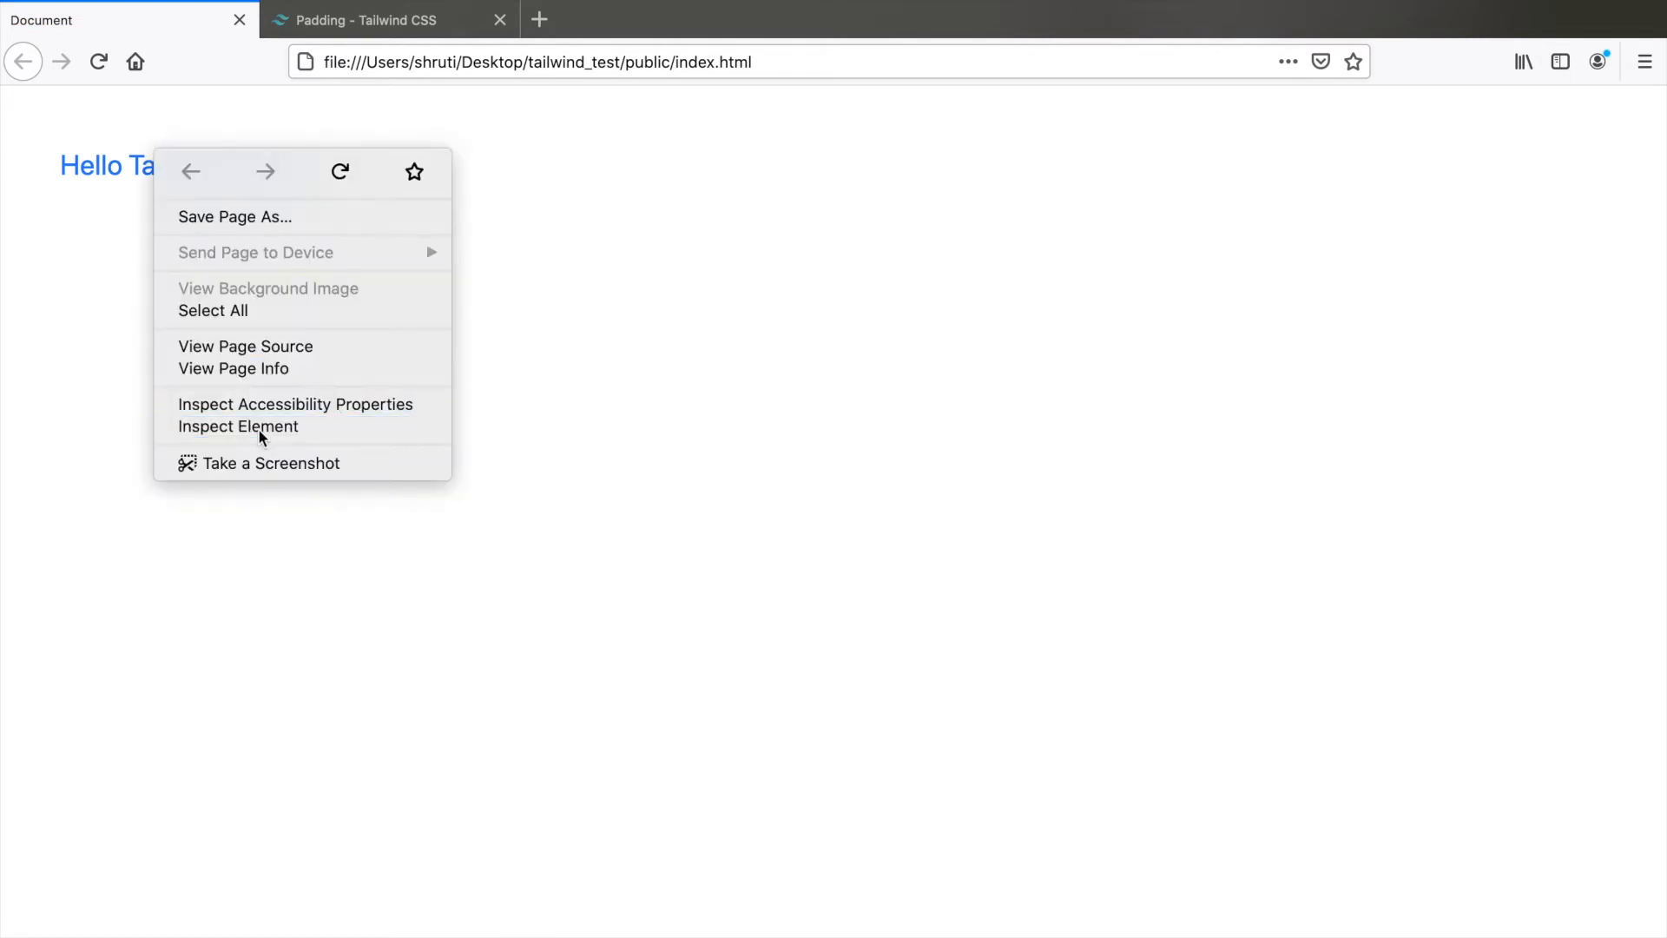
left_click(238, 426)
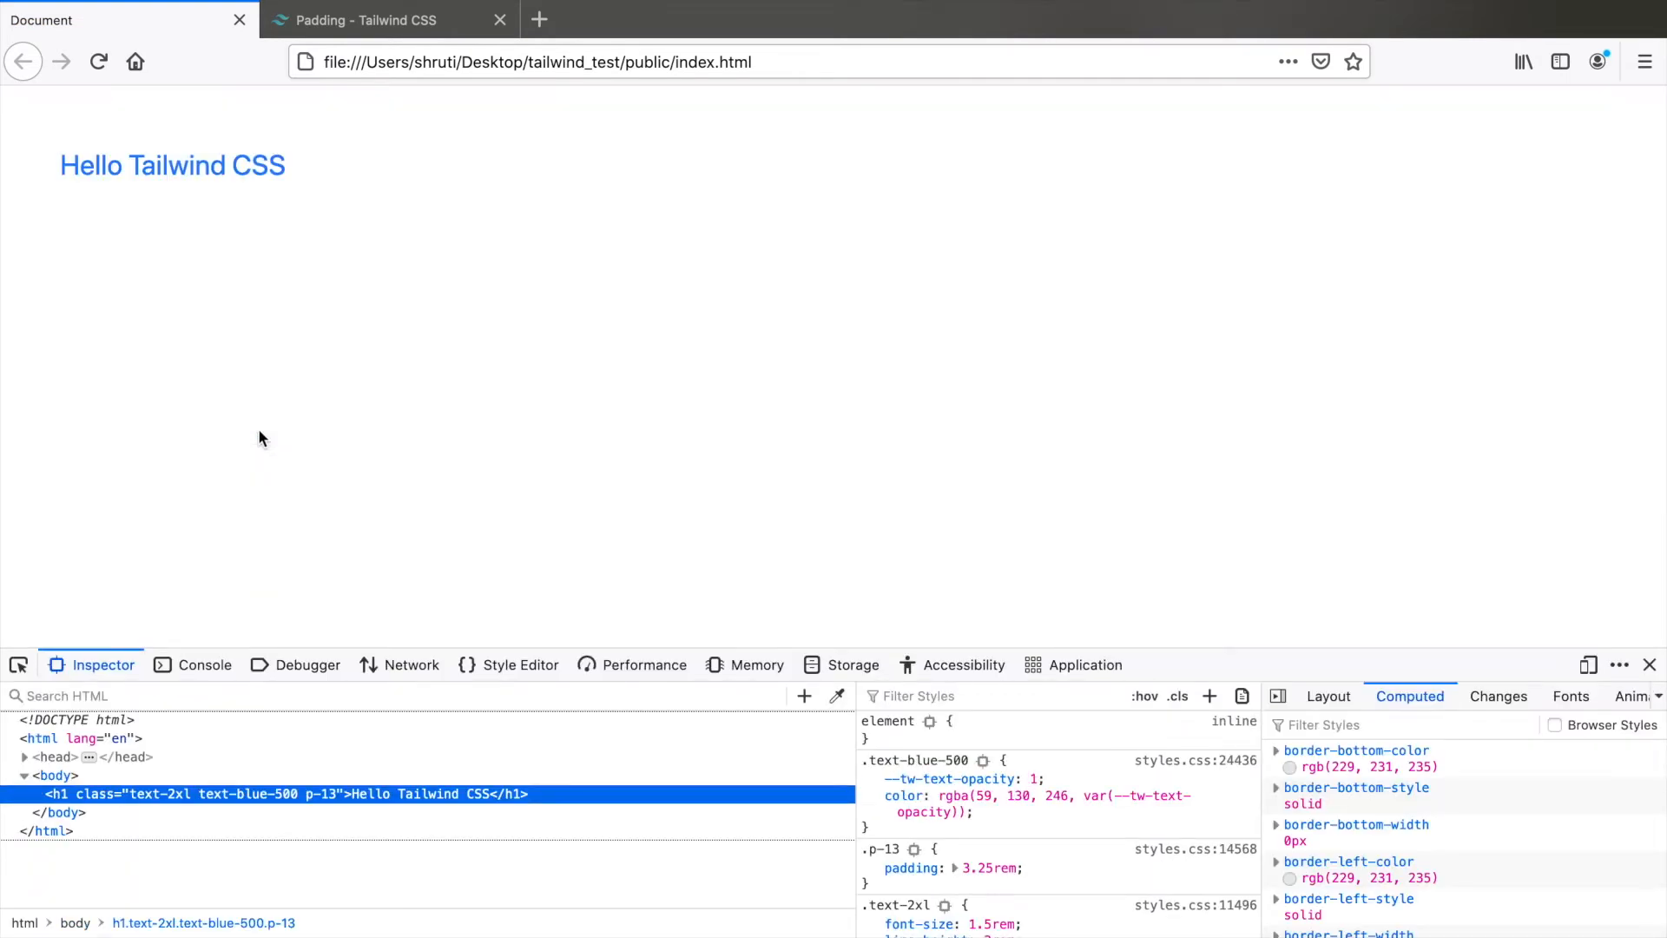
left_click(876, 867)
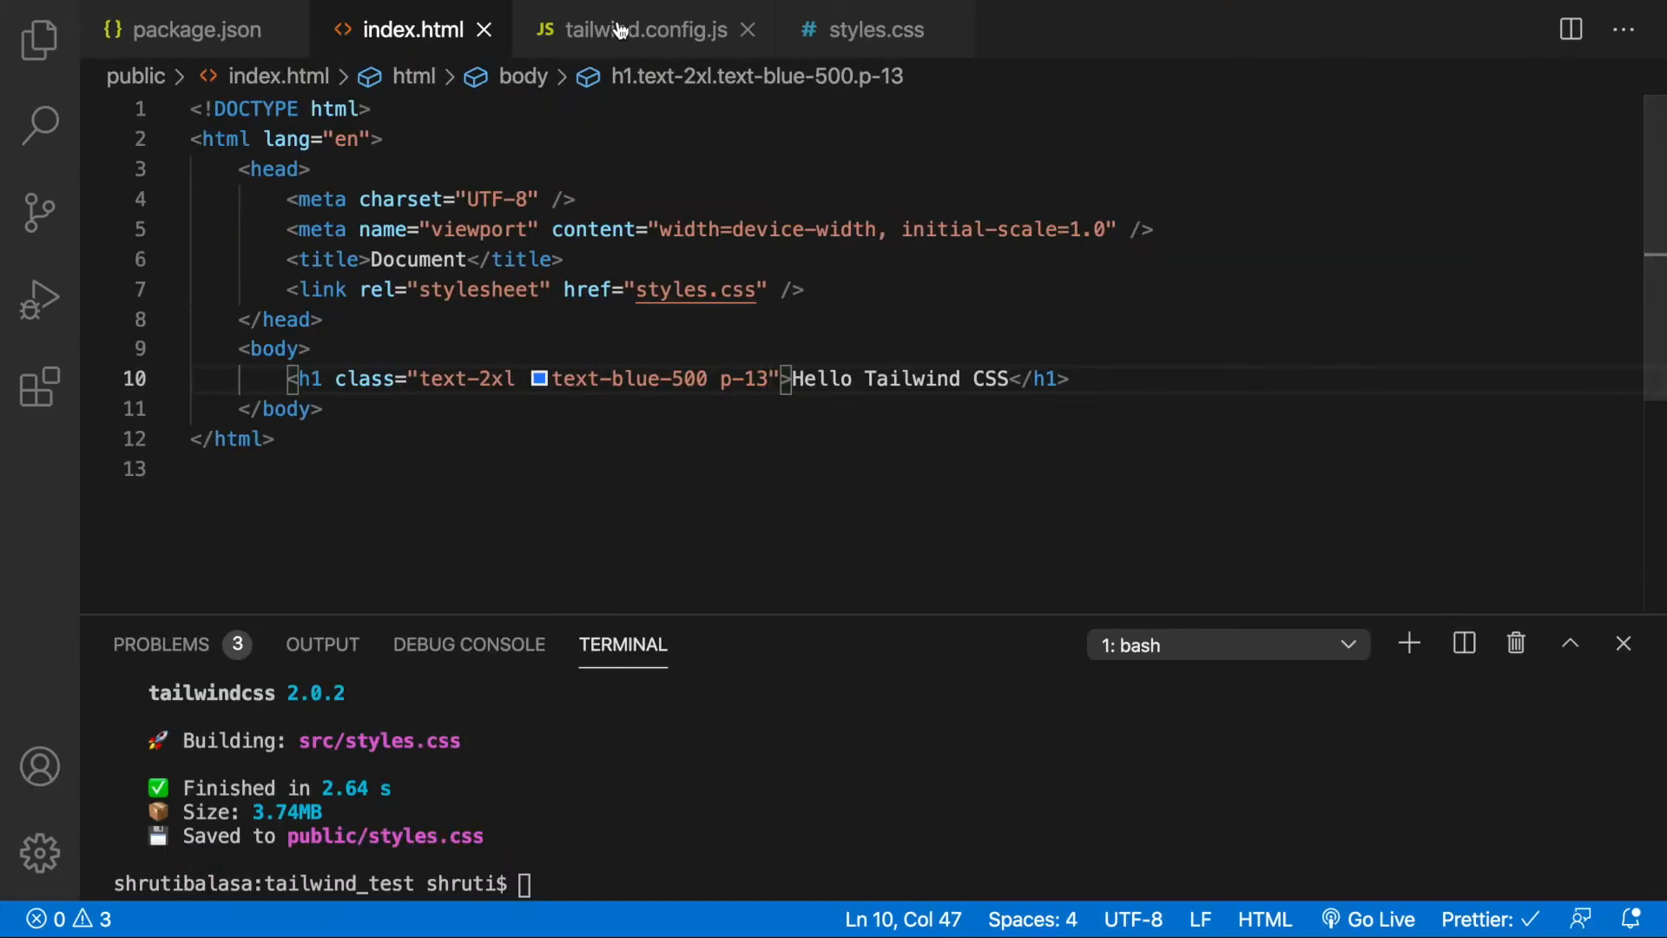
Add a '15': '3.75rem' entry to the padding scale in tailwind.config.js.
left_click(640, 29)
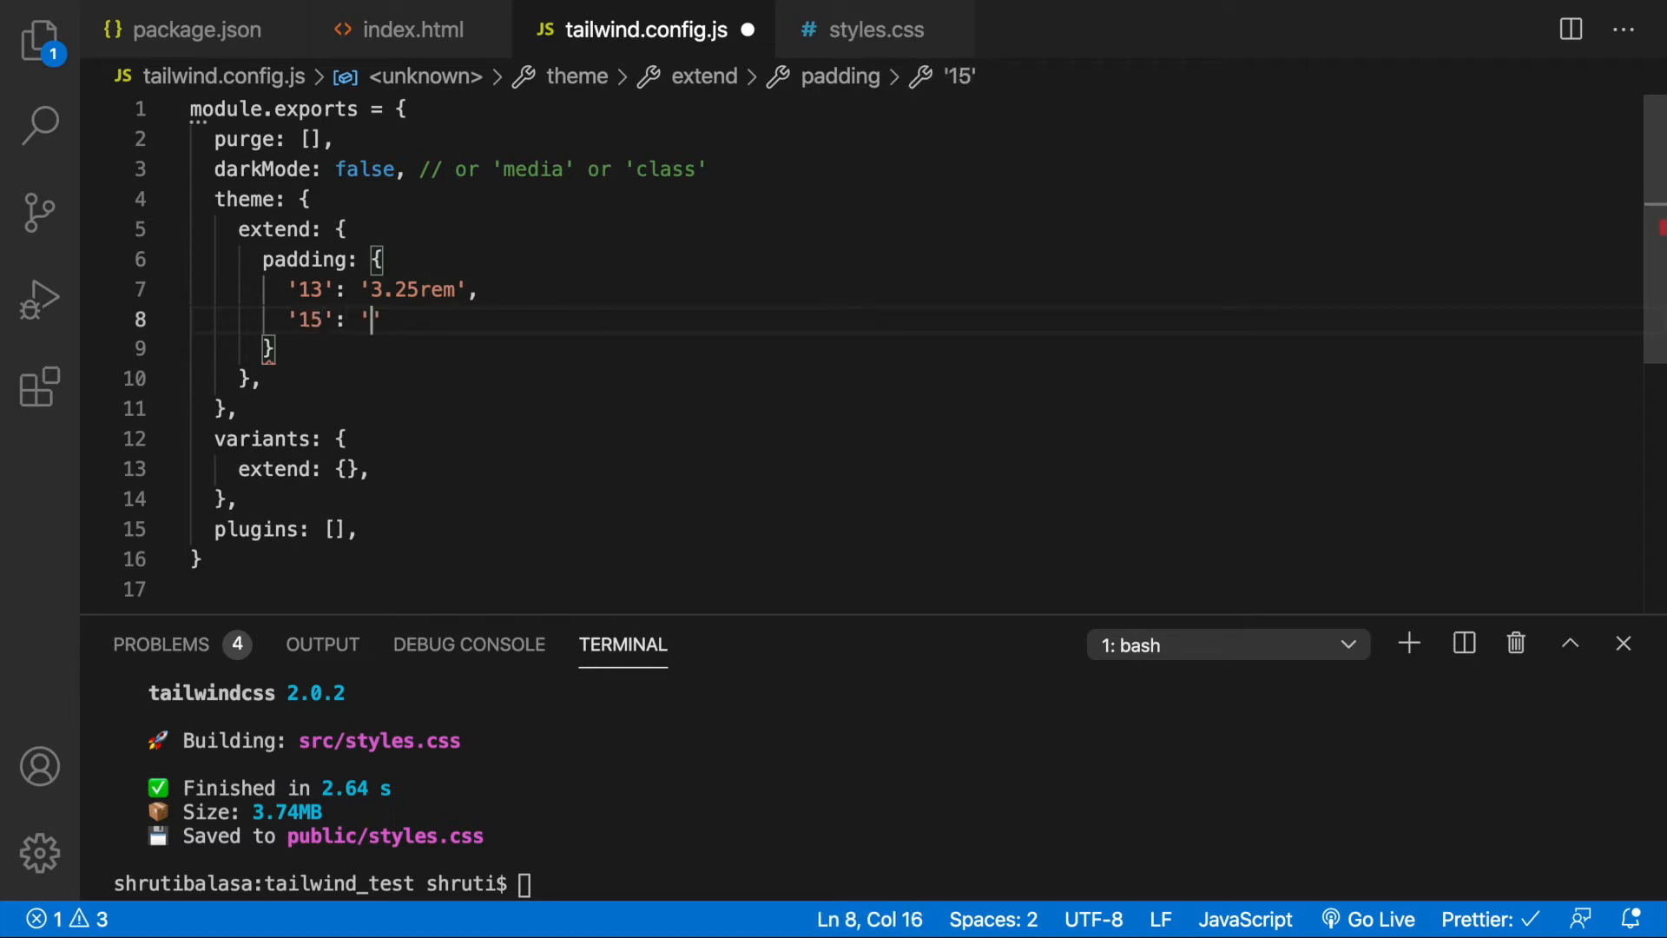
type("3.75")
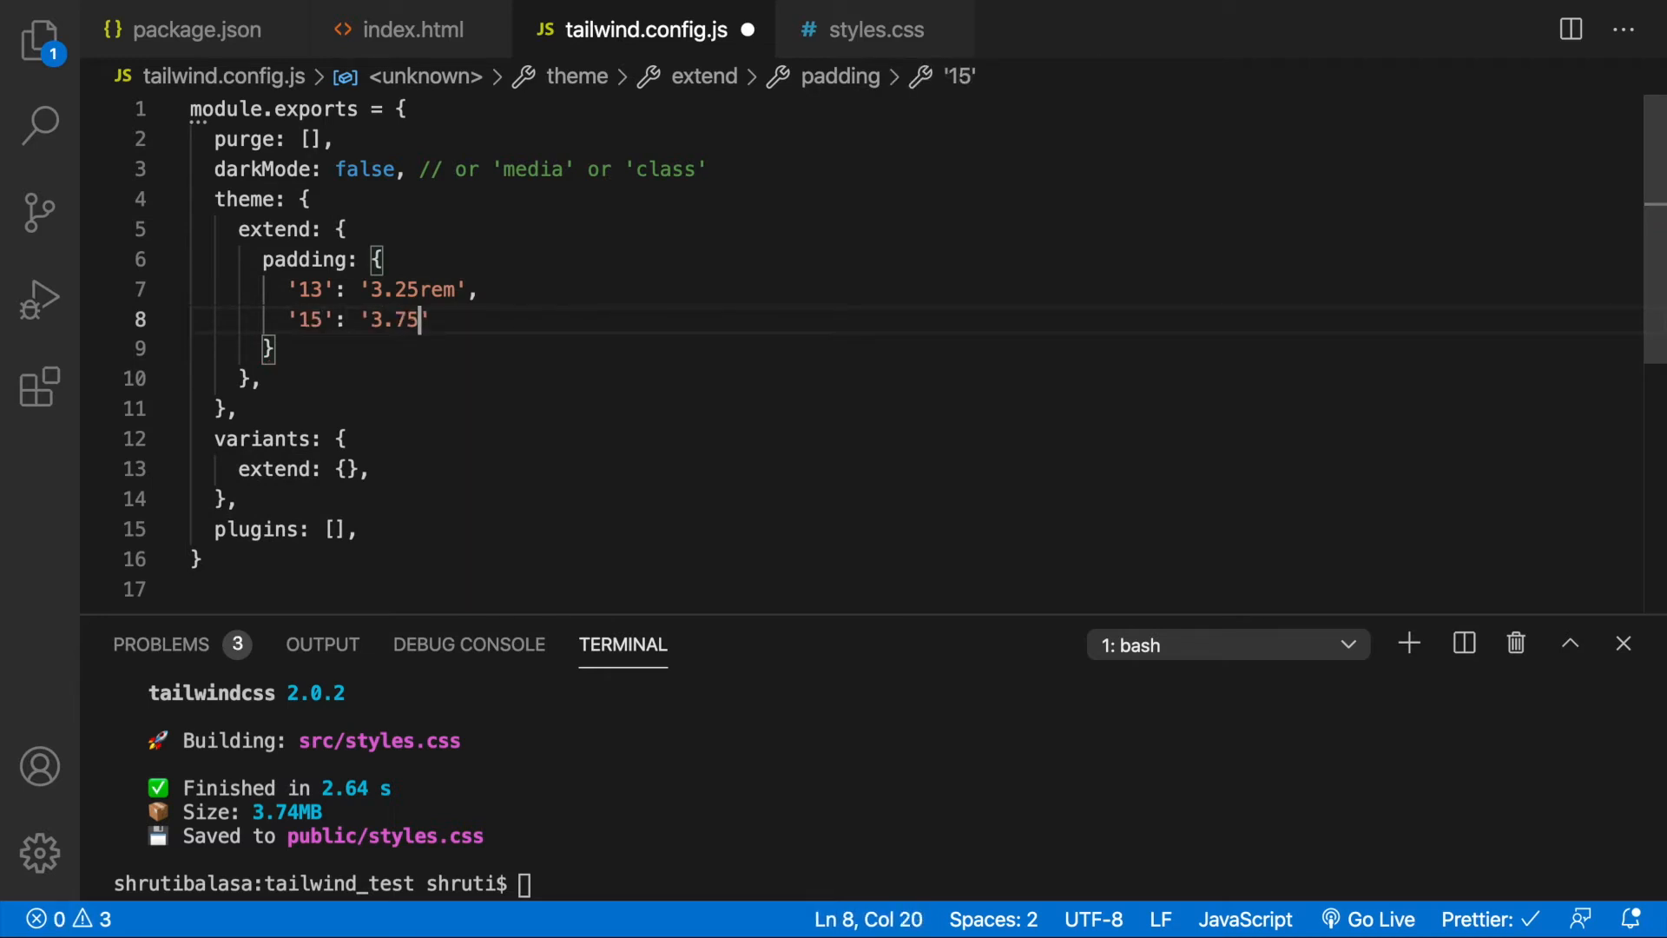
type("rem")
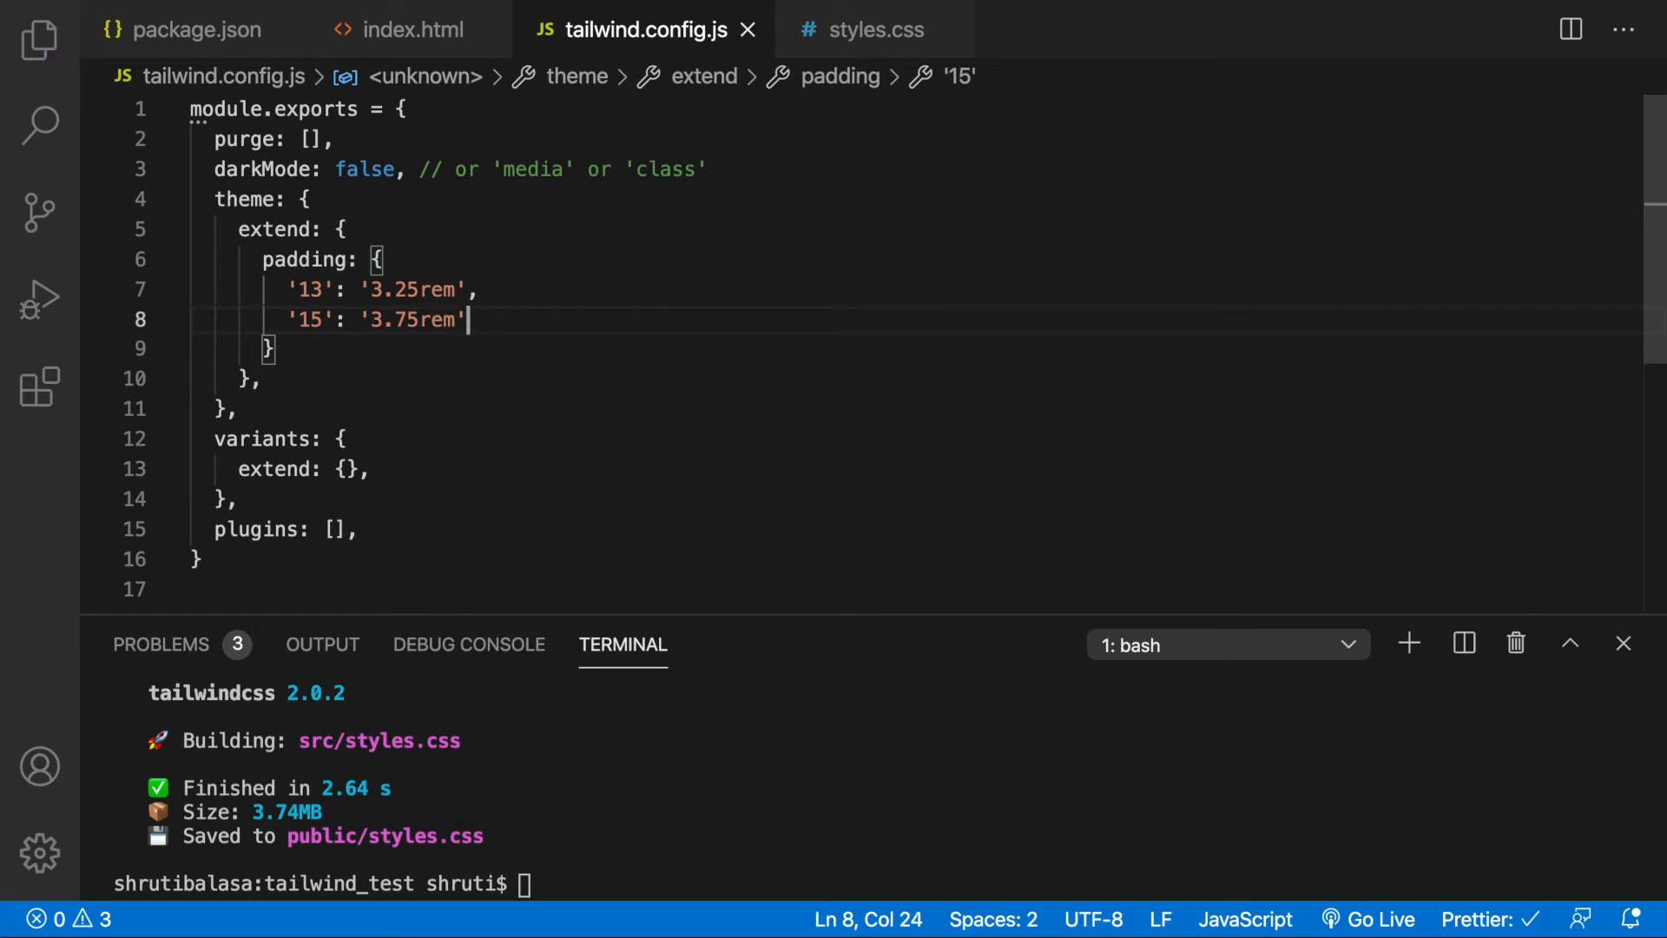
mouse_move(487, 347)
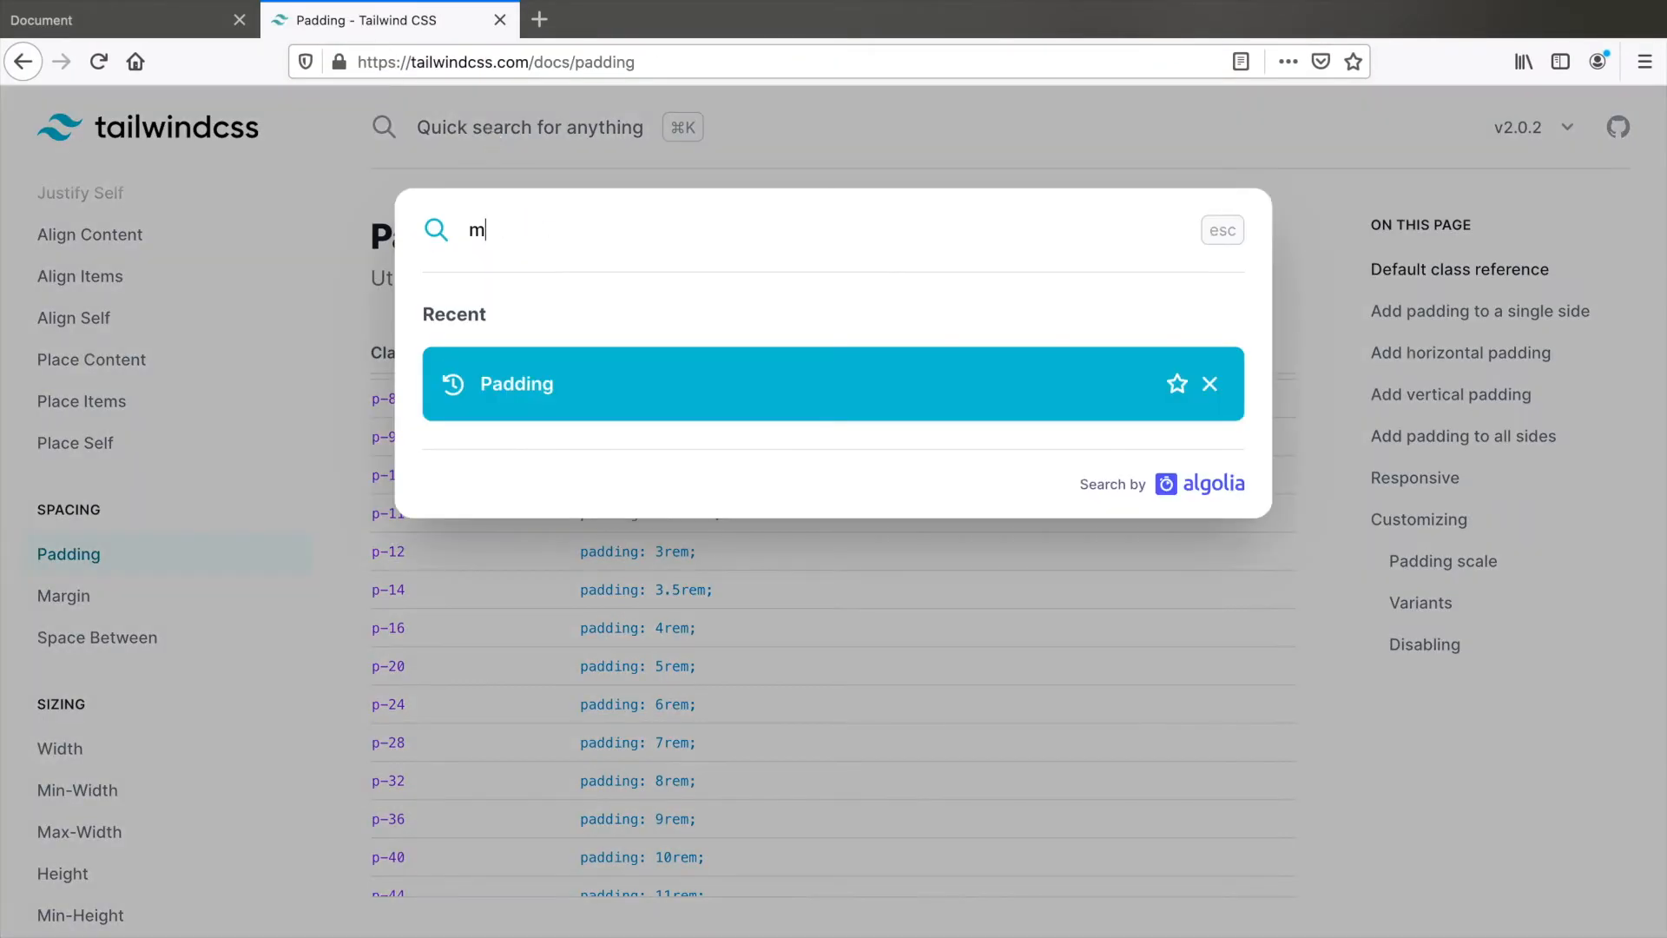
Open the Min-Height docs page via Quick search and jump to its Customizing minHeight example.
type("in")
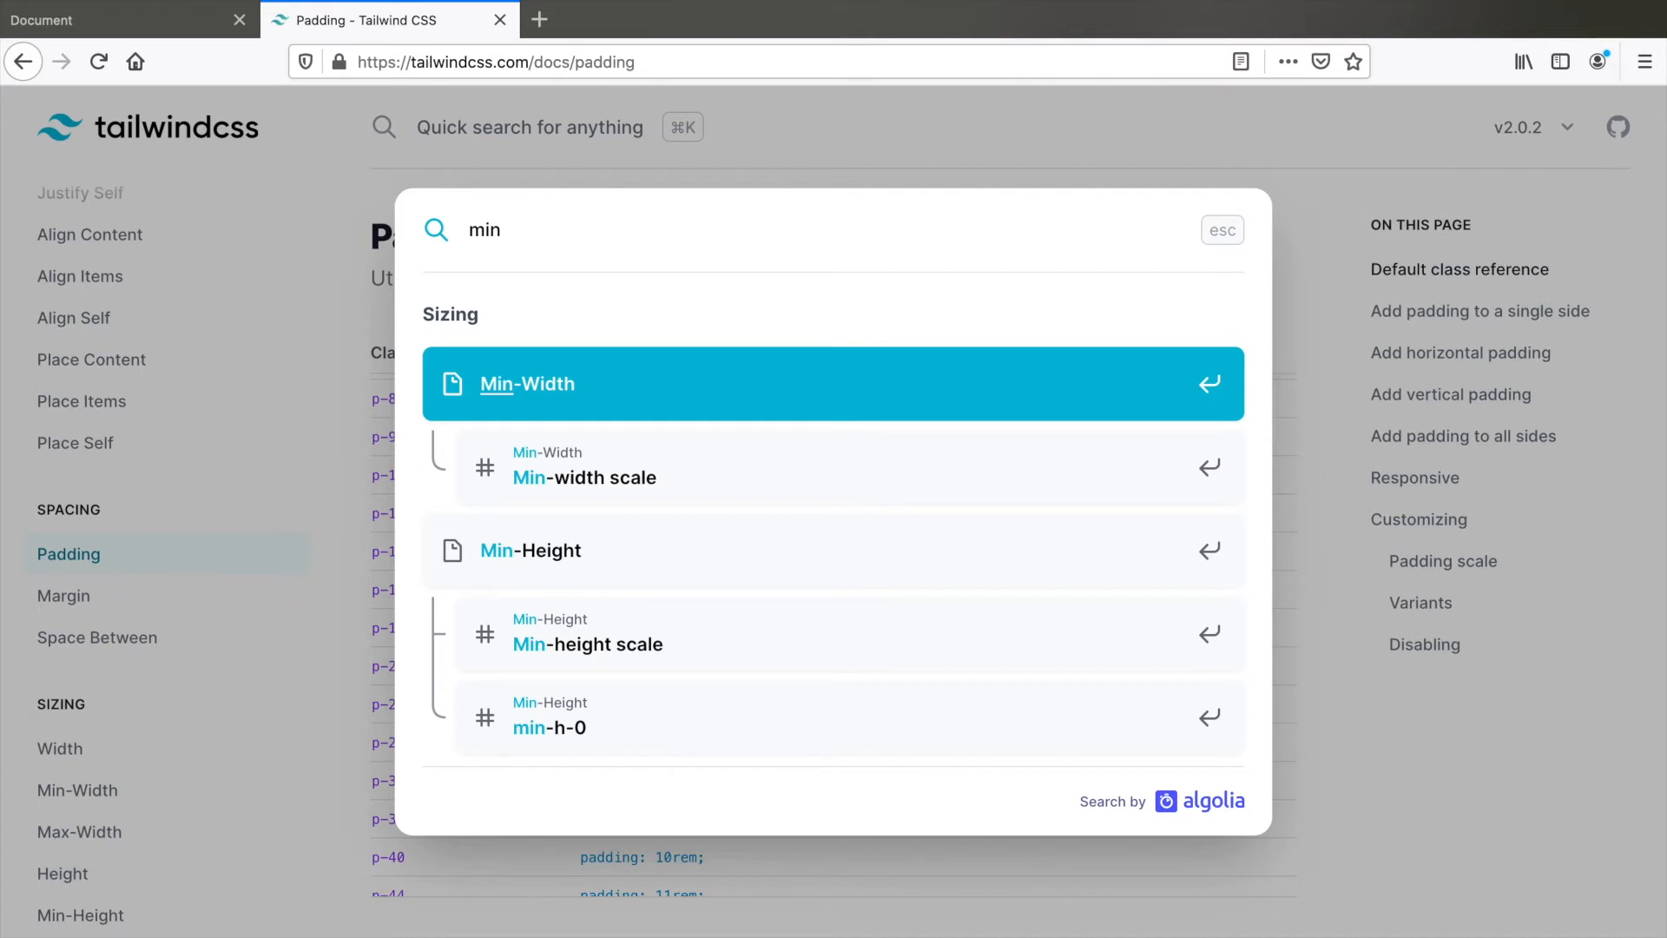
left_click(529, 550)
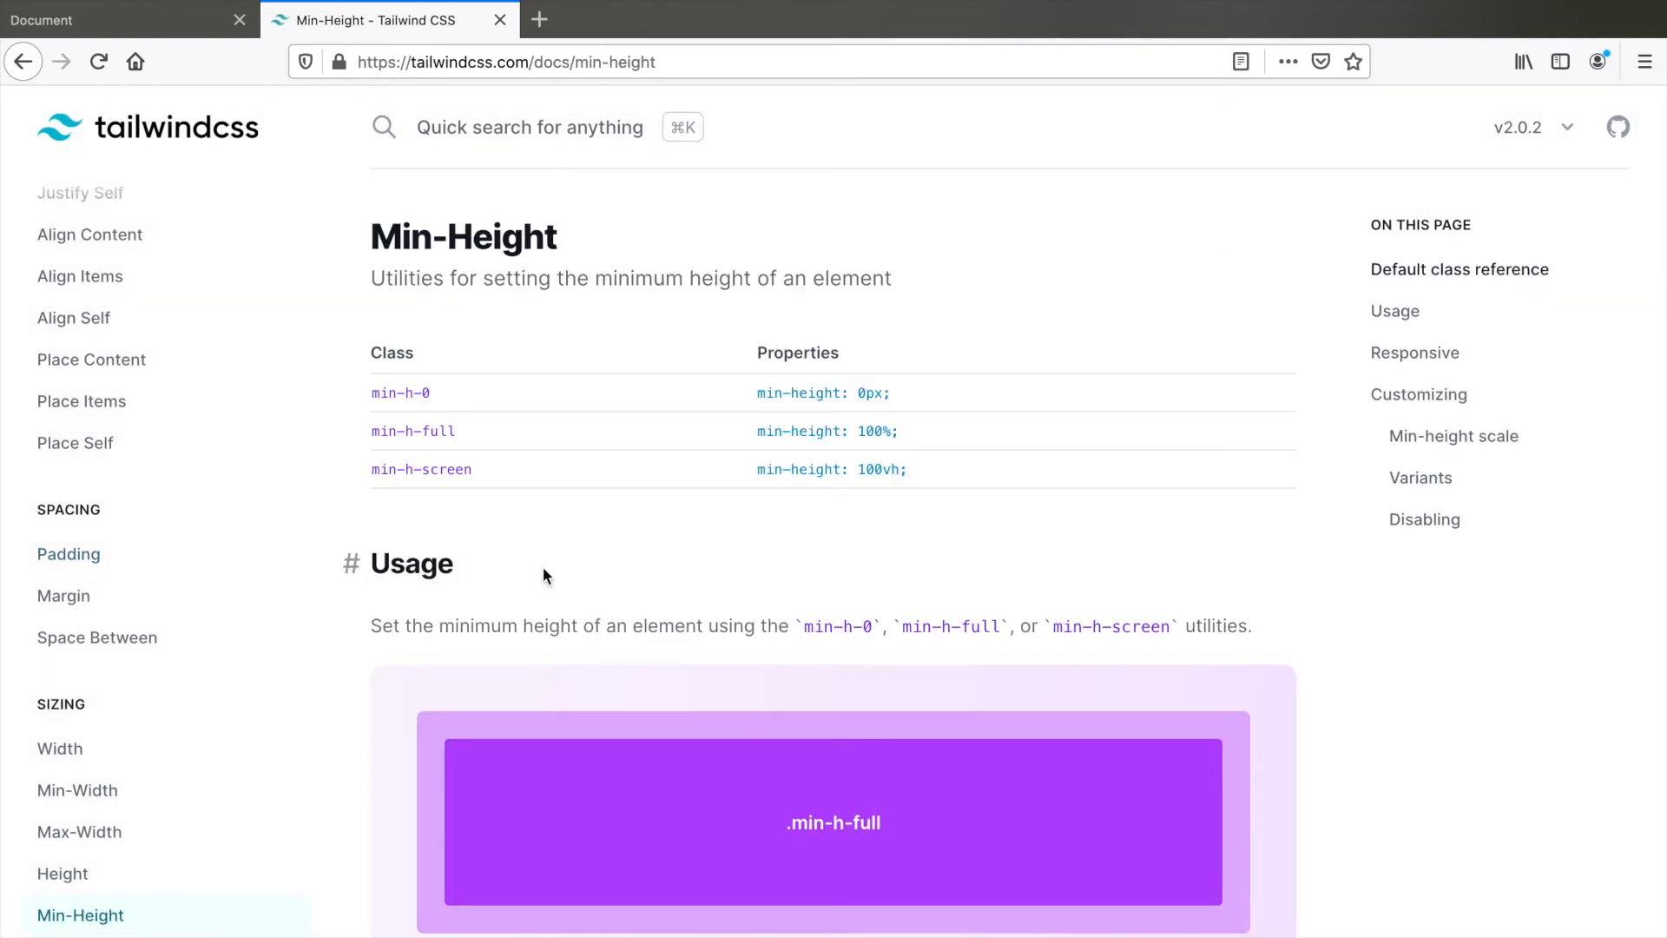
mouse_move(606, 480)
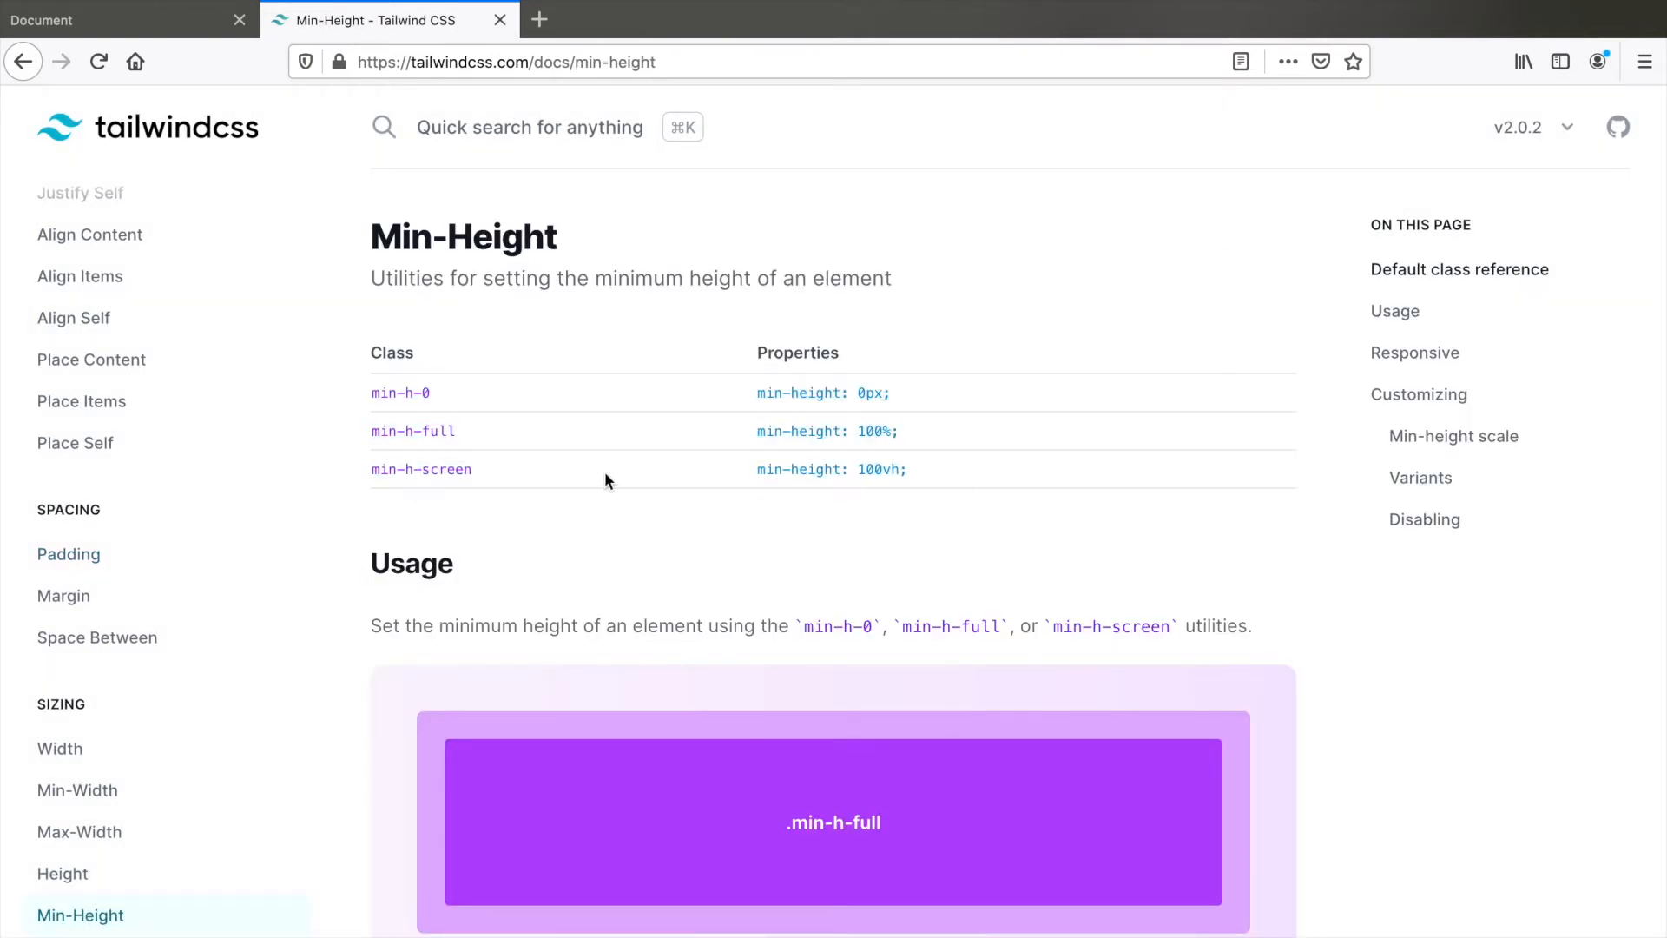
mouse_move(513, 513)
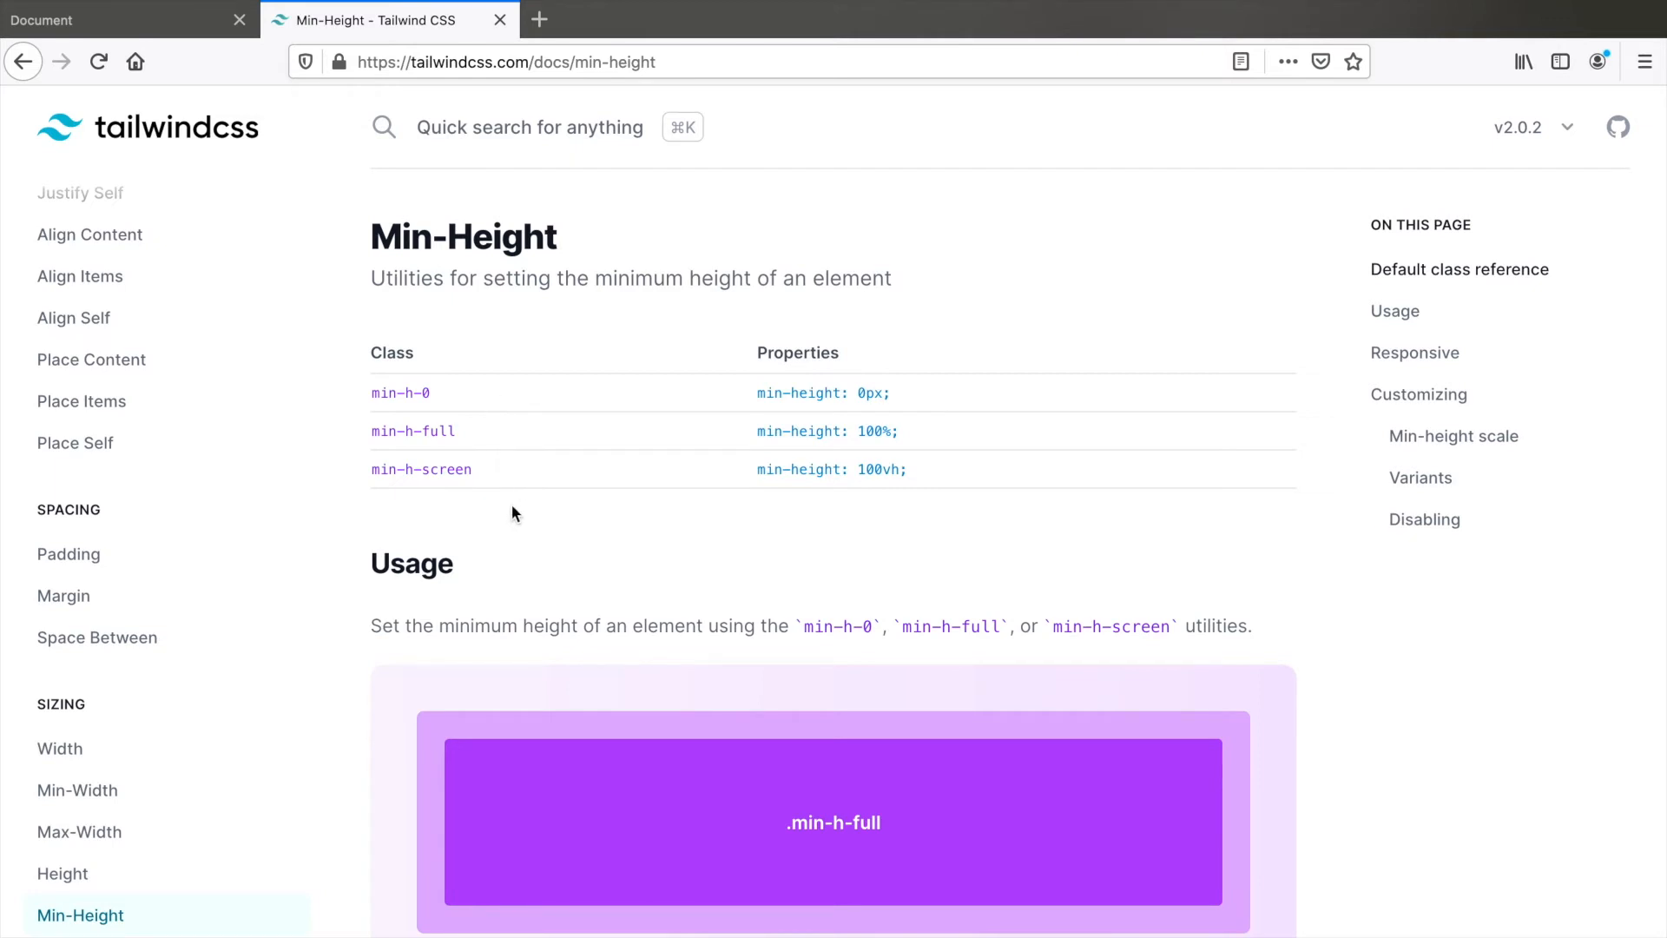
mouse_move(983, 537)
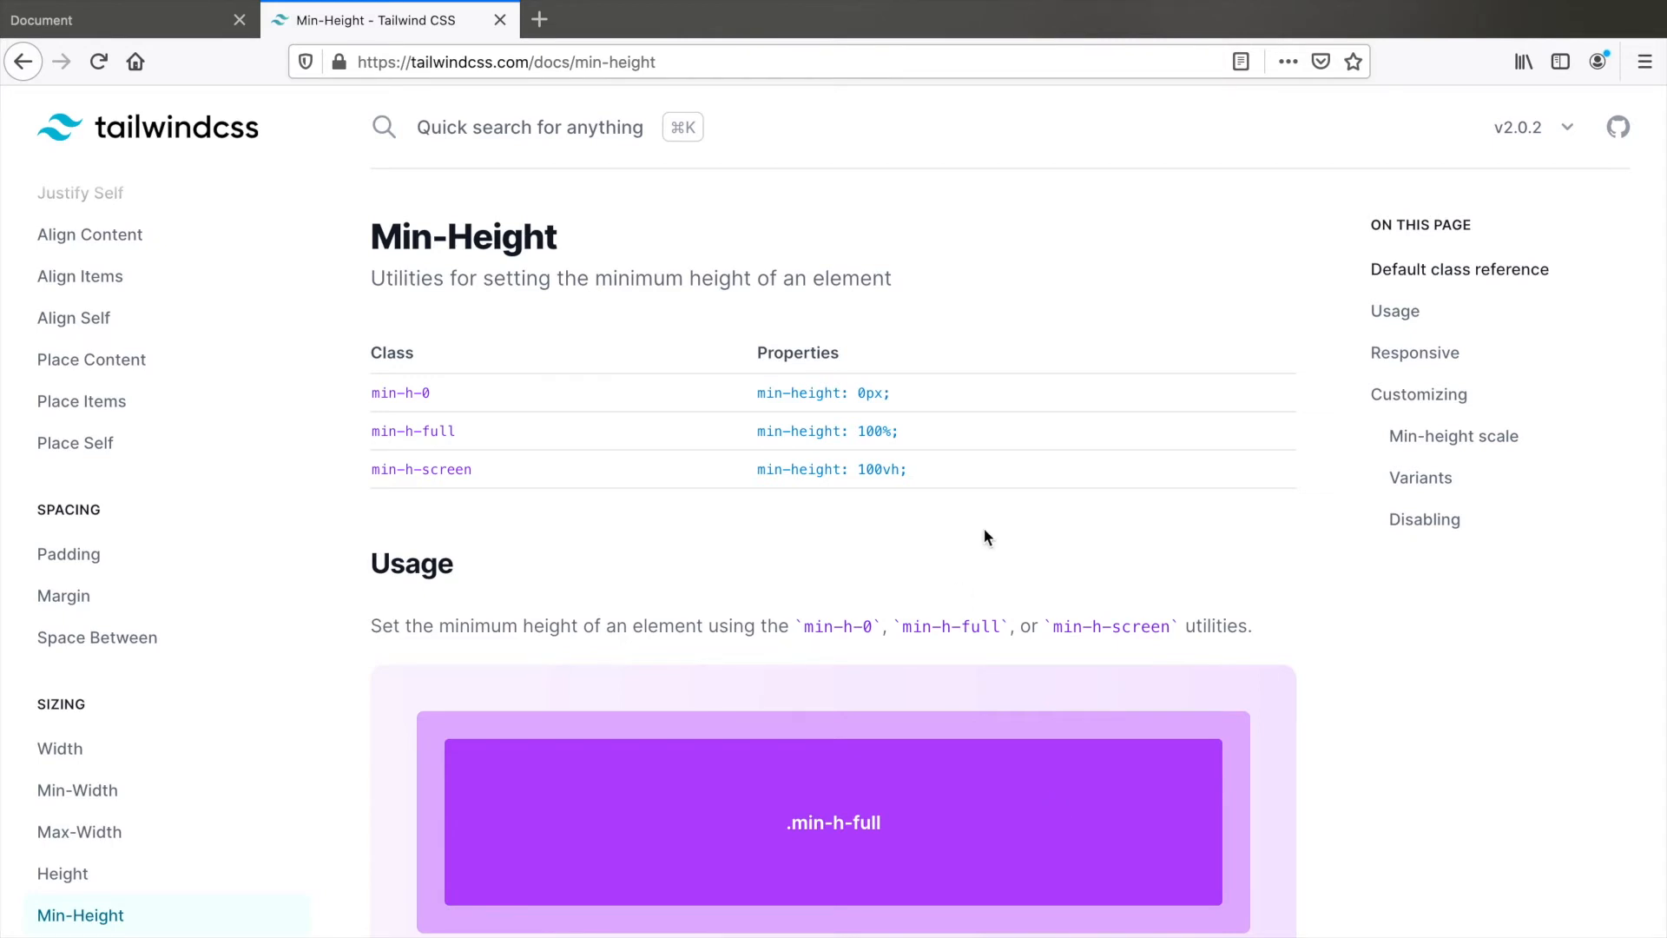
left_click(1417, 394)
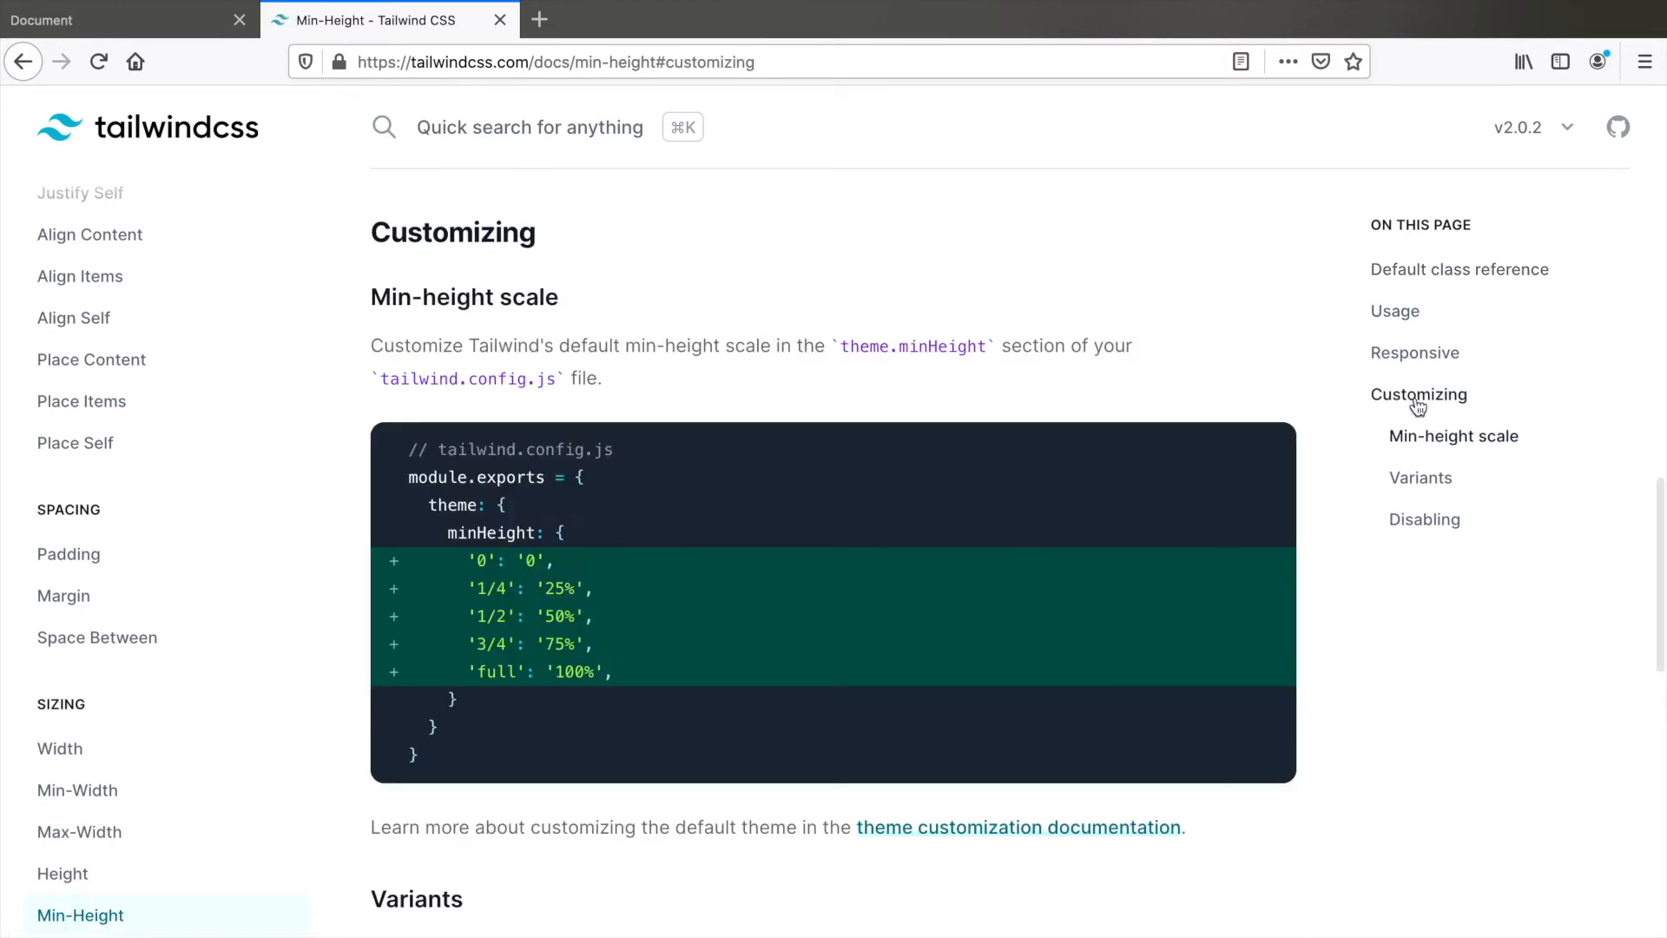
double_click(505, 532)
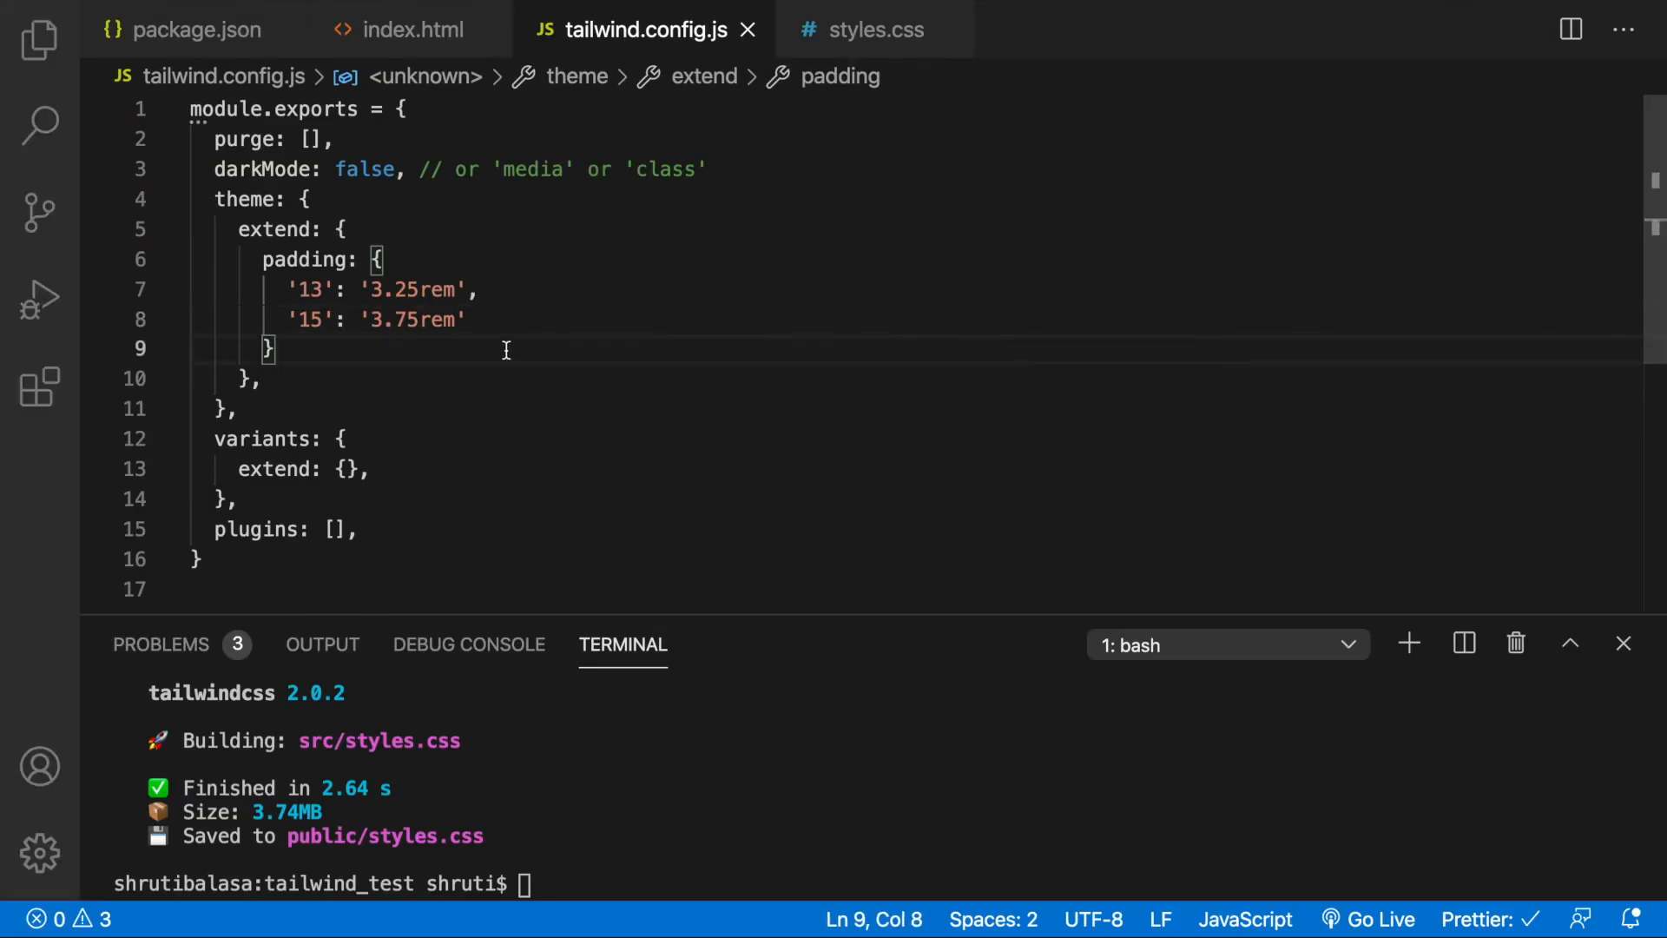
Add minHeight: { '80': '20rem' } under theme.extend in tailwind.config.js, then view index.html.
type("minHeight: {")
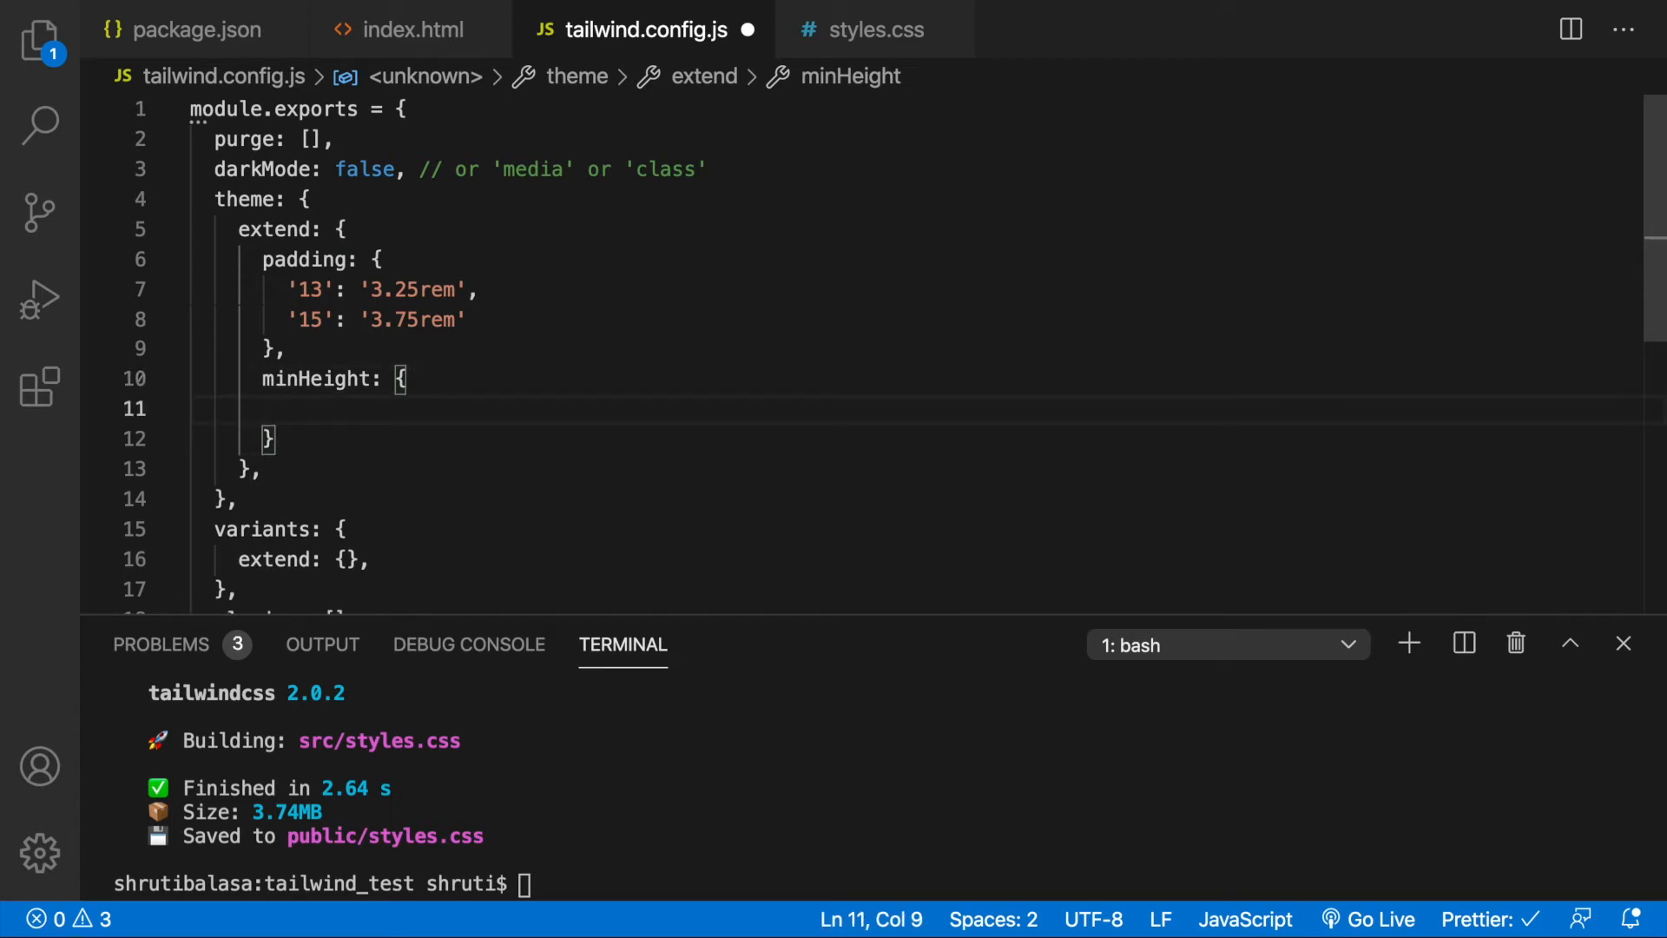
type("'20'")
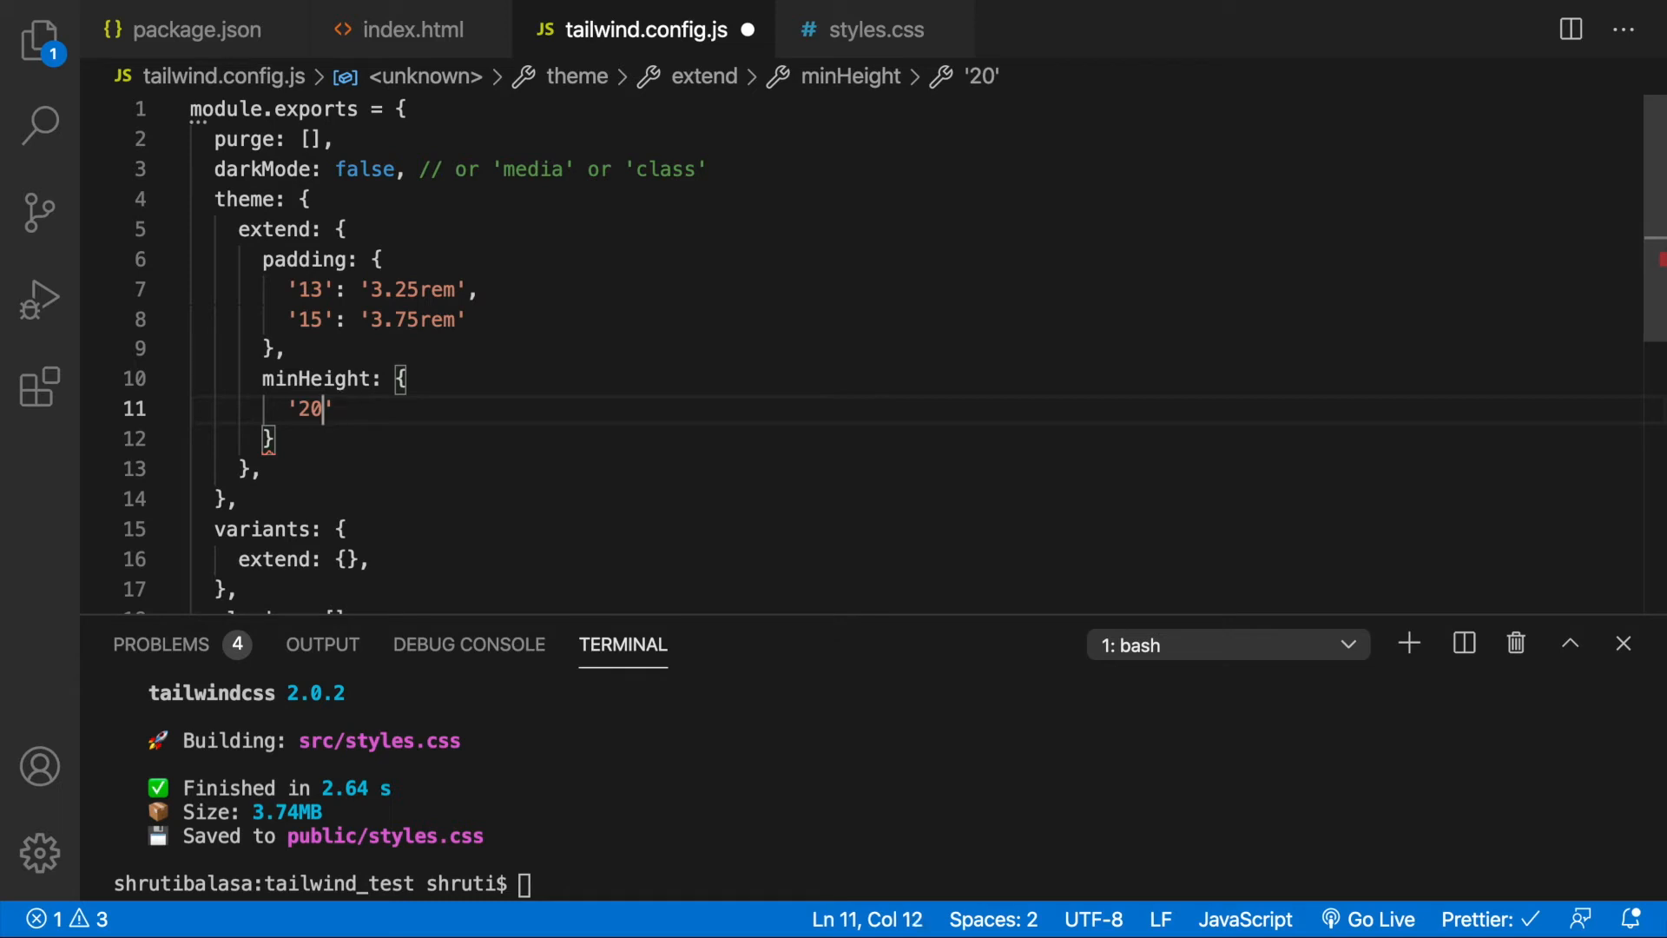
type("80':")
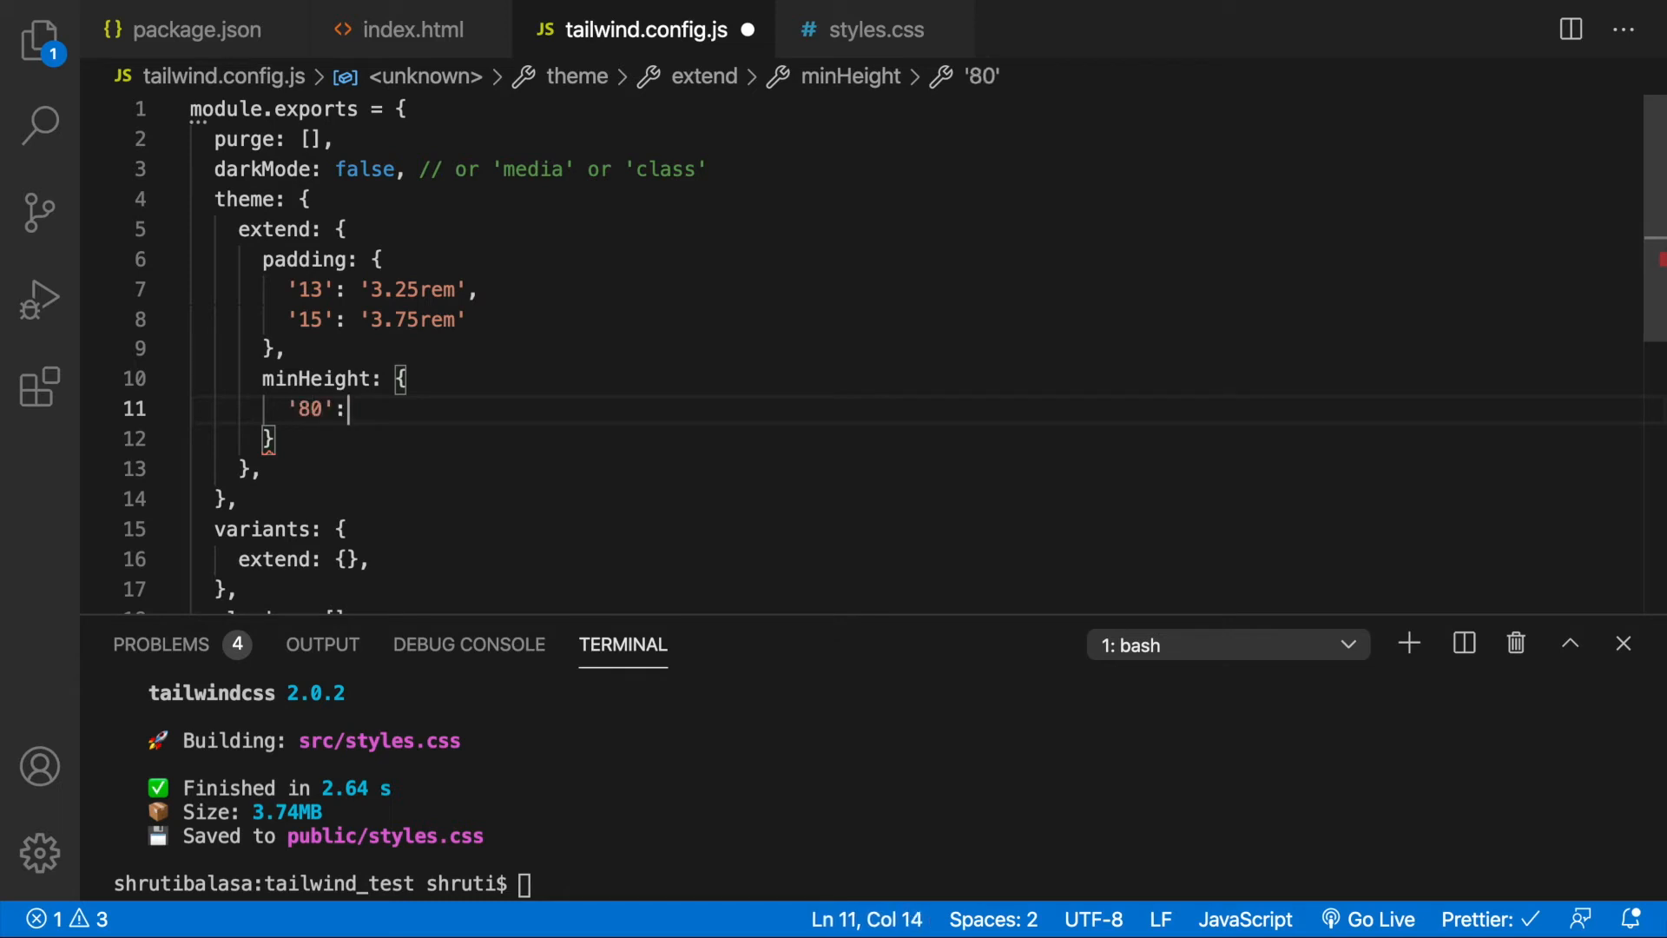
type("'20rem'")
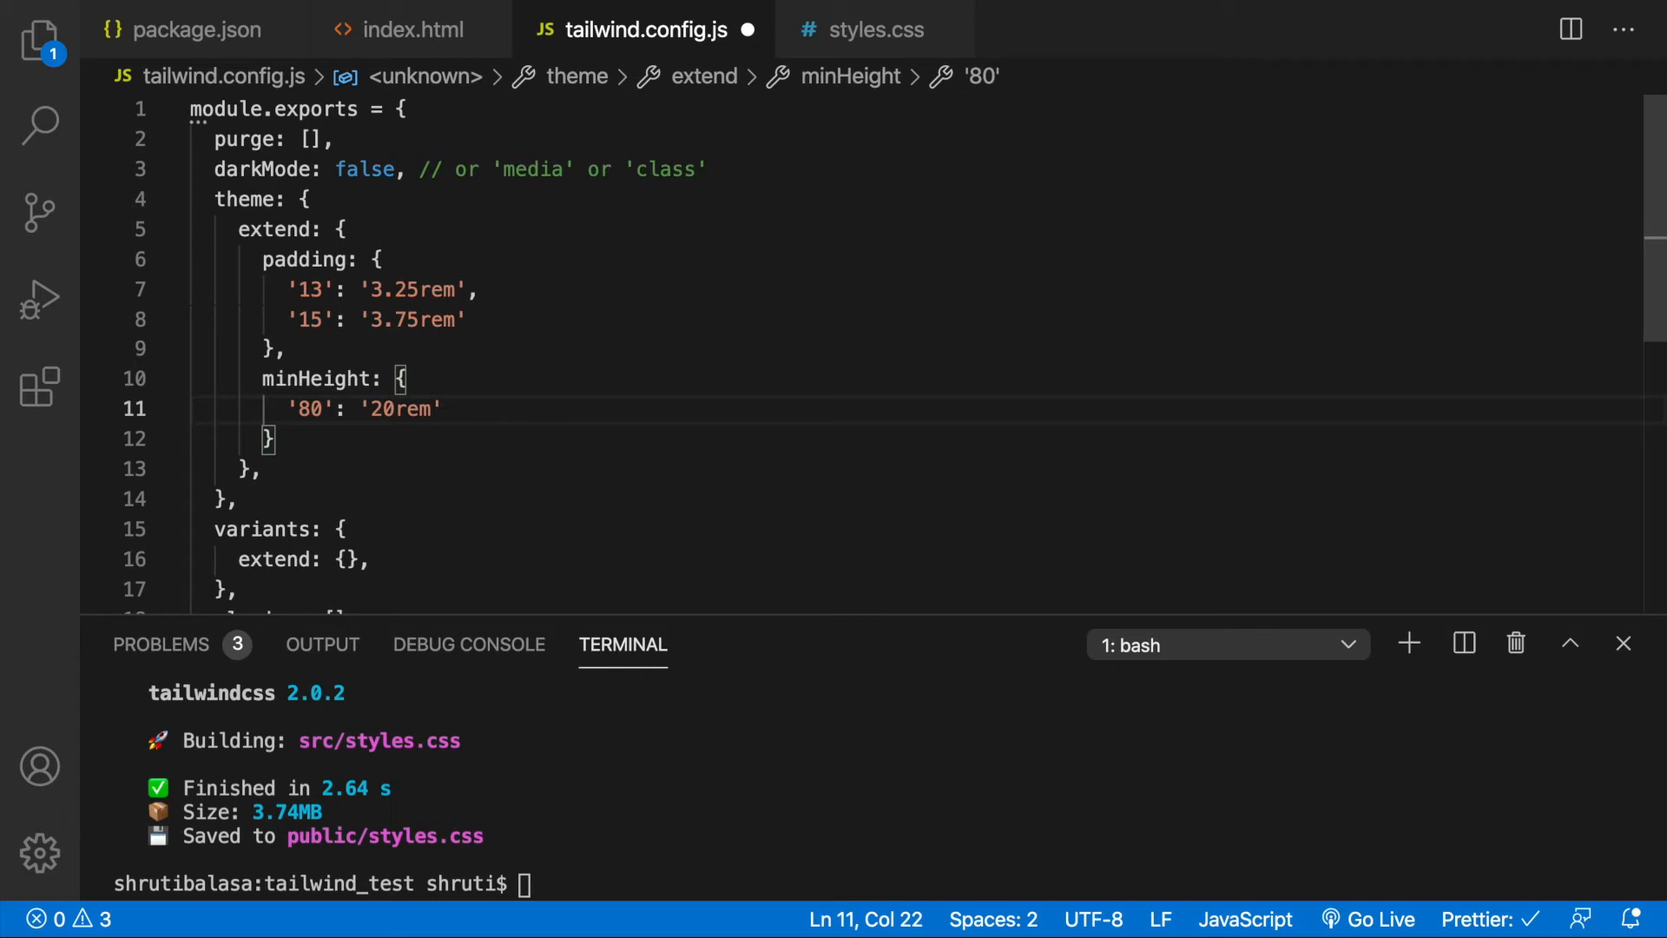
left_click(413, 29)
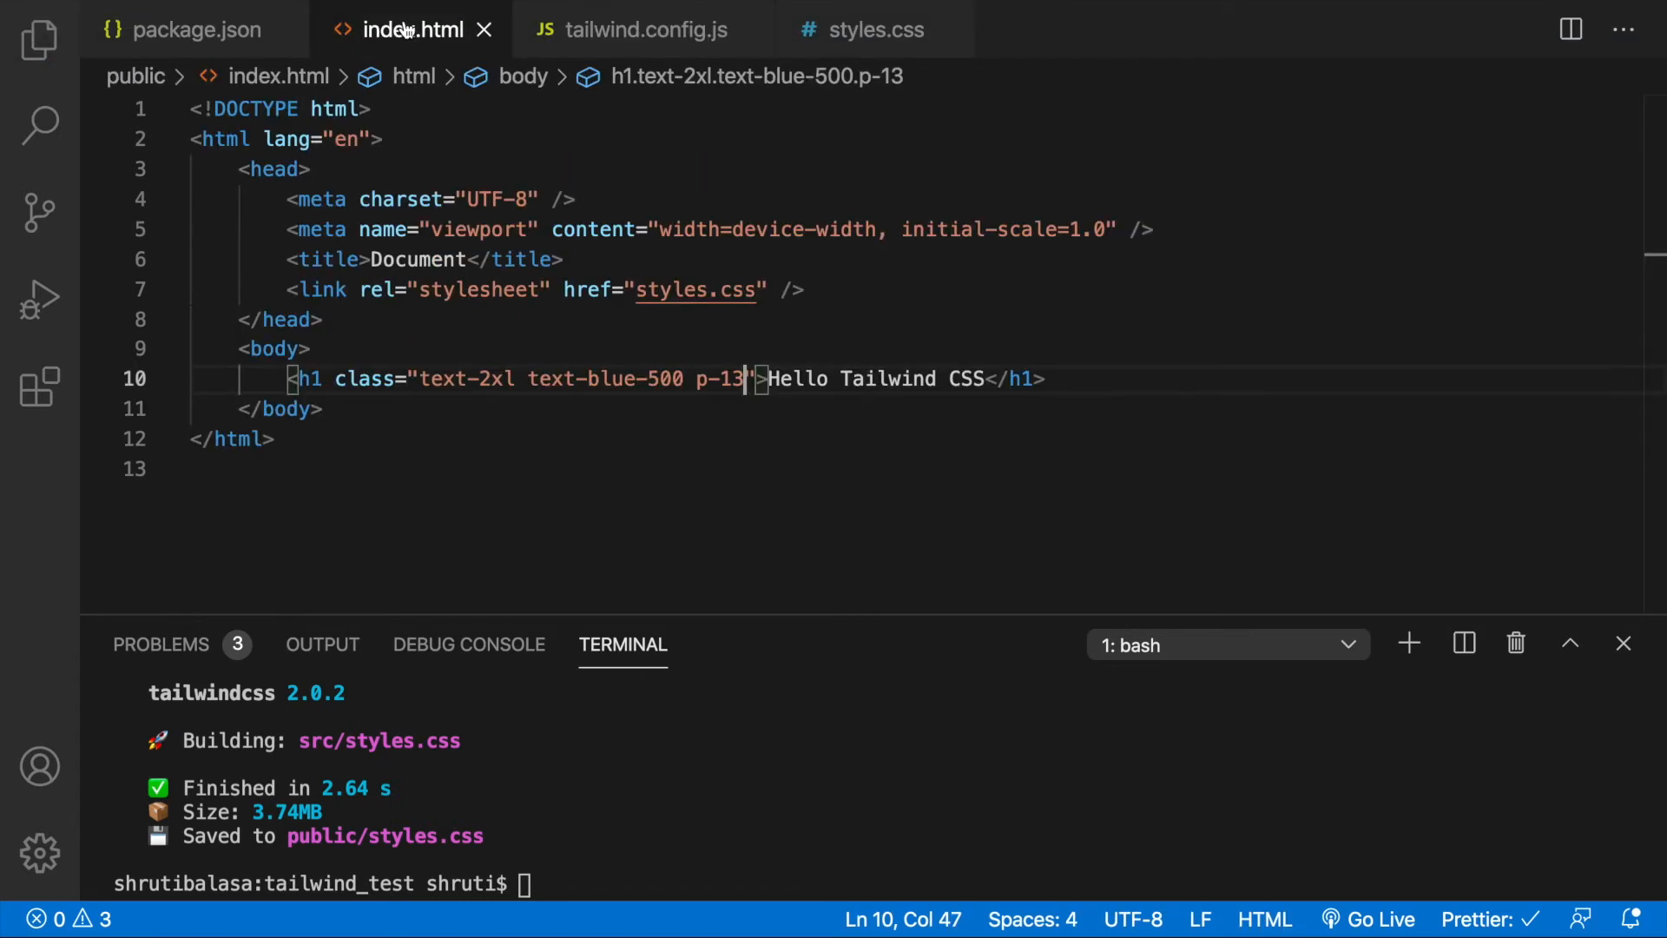
Wrap the Hello Tailwind CSS h1 in a div classed min-h-80 and bg-yellow-200.
left_click(307, 347)
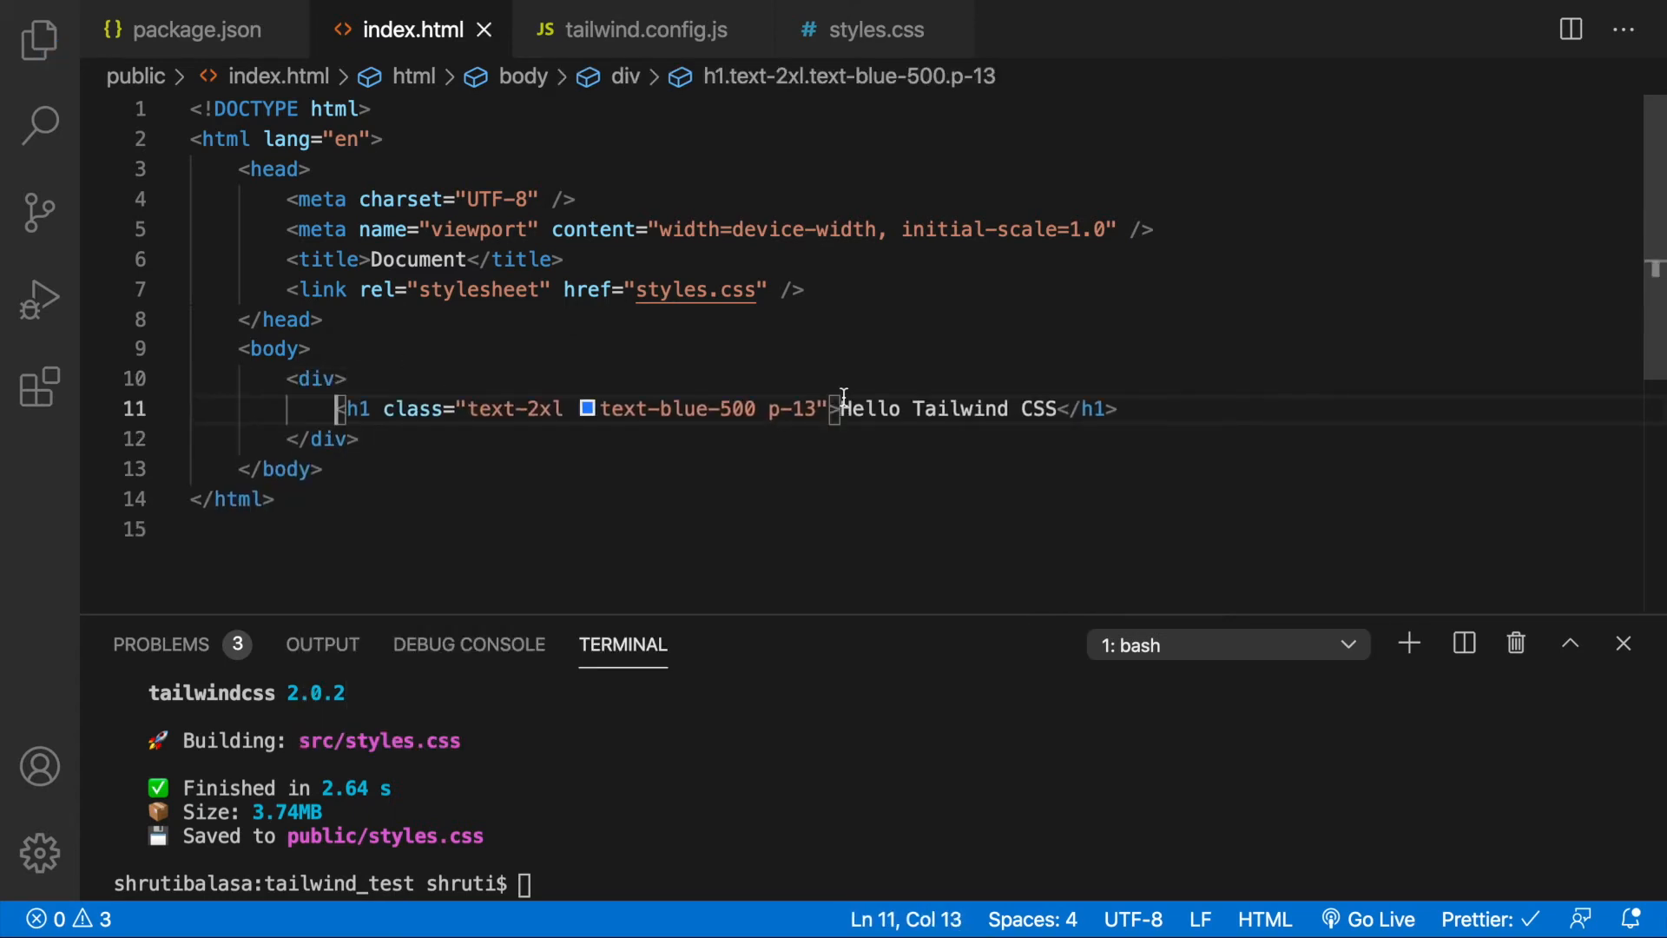
type("class=\"\"")
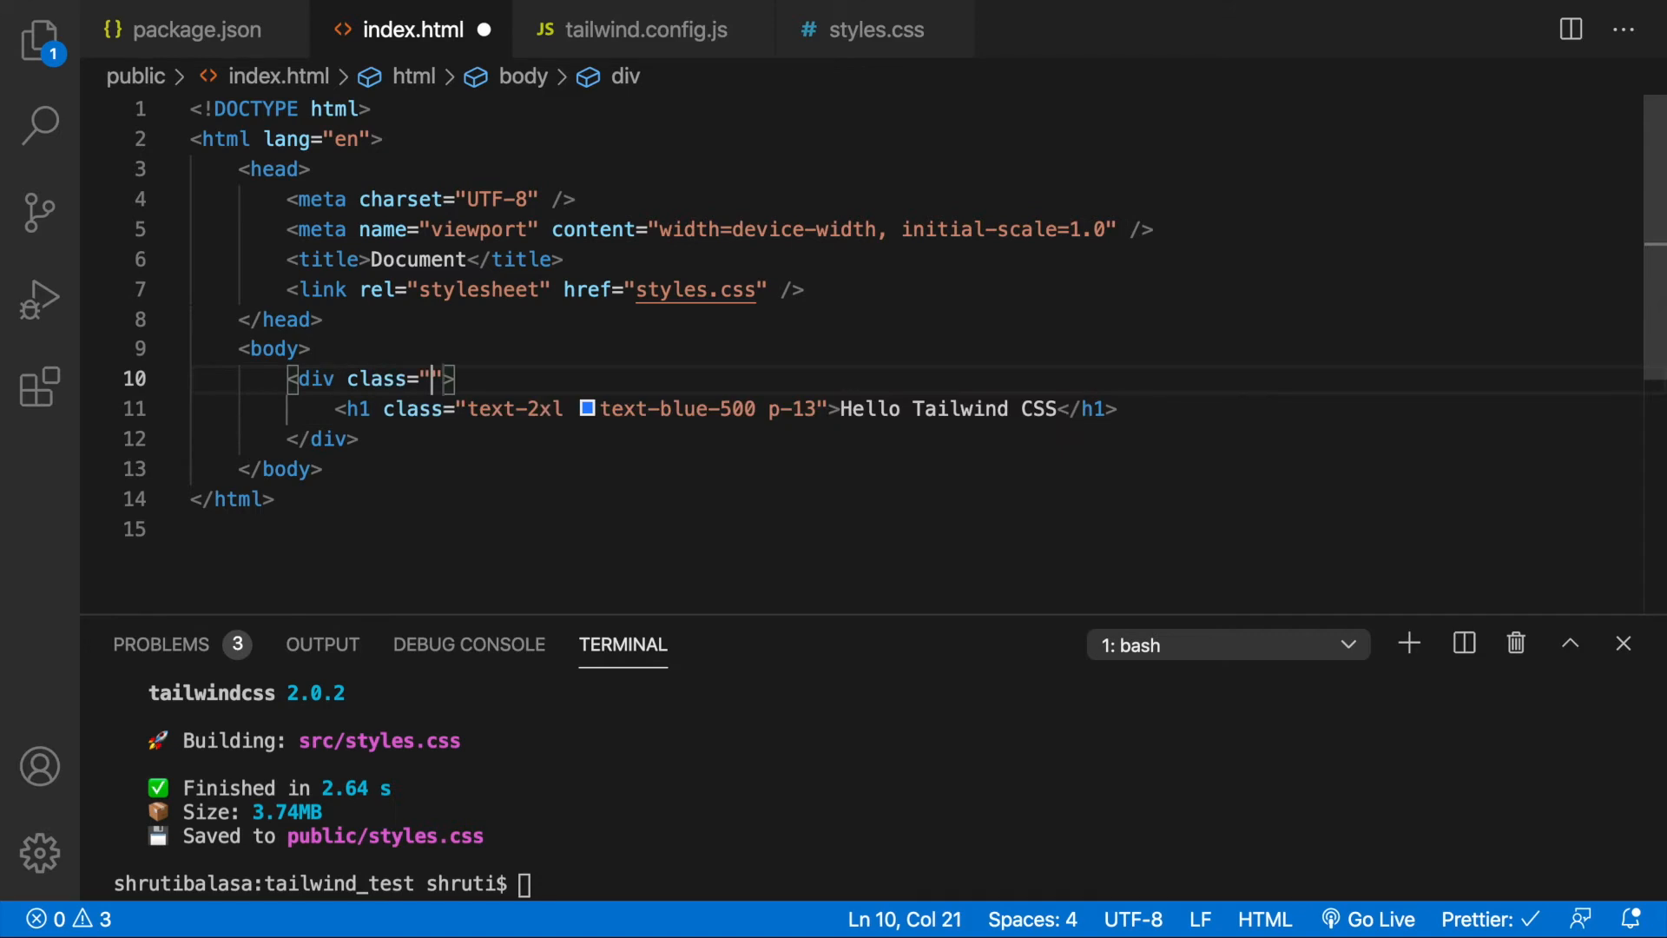
type("min")
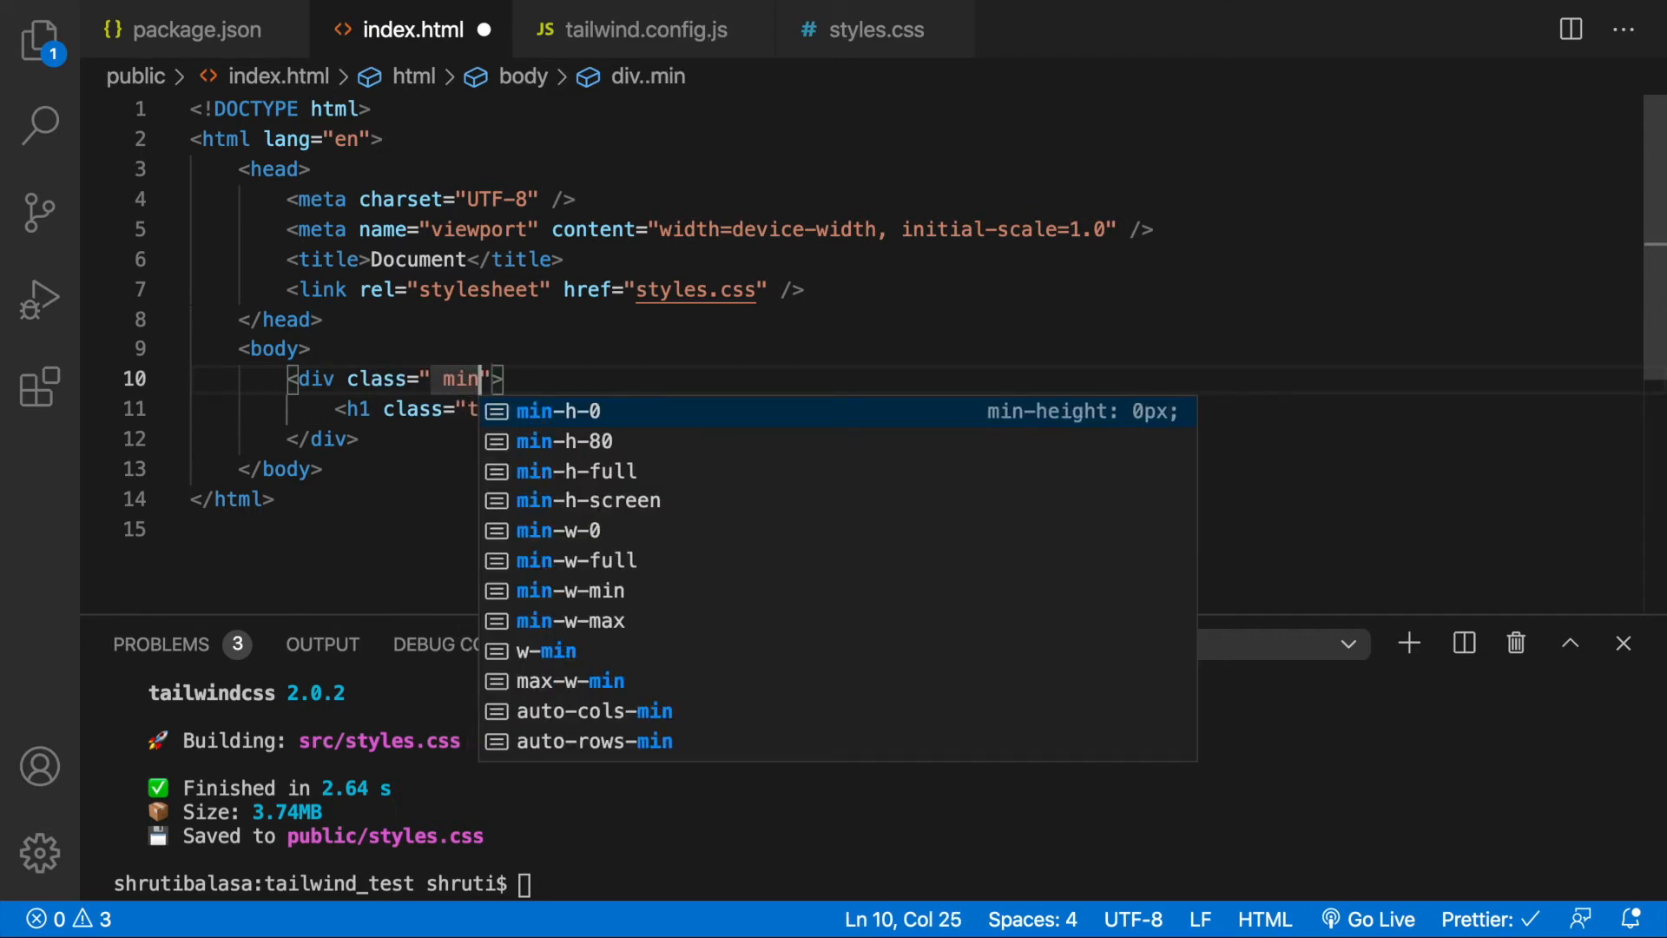
mouse_move(568, 441)
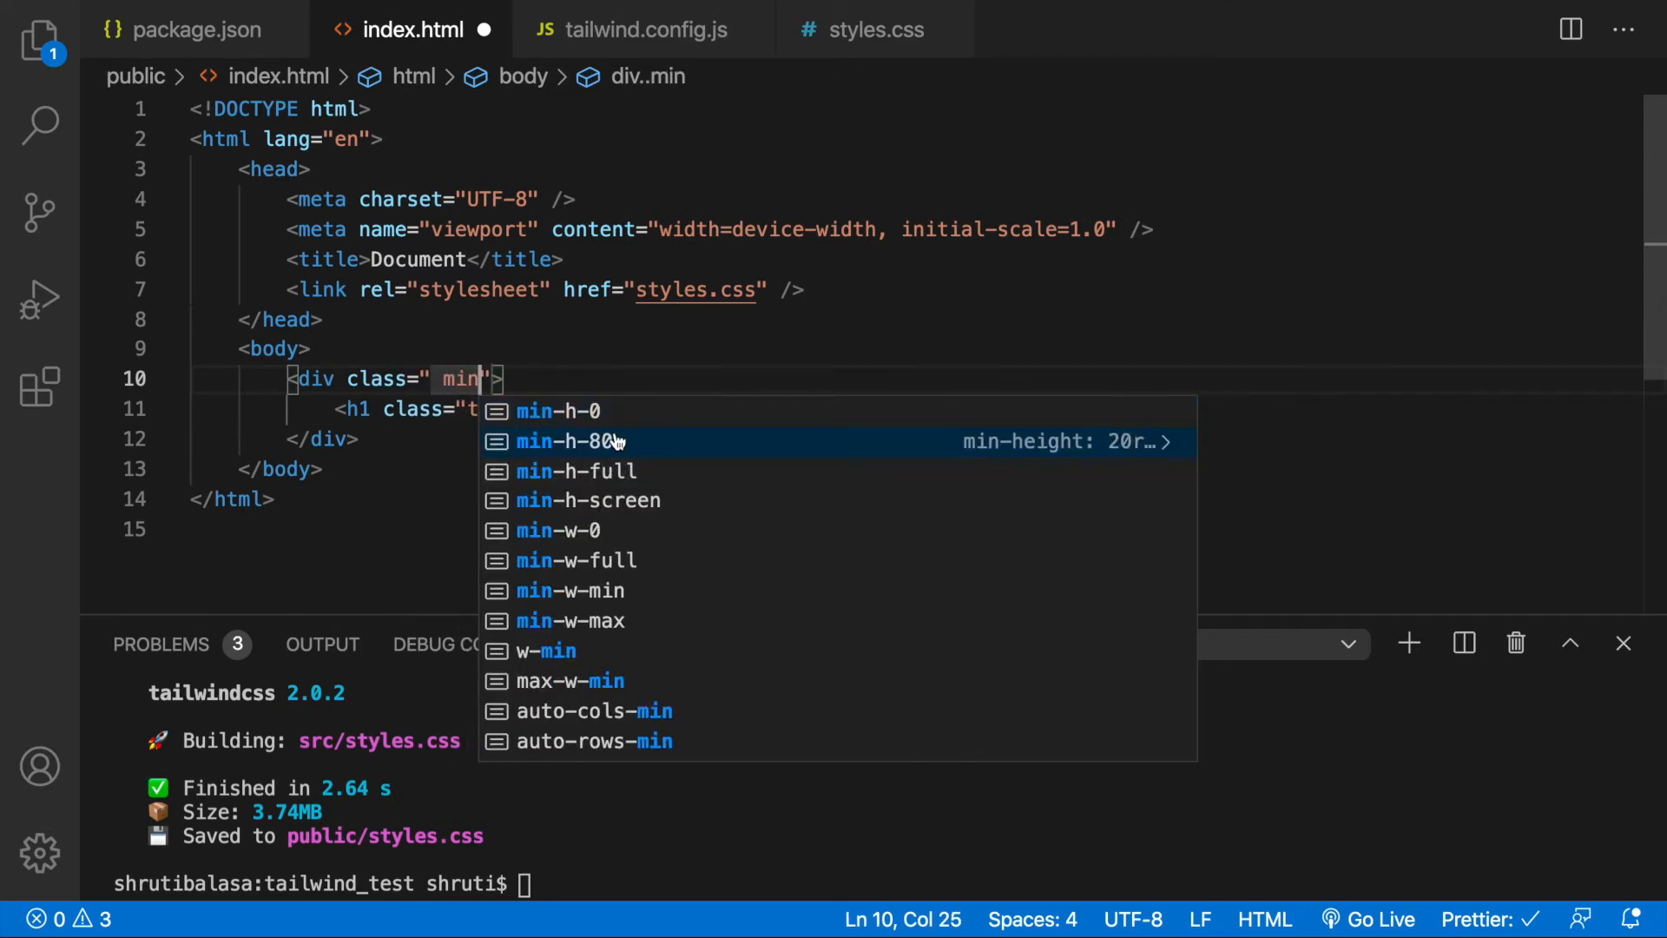
left_click(570, 441)
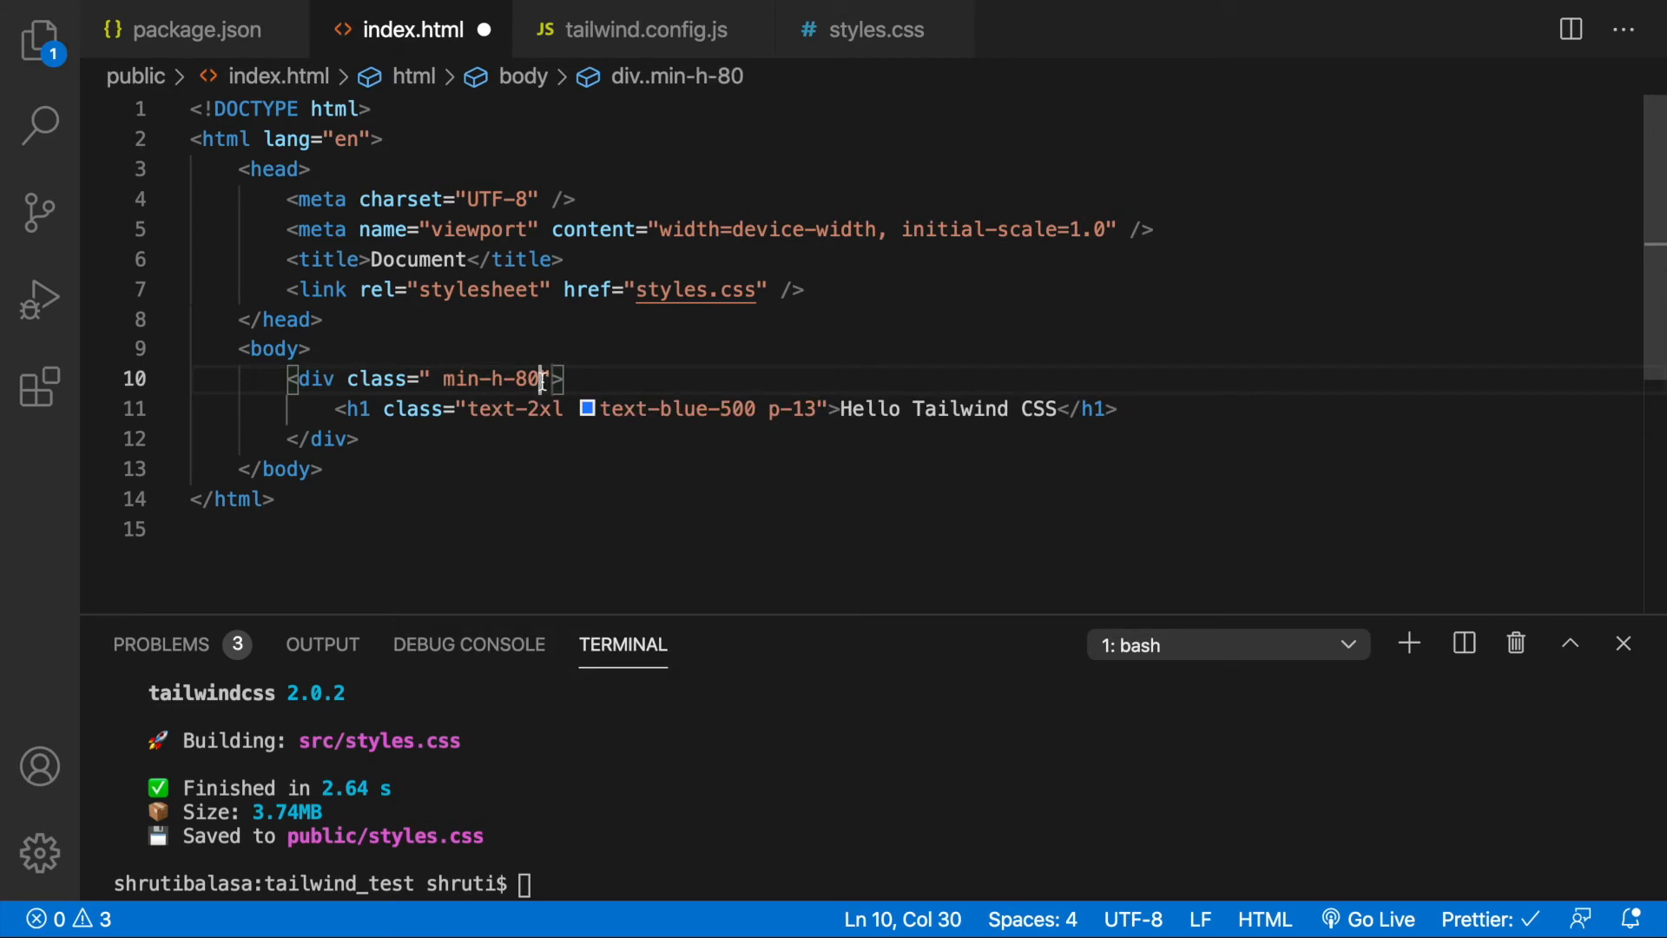
type("bg-y")
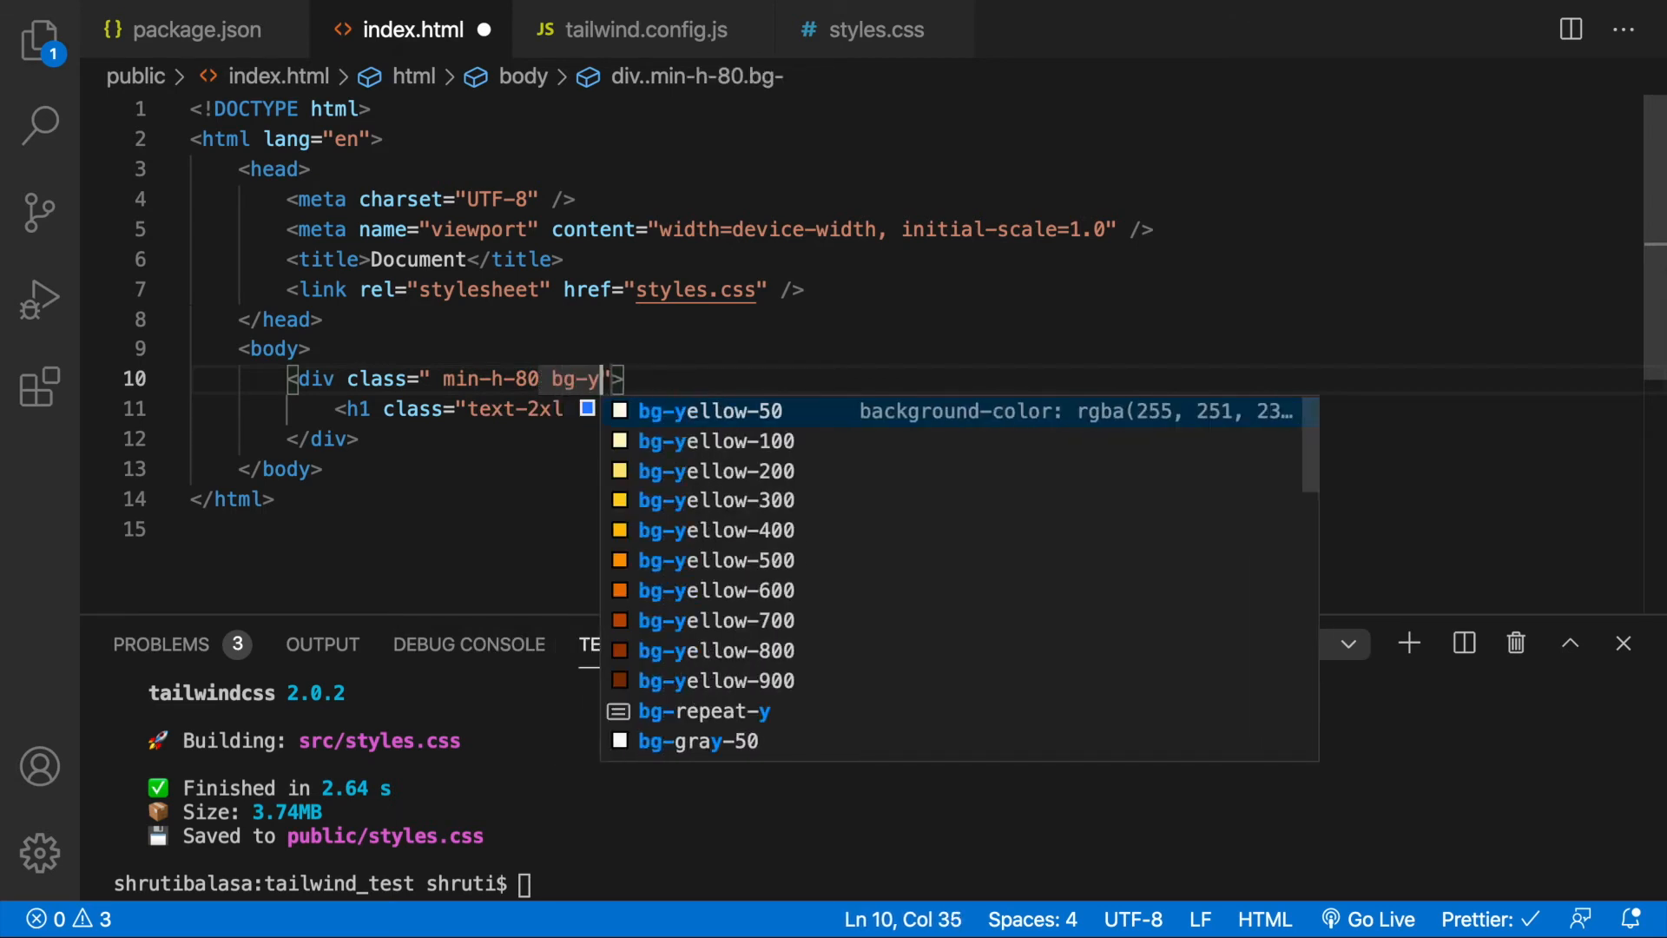
left_click(714, 470)
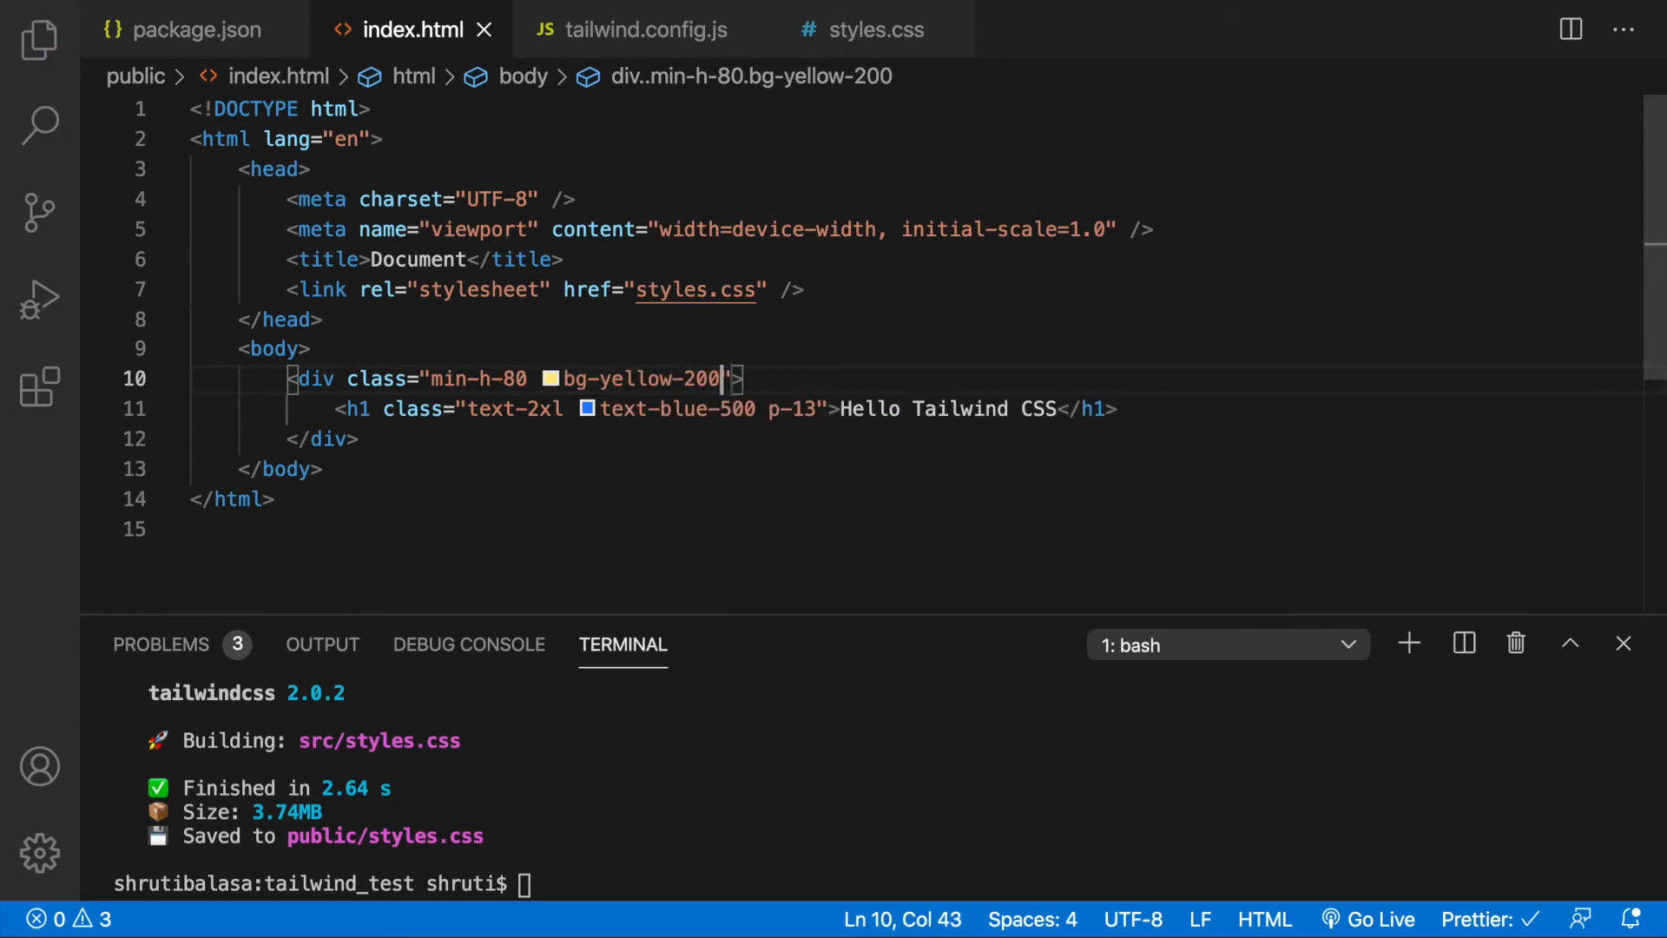
mouse_move(597, 772)
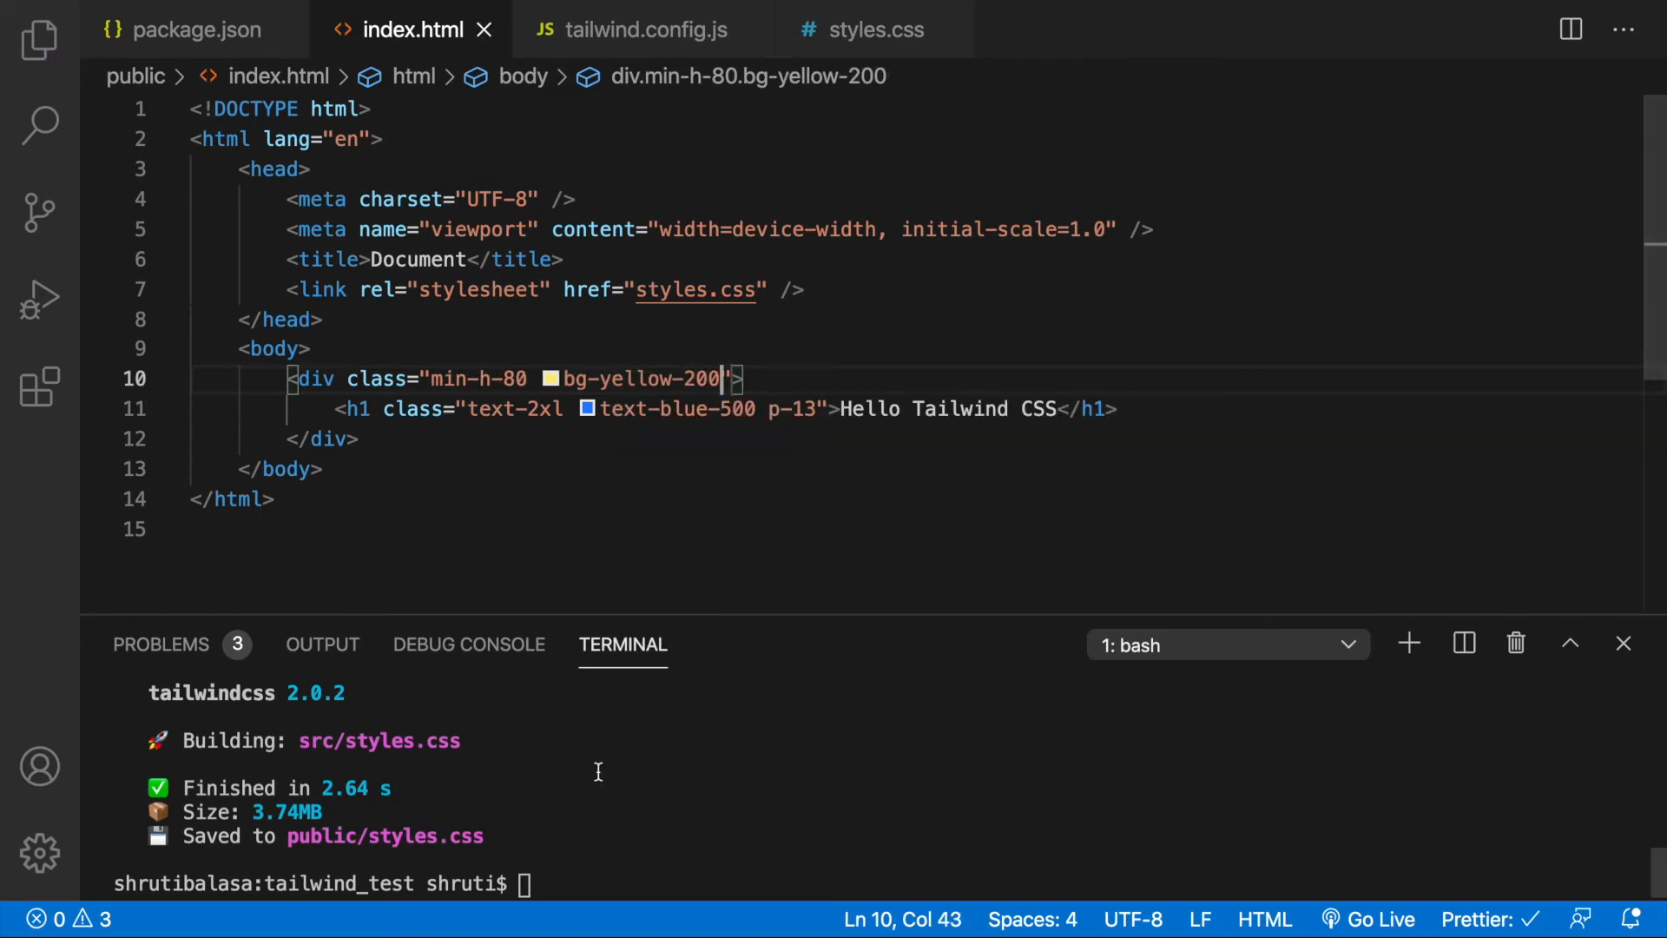
type("npm run bui")
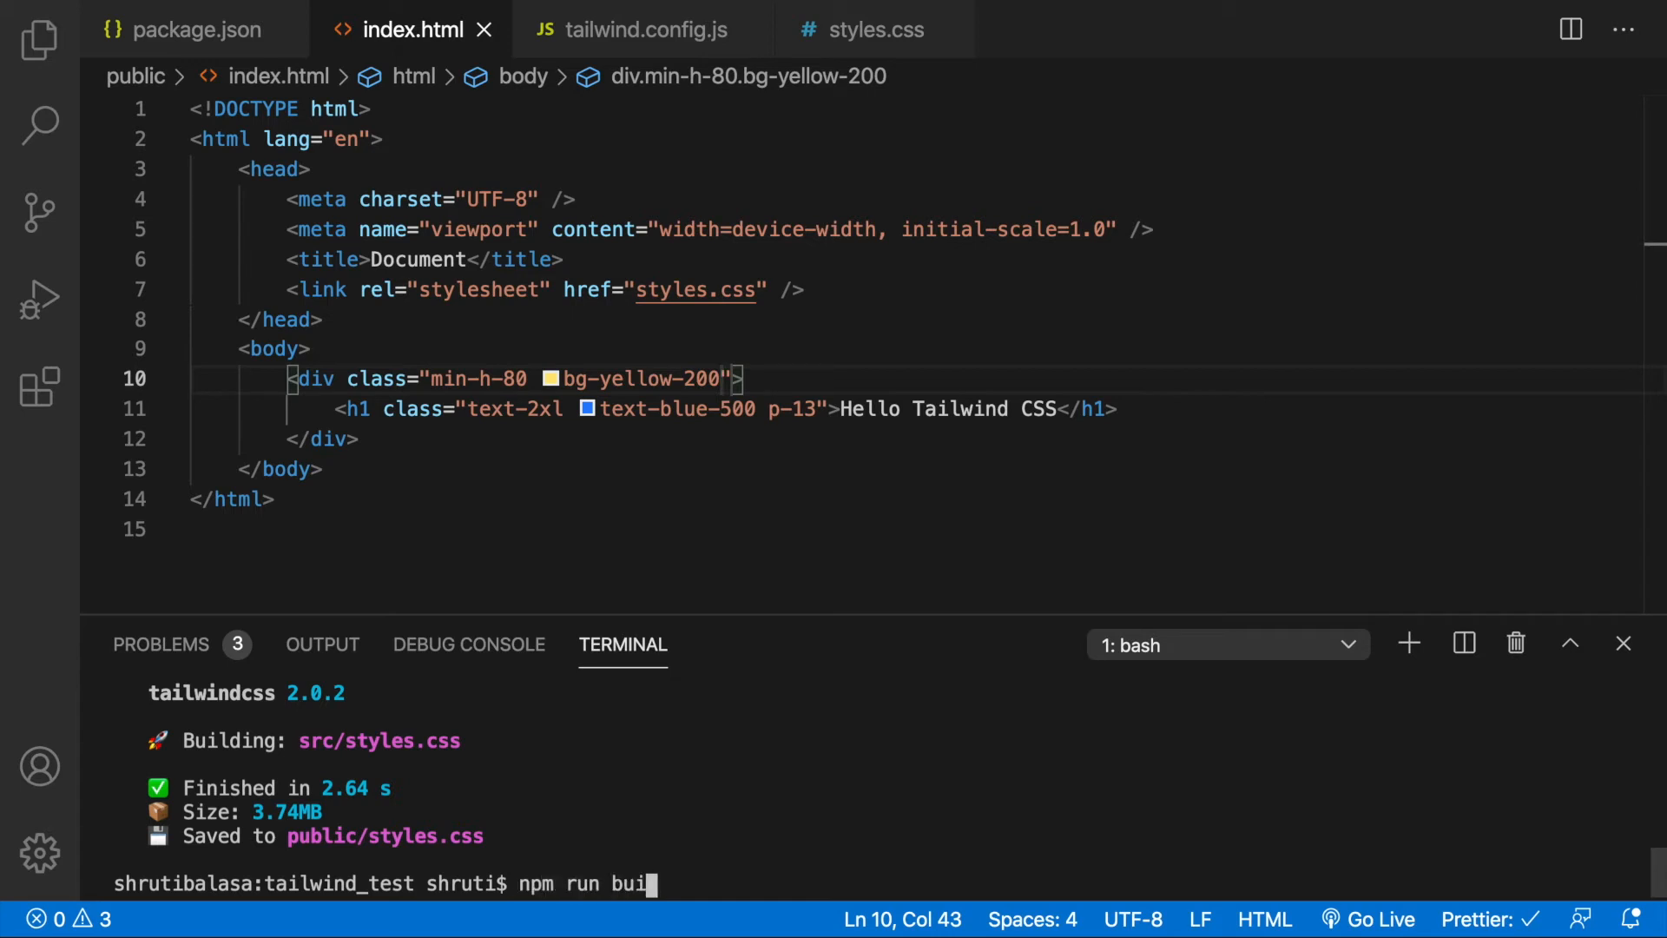
Run npm run build in the terminal to regenerate the stylesheet.
key("Return")
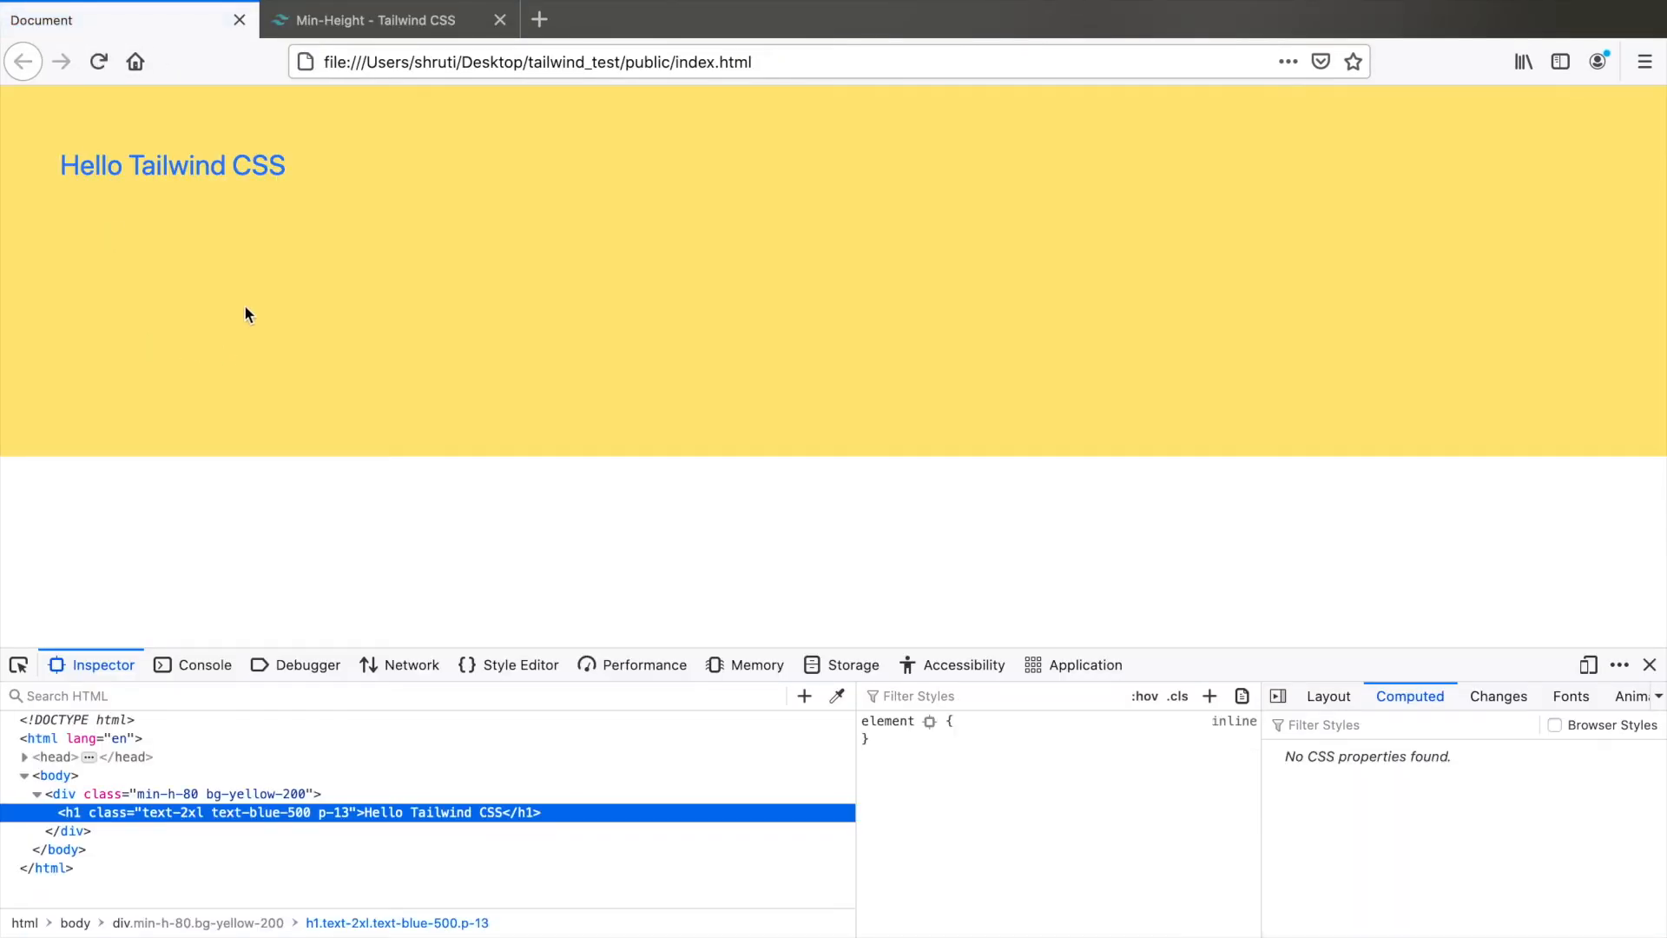
mouse_move(200, 792)
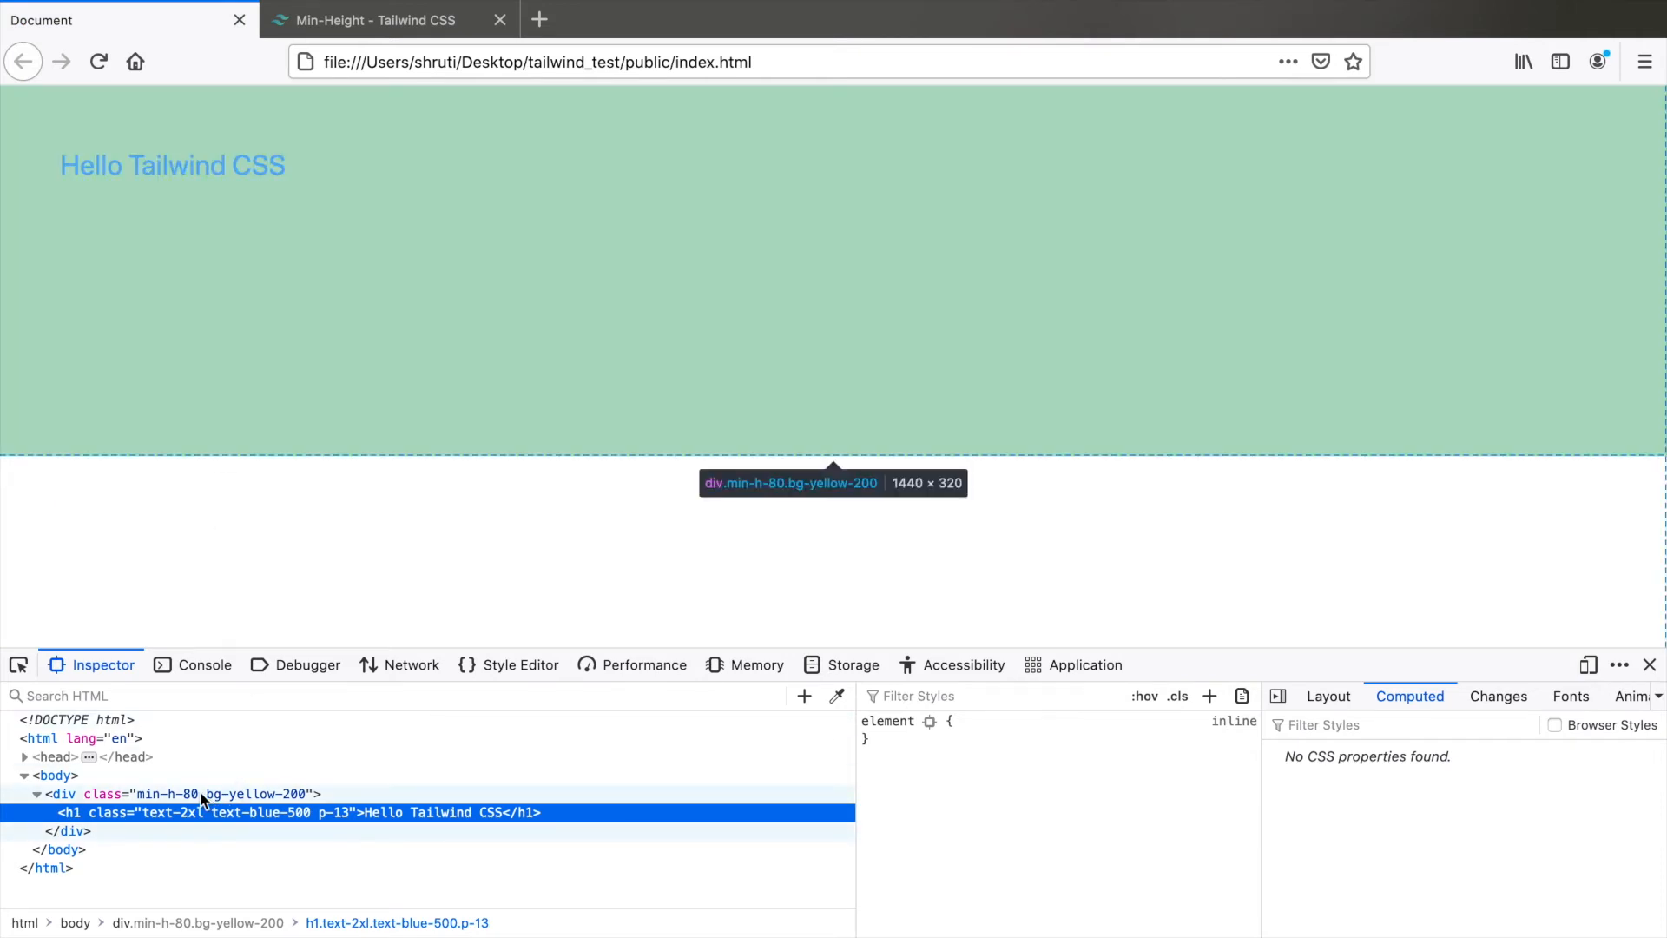
Inspect the yellow div to confirm min-h-80 sets 20rem min-height, then return to Min-Height docs.
left_click(191, 792)
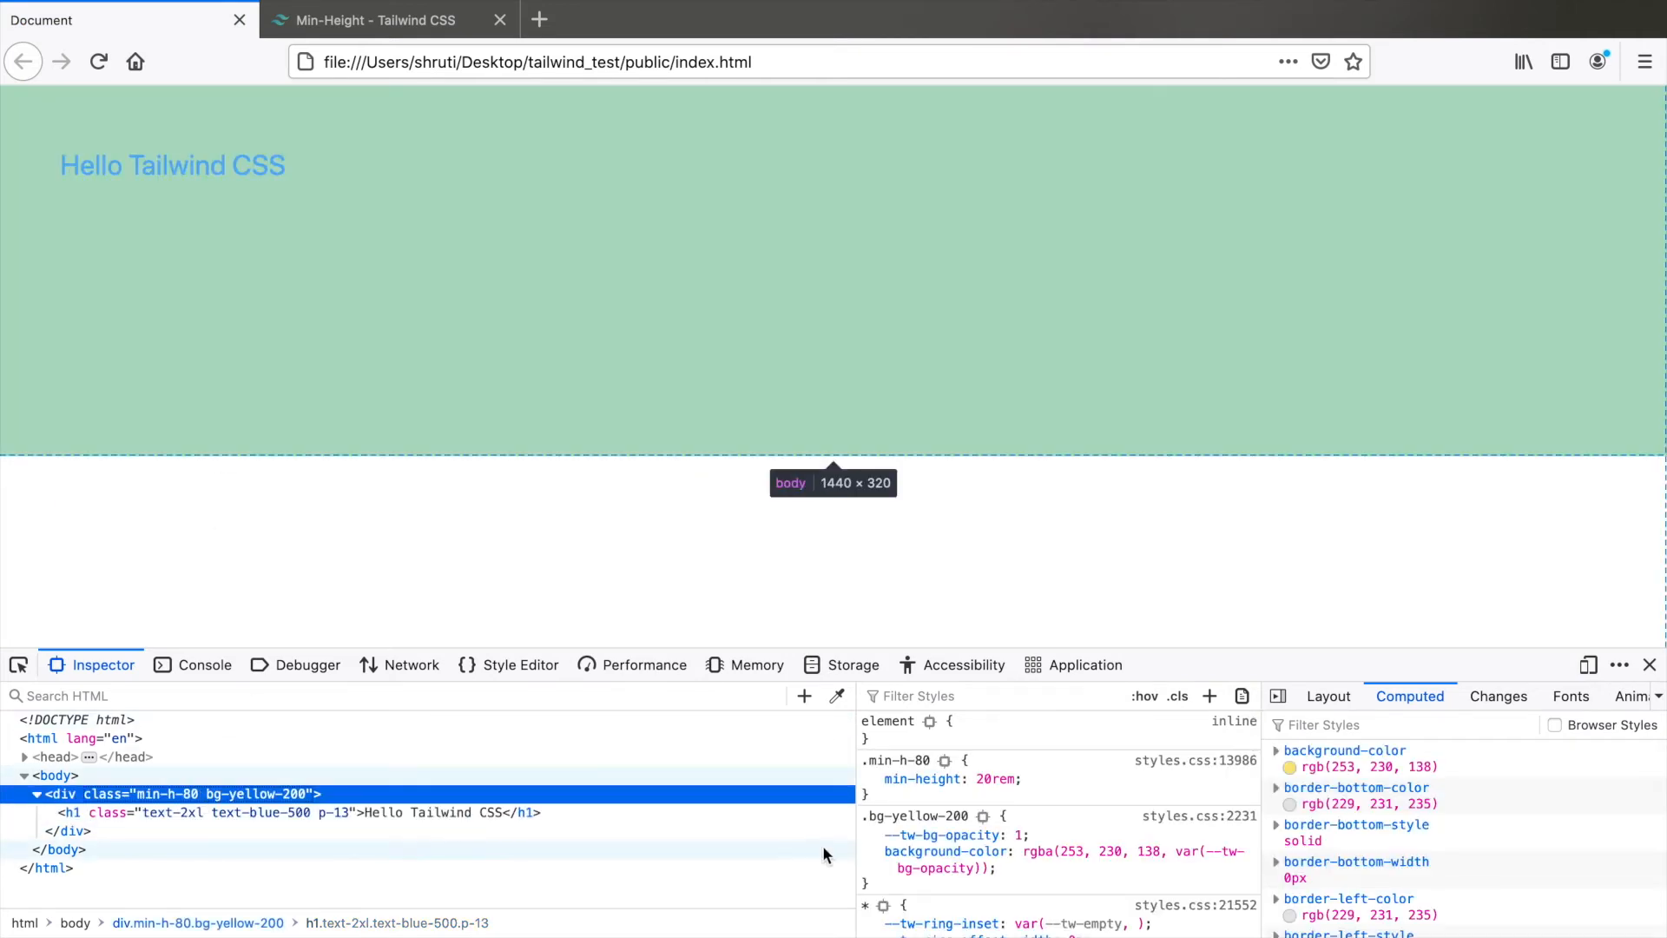
left_click(875, 778)
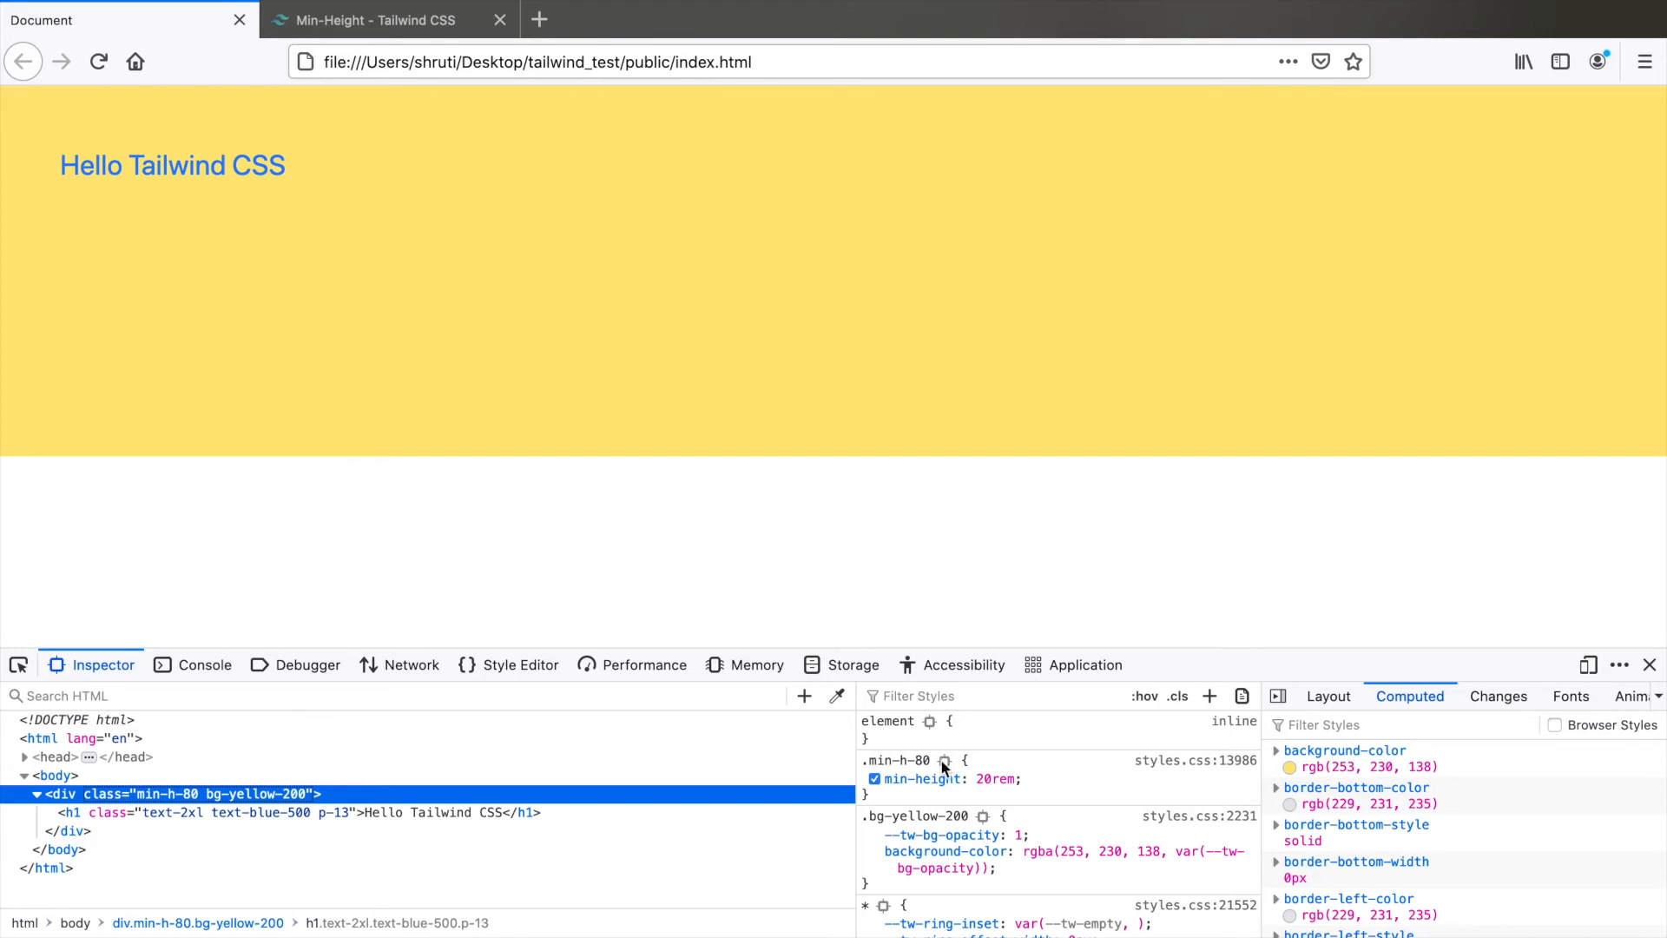
mouse_move(1063, 780)
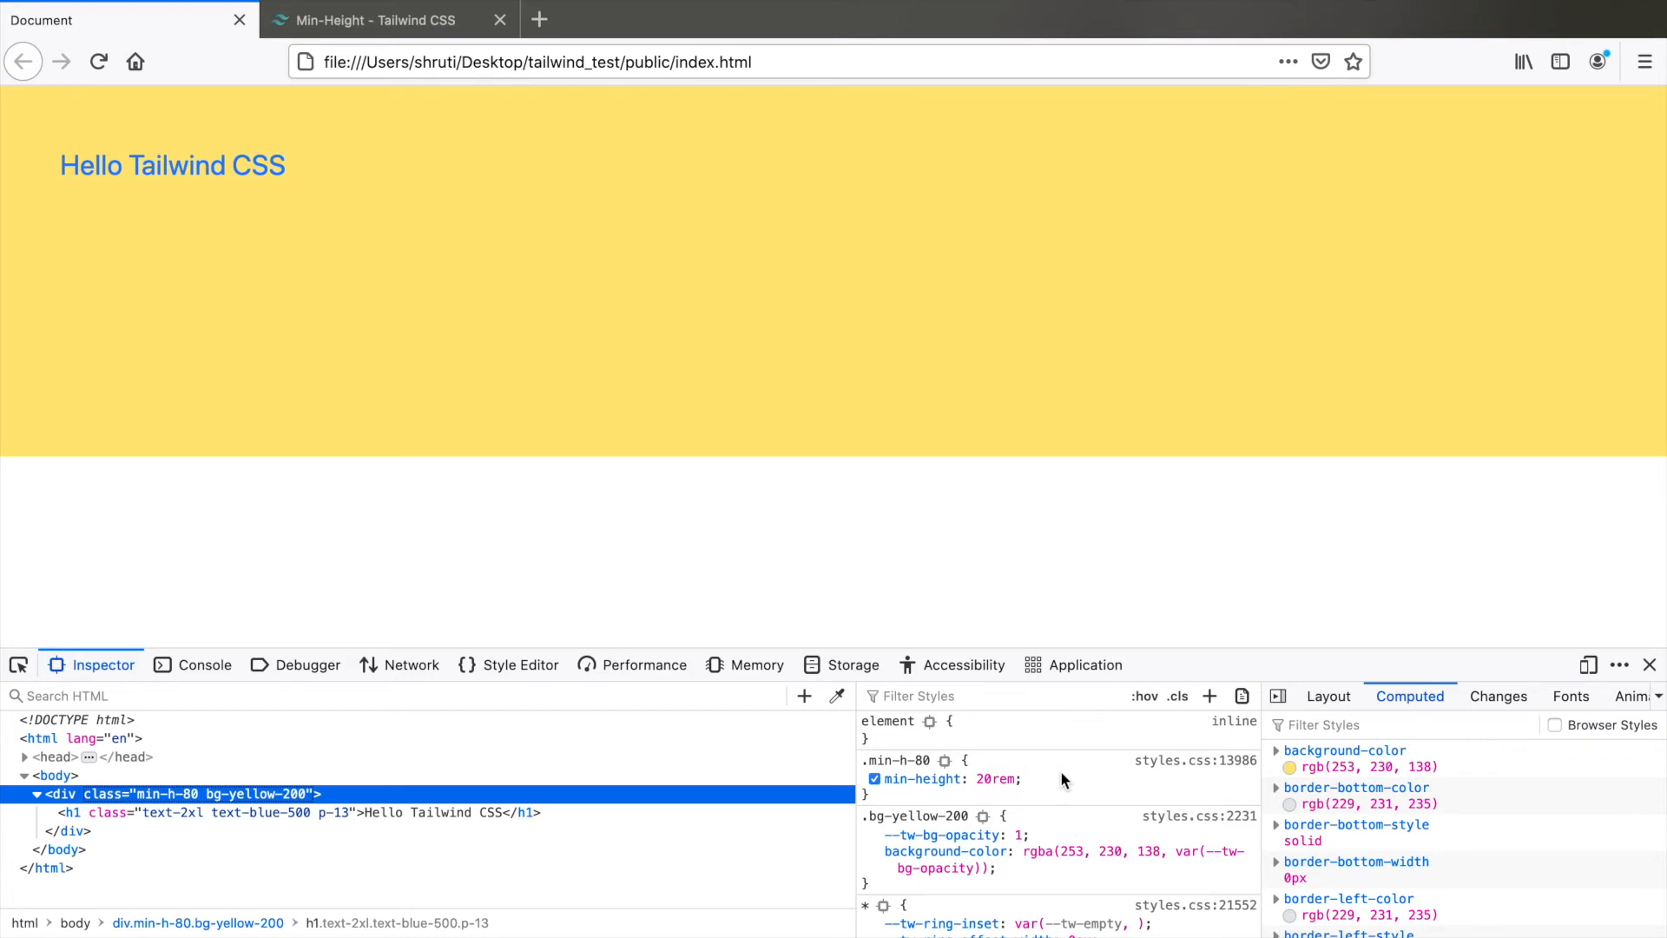
left_click(875, 778)
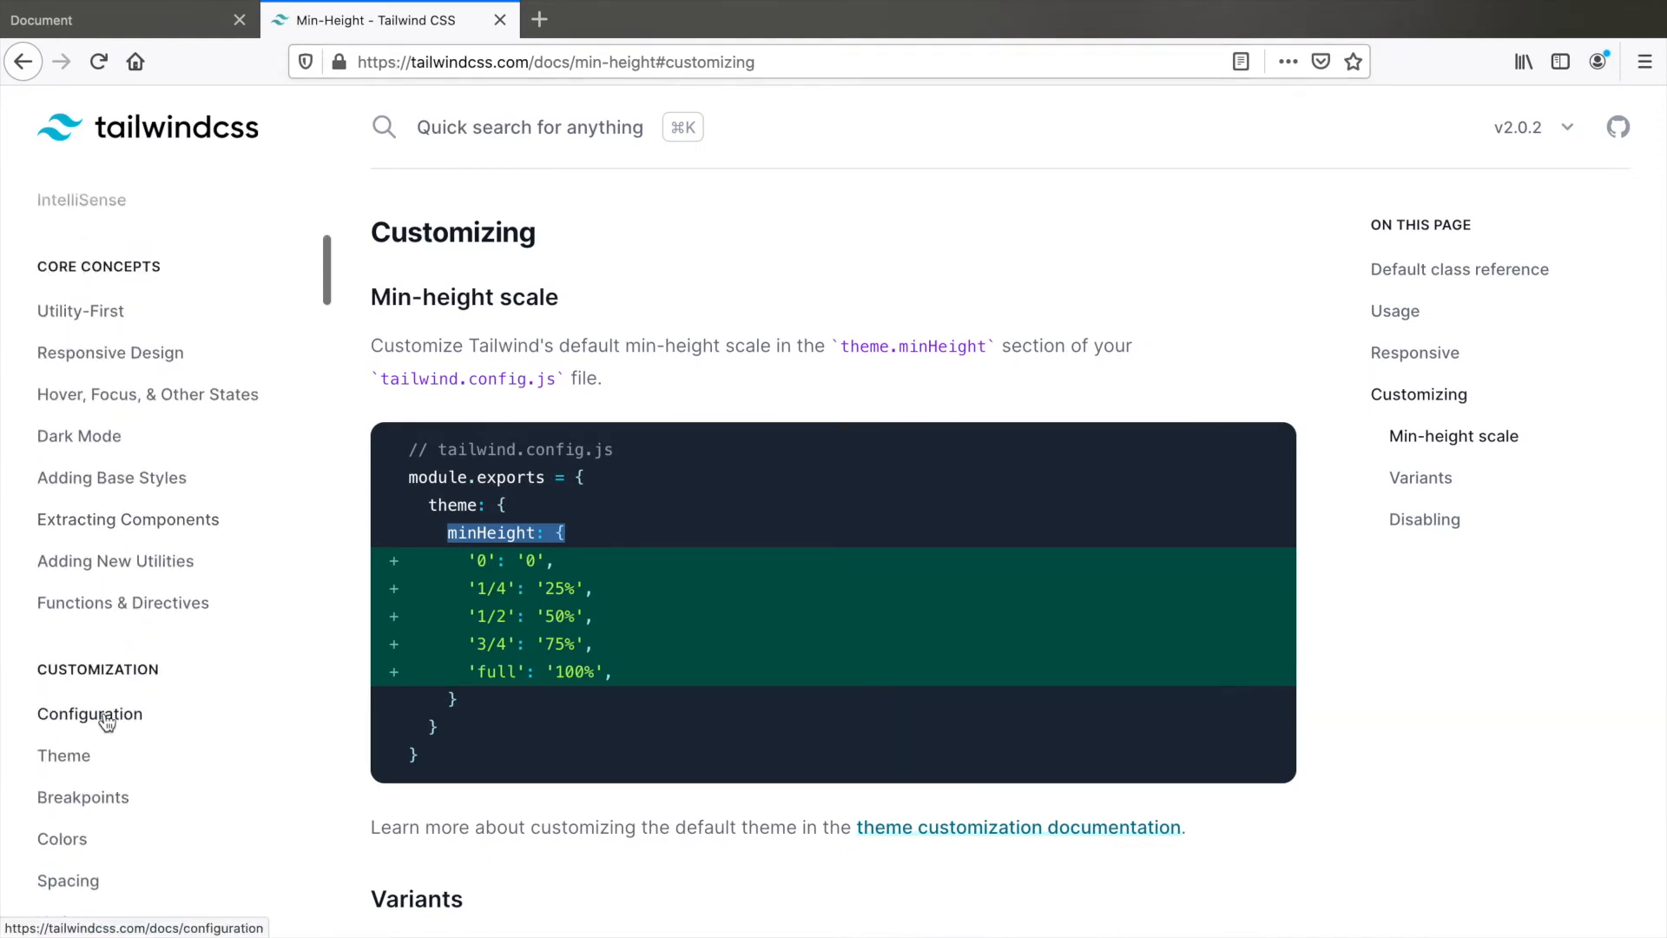
Find the theme key in the Configuration docs' example tailwind.config.js.
left_click(89, 713)
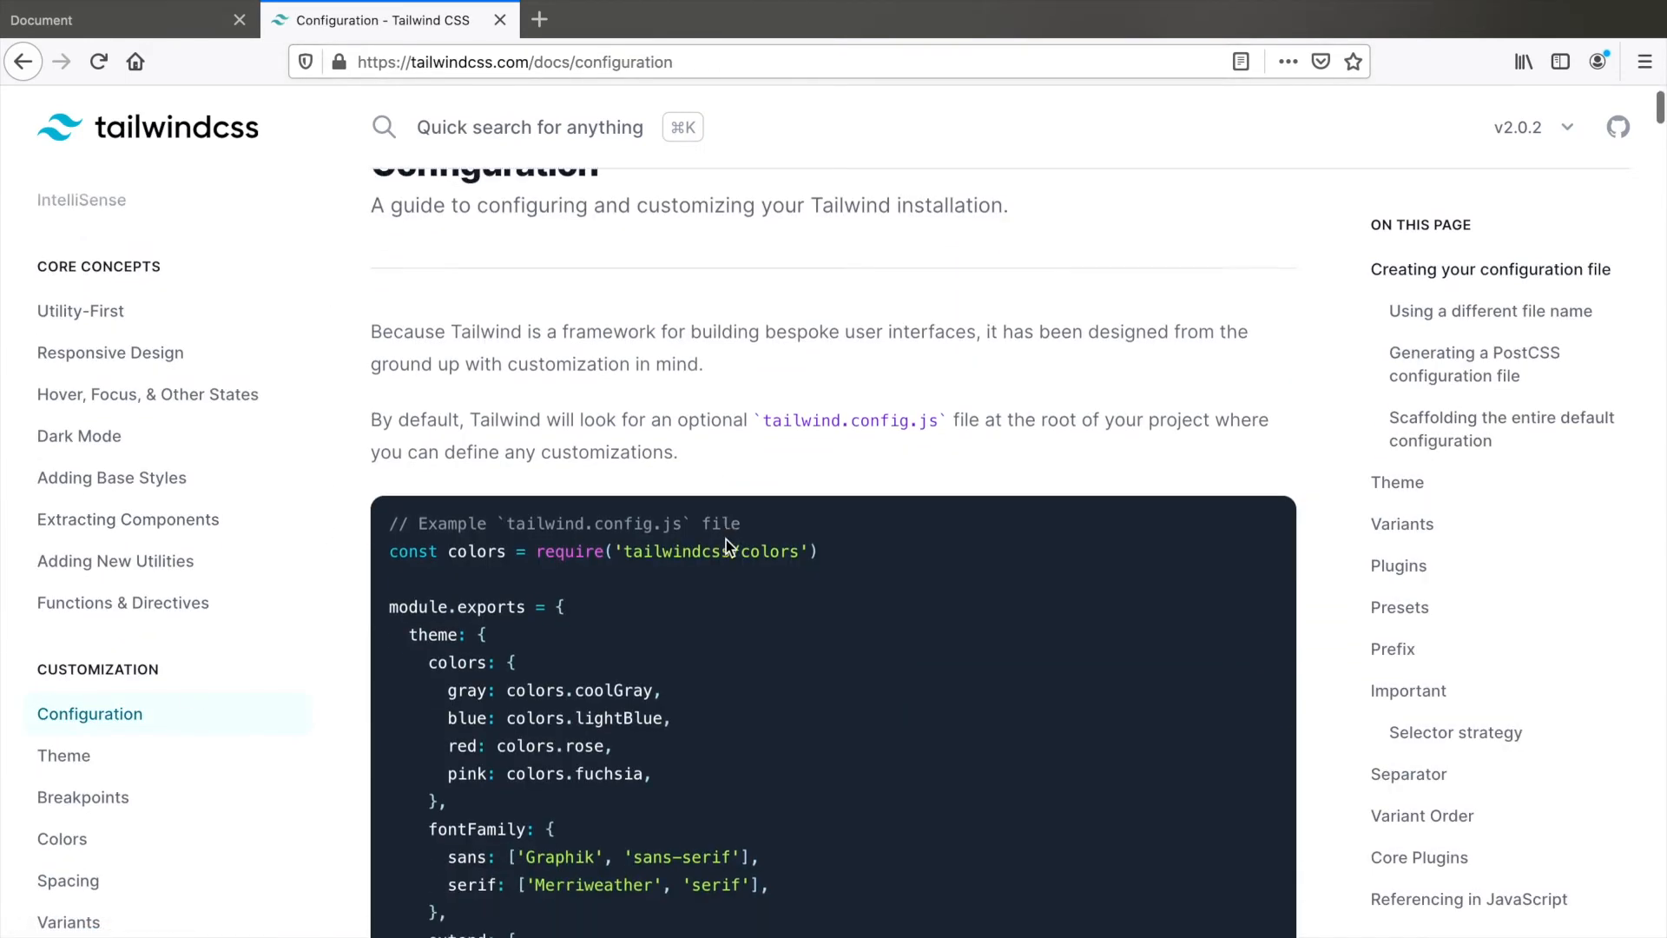
scroll("down", 3)
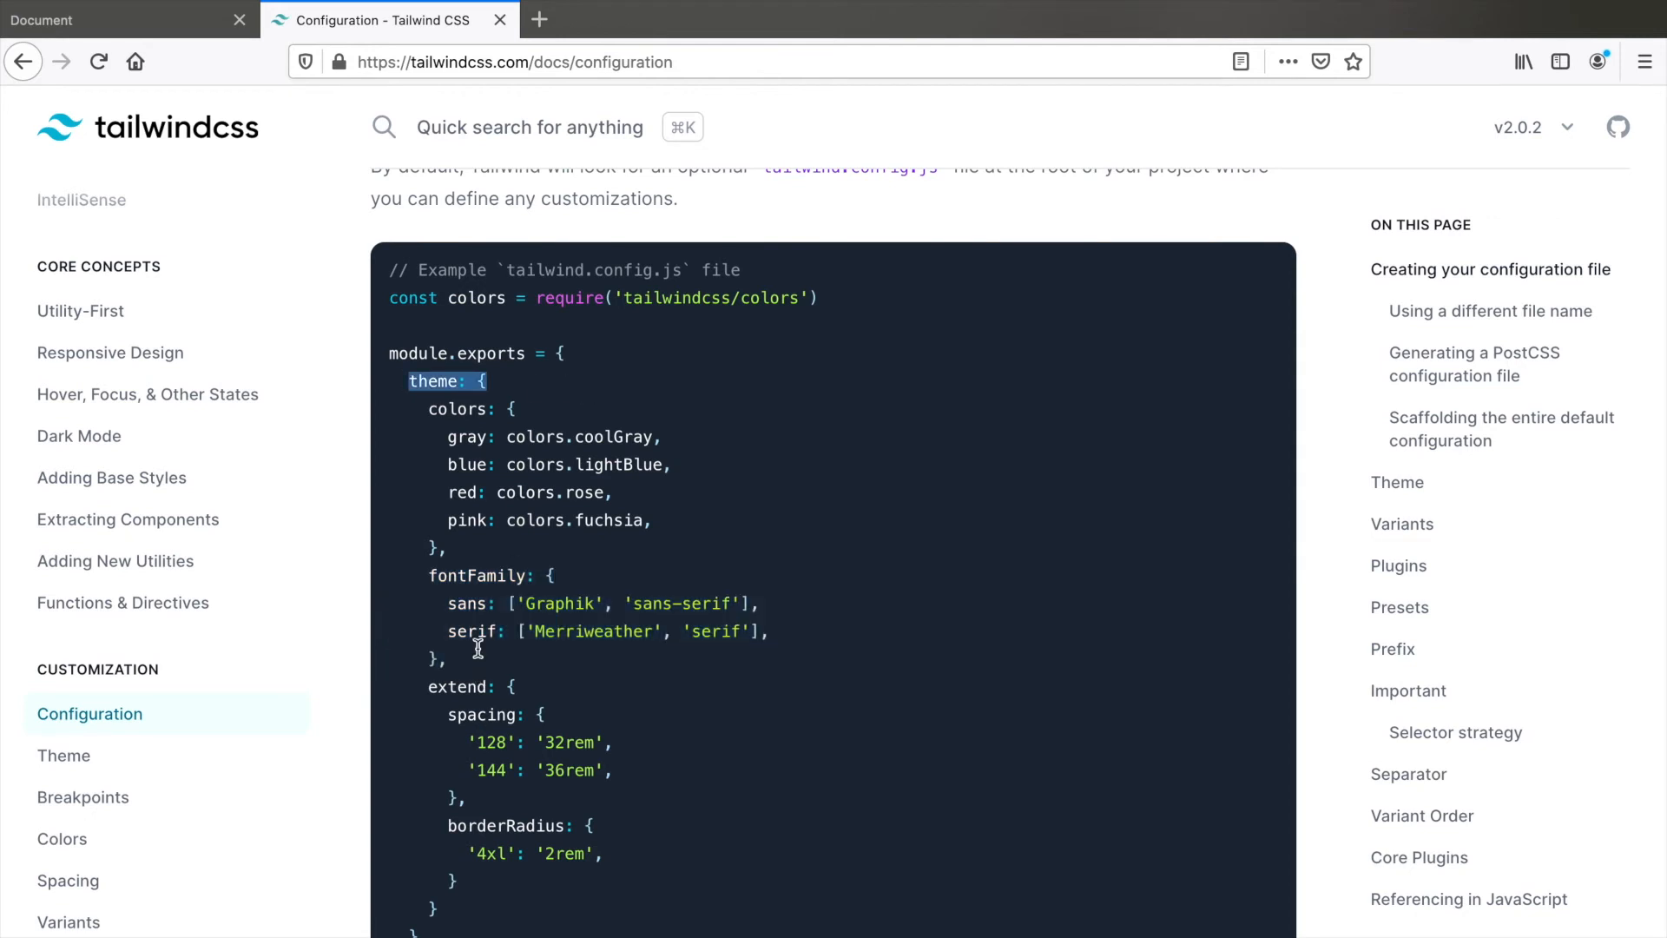
double_click(459, 686)
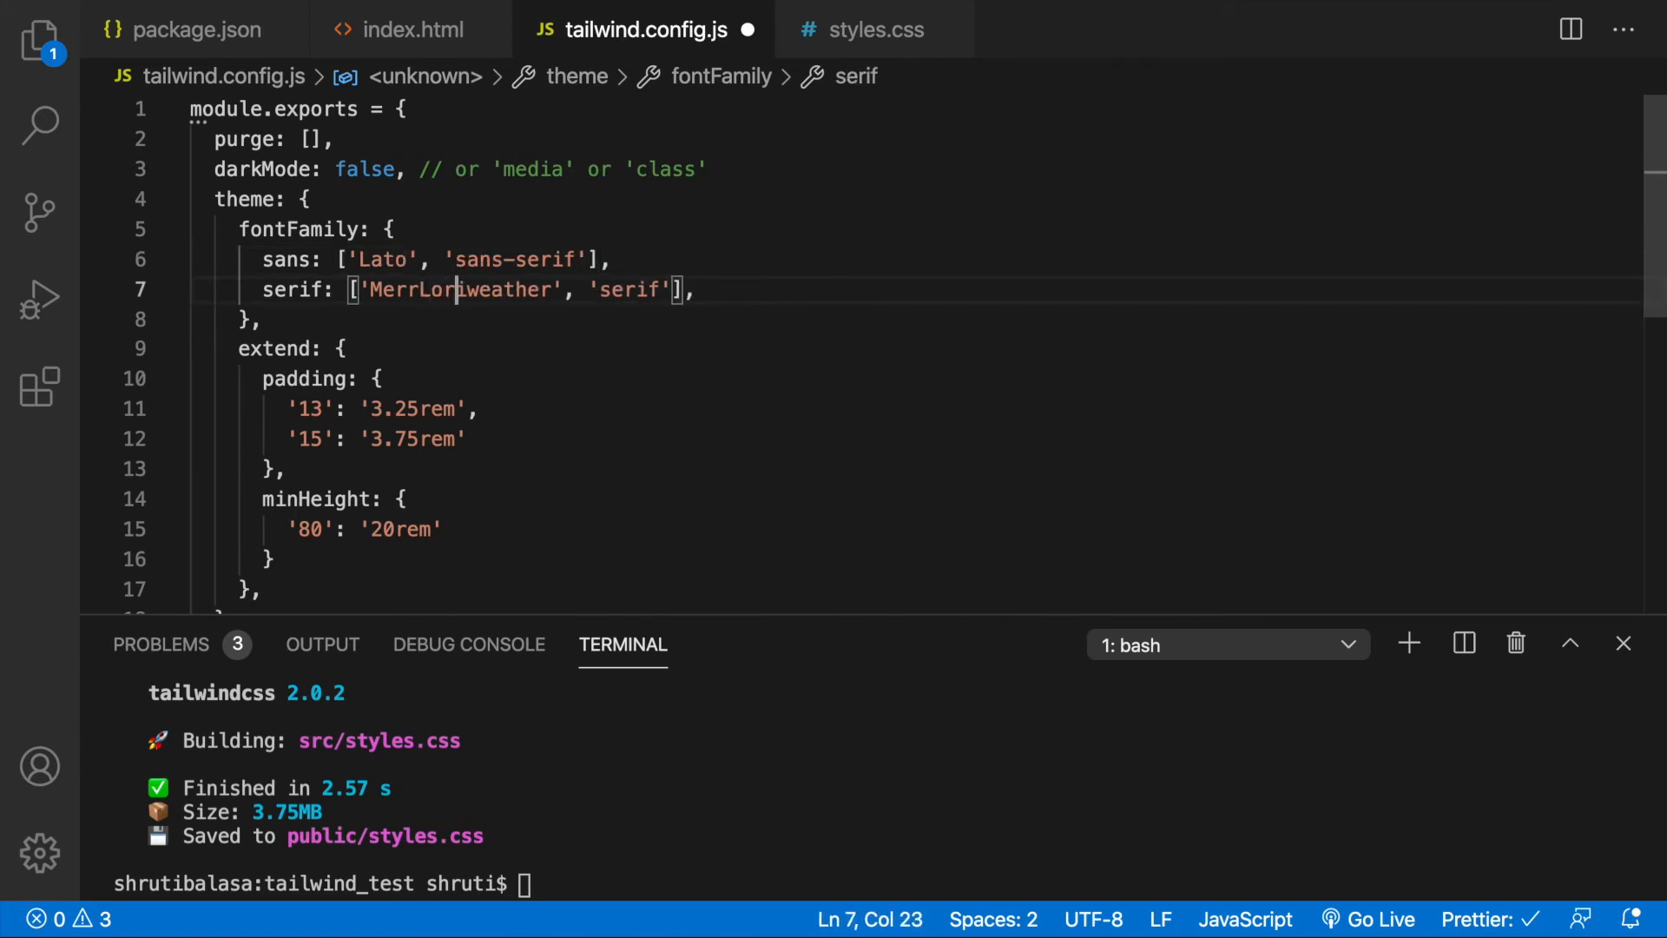
Set the serif font family to Lora in tailwind.config.js.
type("Lora")
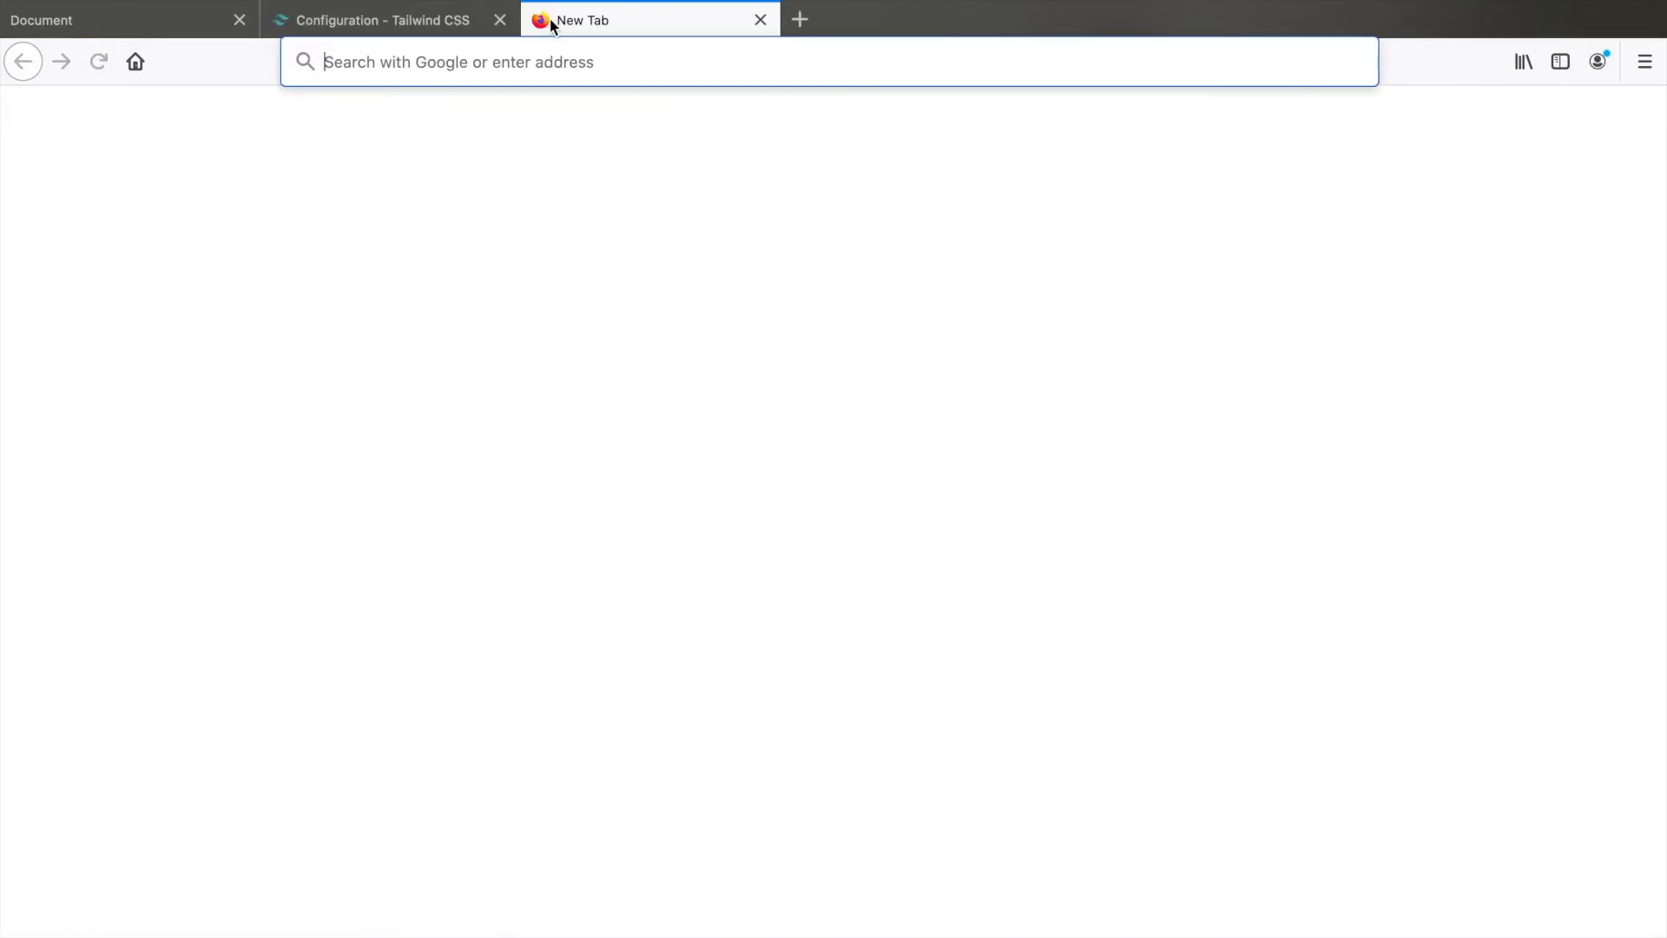
Search Google Fonts for Lato and select its Regular 400 style.
type("fonts.google.com")
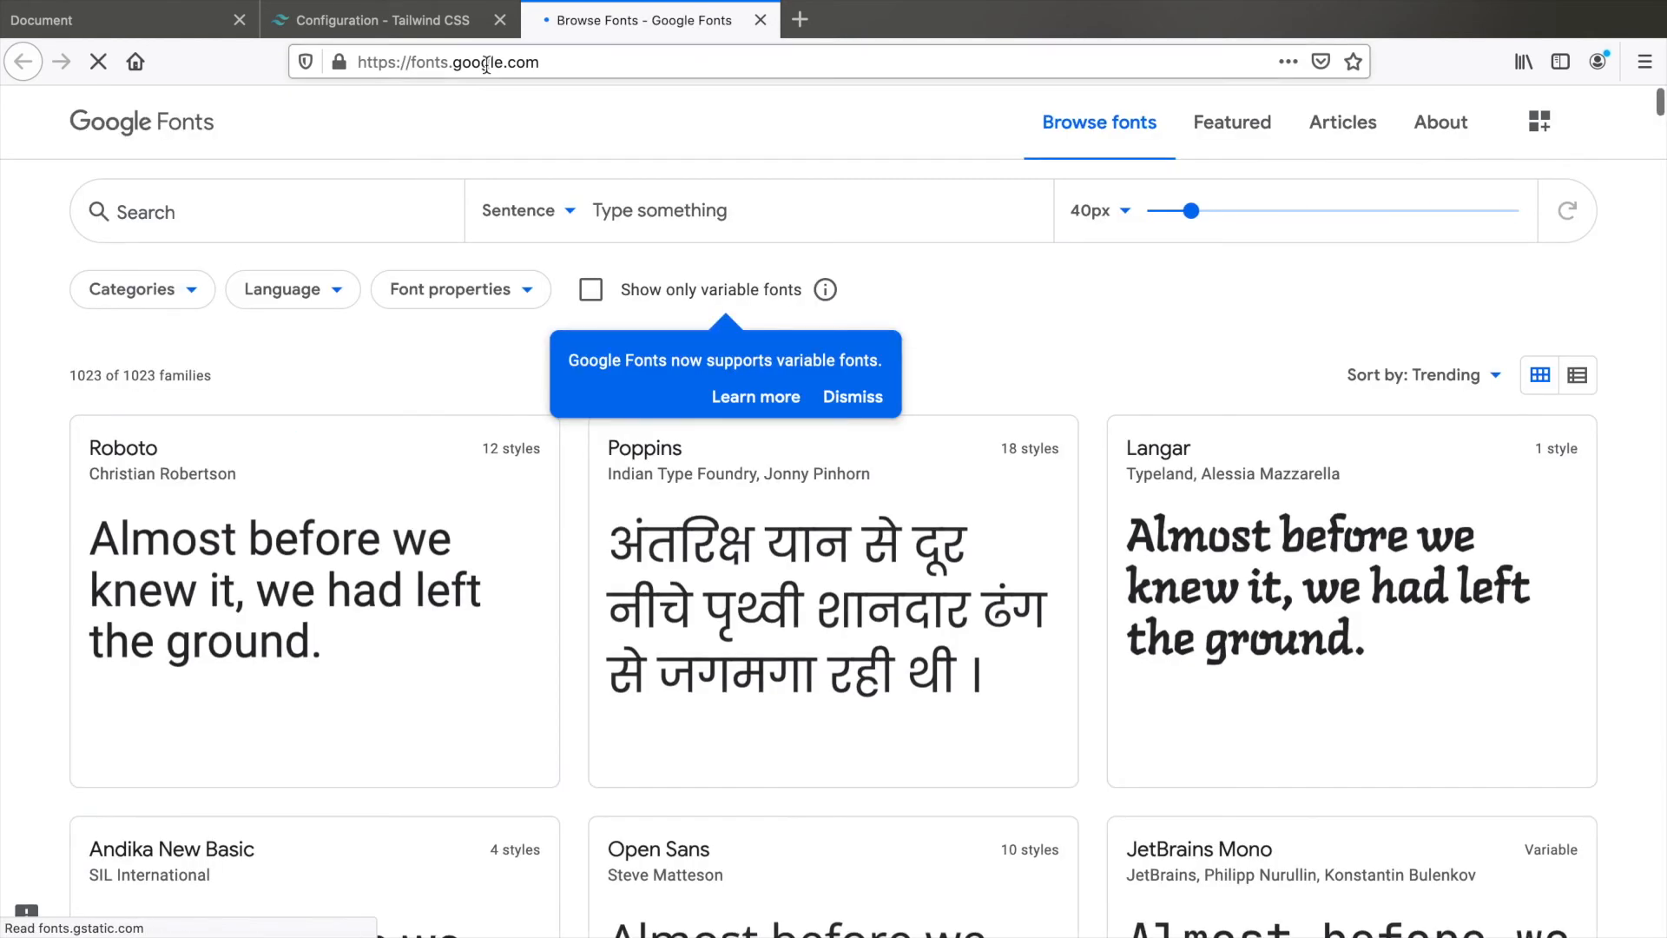
type("lato")
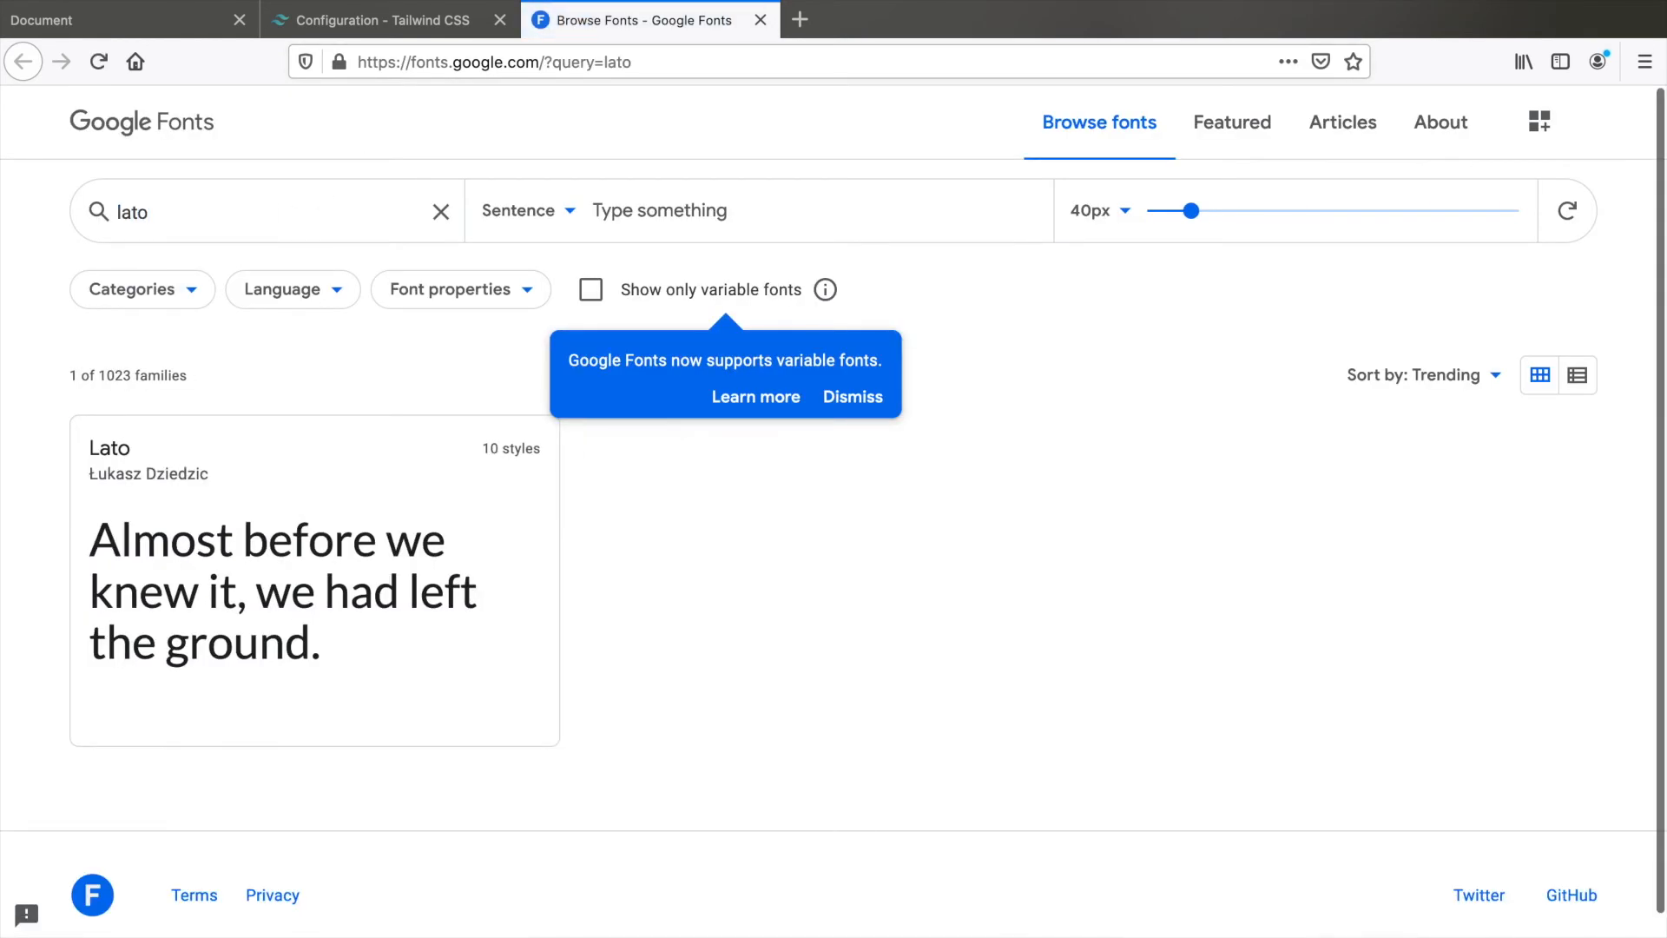
left_click(314, 579)
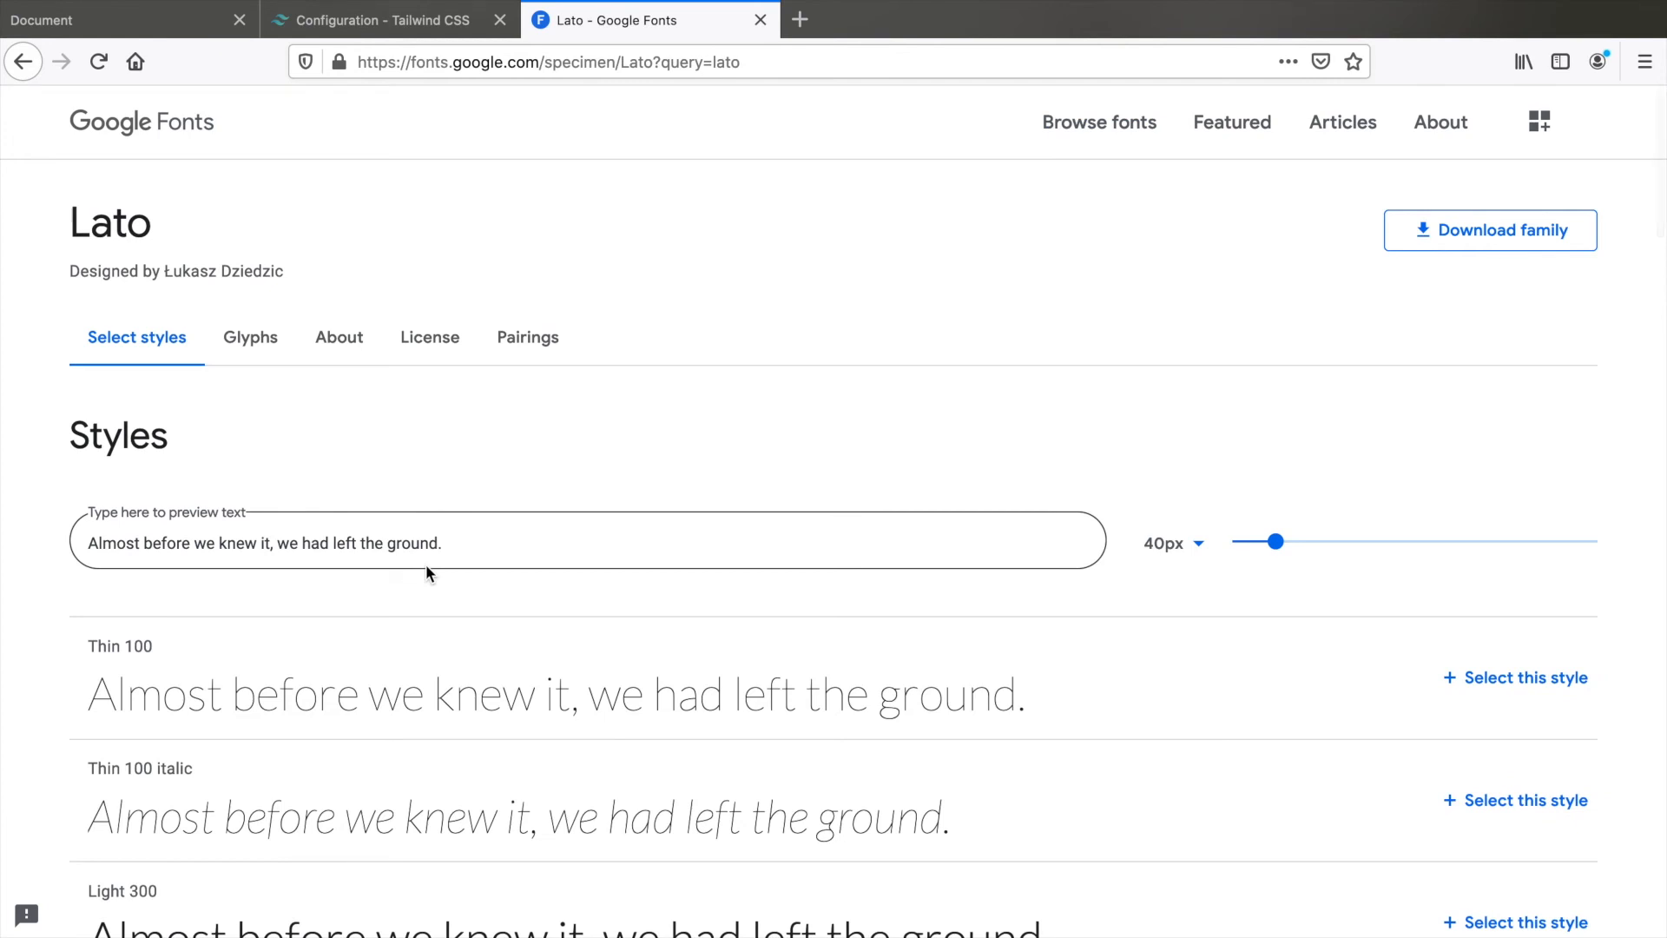
scroll("down", 3)
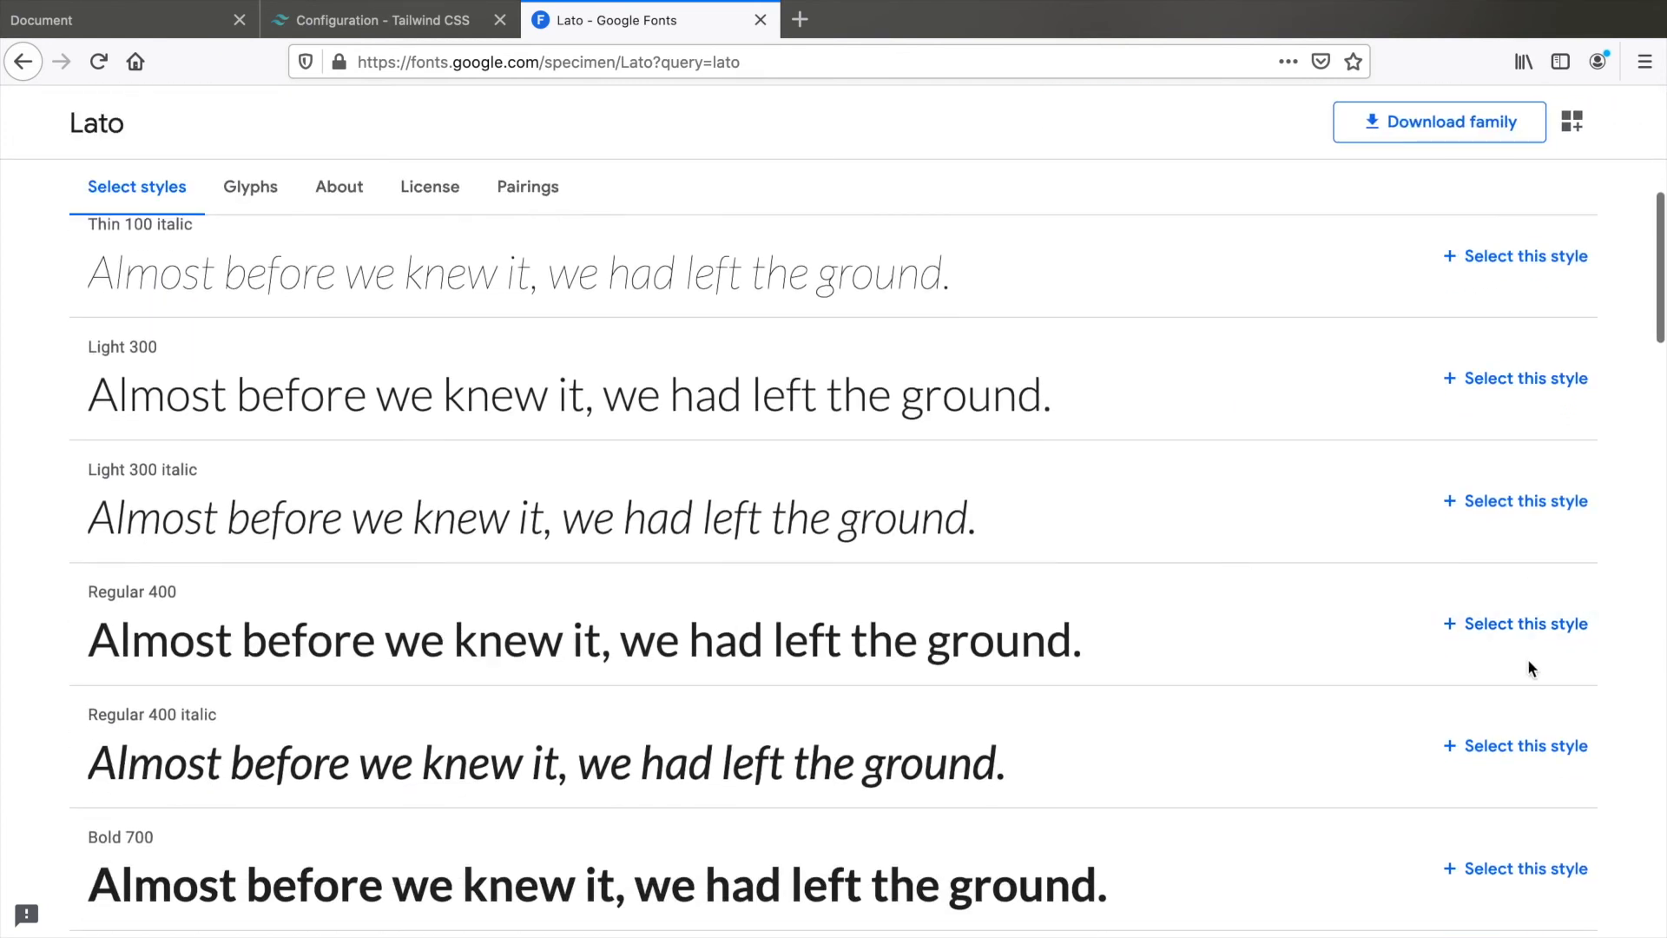
left_click(1515, 623)
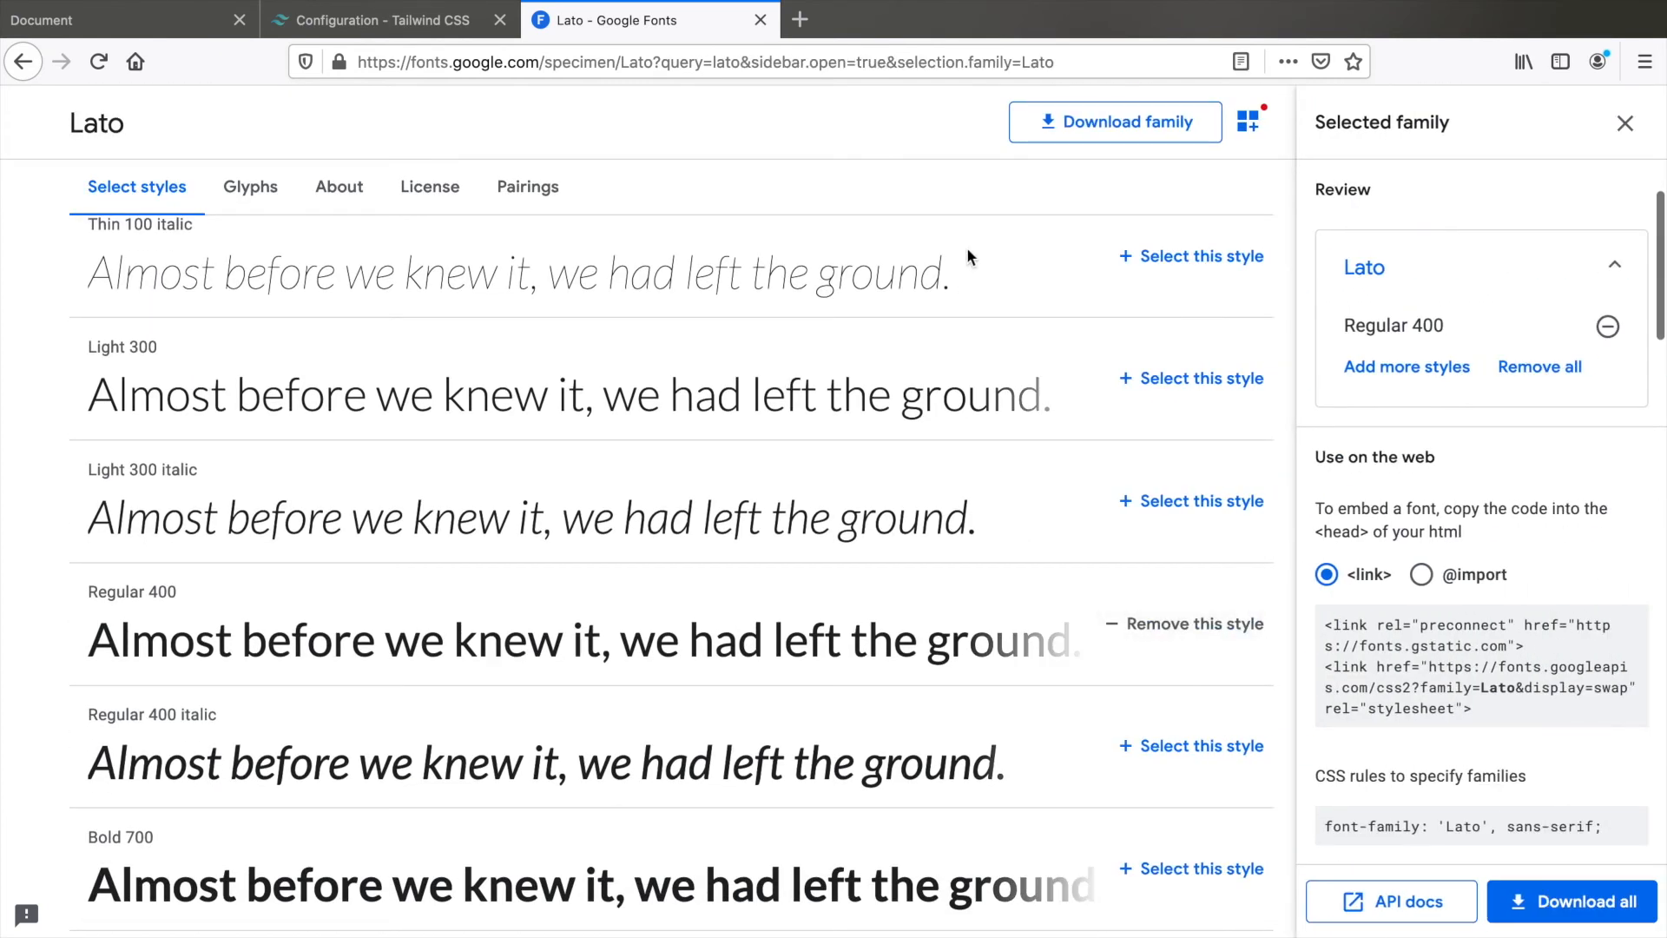
left_click(23, 61)
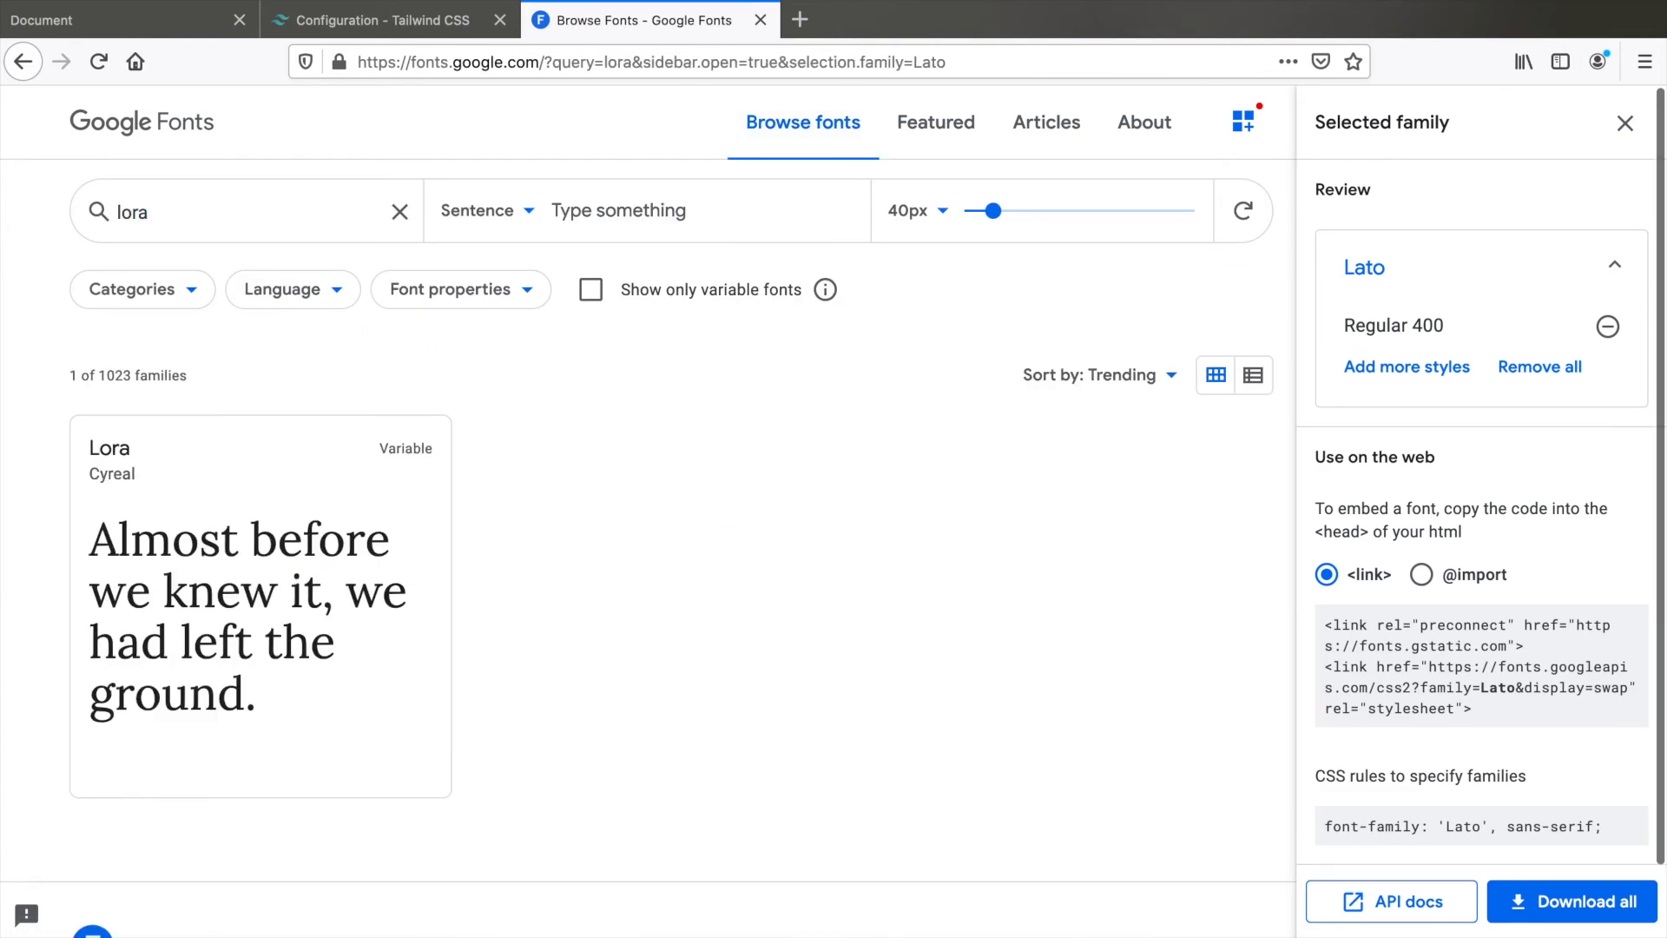
left_click(260, 584)
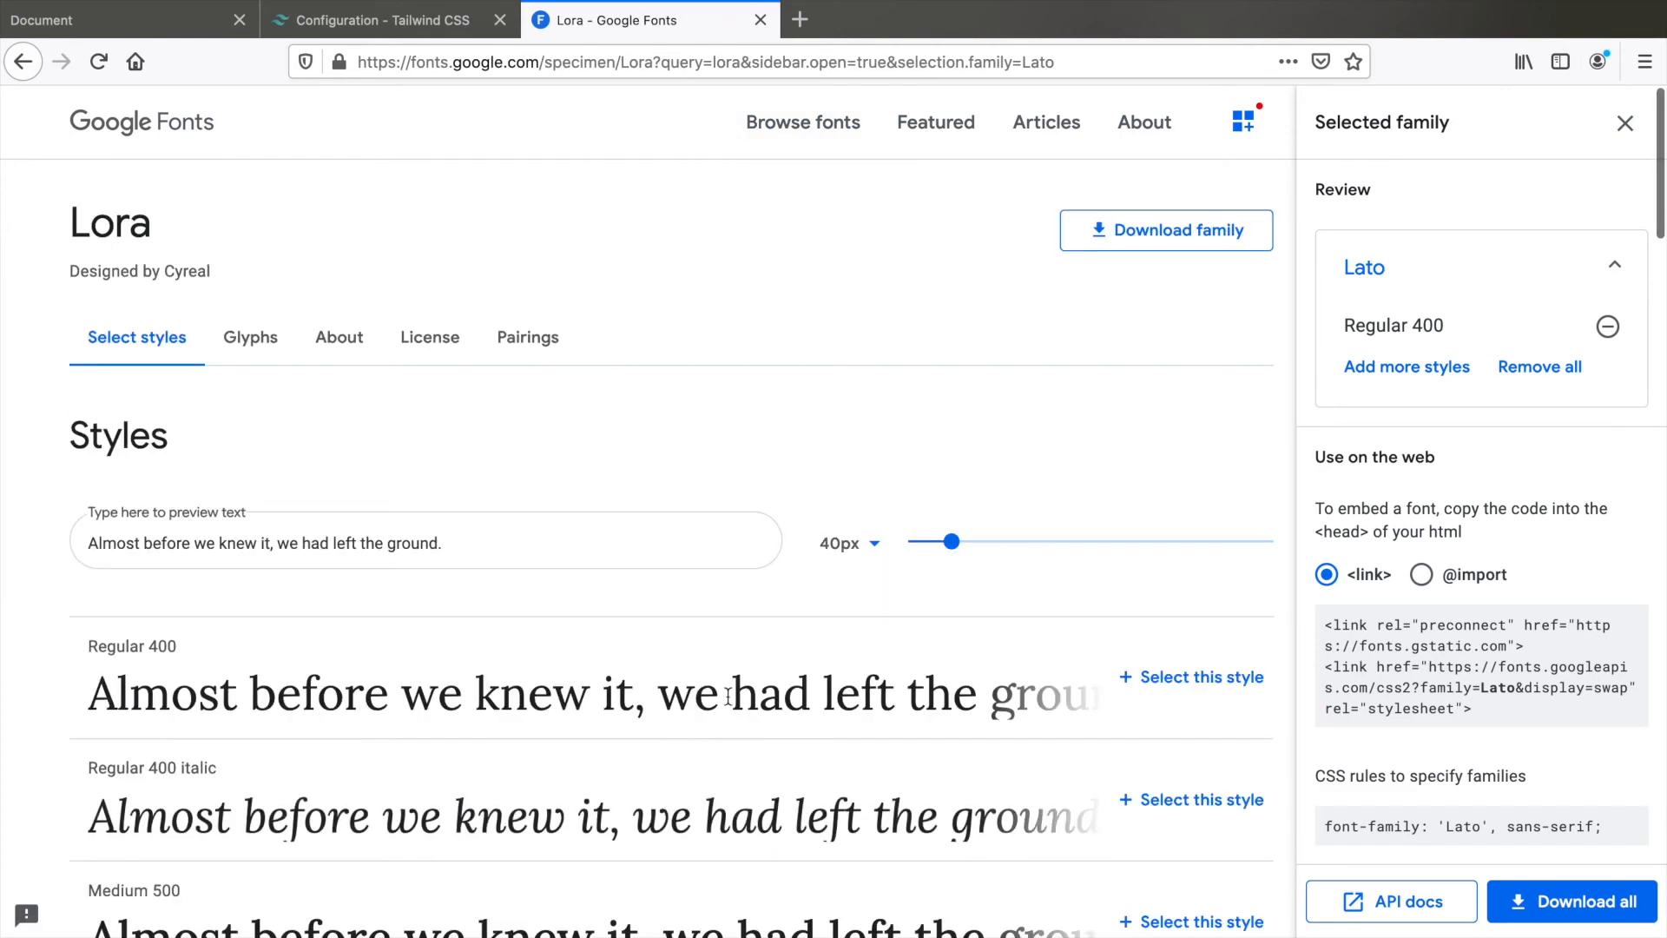
scroll("down", 3)
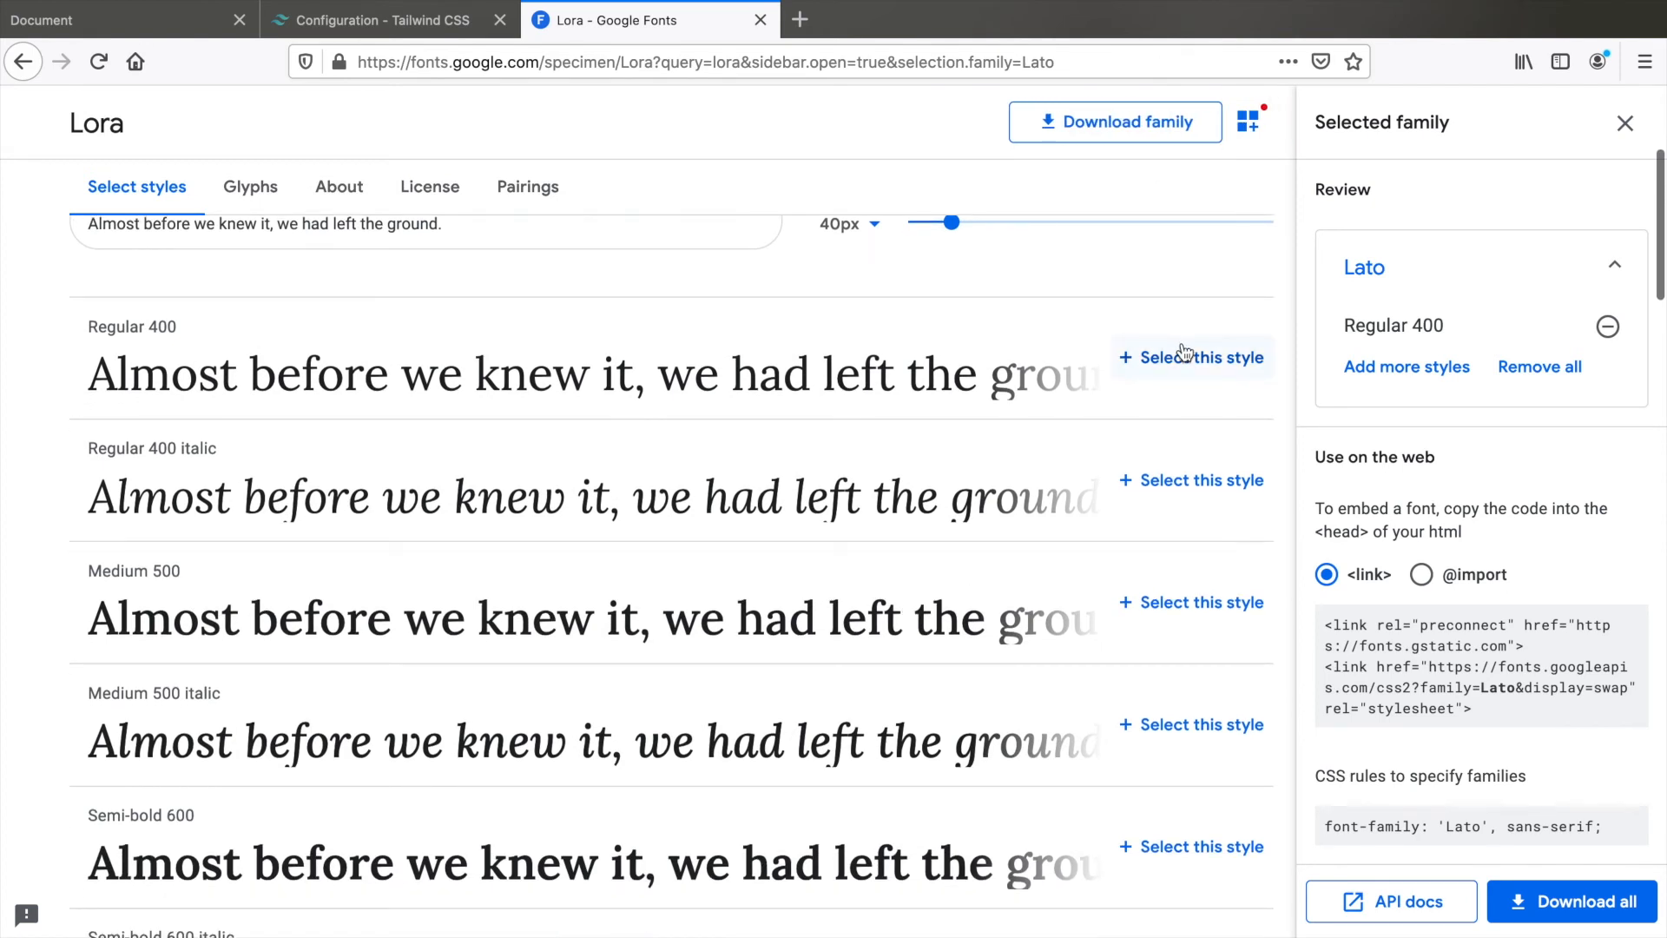
left_click(1190, 357)
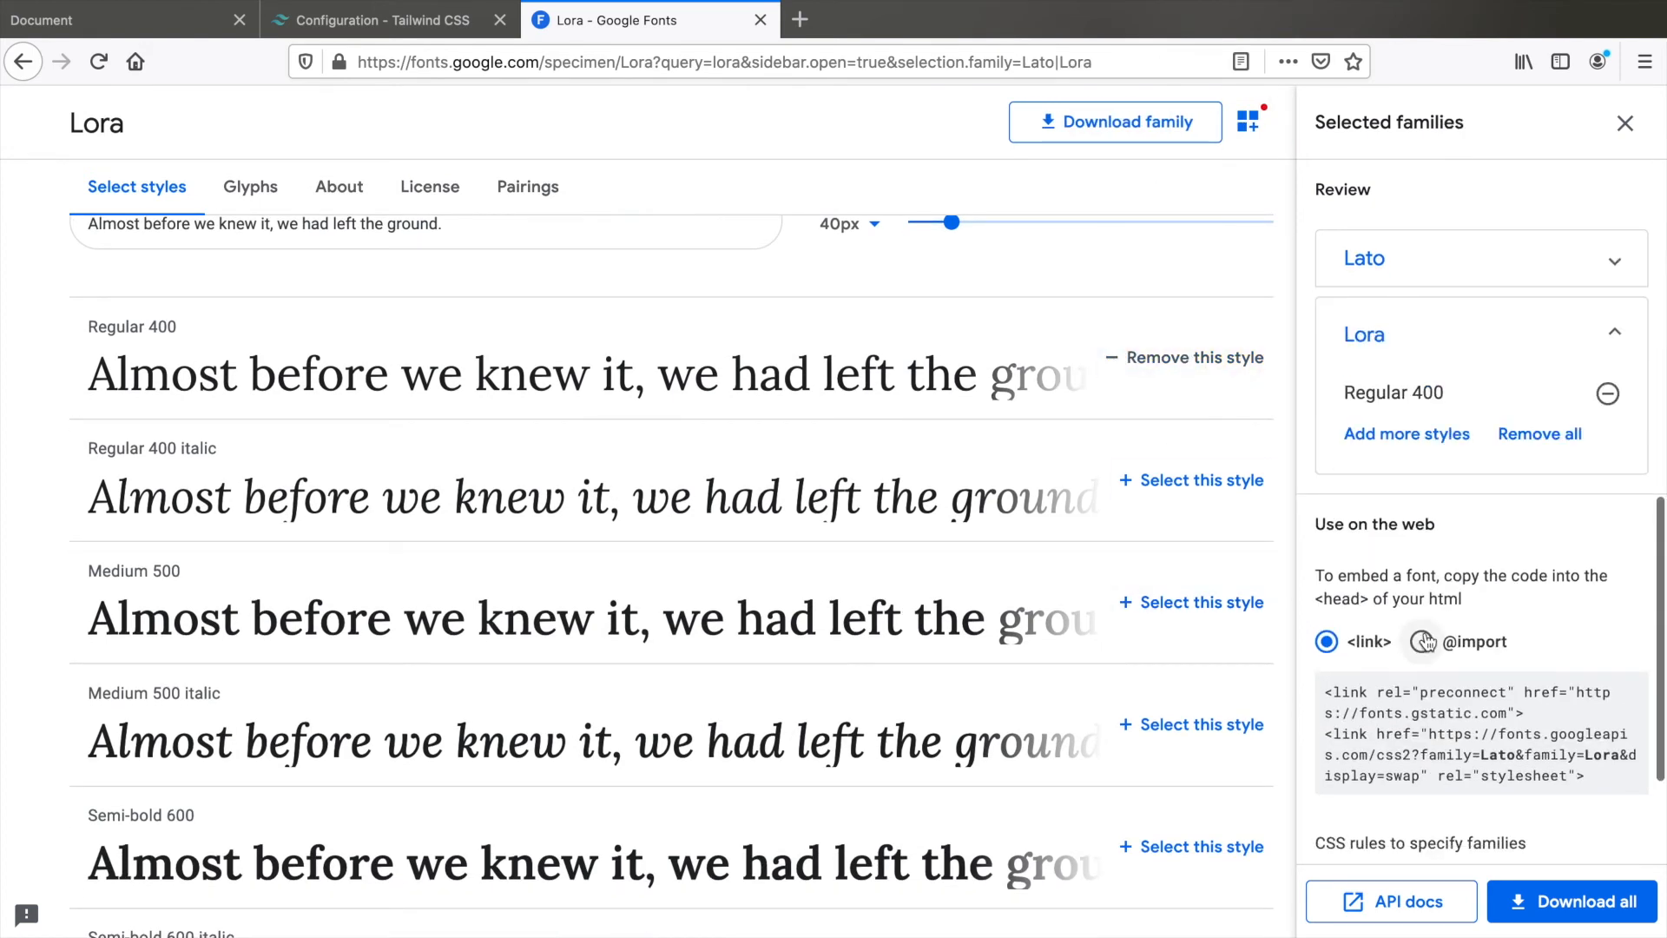
left_click(1421, 641)
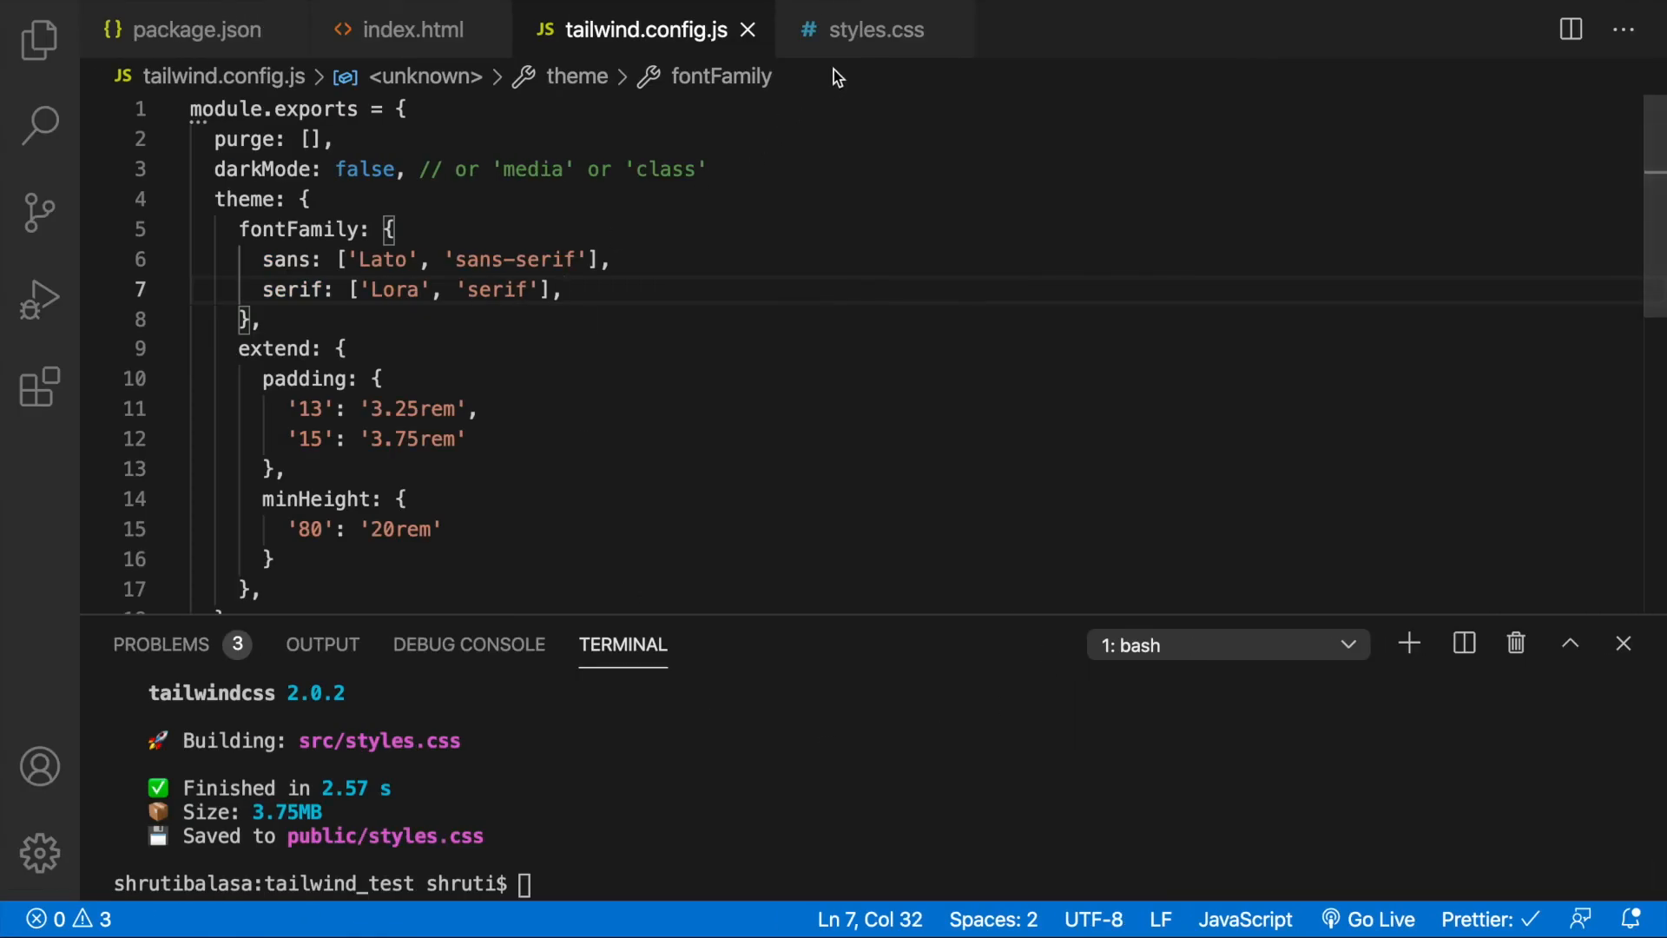
left_click(874, 29)
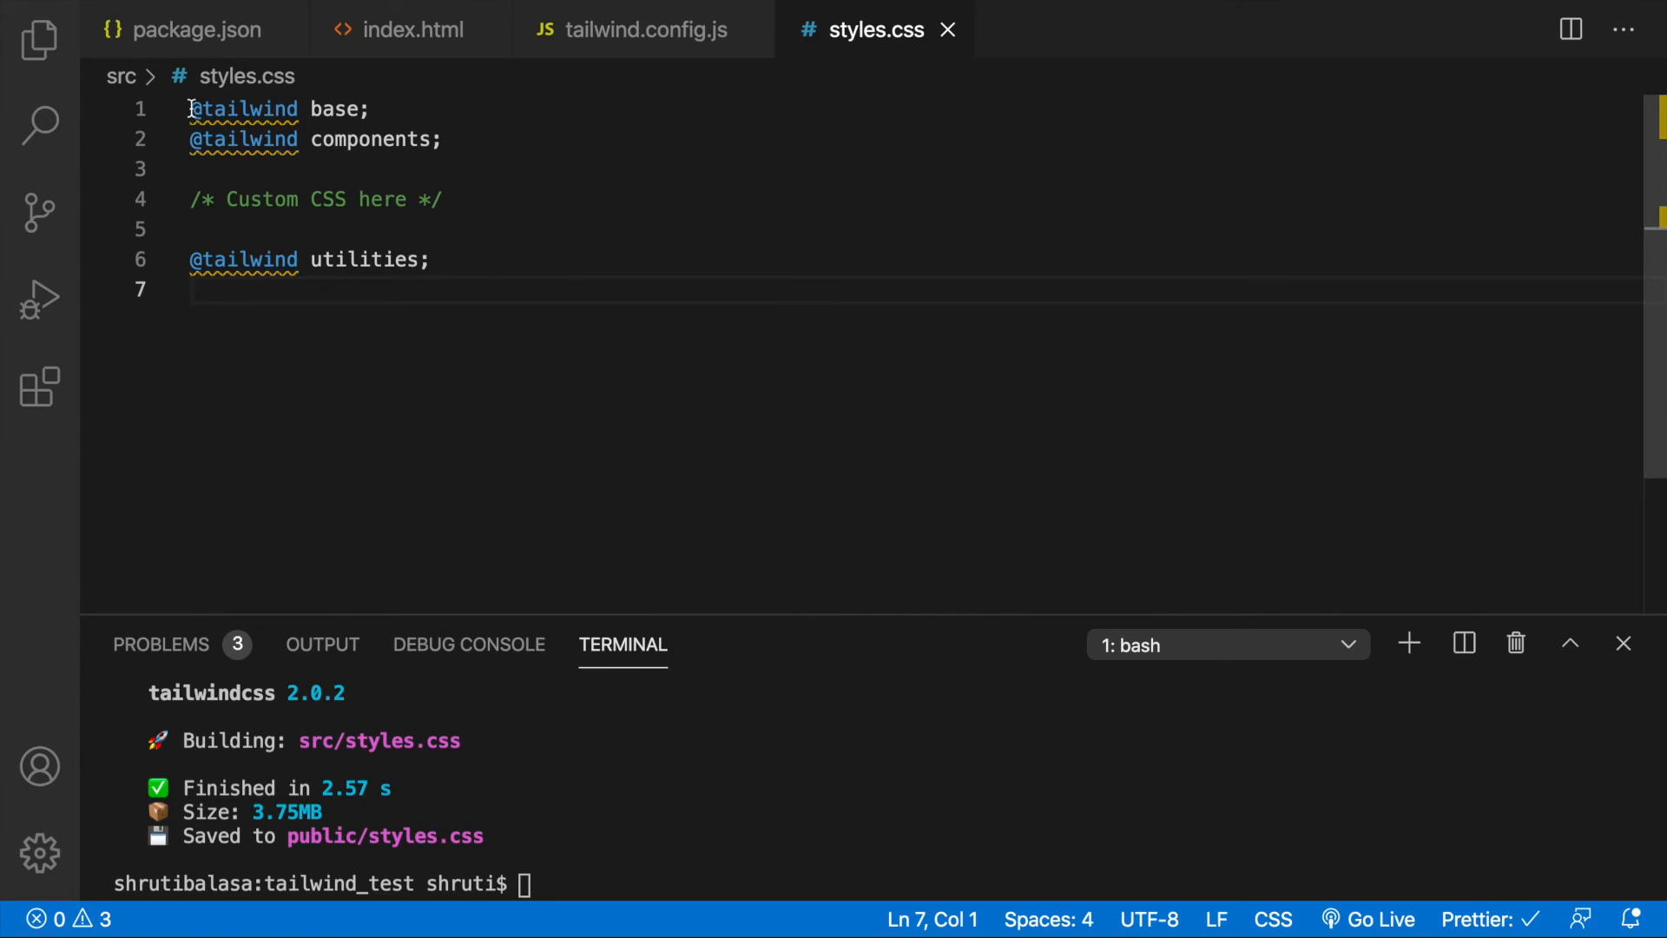
type("@import url('https://fonts.googleapis.com/css2?family=Lato&family=Lora&display=swap');")
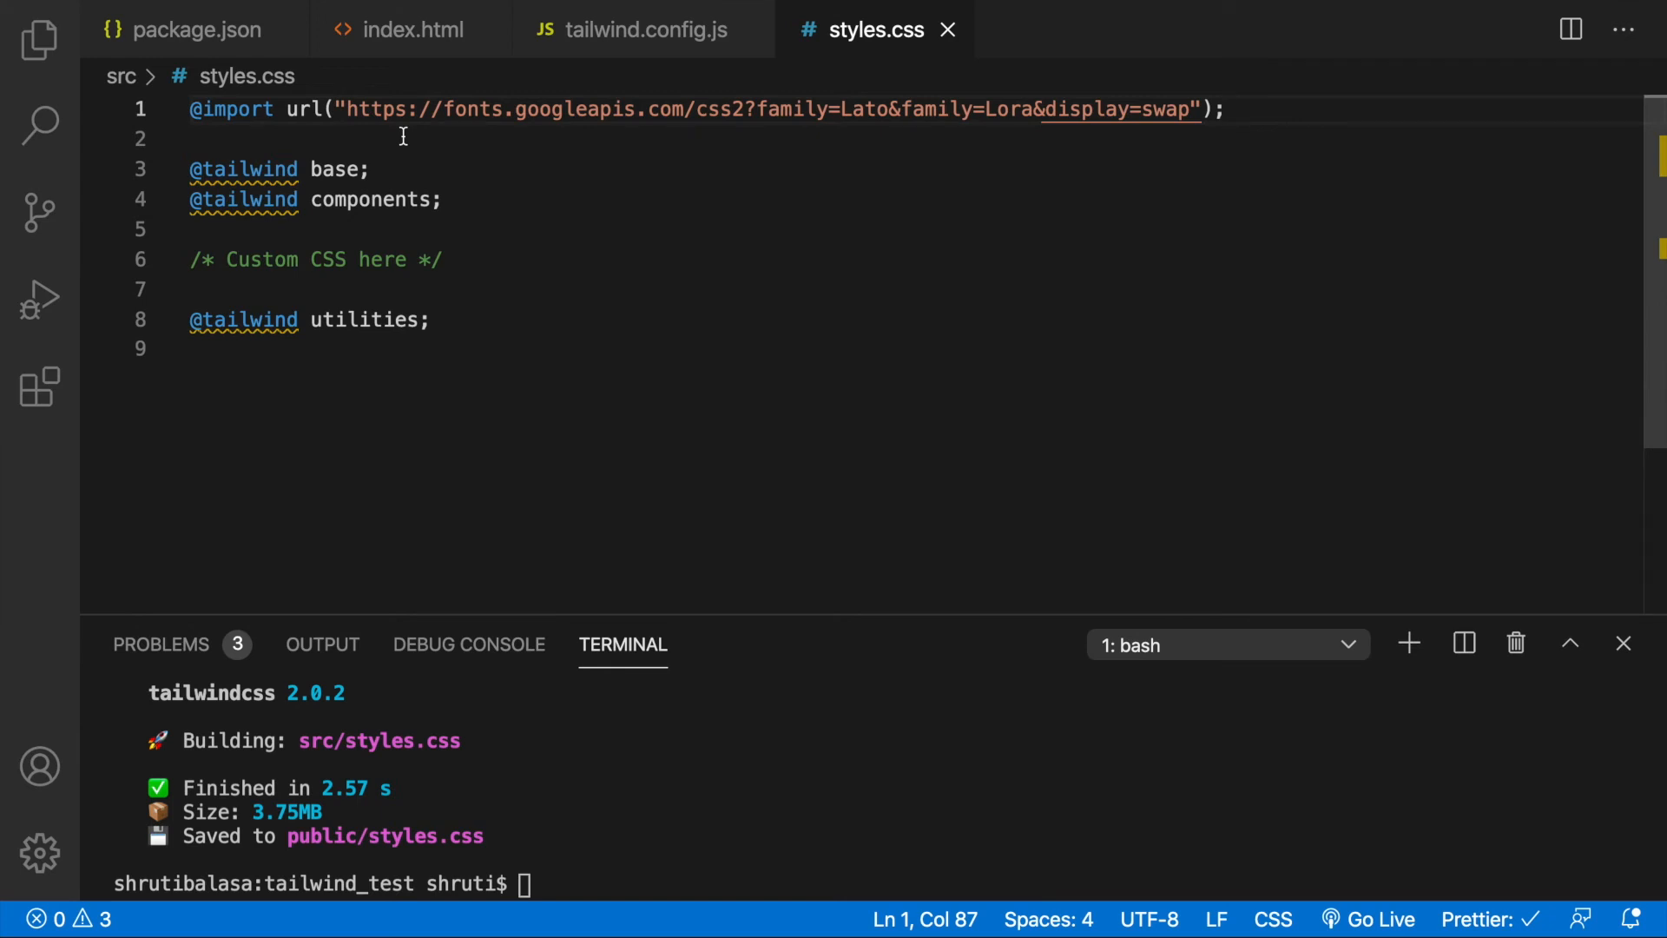
type("npm run")
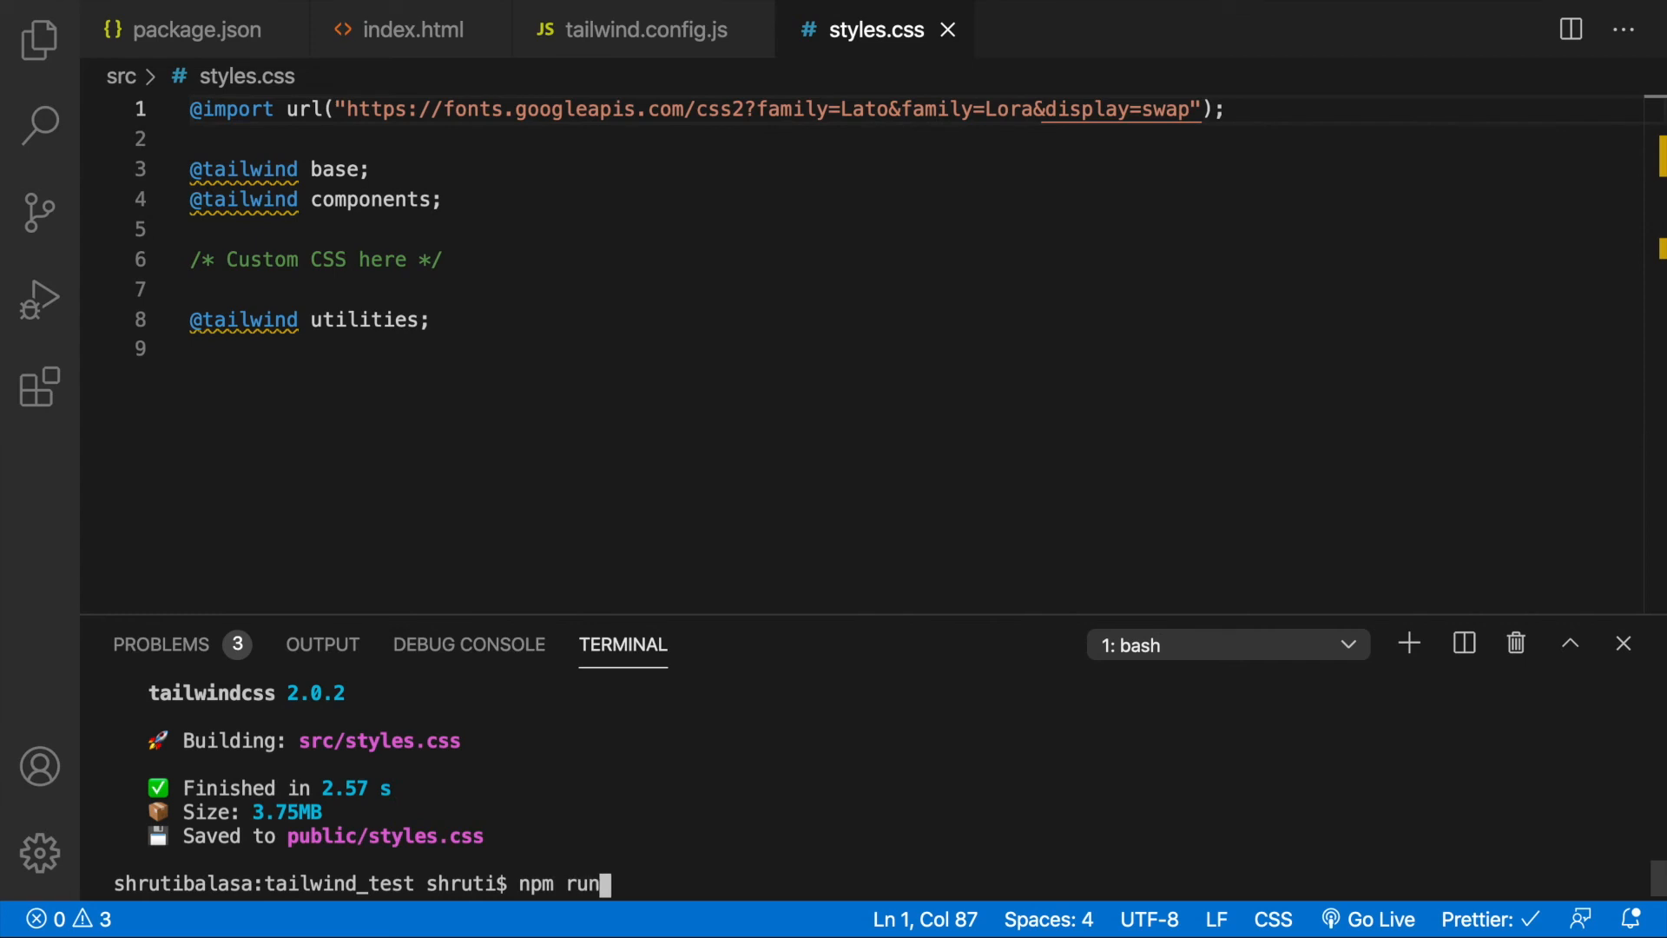
type("bui")
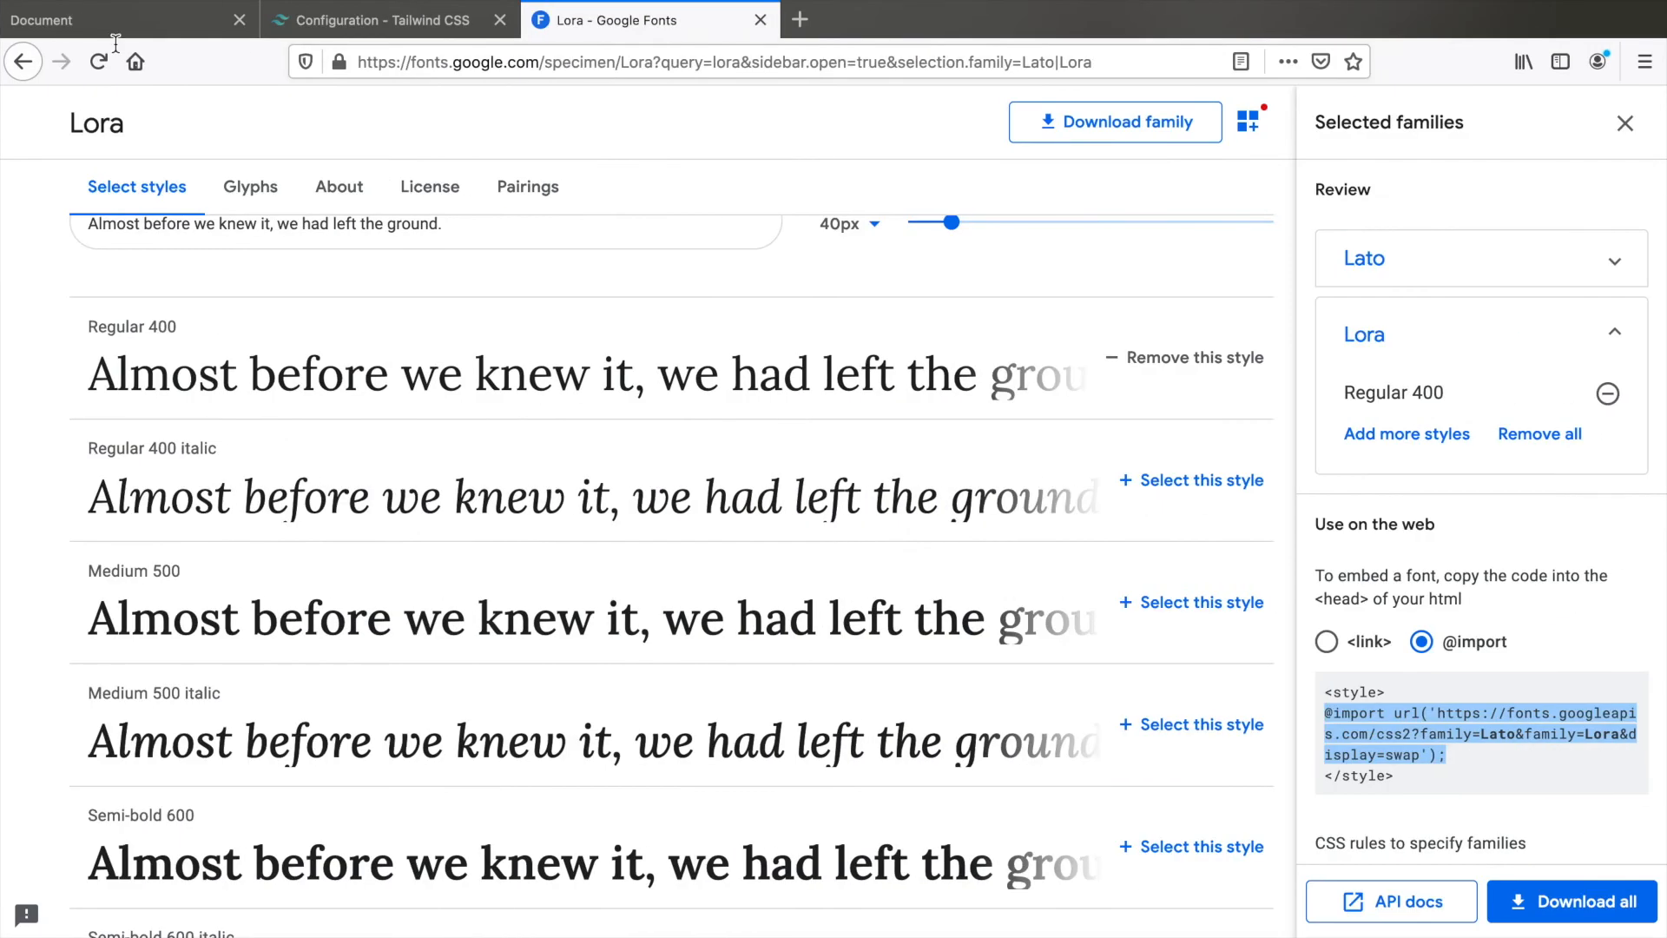
Return to the local Hello Tailwind CSS page and inspect the yellow container.
left_click(80, 19)
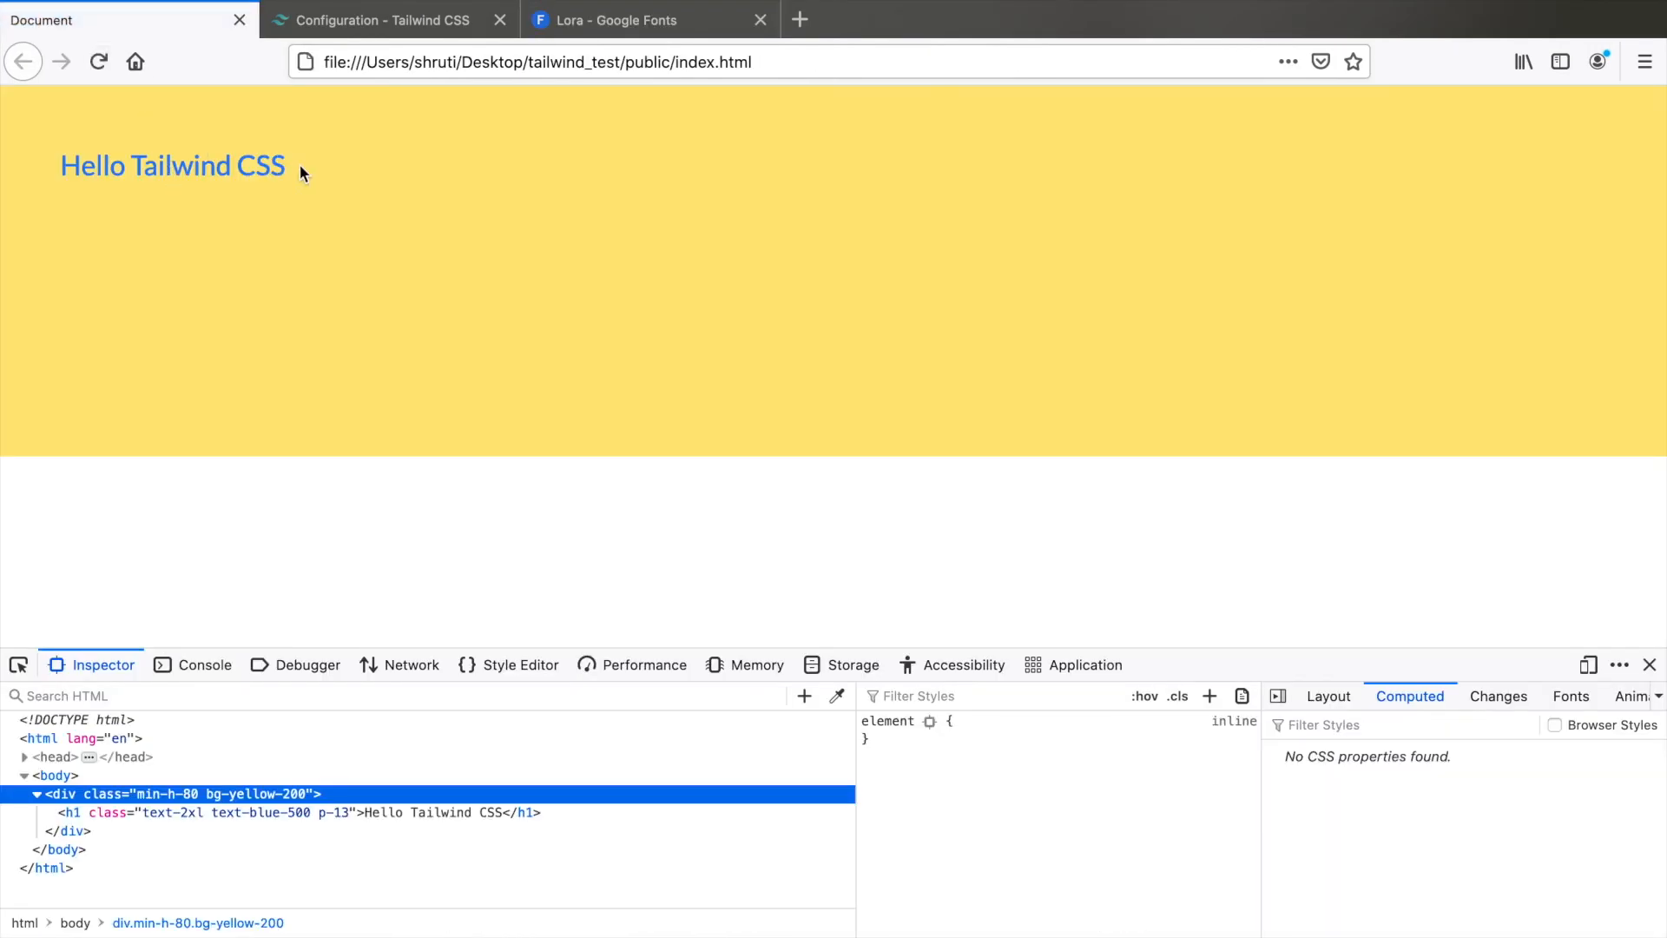
mouse_move(165, 193)
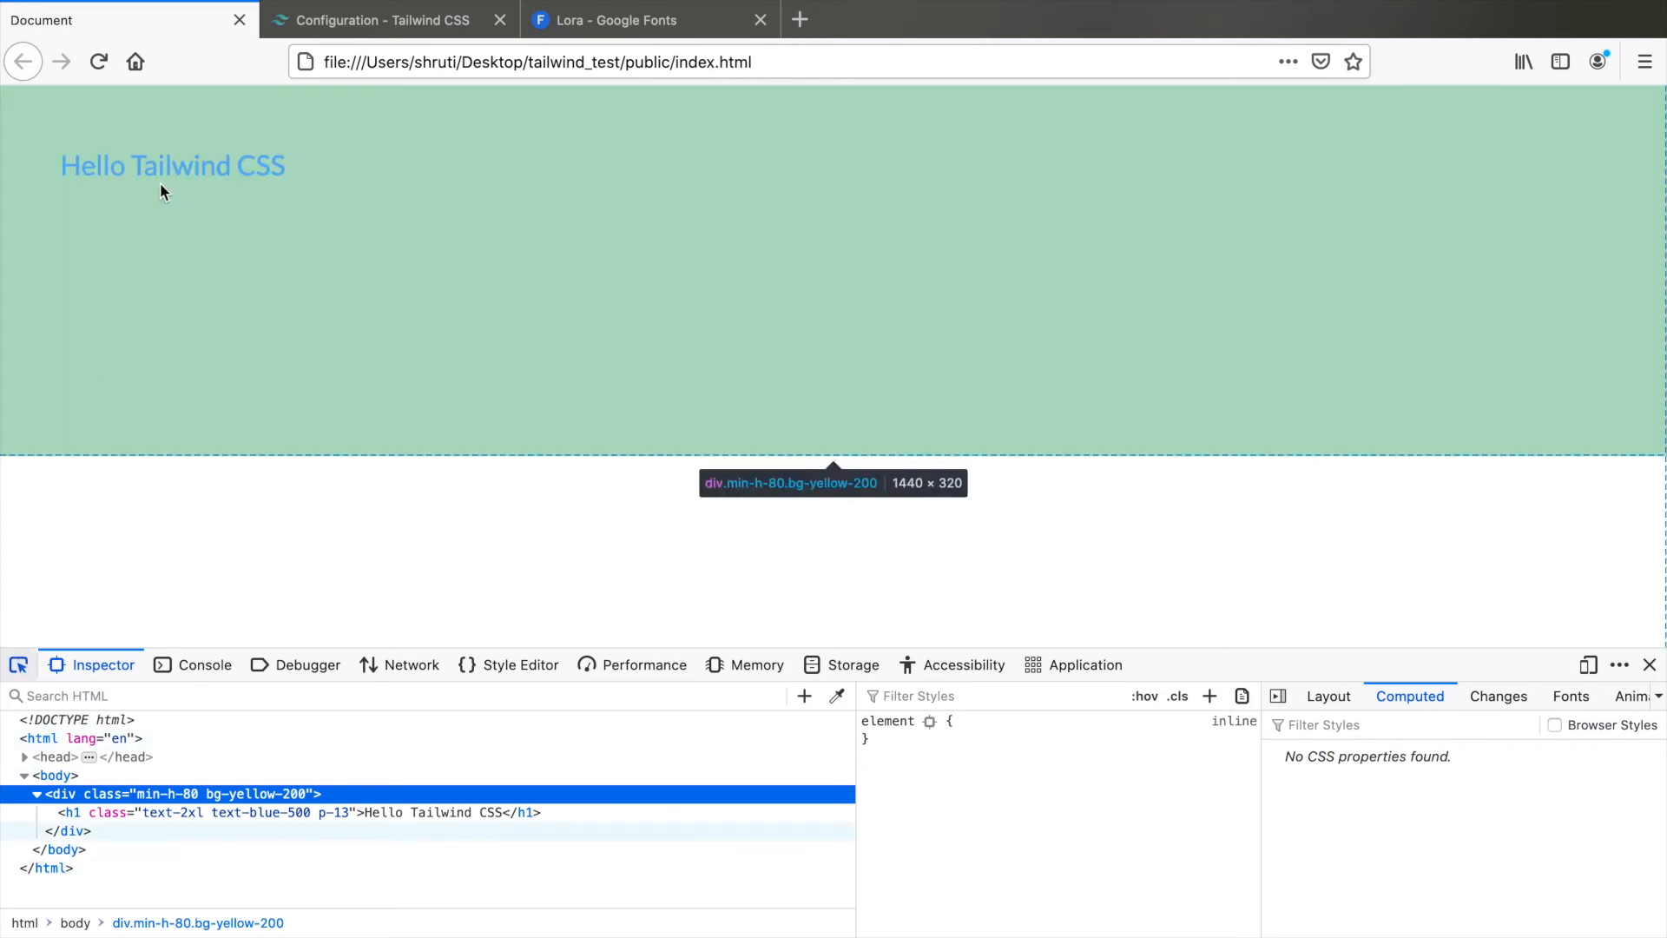
left_click(307, 813)
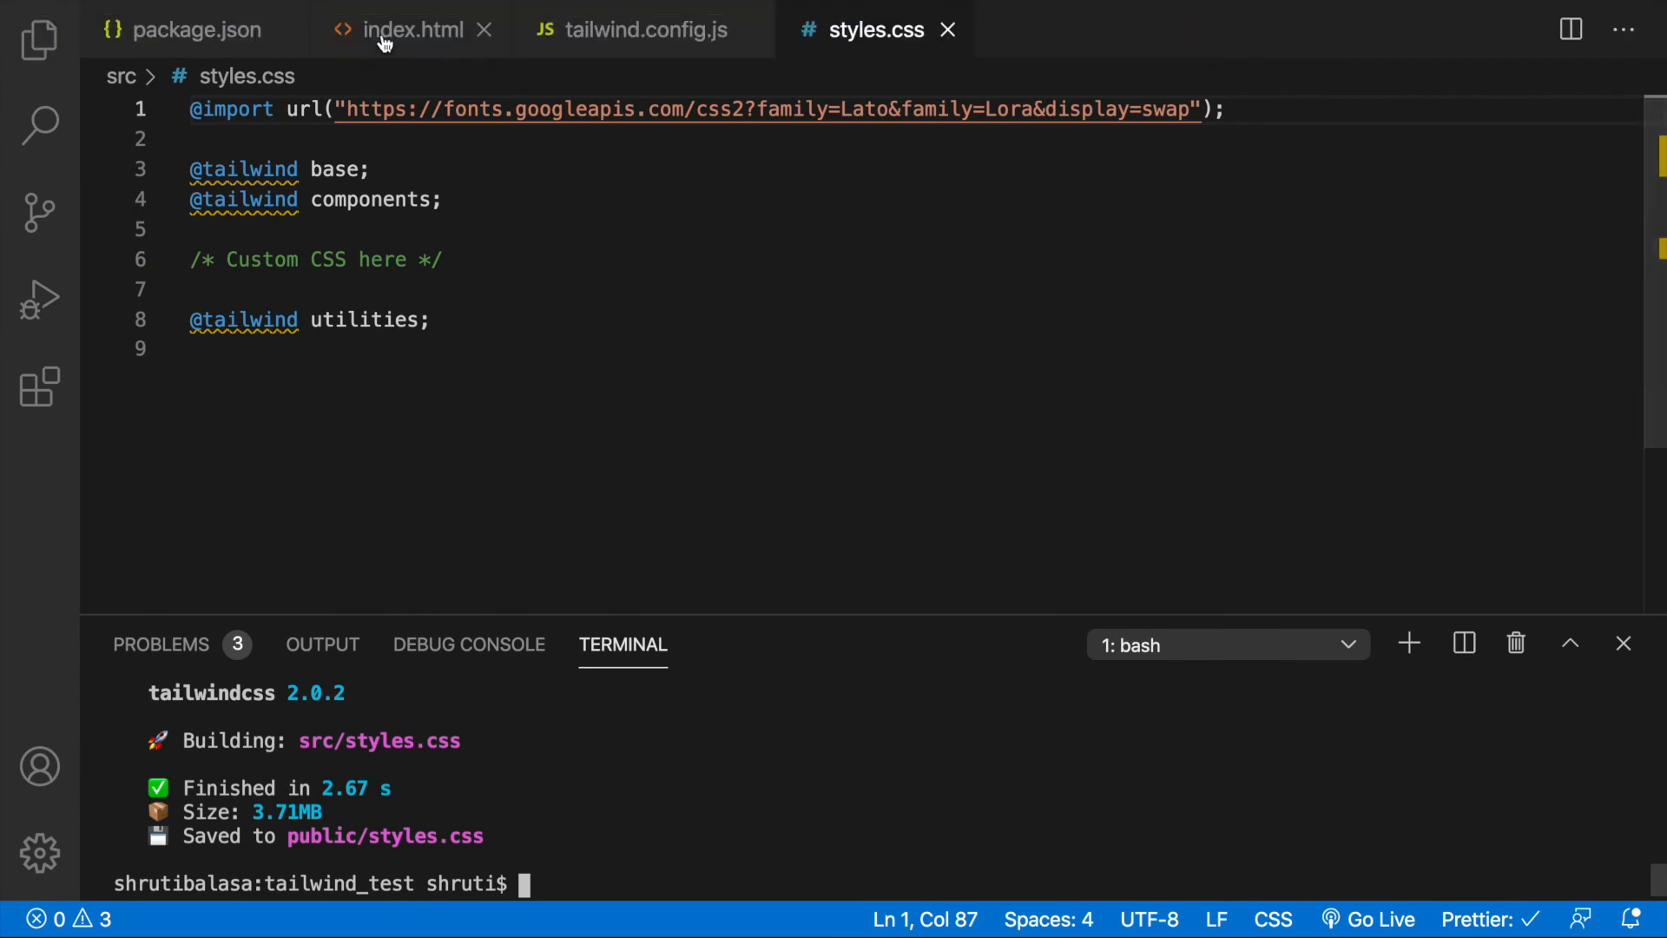
In index.html add an h2 'This is fun!' with font-serif and give the h1 font-sans.
left_click(409, 29)
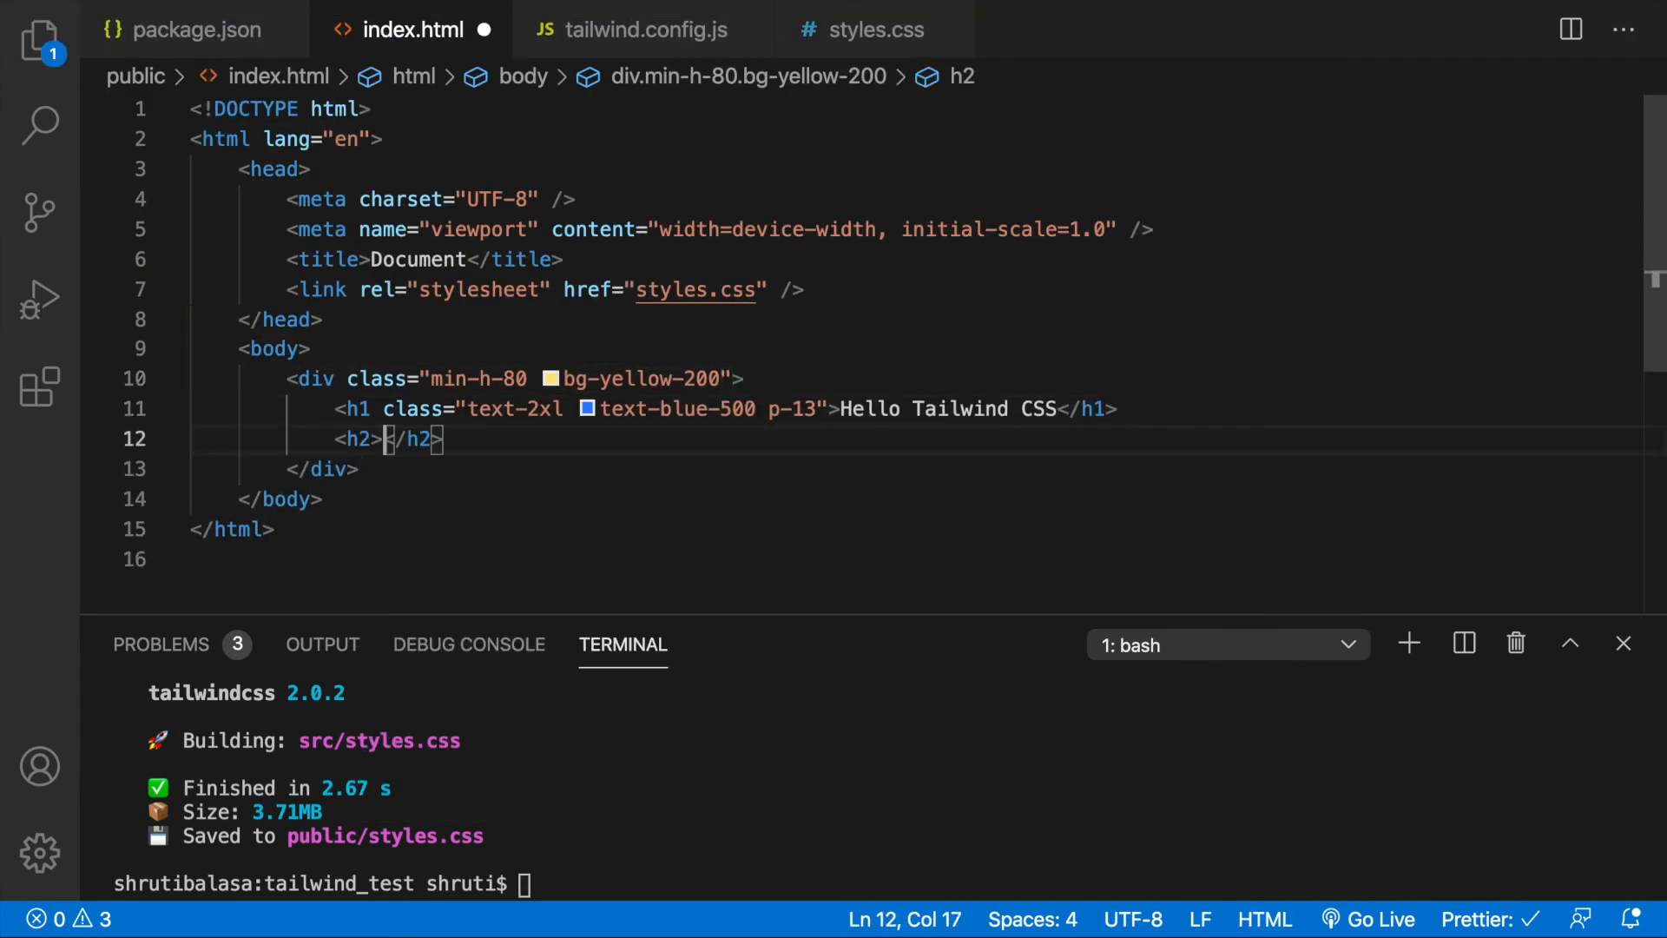
type("class=\"f\"")
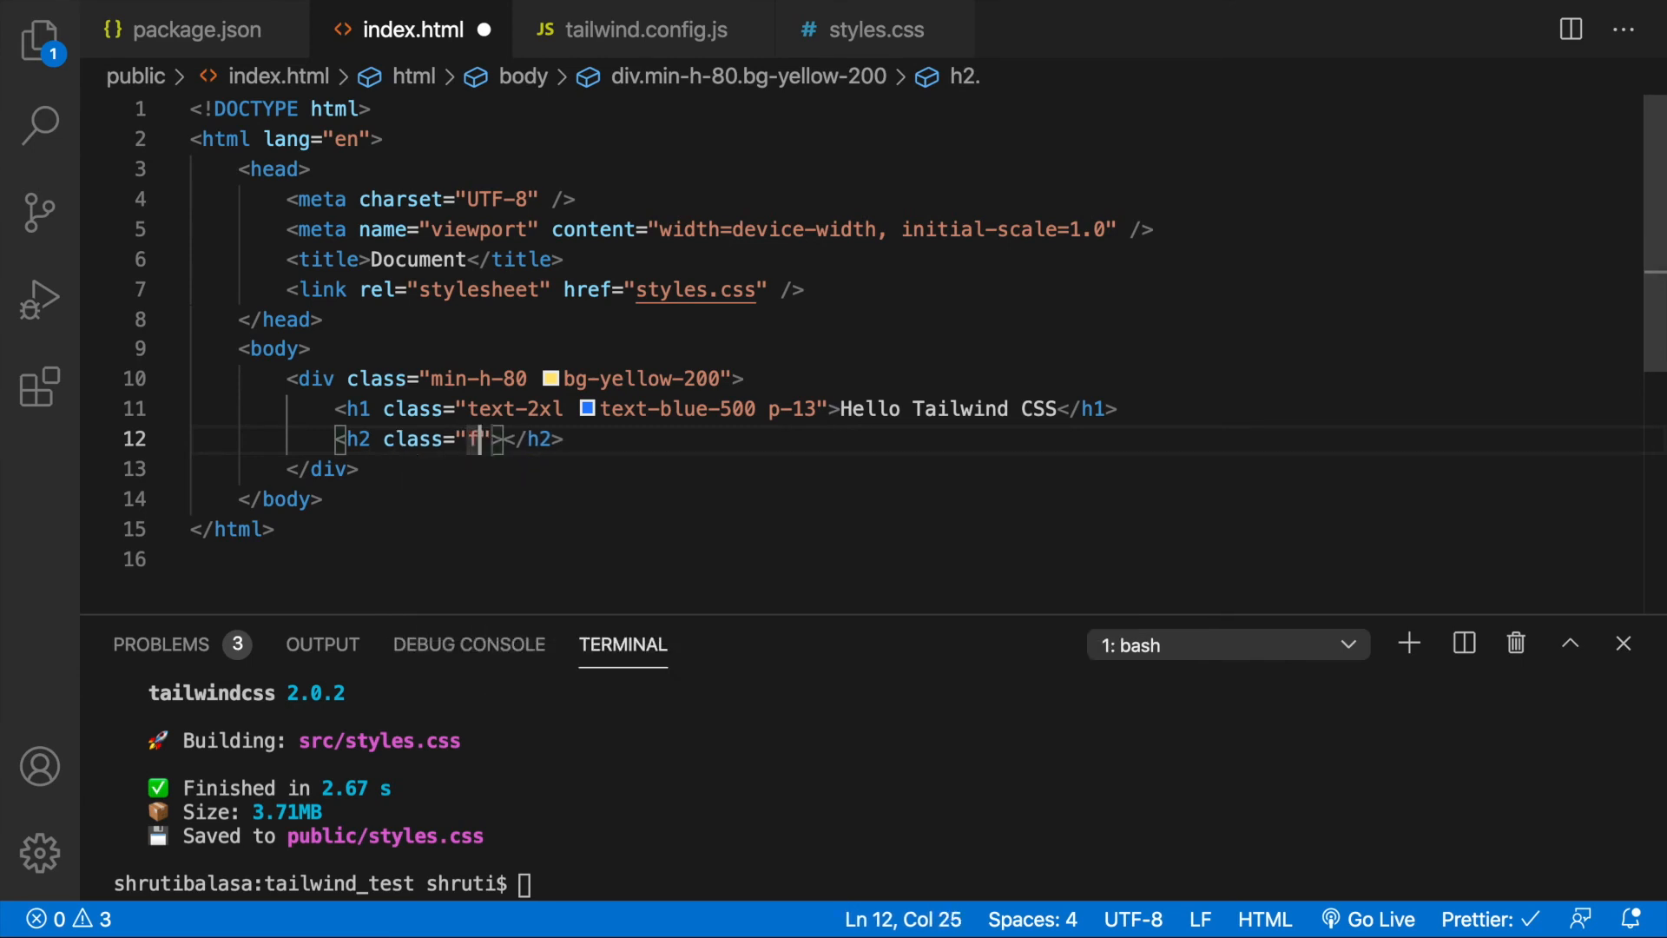
type("ont-")
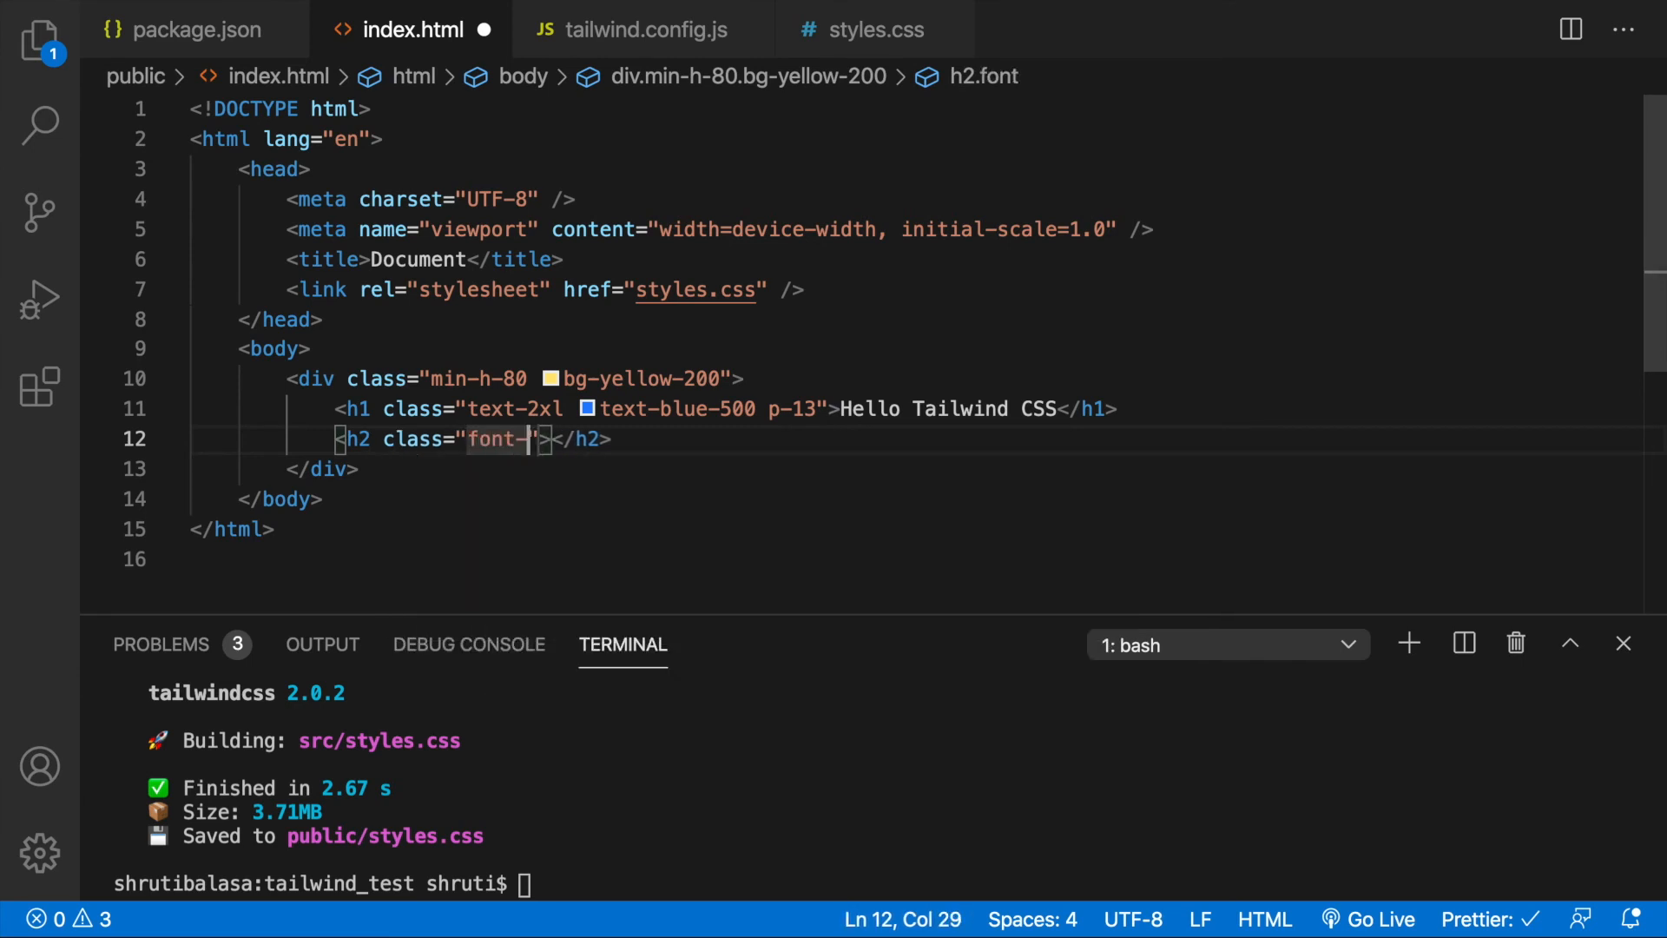
type("serif")
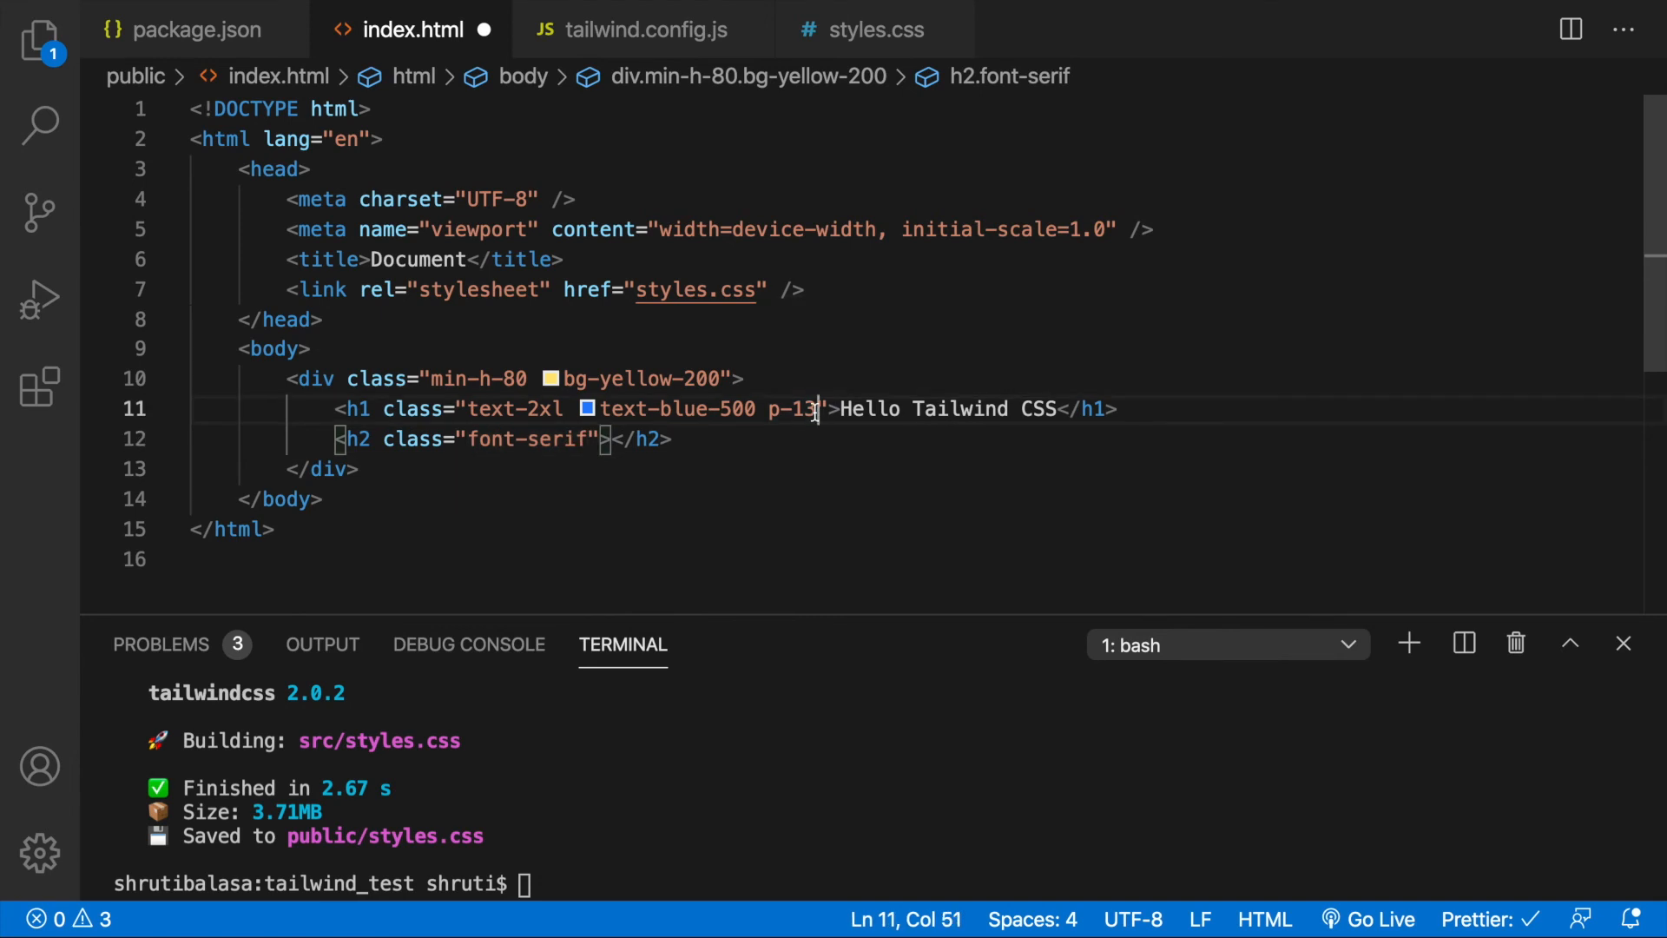
type("font-sans")
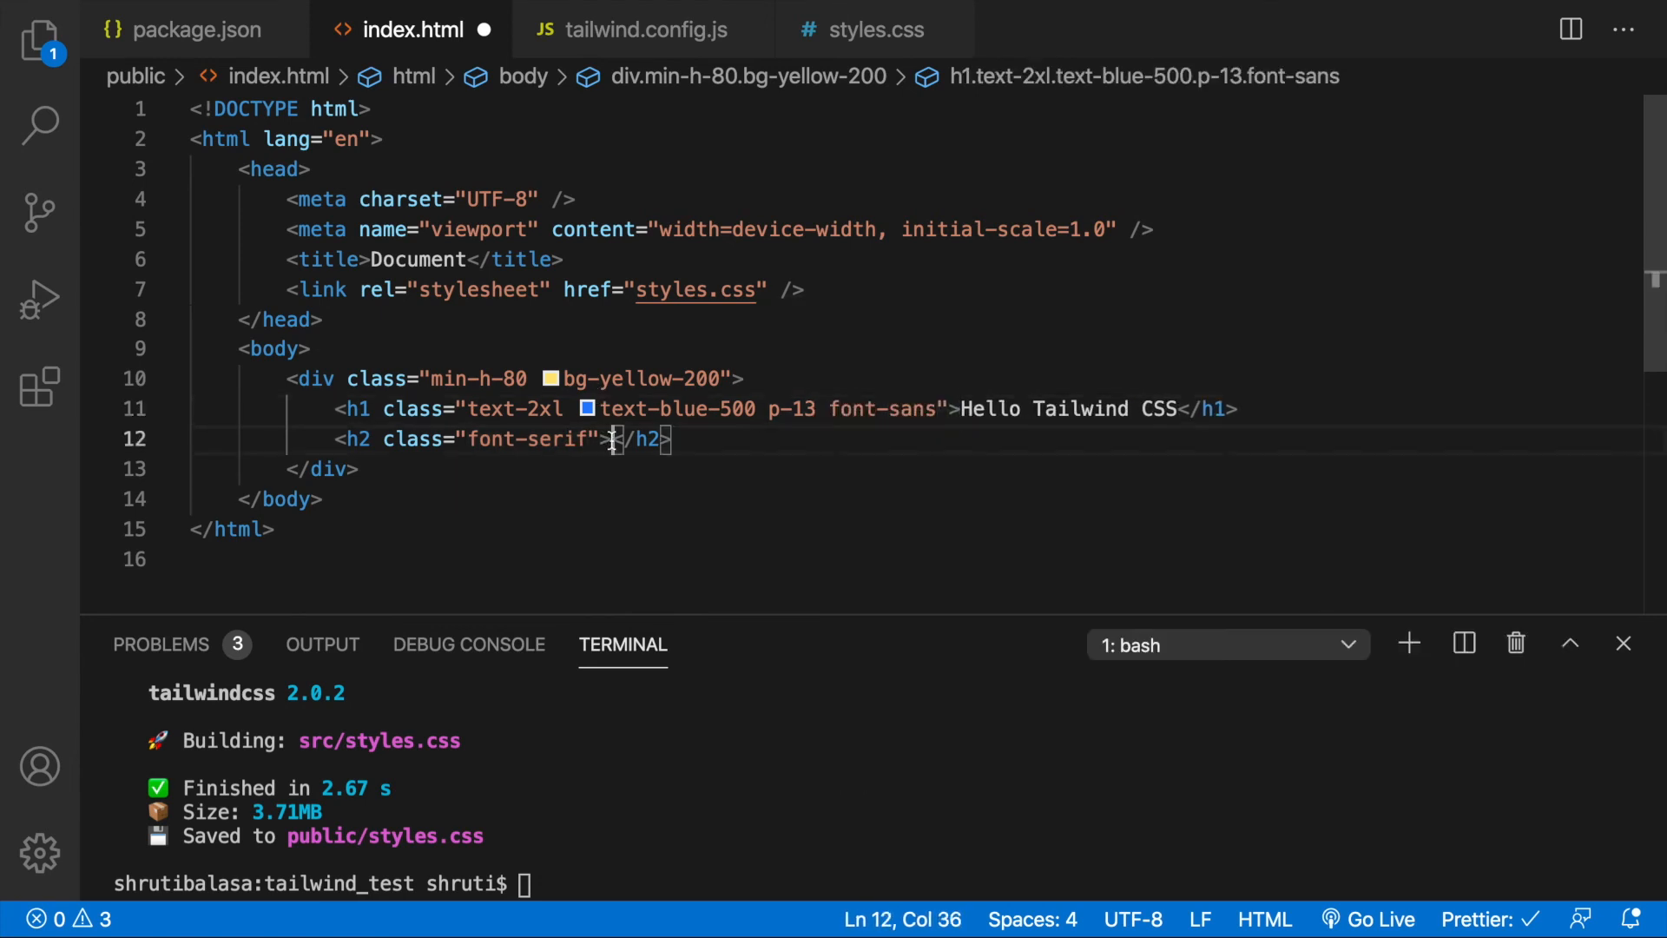
type("This is f")
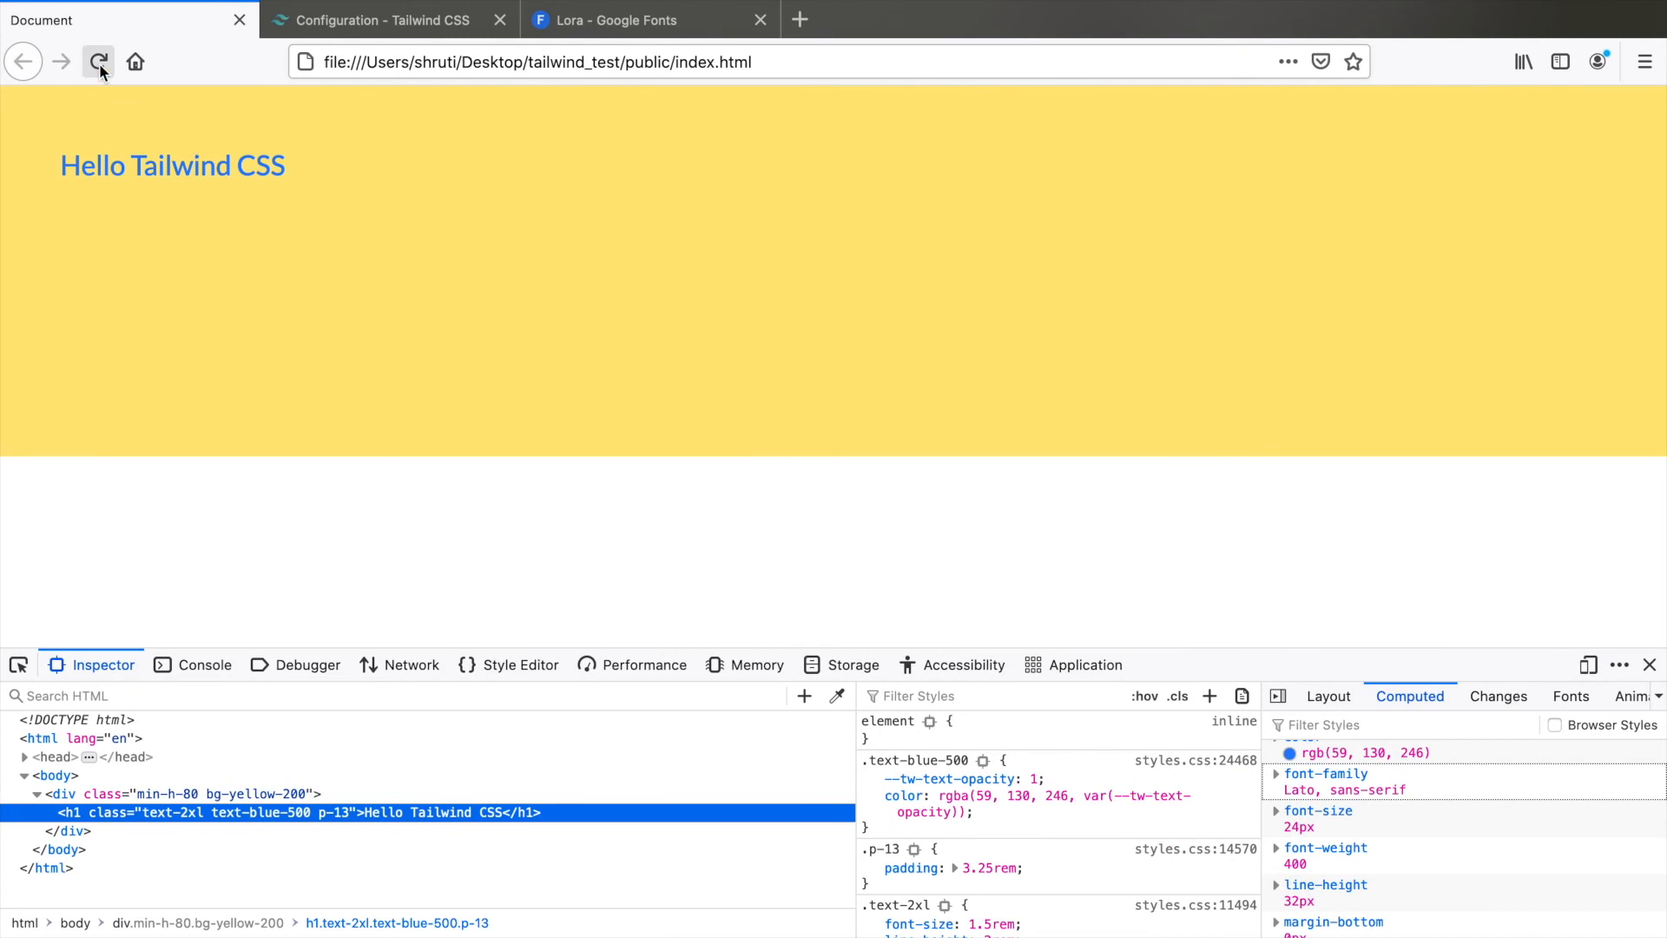
Reload and inspect the This is fun! h2 to confirm font-serif uses Lora, serif.
left_click(98, 60)
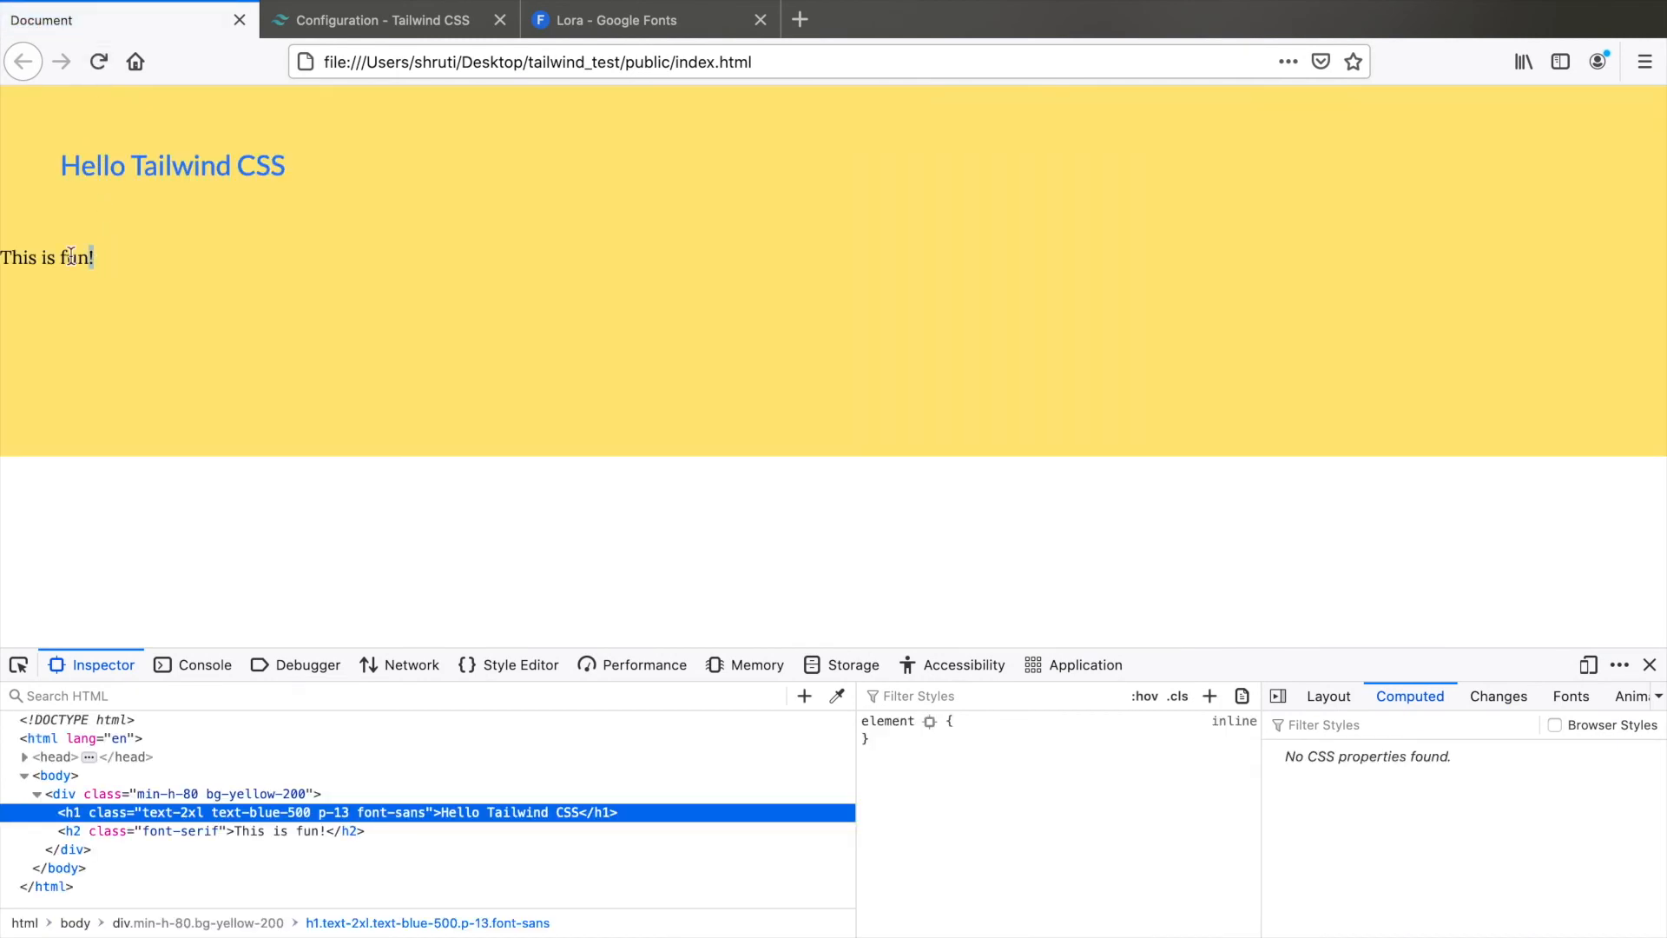
left_click(160, 830)
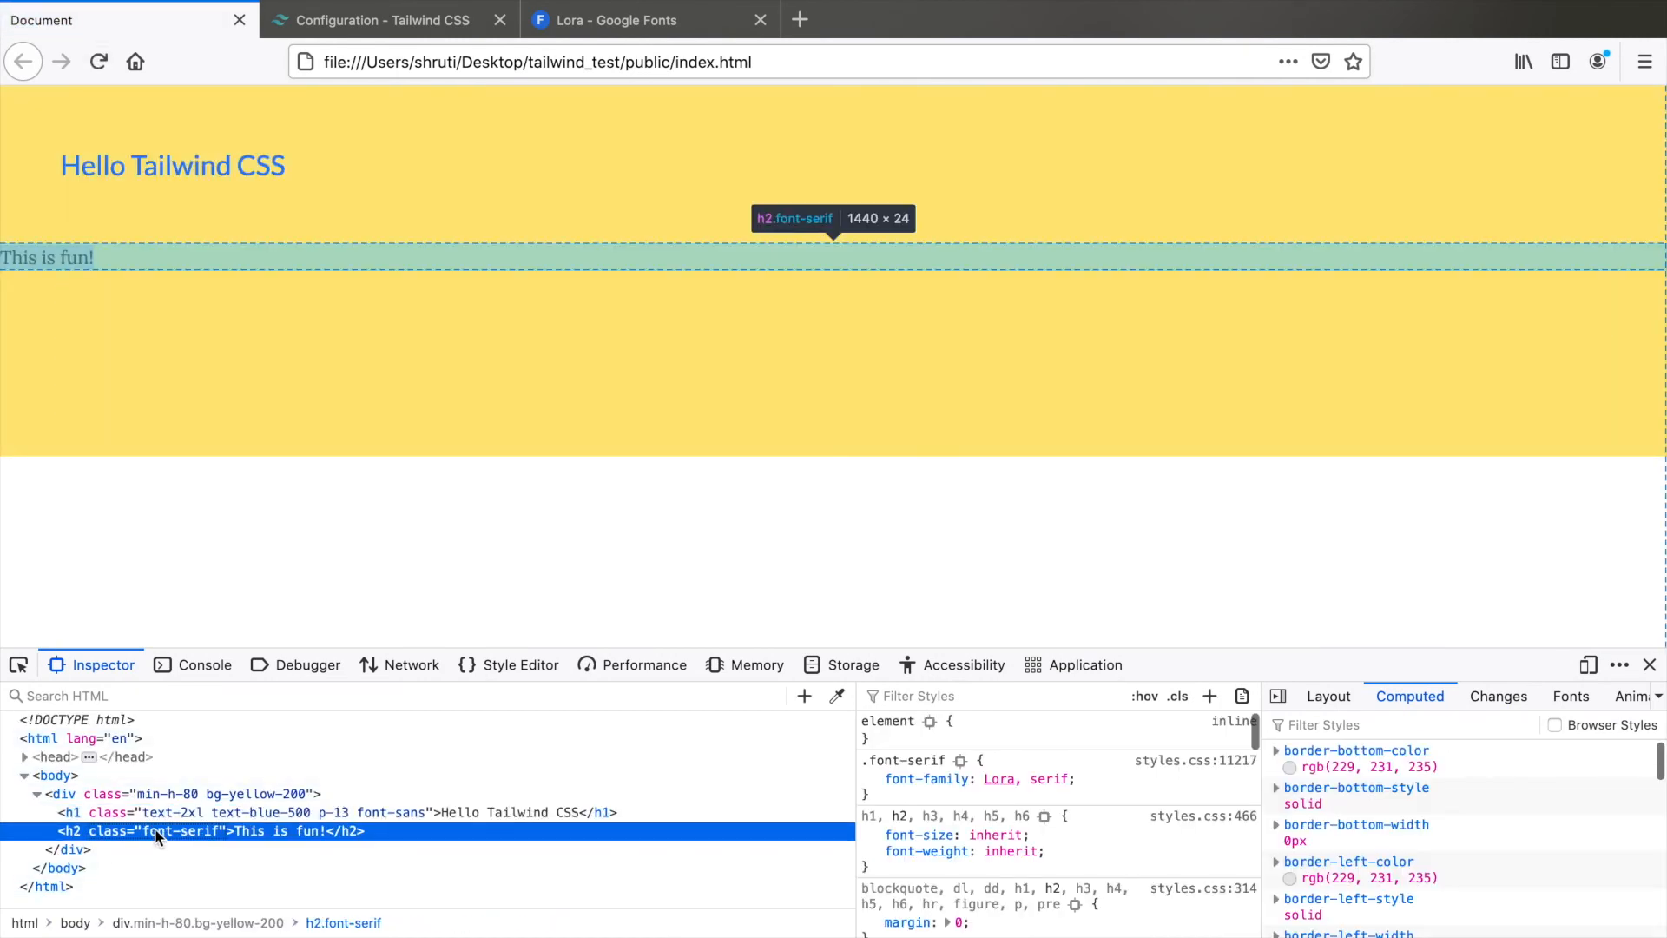
mouse_move(1008, 778)
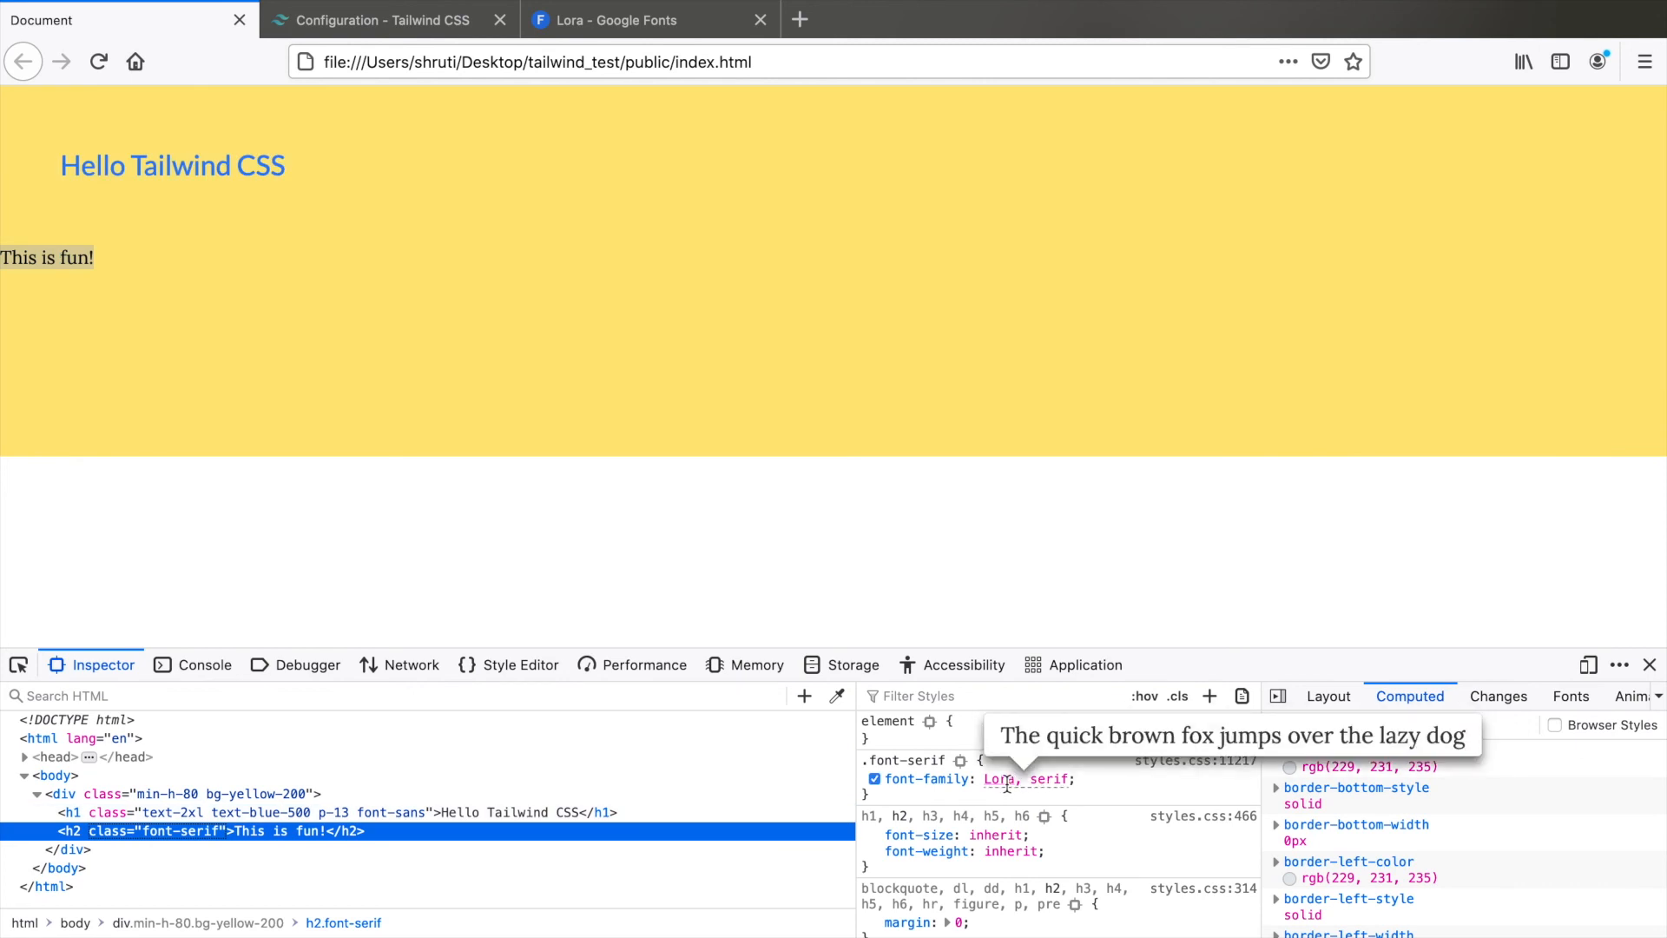
mouse_move(850, 450)
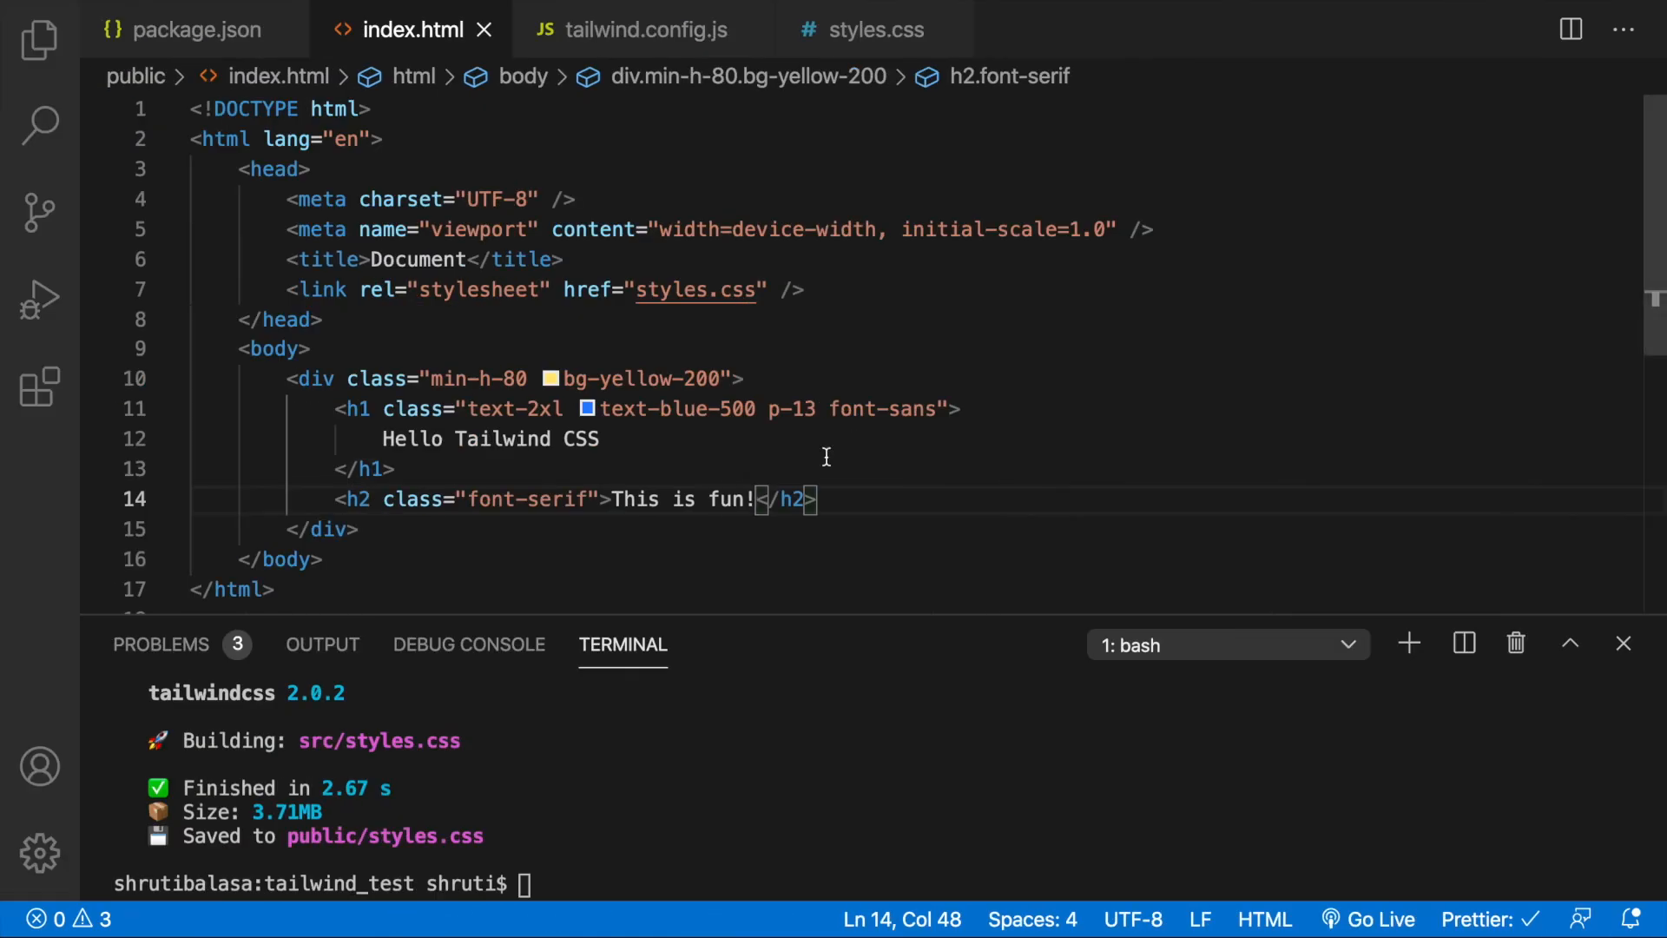
Remove the serif: ['Lora', 'serif'] entry from tailwind.config.js, leaving only Lato sans.
left_click(631, 28)
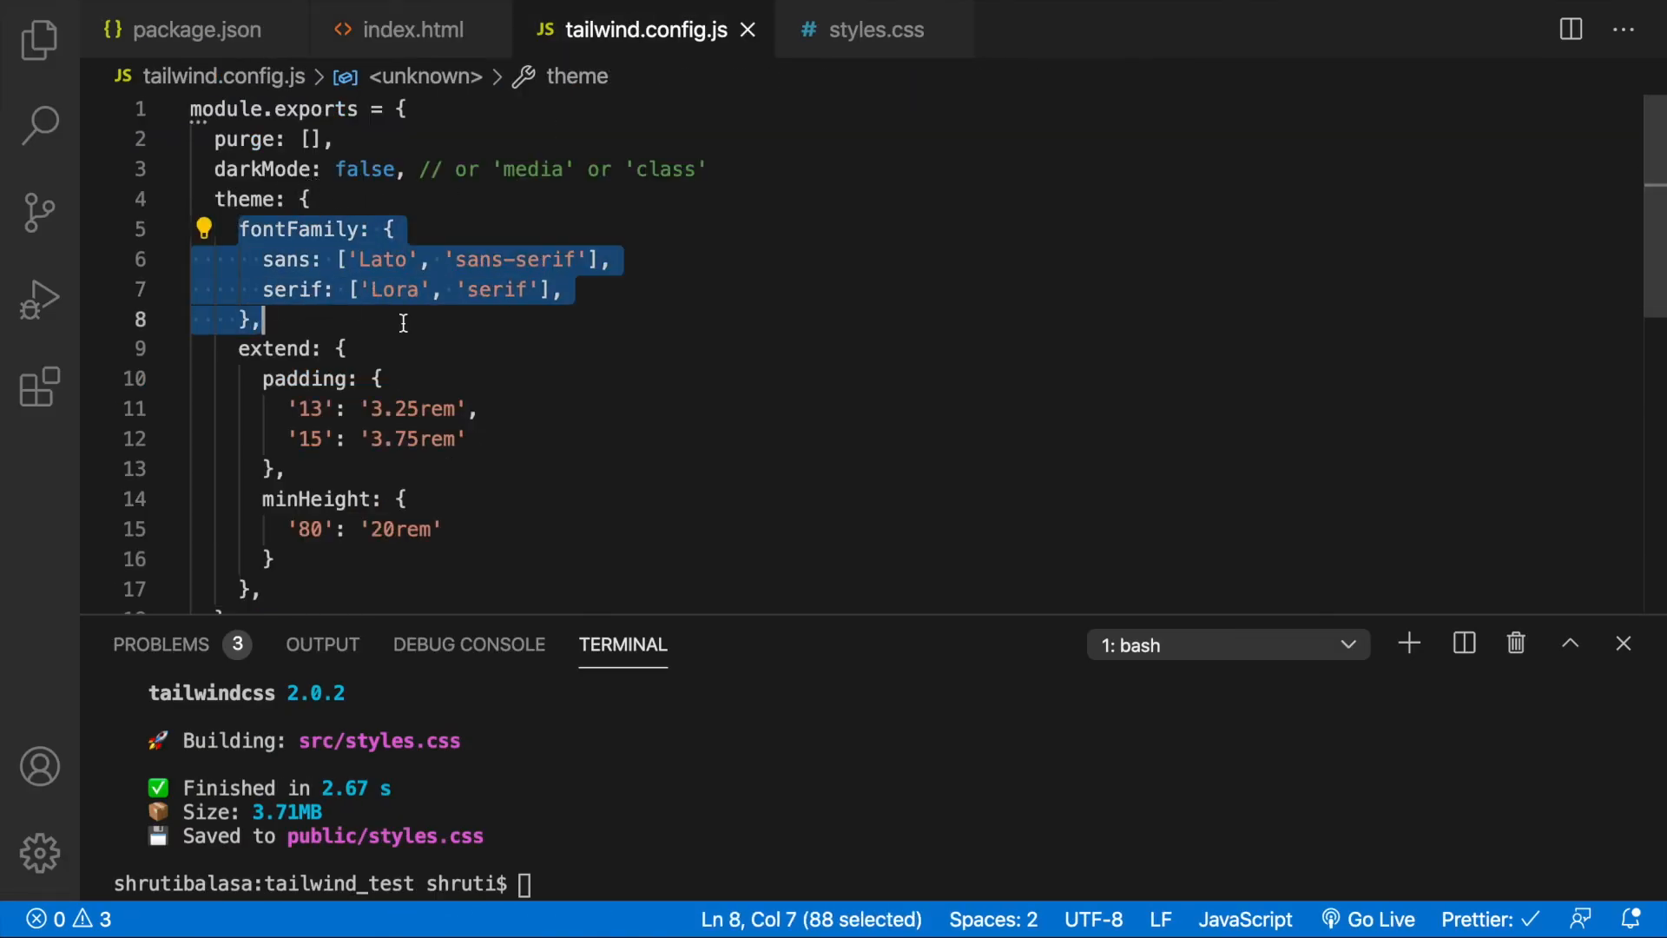
double_click(285, 259)
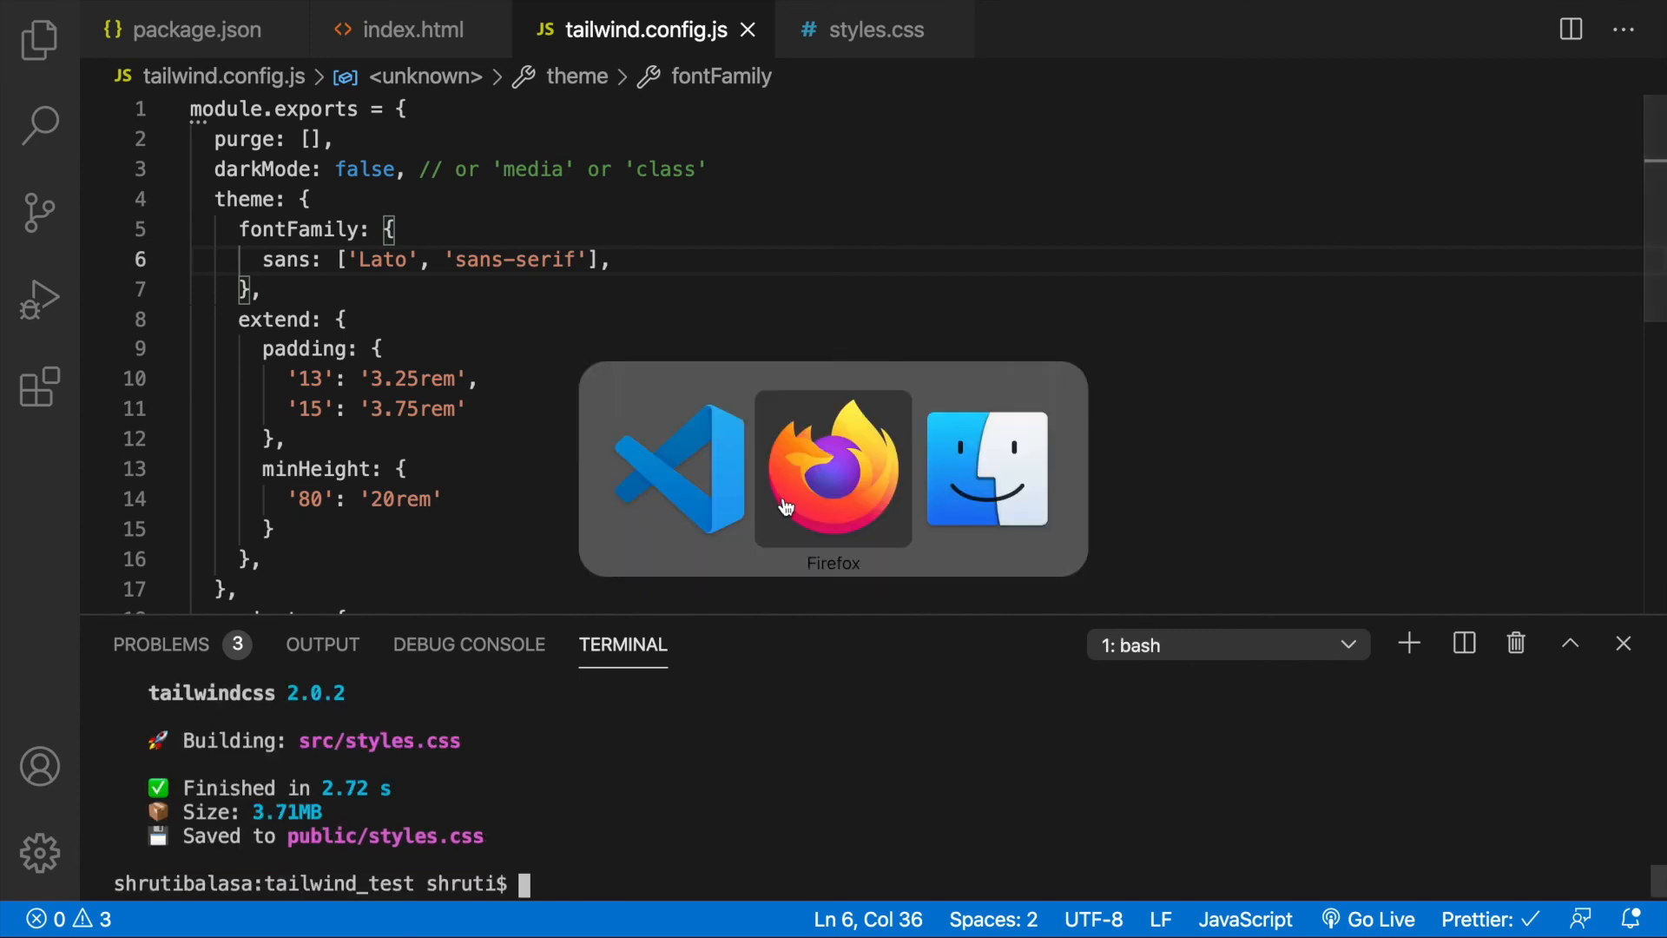
Reload the local page in Firefox and return to the Tailwind Configuration docs tab.
left_click(833, 471)
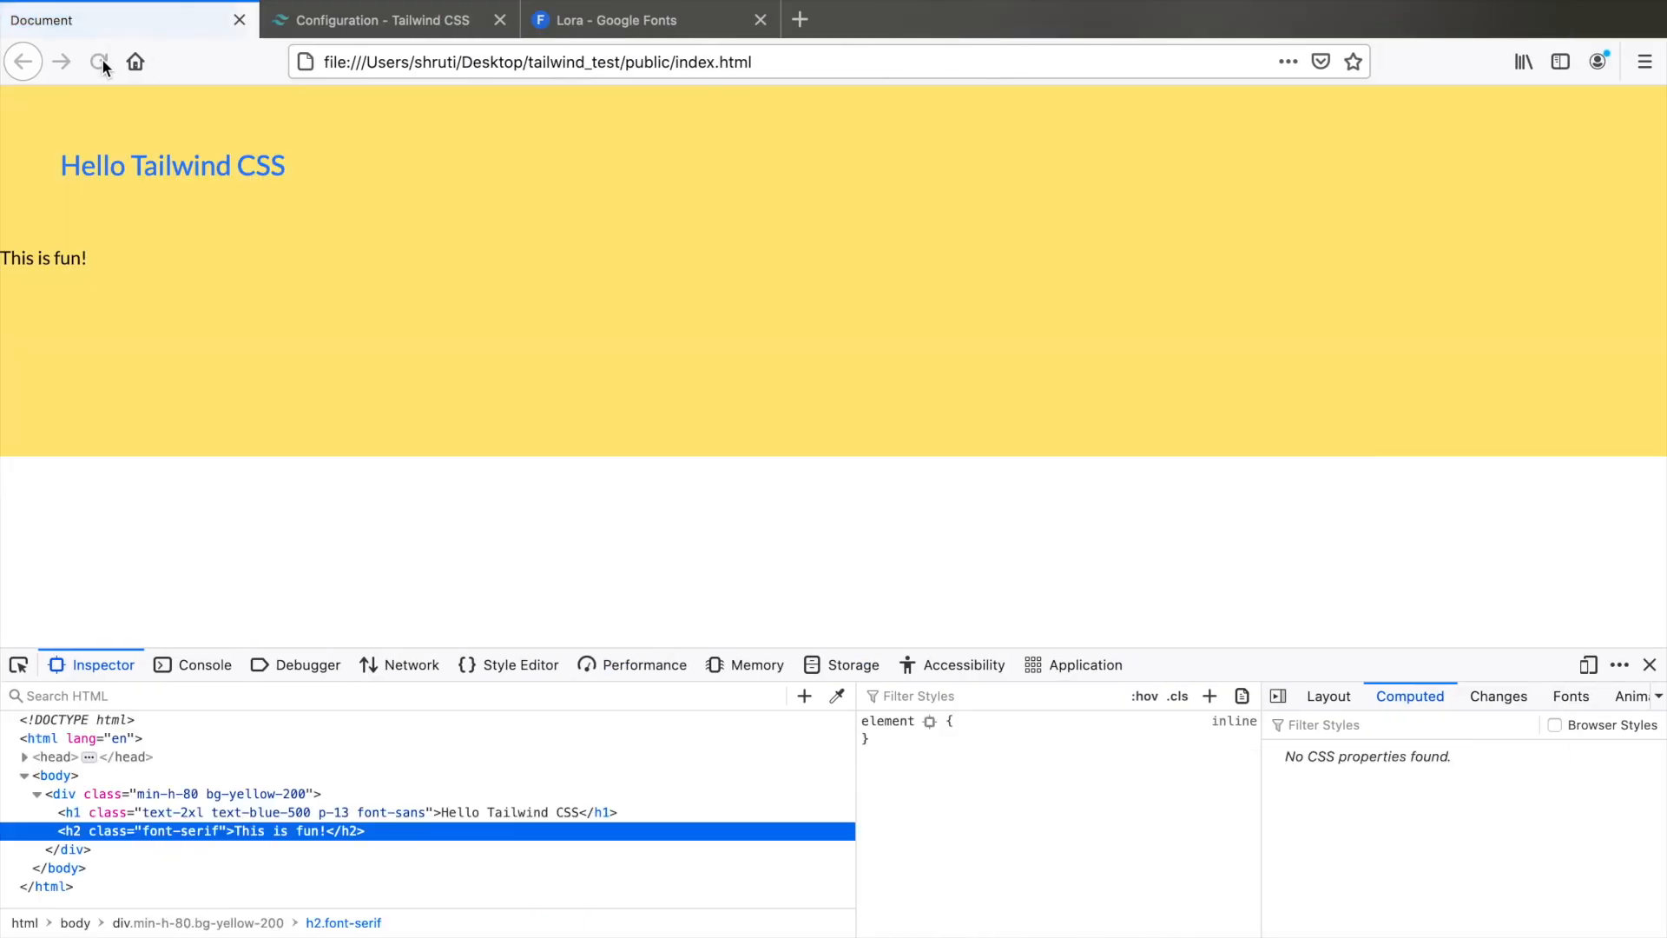
mouse_move(200, 830)
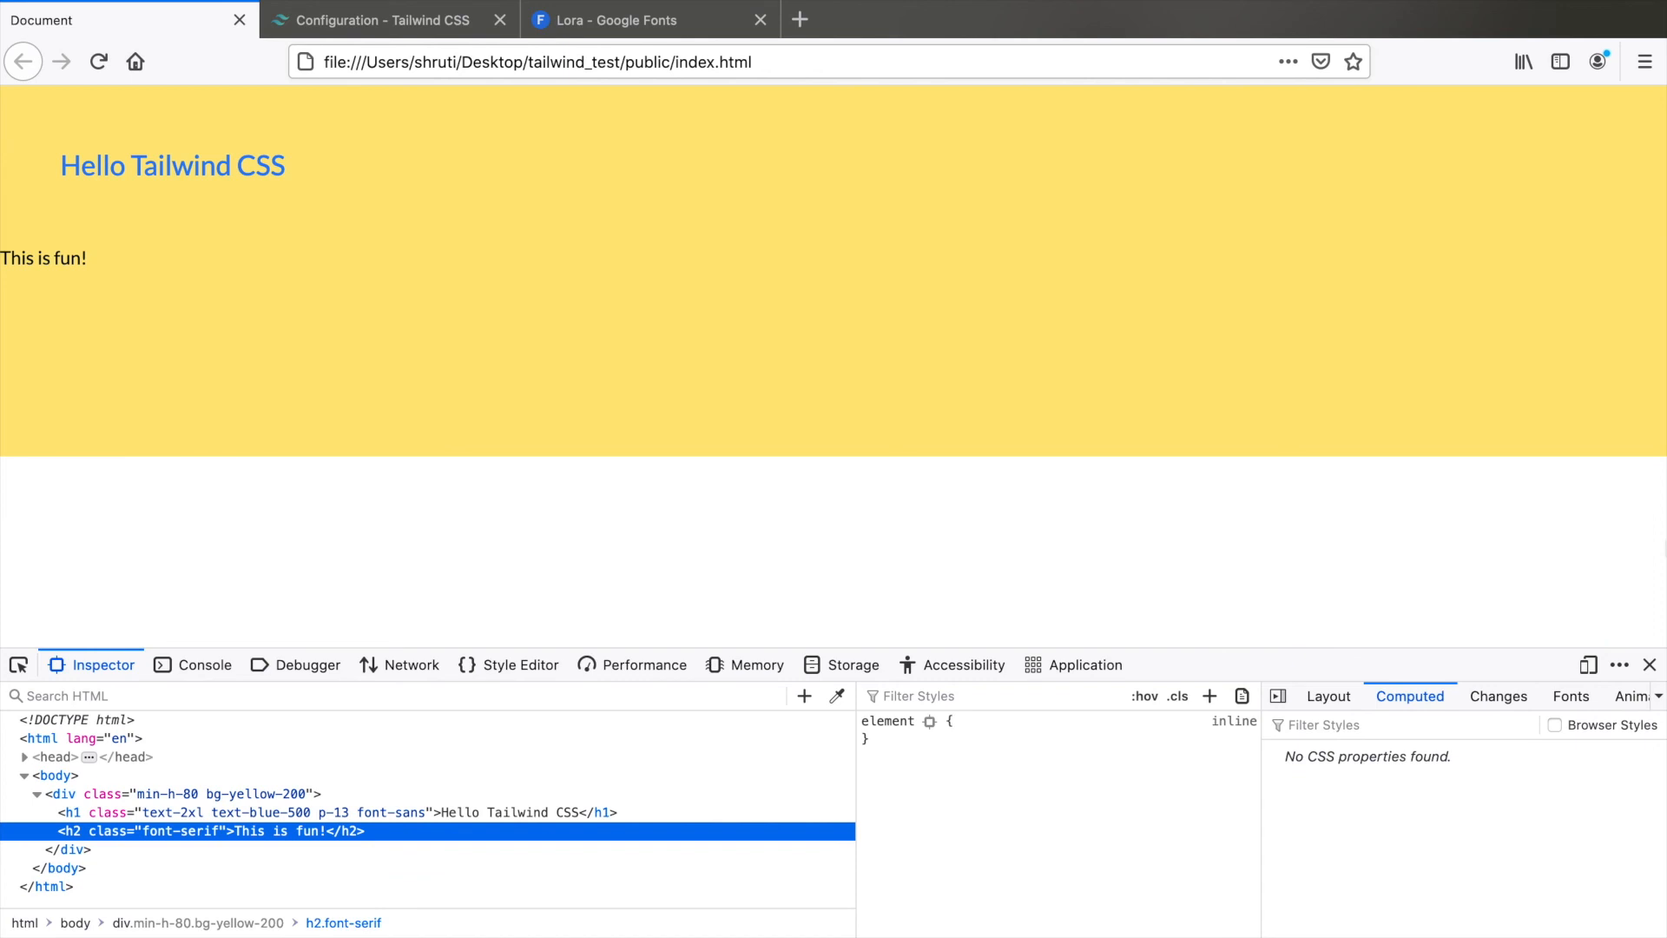
left_click(390, 19)
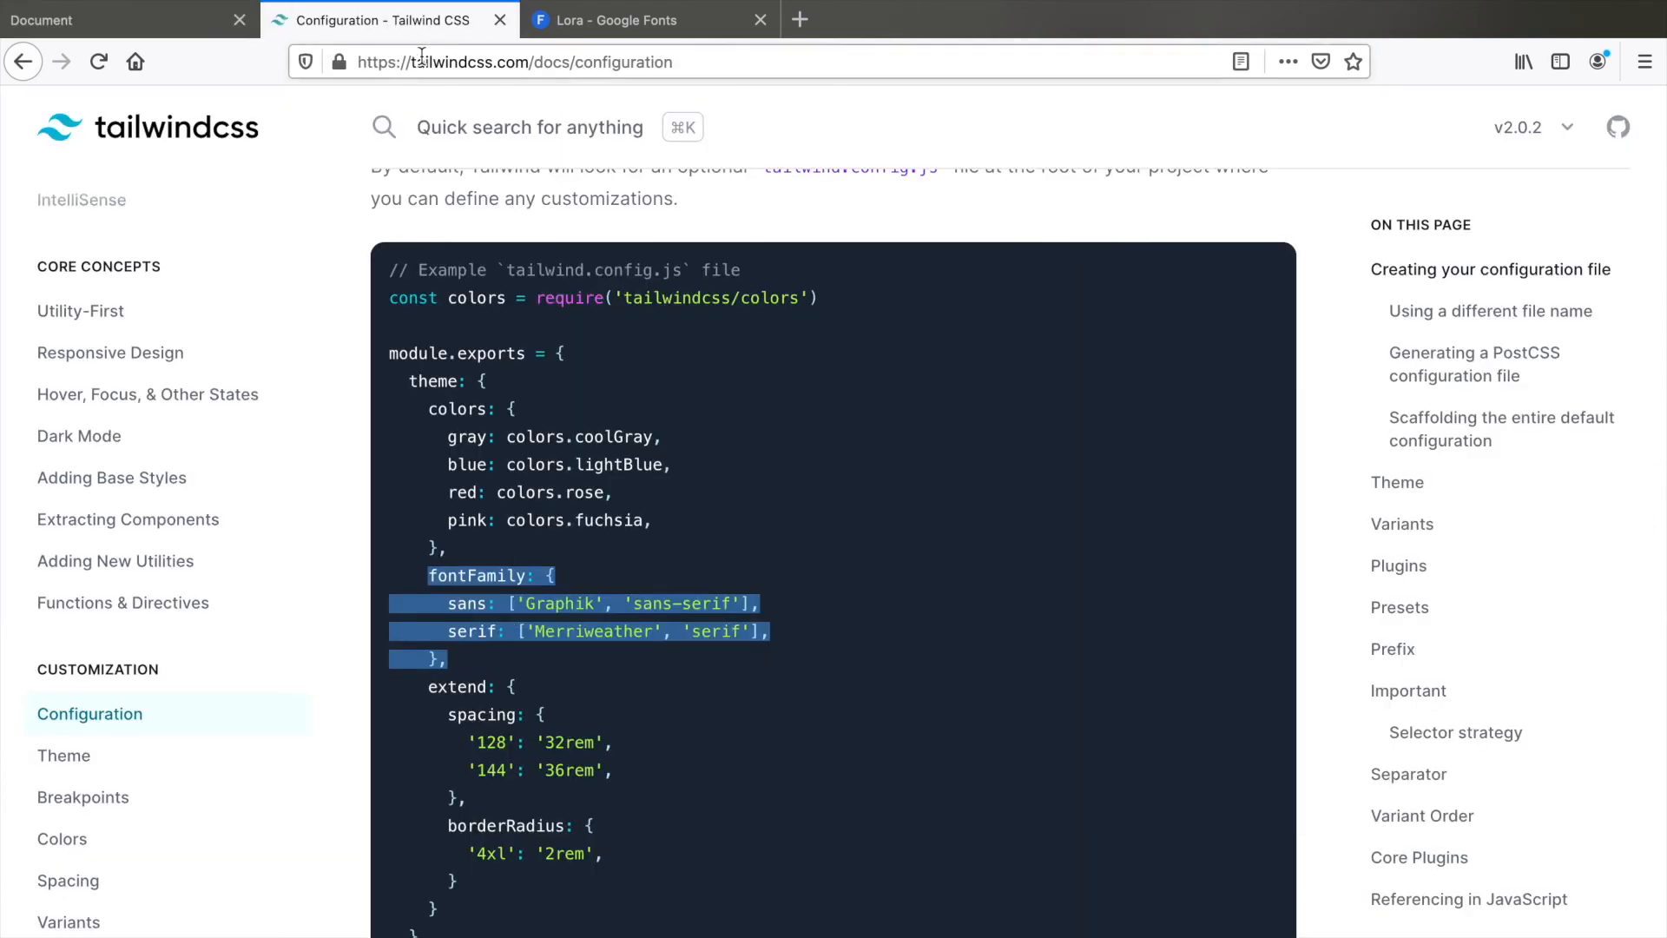
Search the docs for 'font' and browse the Font Family page's font-sans, font-serif, font-mono classes.
type("font-family")
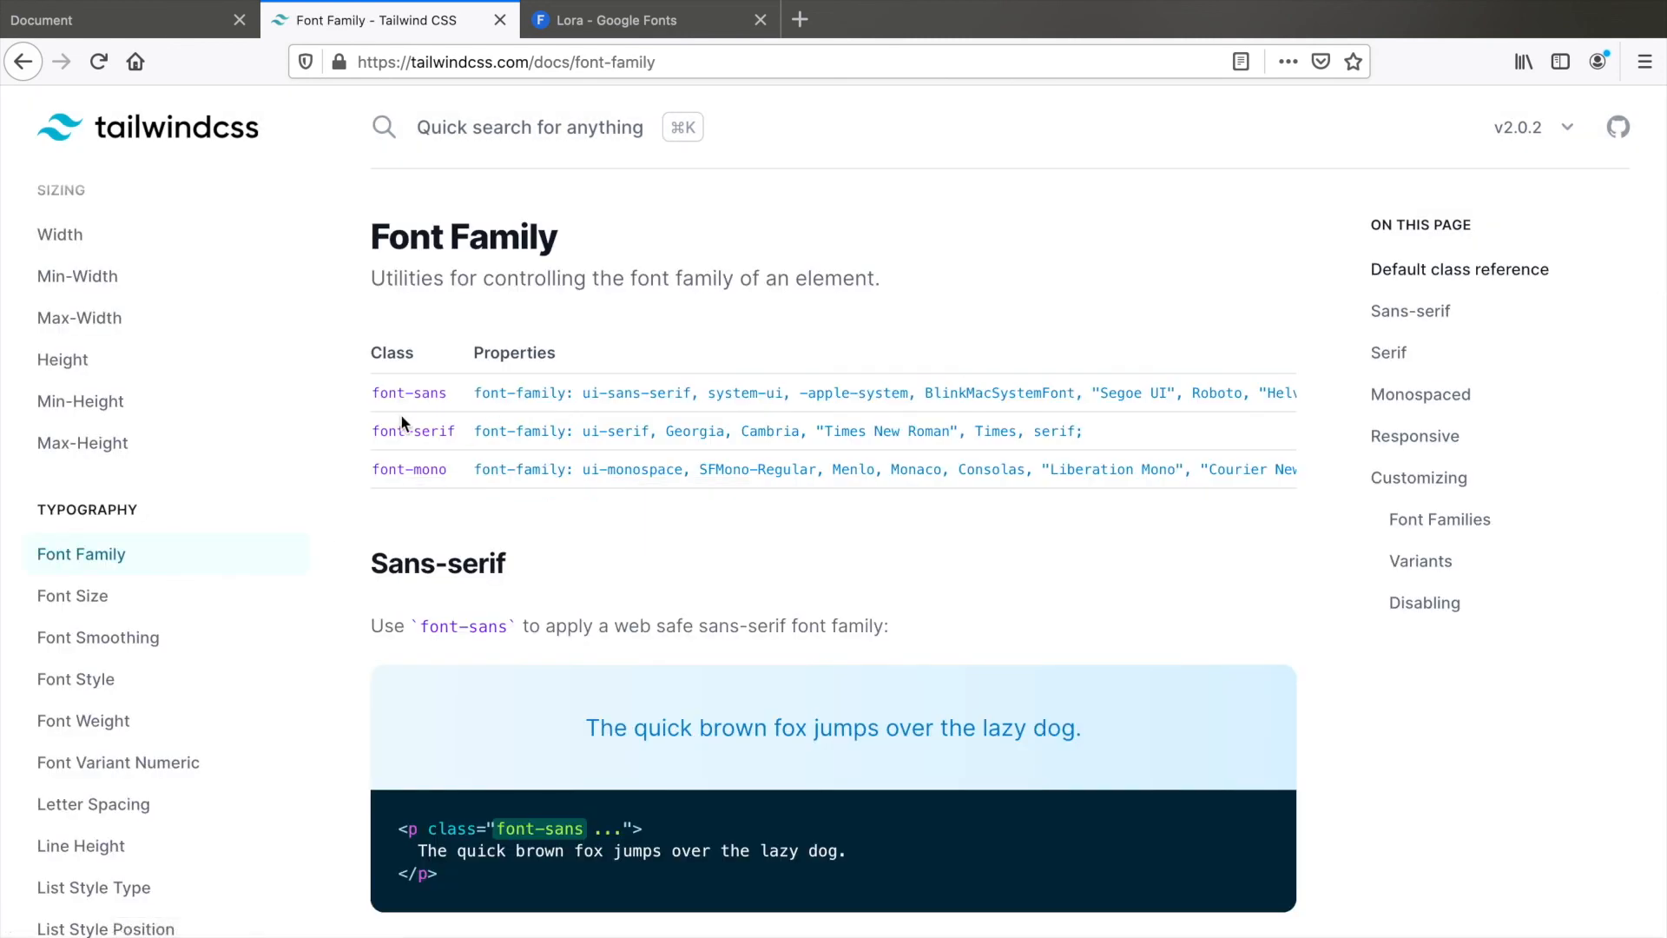
mouse_move(461, 455)
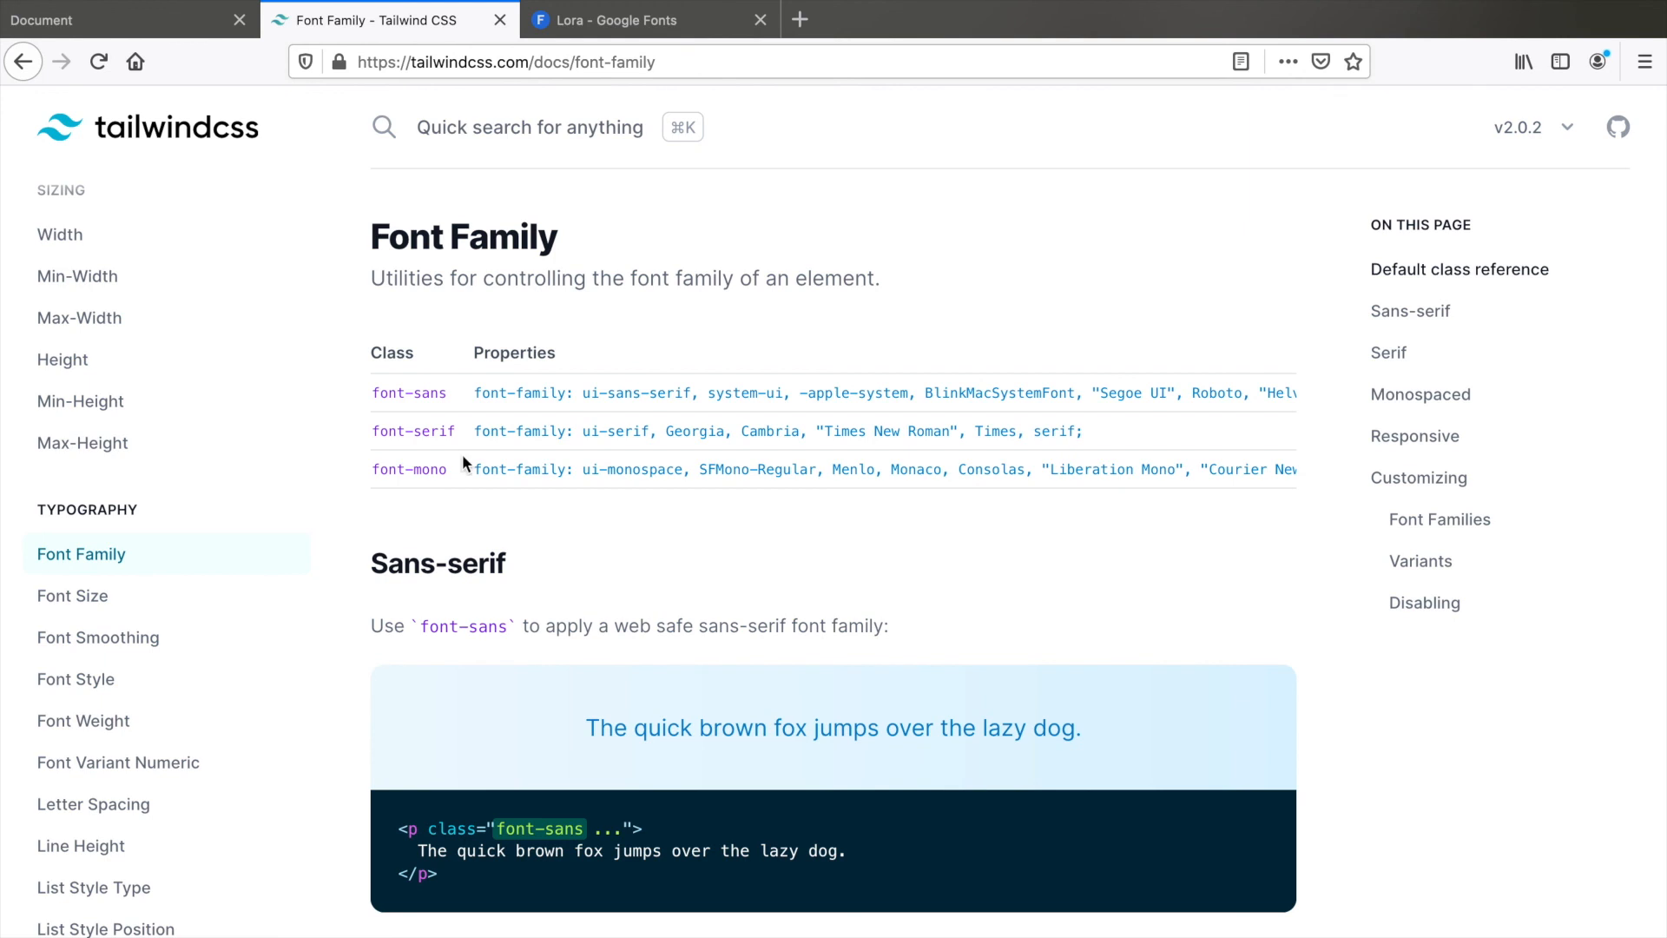
scroll("down", 3)
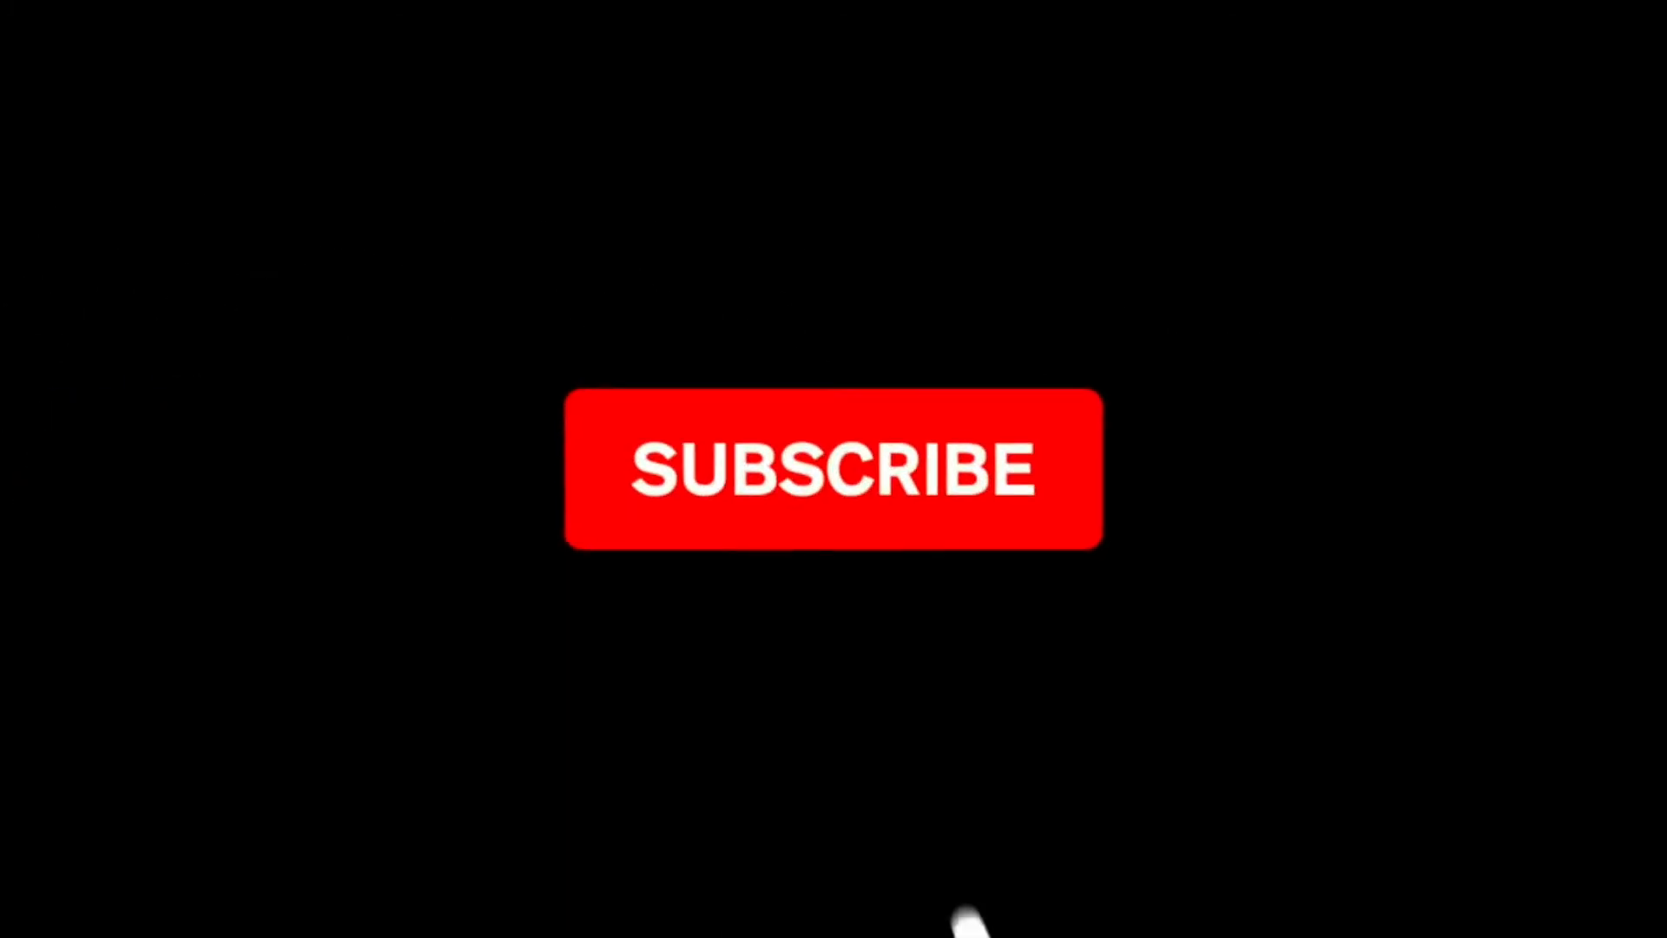
left_click(834, 470)
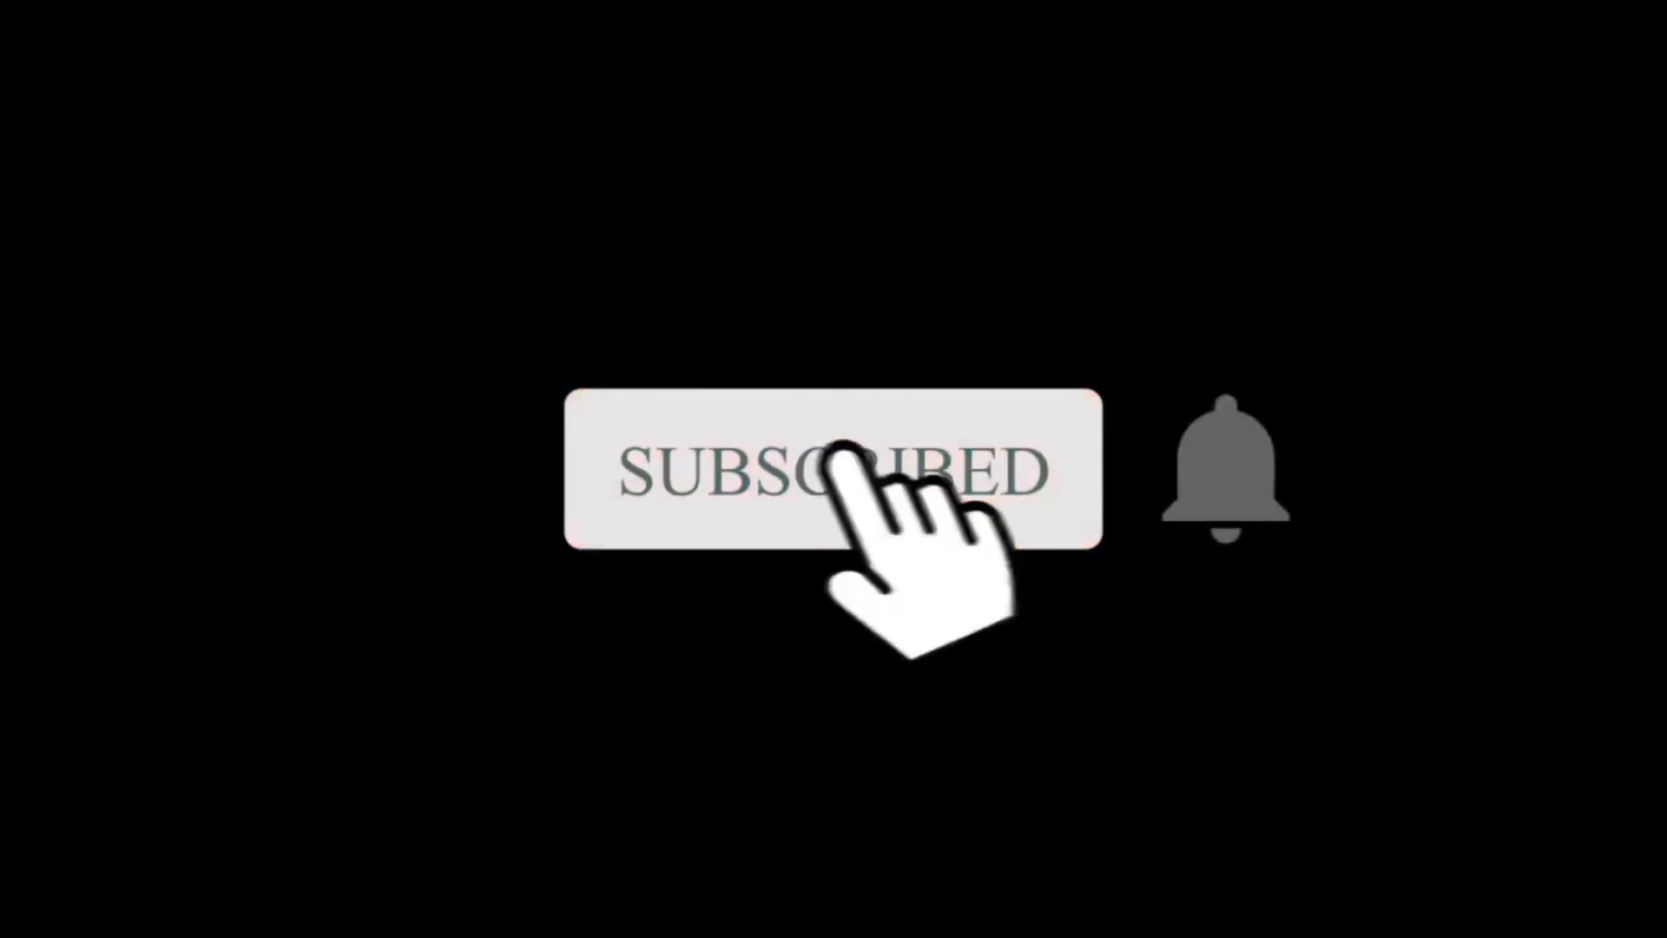